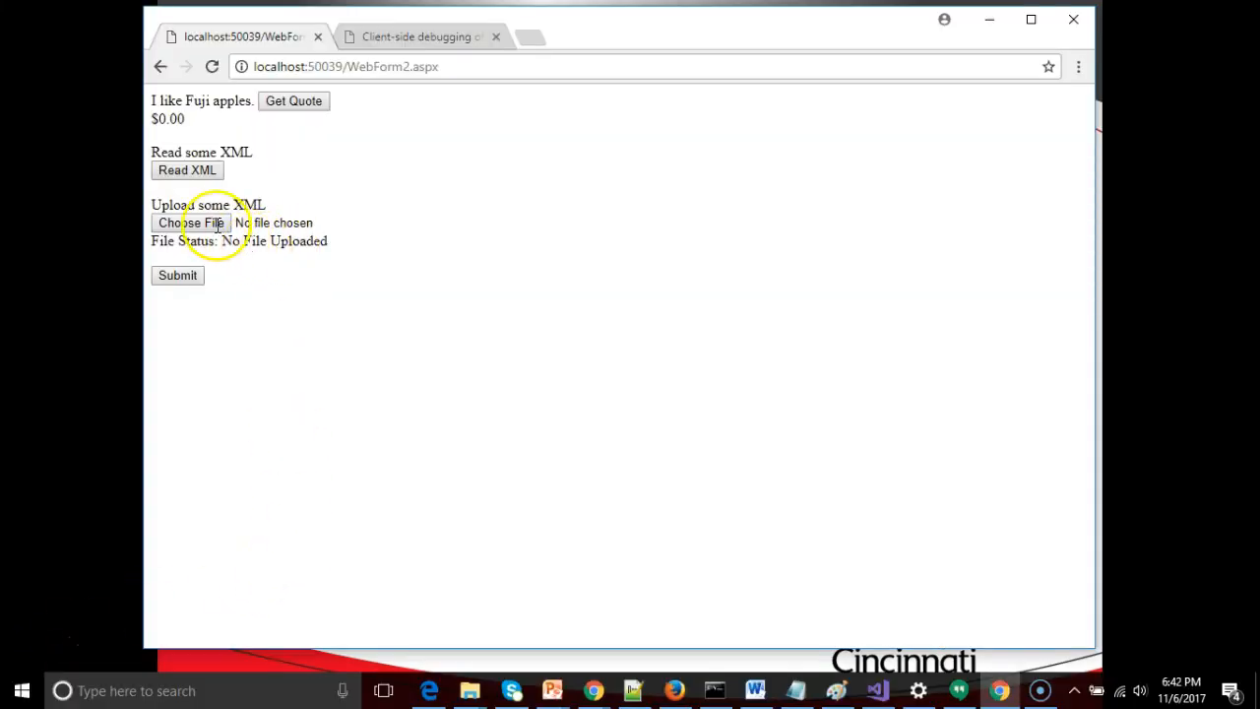
Upload plants.xml through the test page form, getting a Validation Passed status
click(191, 223)
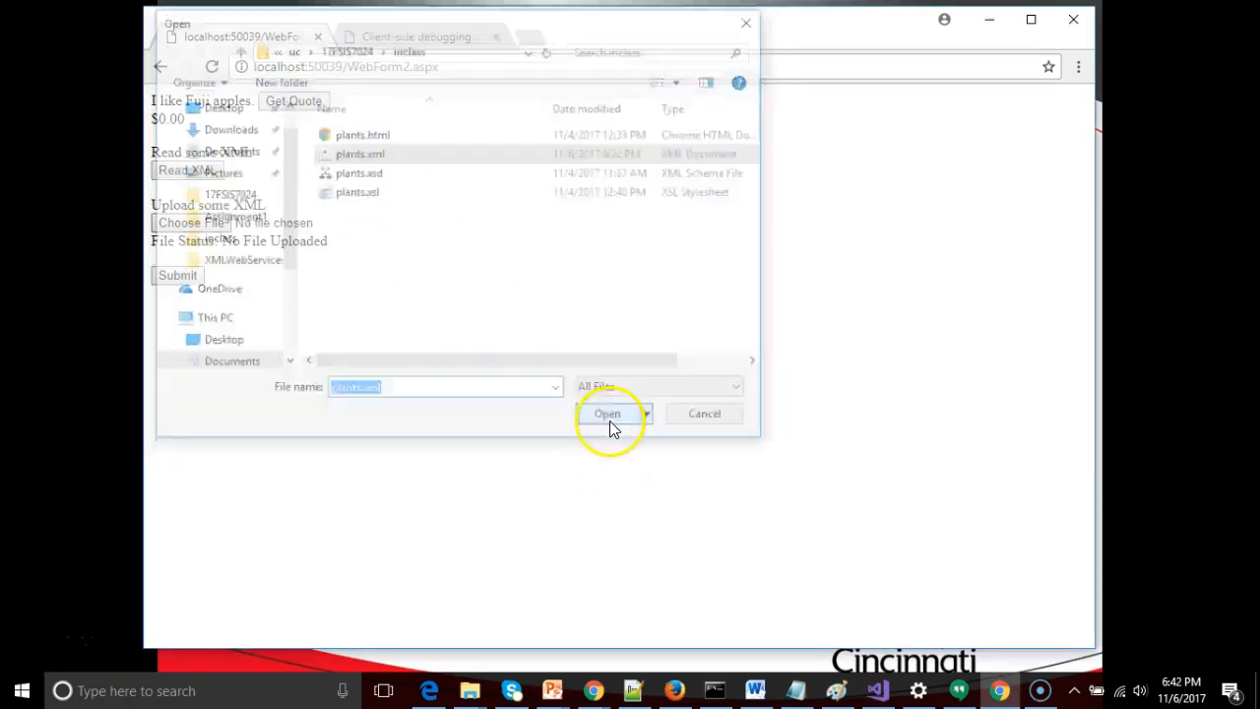
click(607, 413)
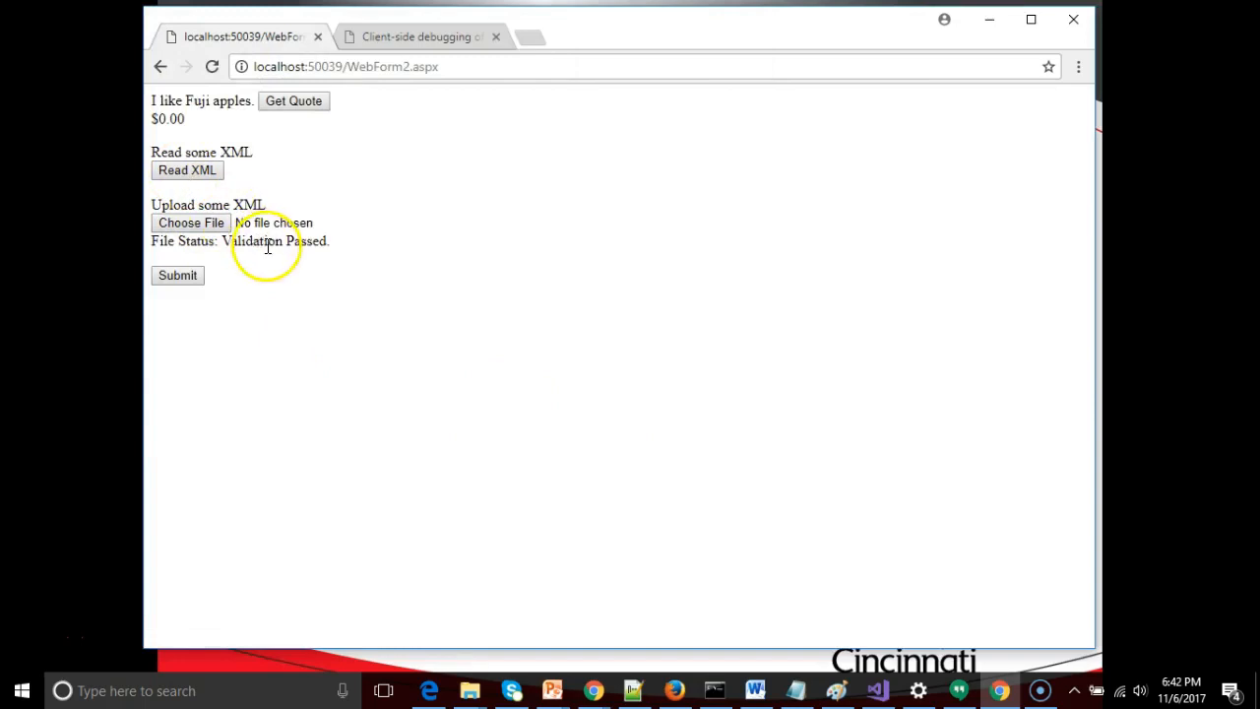
mouse_move(627, 682)
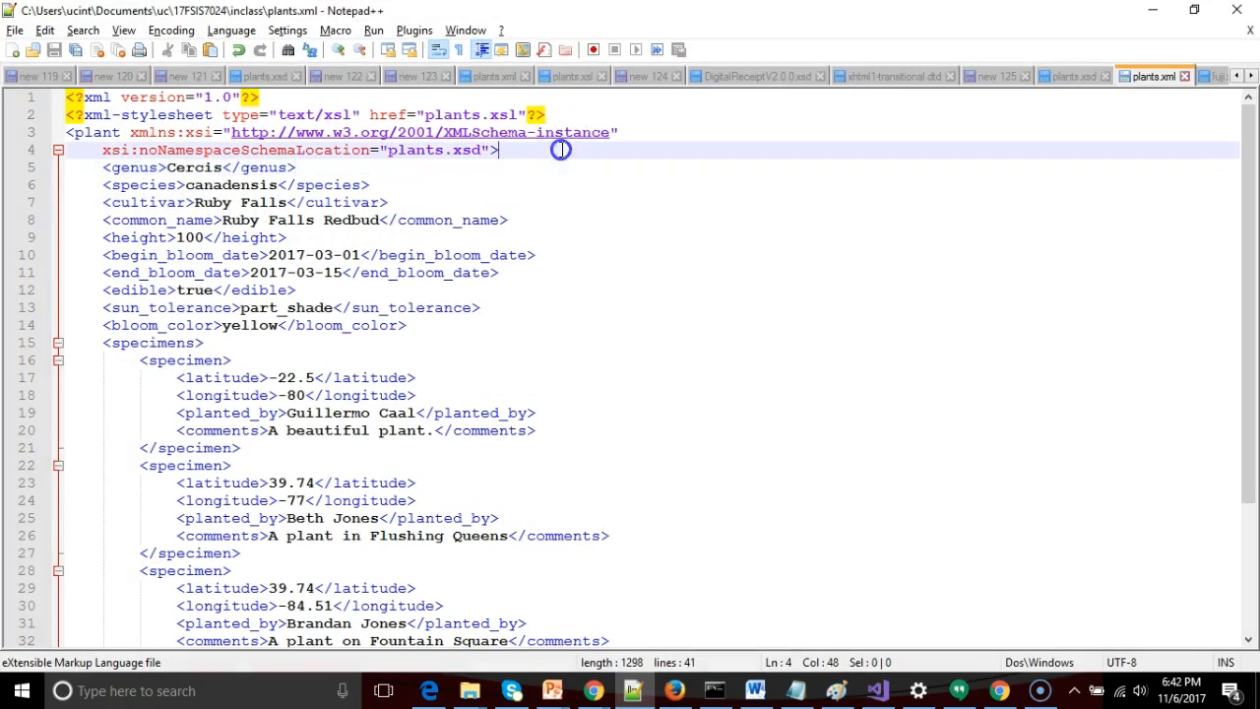
Insert <foo>bar</foo> into plants.xml, validate via XML Tools, and dismiss the unexpected-element error
text(<foo>bar</foo>)
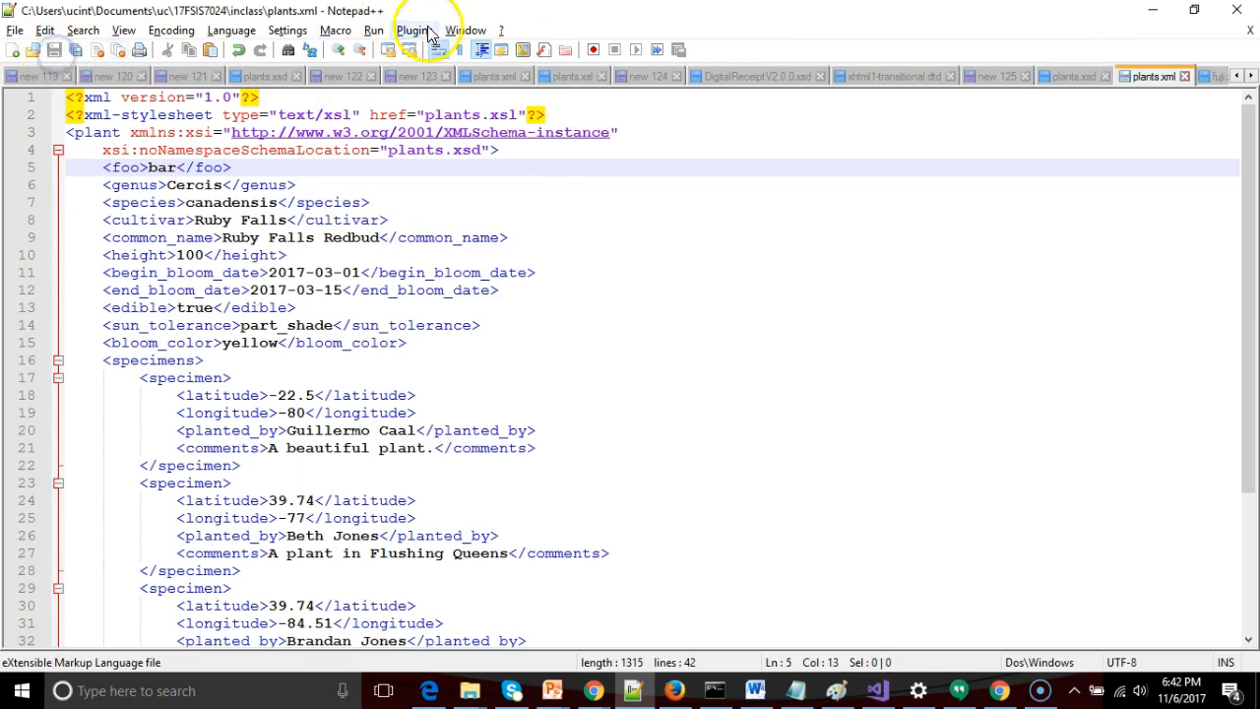
click(414, 29)
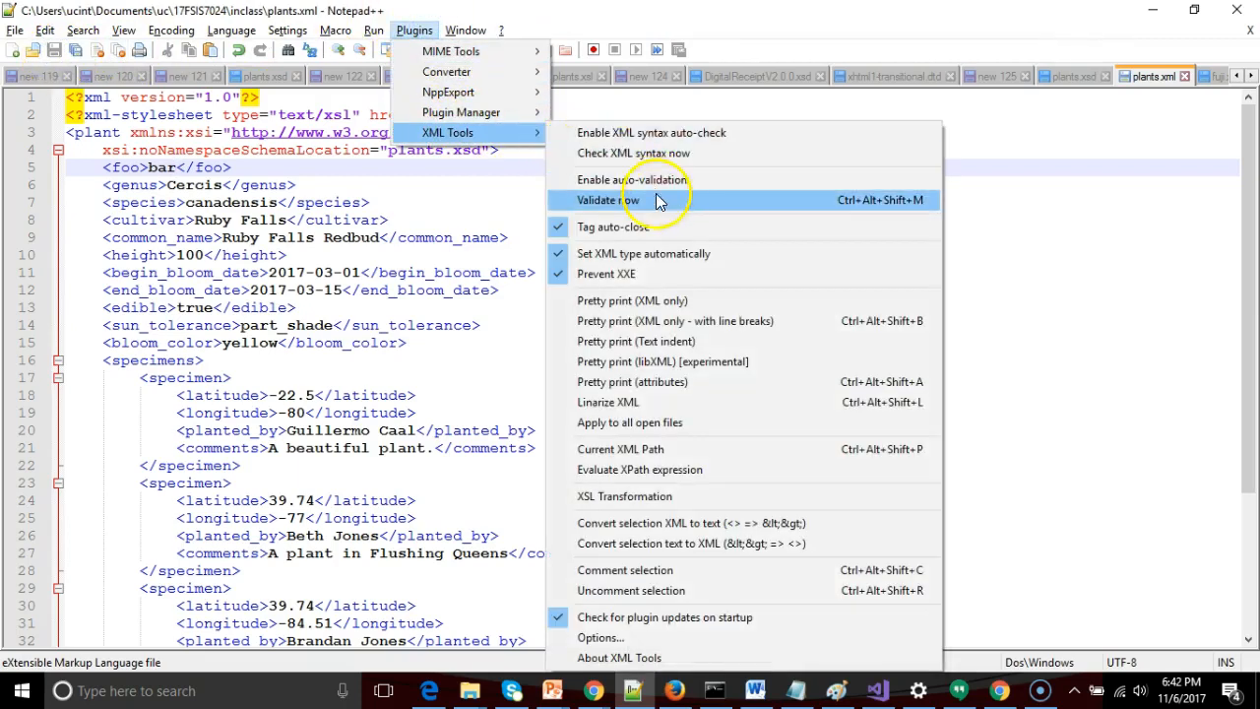
click(624, 200)
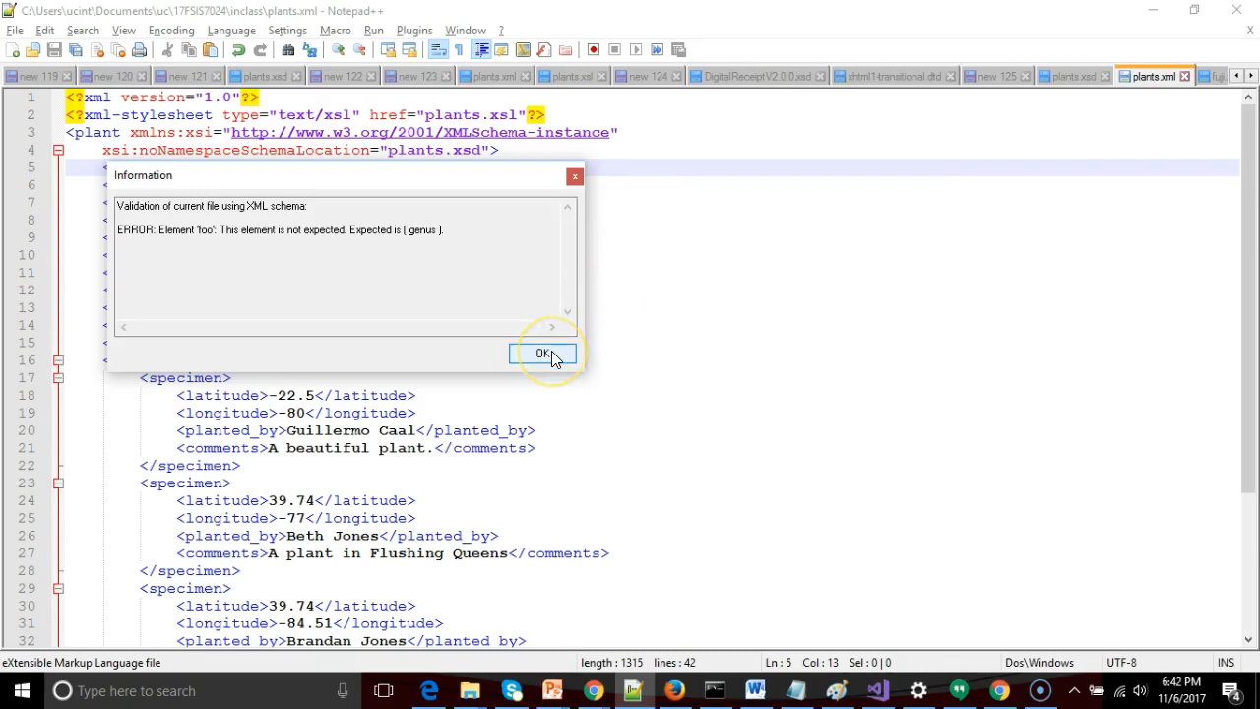
click(543, 353)
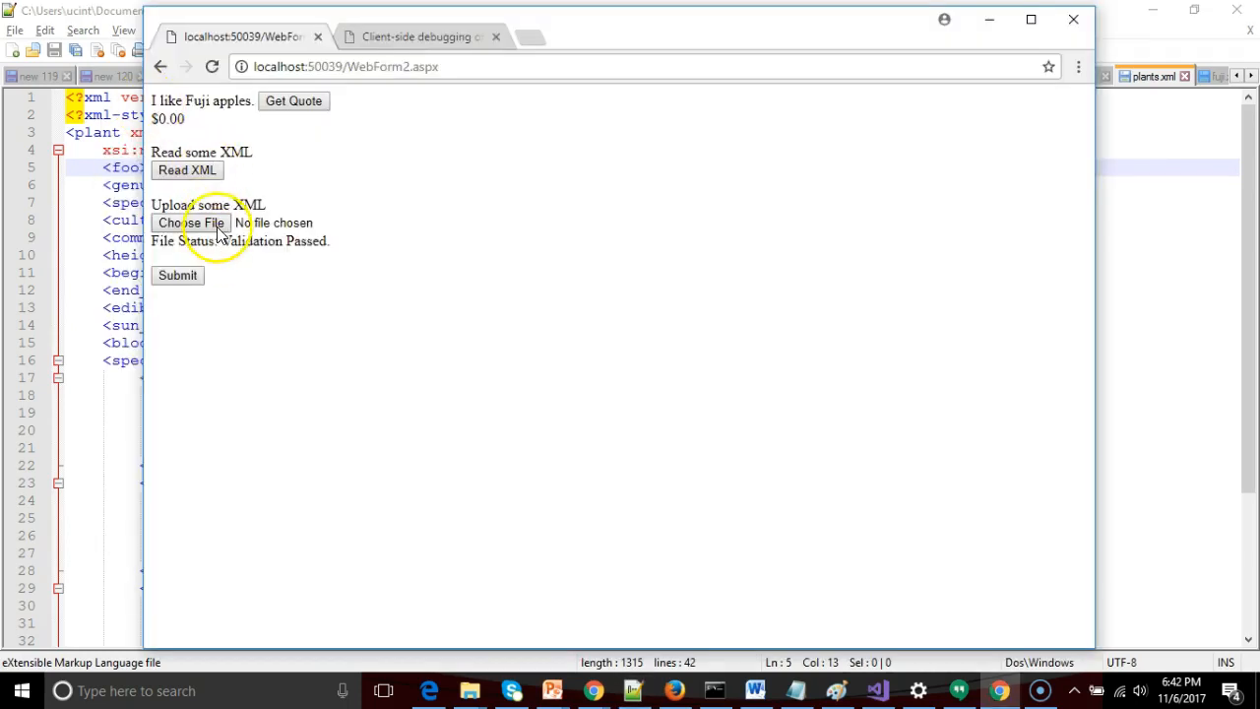
Upload the edited plants.xml and highlight the failure message about the invalid foo element
click(191, 223)
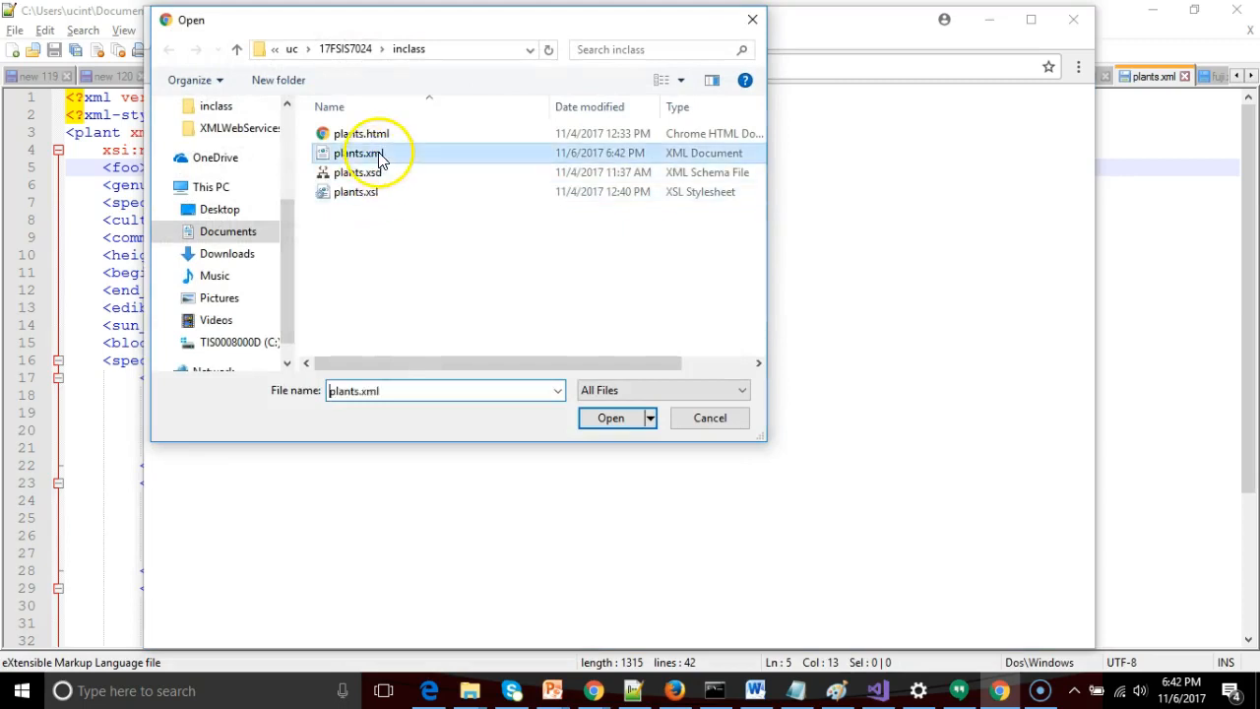
click(609, 418)
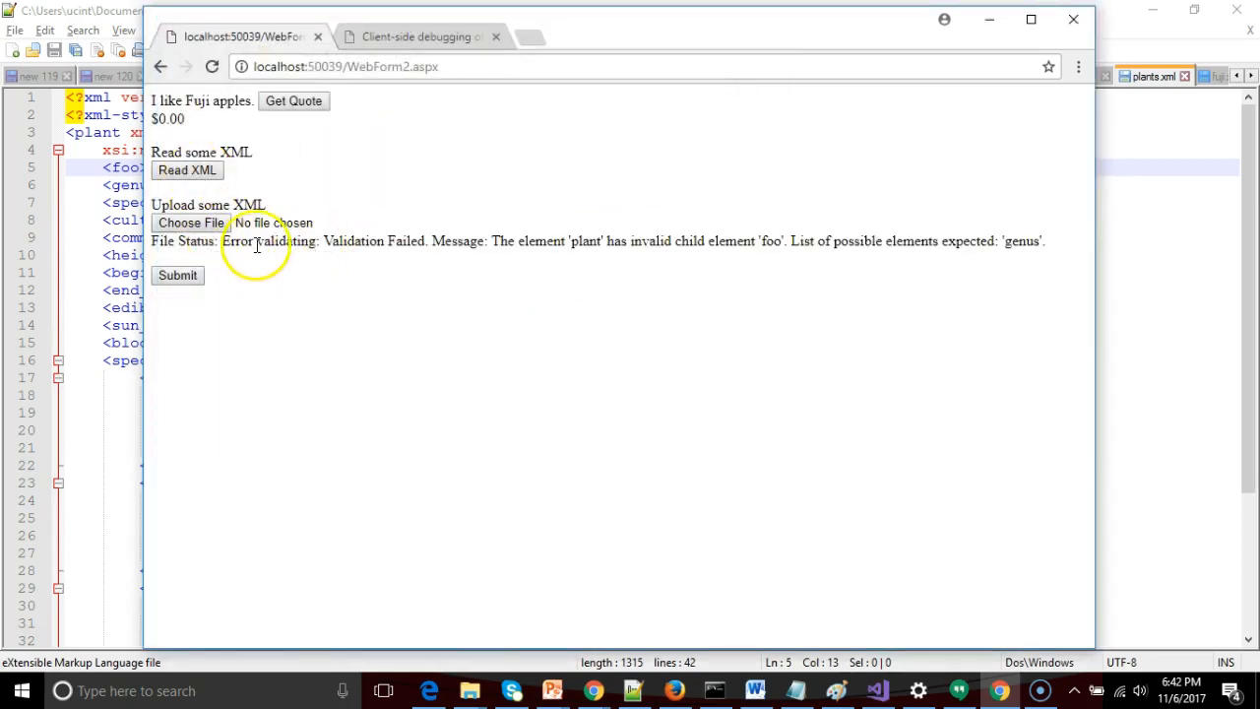
double_click(182, 241)
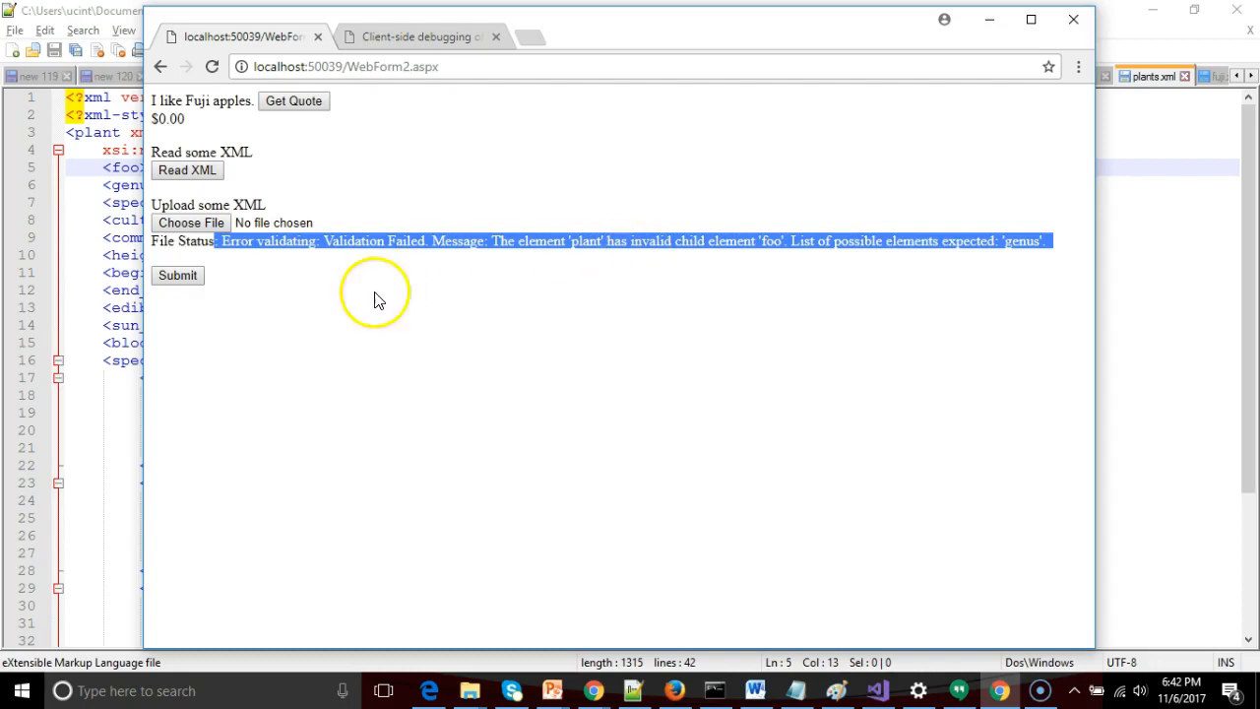
mouse_move(227, 203)
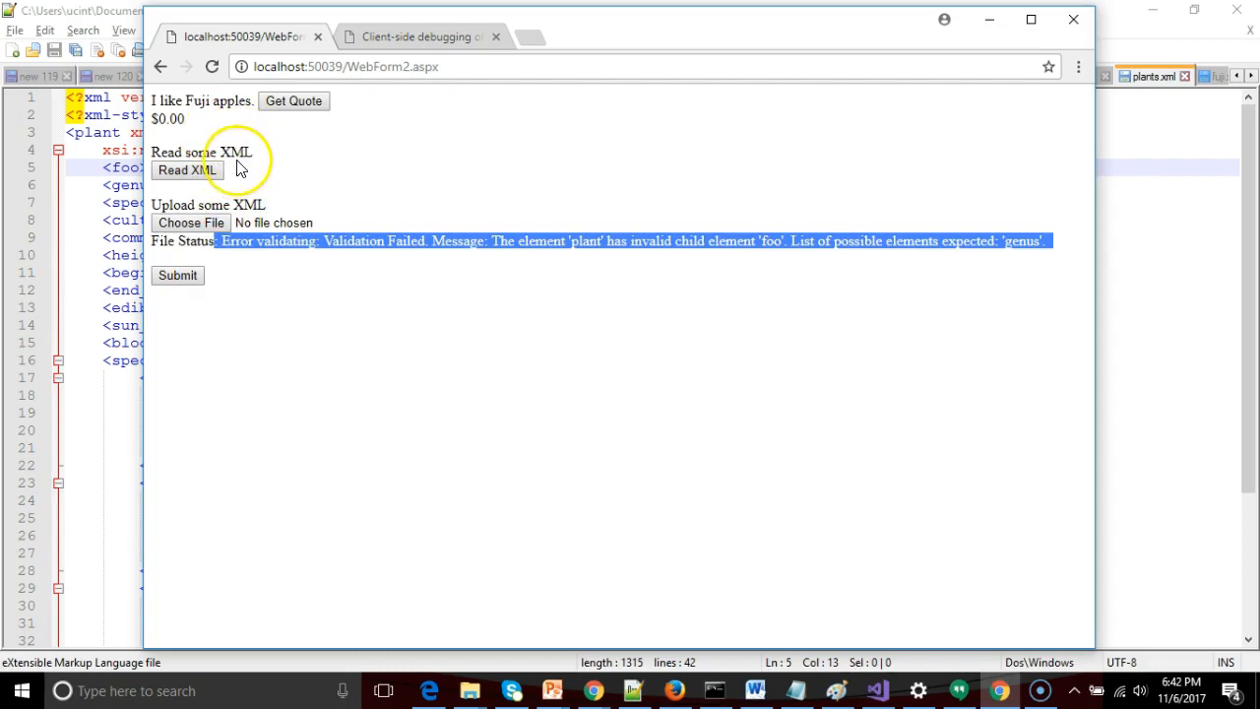
mouse_move(201, 222)
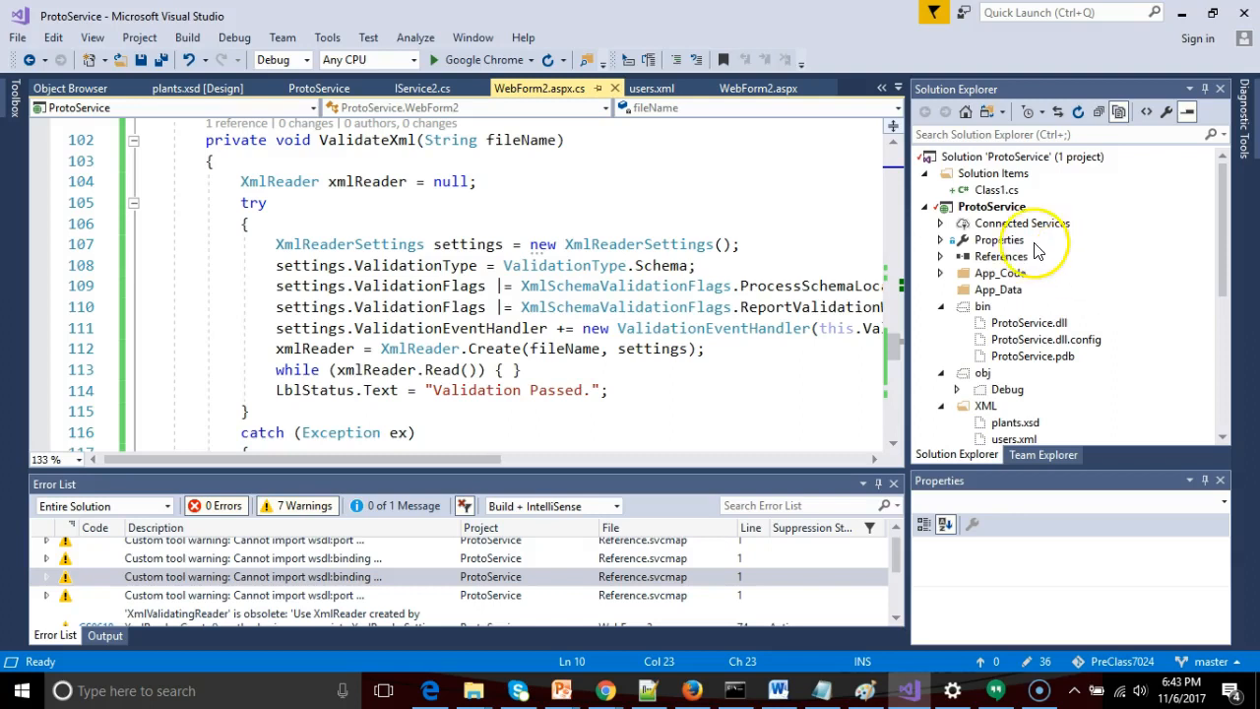
Add a Web Form item named XmlUpload.aspx to the ProtoService project
right_click(991, 205)
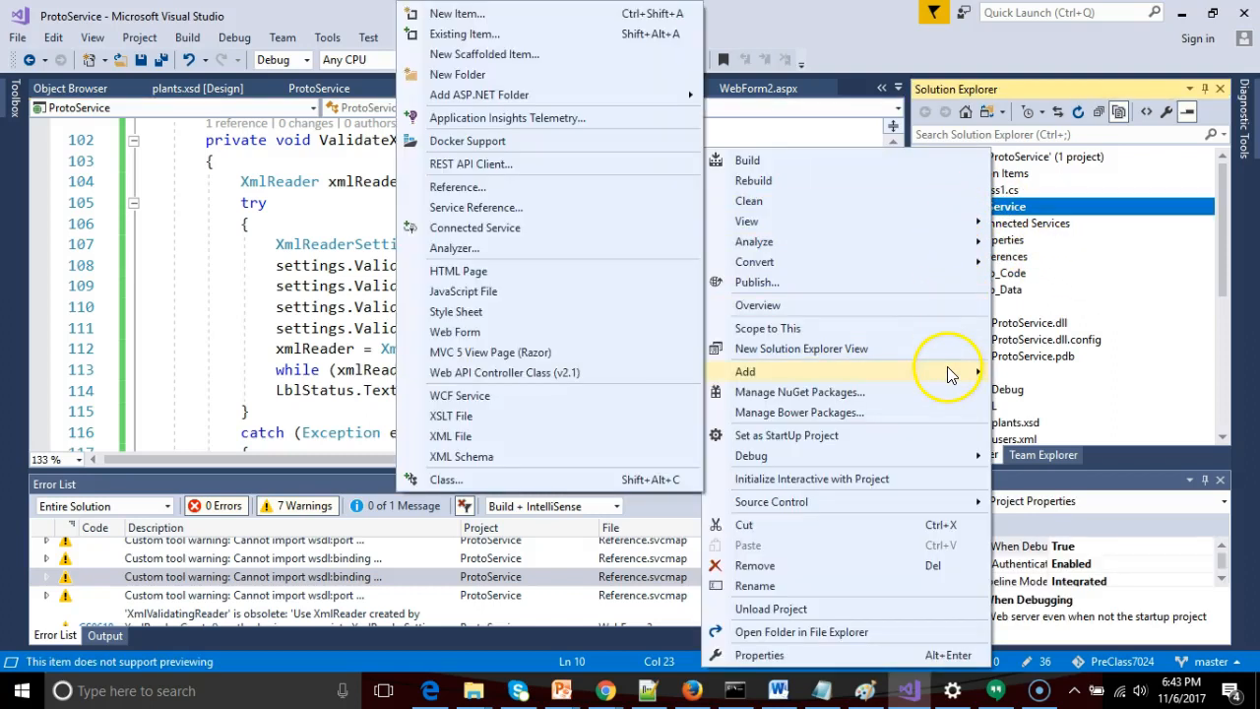
mouse_move(457, 12)
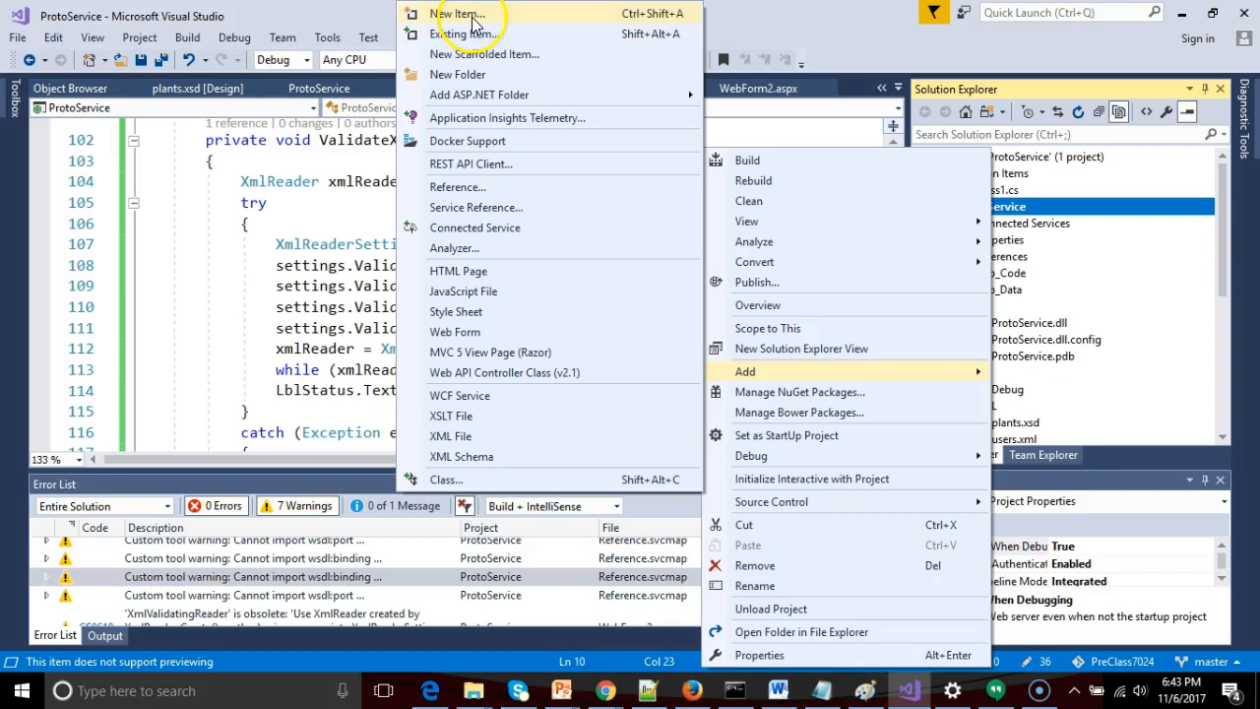
click(448, 13)
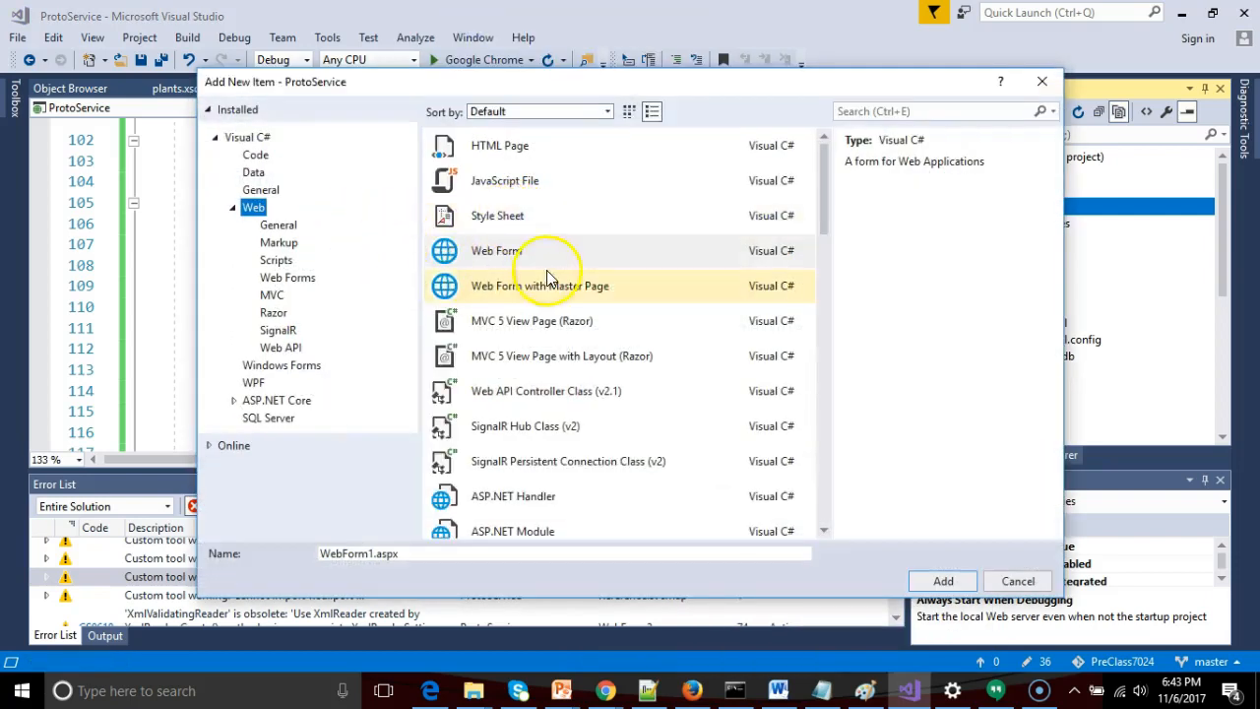
click(496, 250)
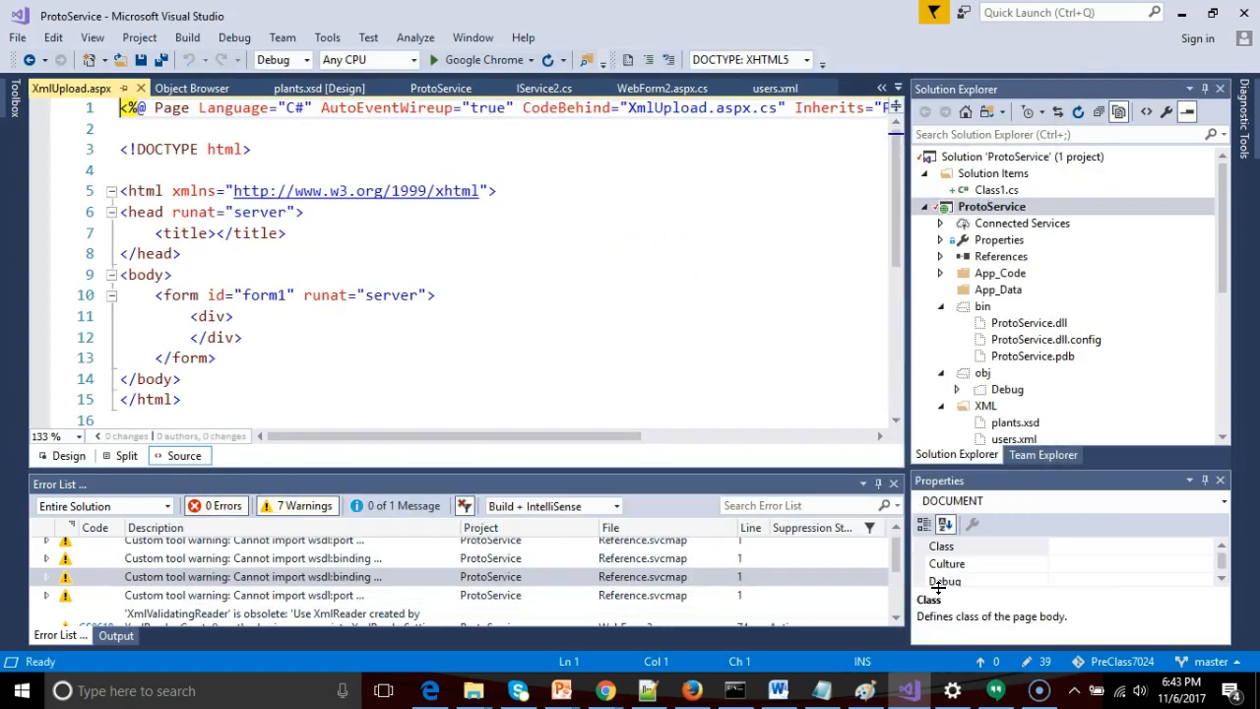
scroll(down, 3)
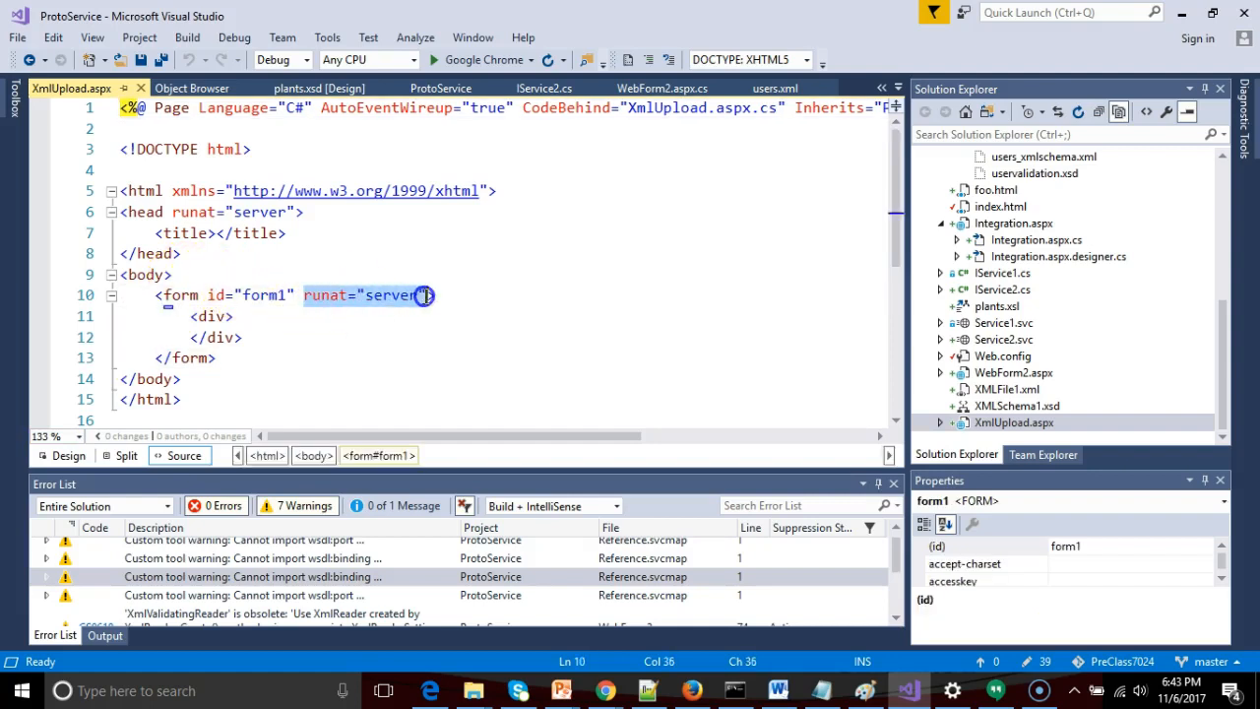
click(275, 212)
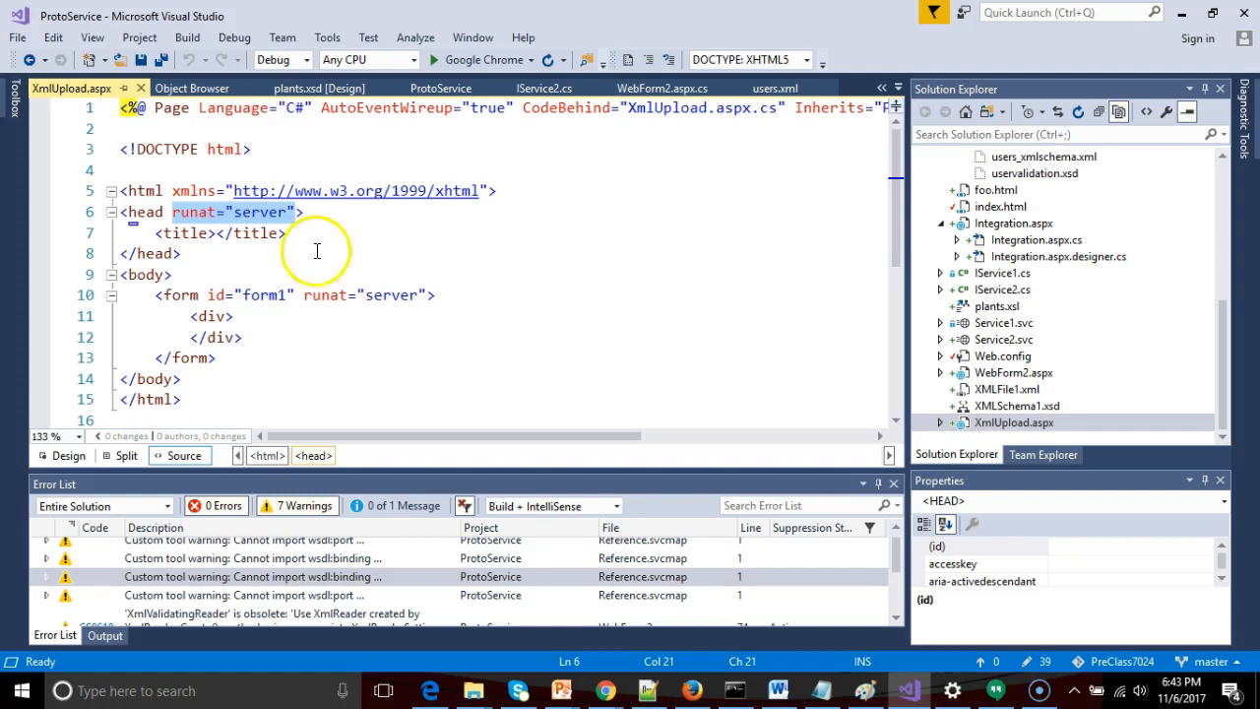
mouse_move(298, 110)
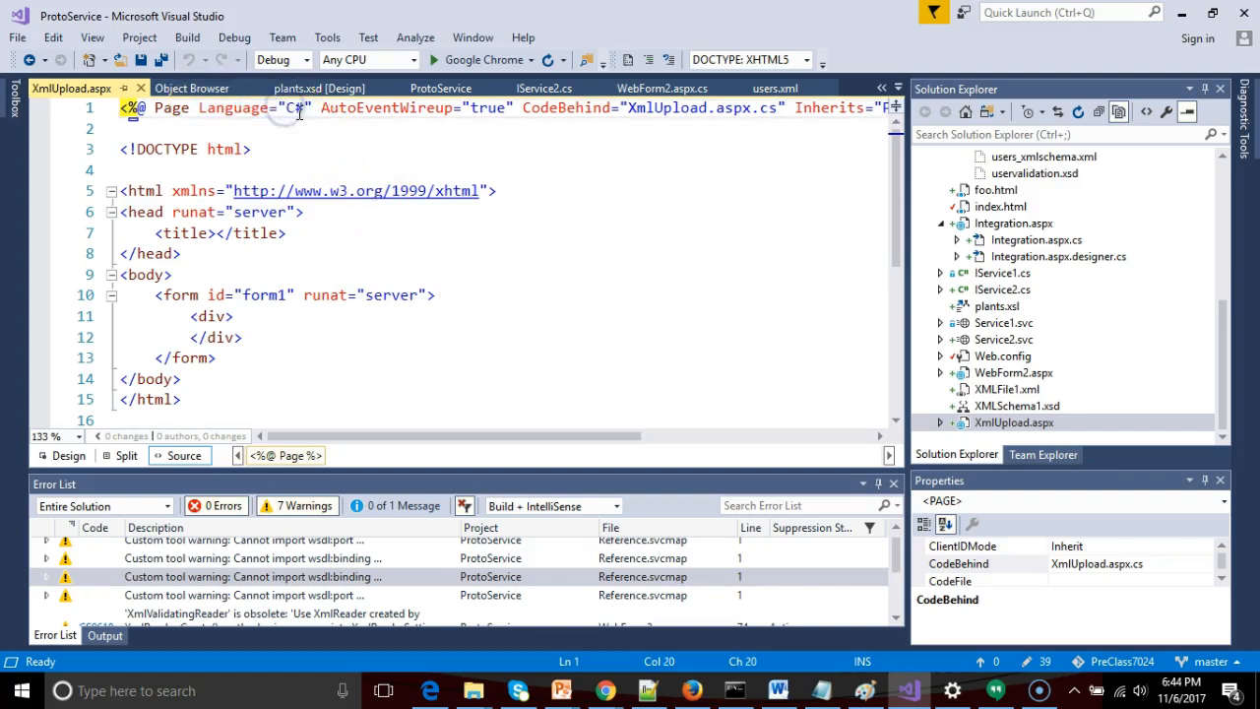
drag(305, 436, 476, 436)
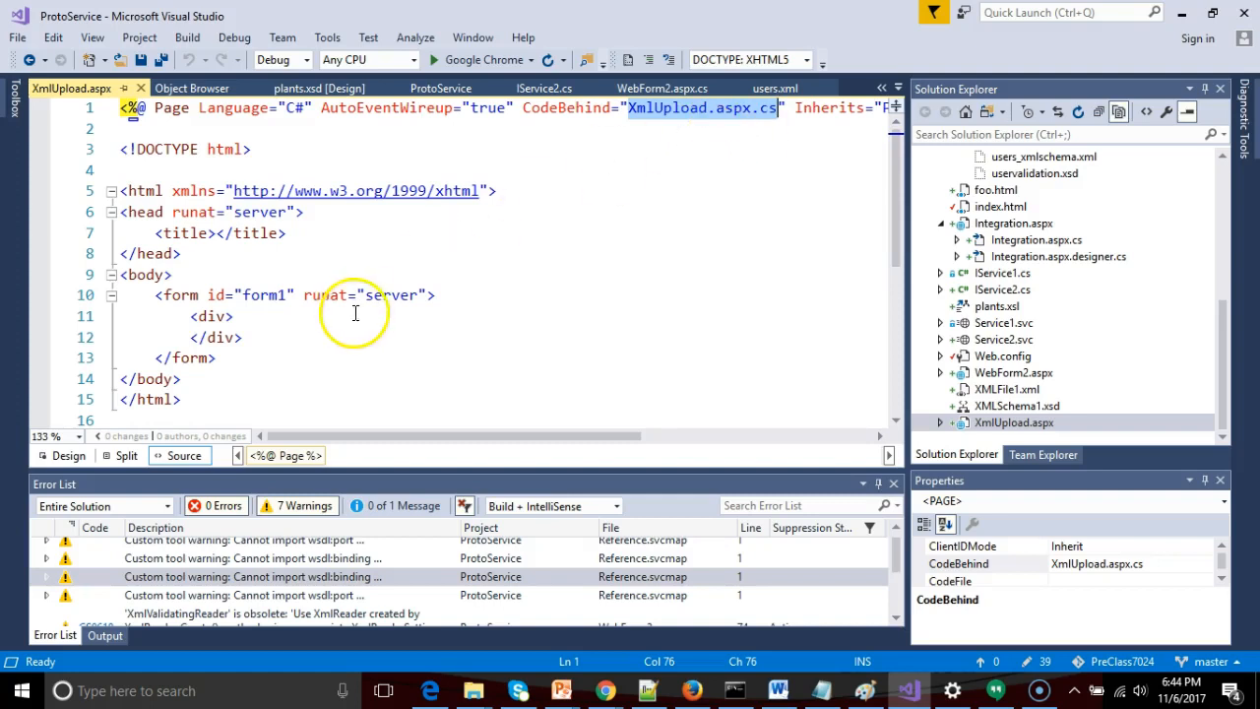
In Design view, drag a FileUpload control from the Toolbox onto the form
click(63, 454)
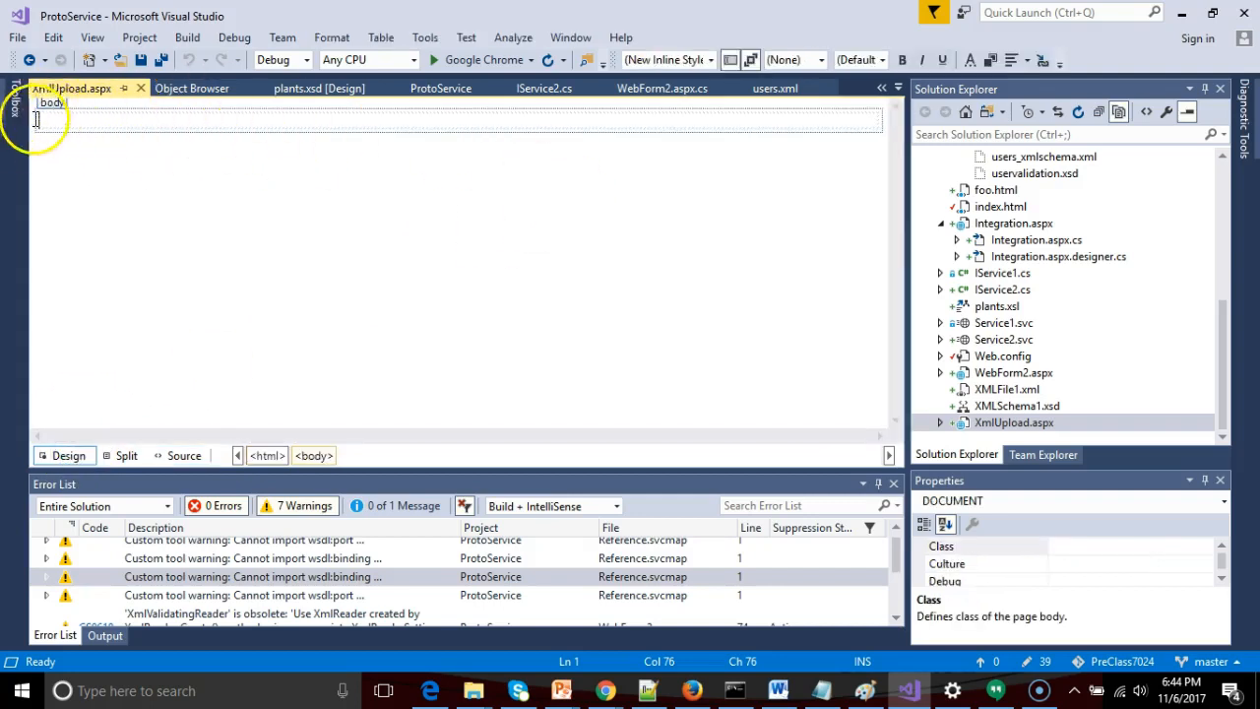
click(8, 107)
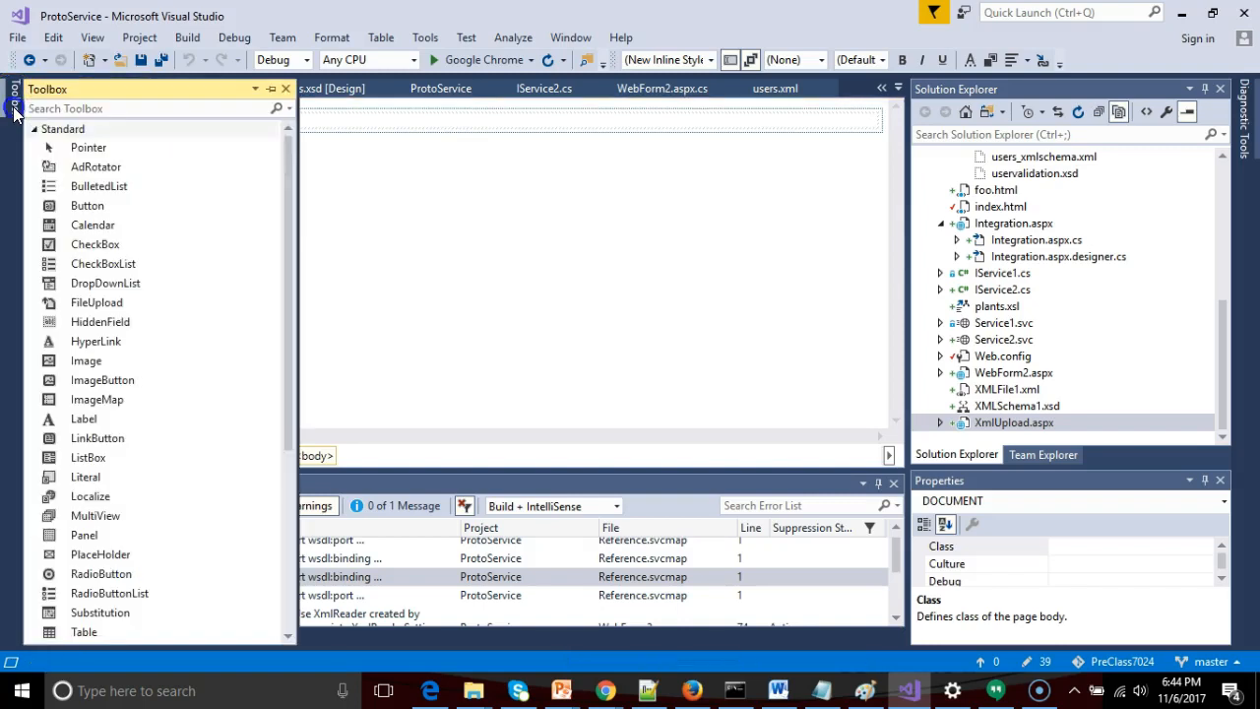
scroll(down, 3)
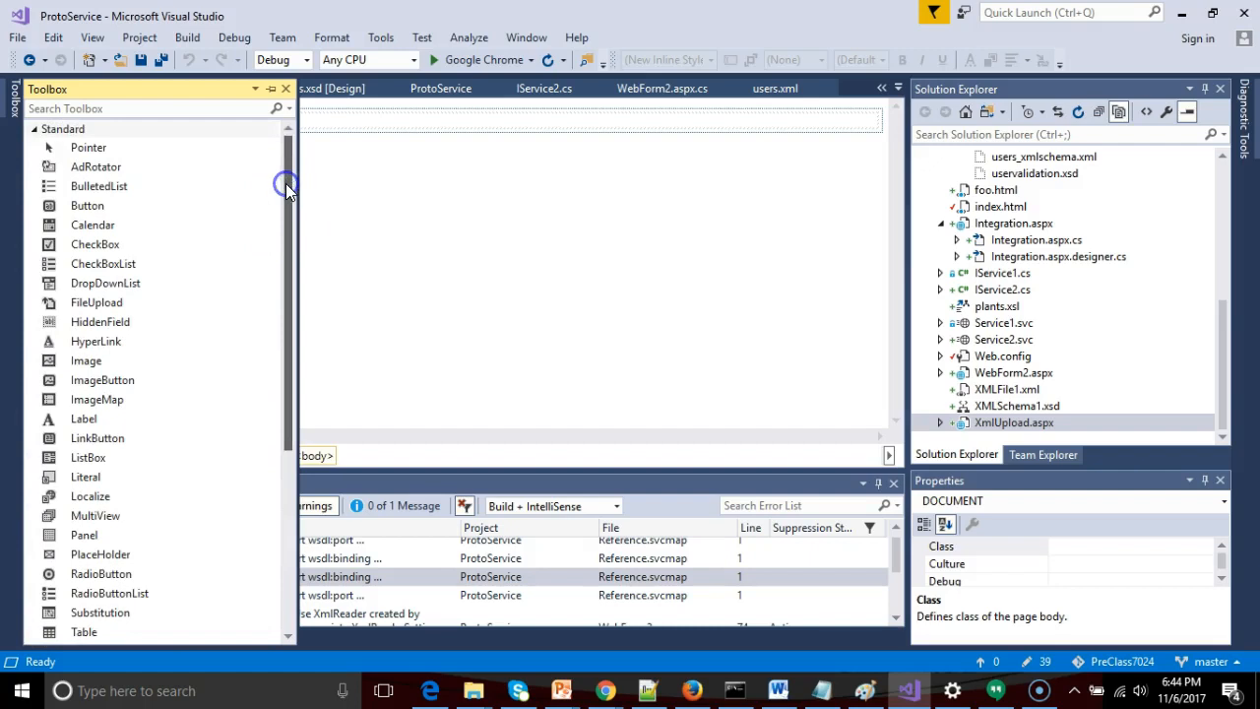
mouse_move(288, 187)
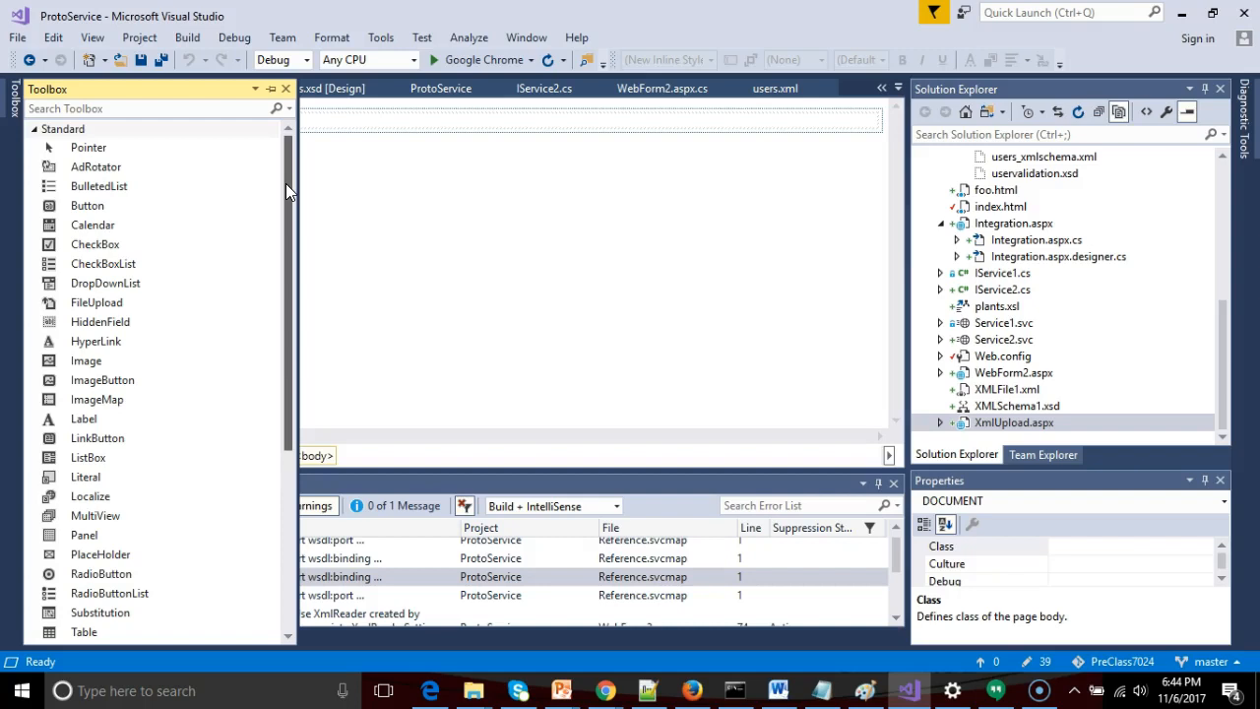
mouse_move(96, 302)
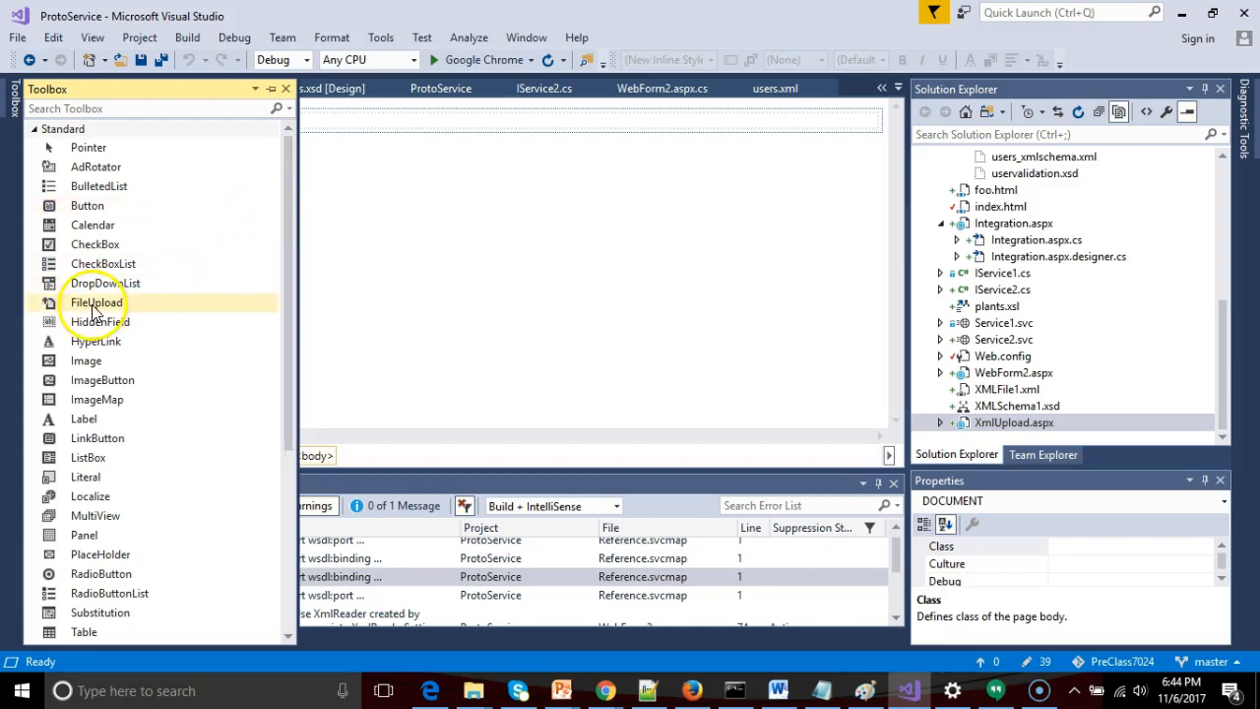
drag(95, 302, 388, 121)
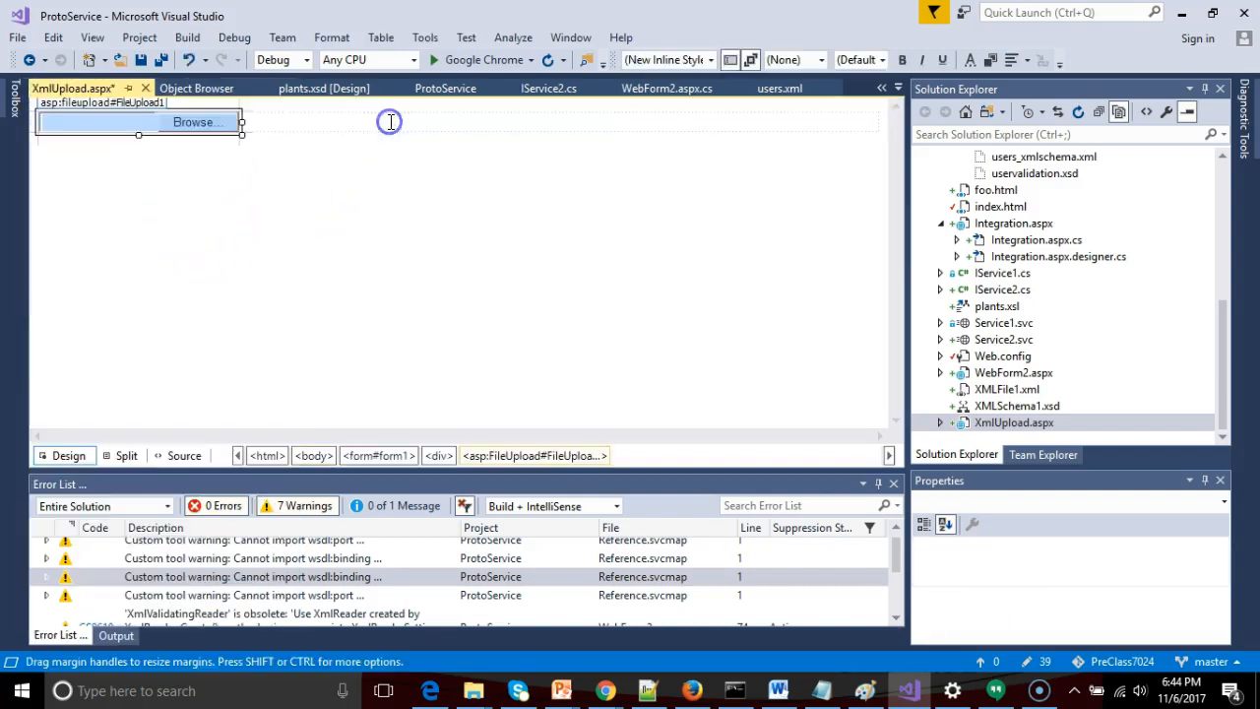
Type the caption 'Upload an XML file:' above the upload control
click(365, 121)
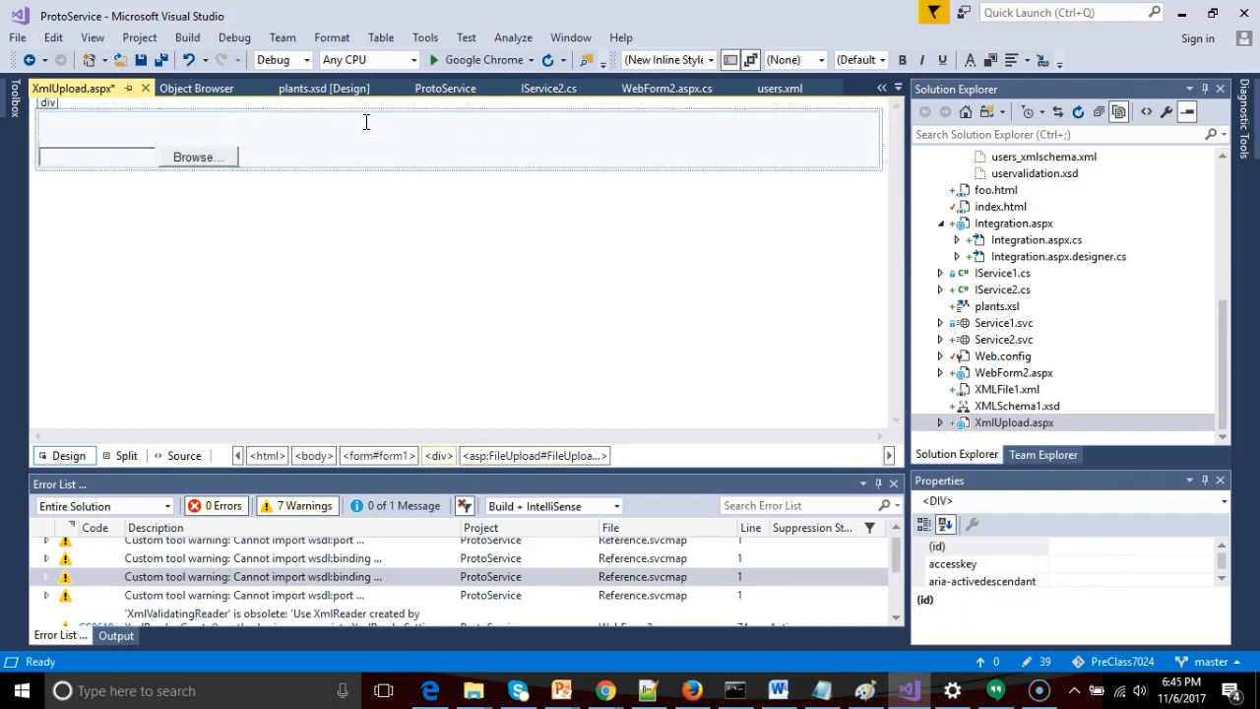
text(Up)
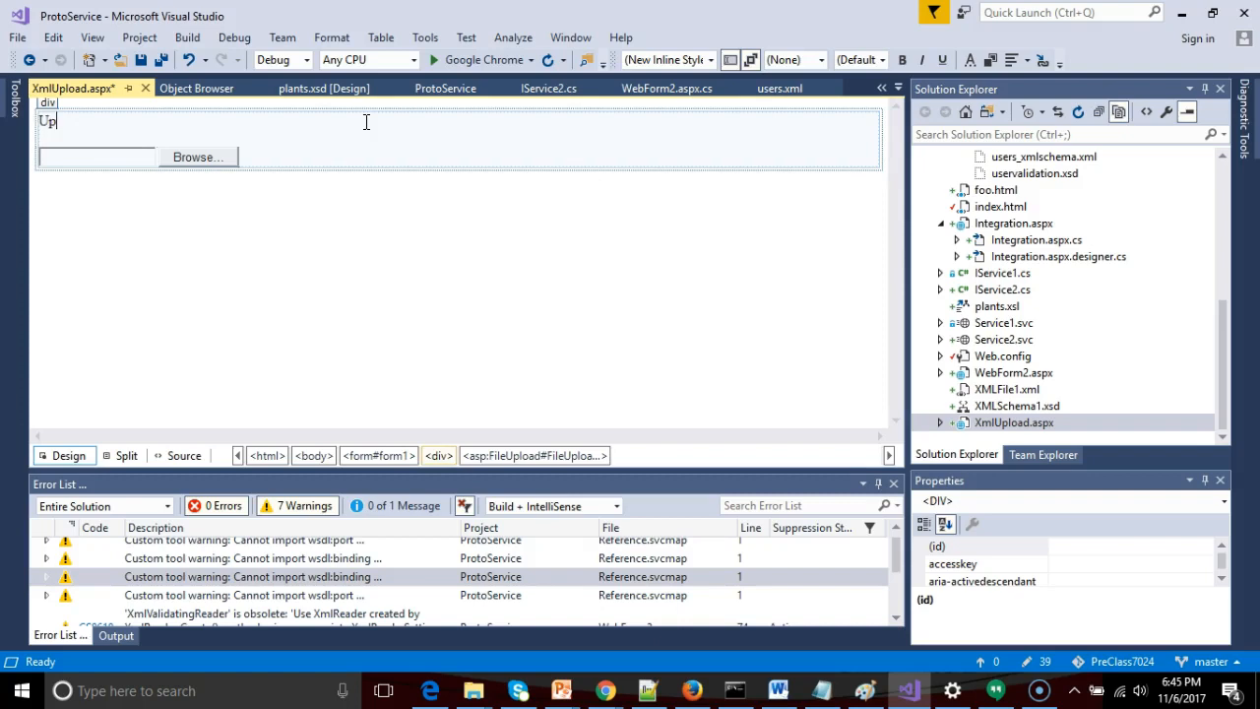
text(load an XML)
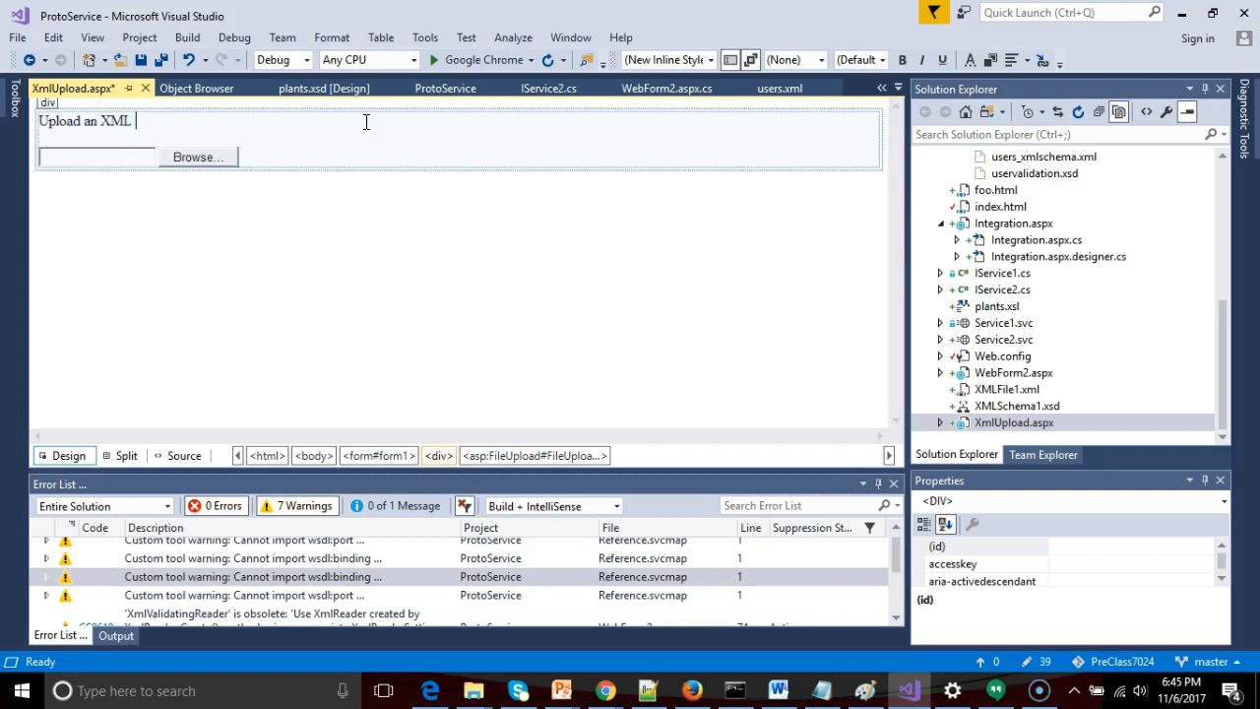
text(file:)
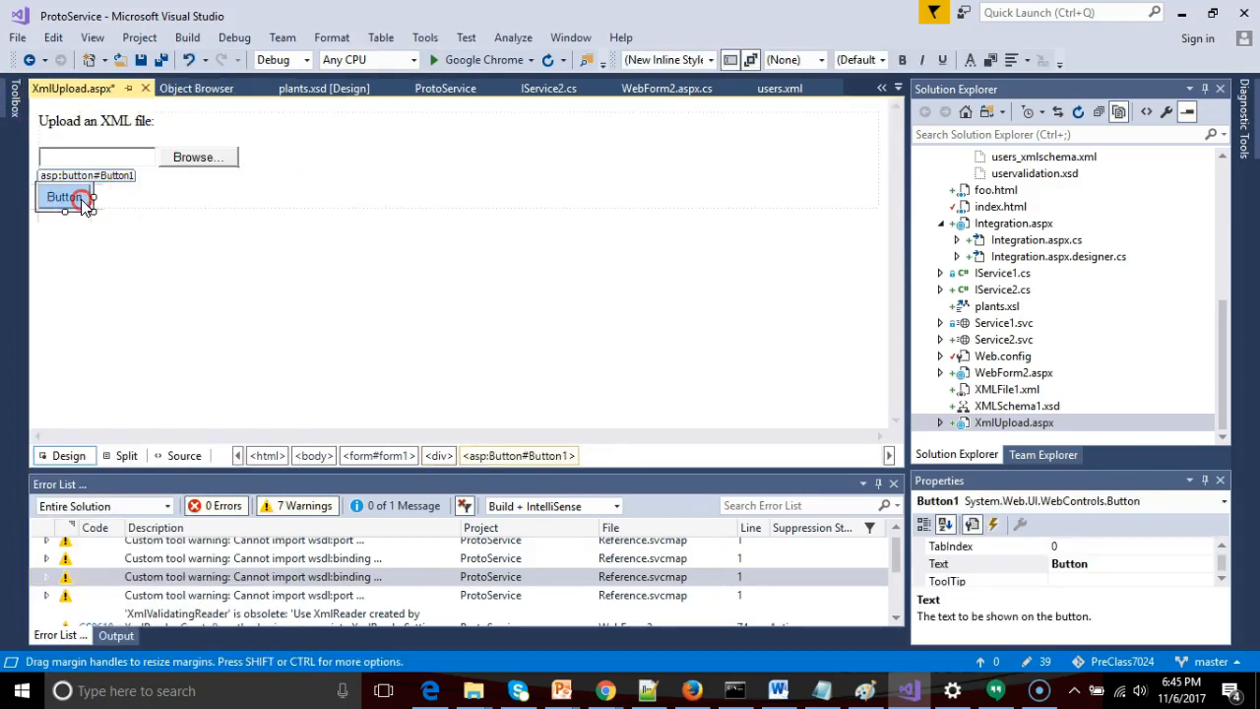
Set the button's text to Validate and its ID to BtnValidate
right_click(77, 204)
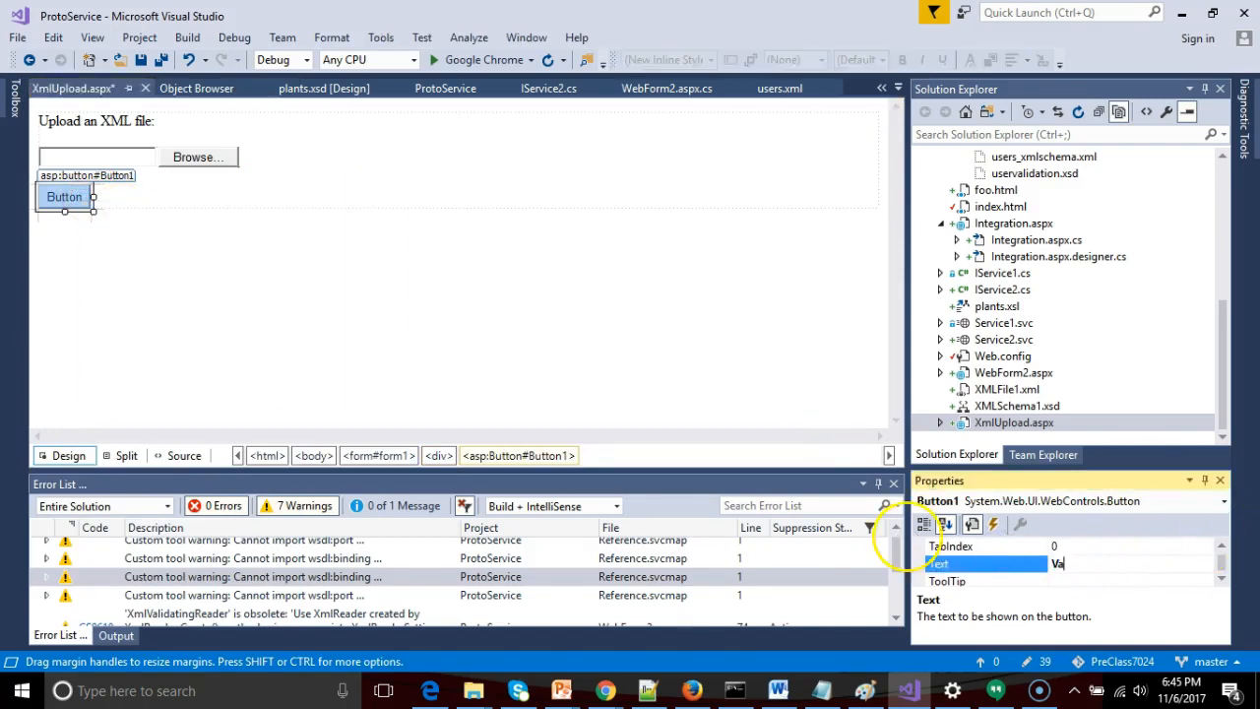
text(Validate)
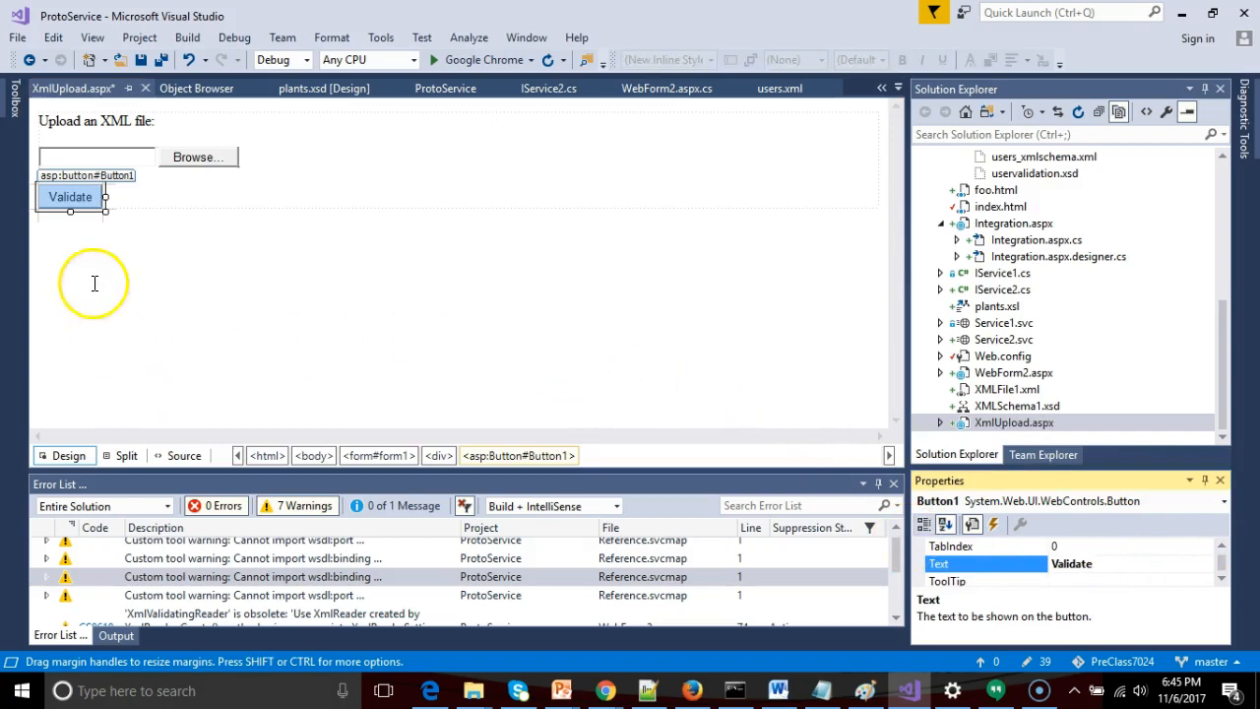
right_click(70, 196)
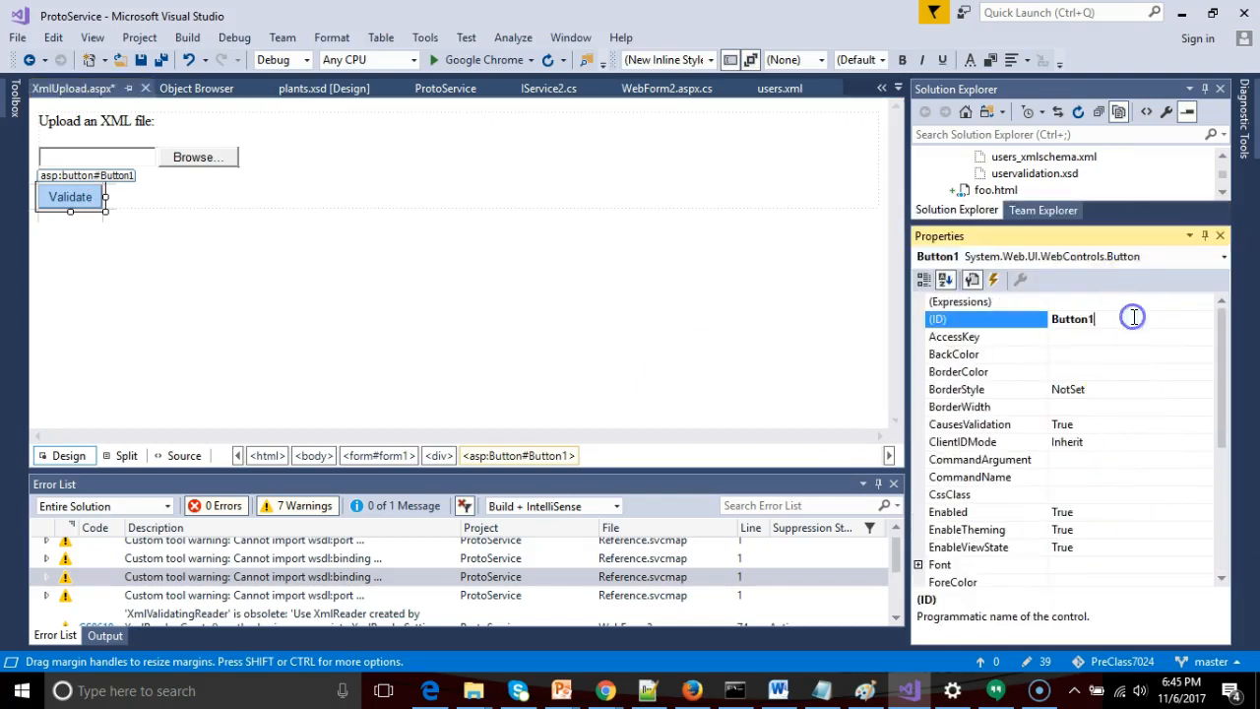
text(BtnValidate')
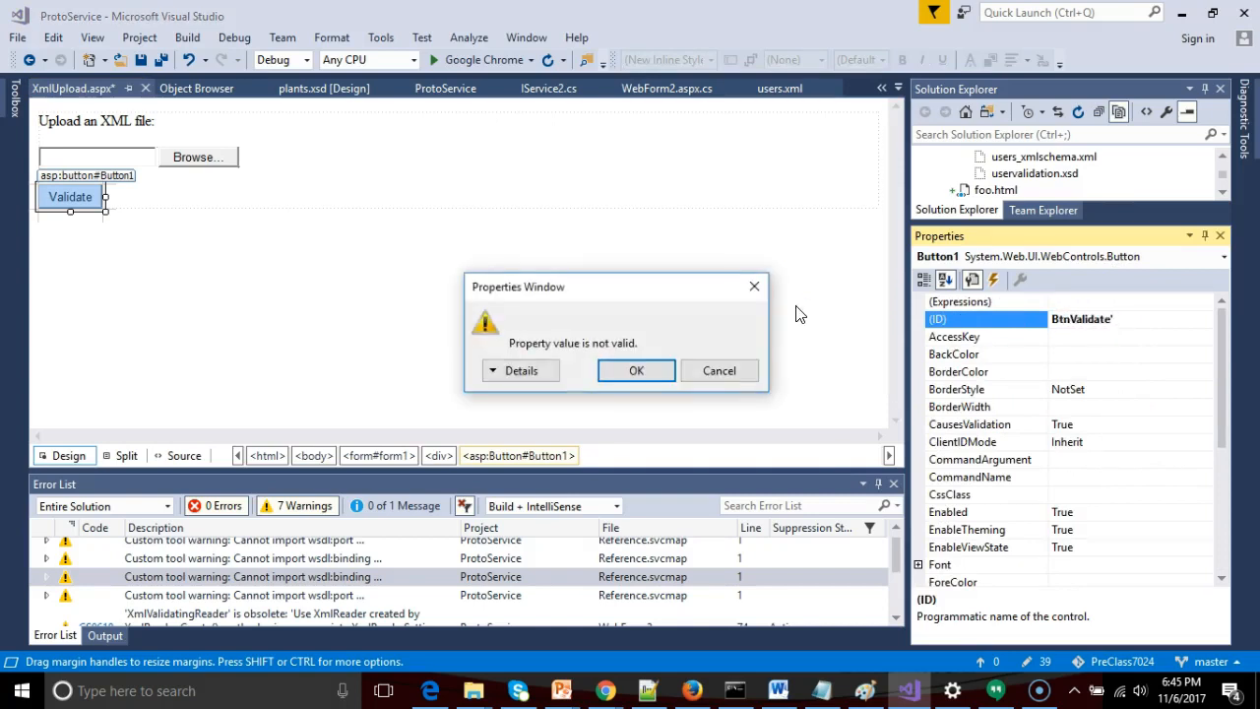
click(636, 370)
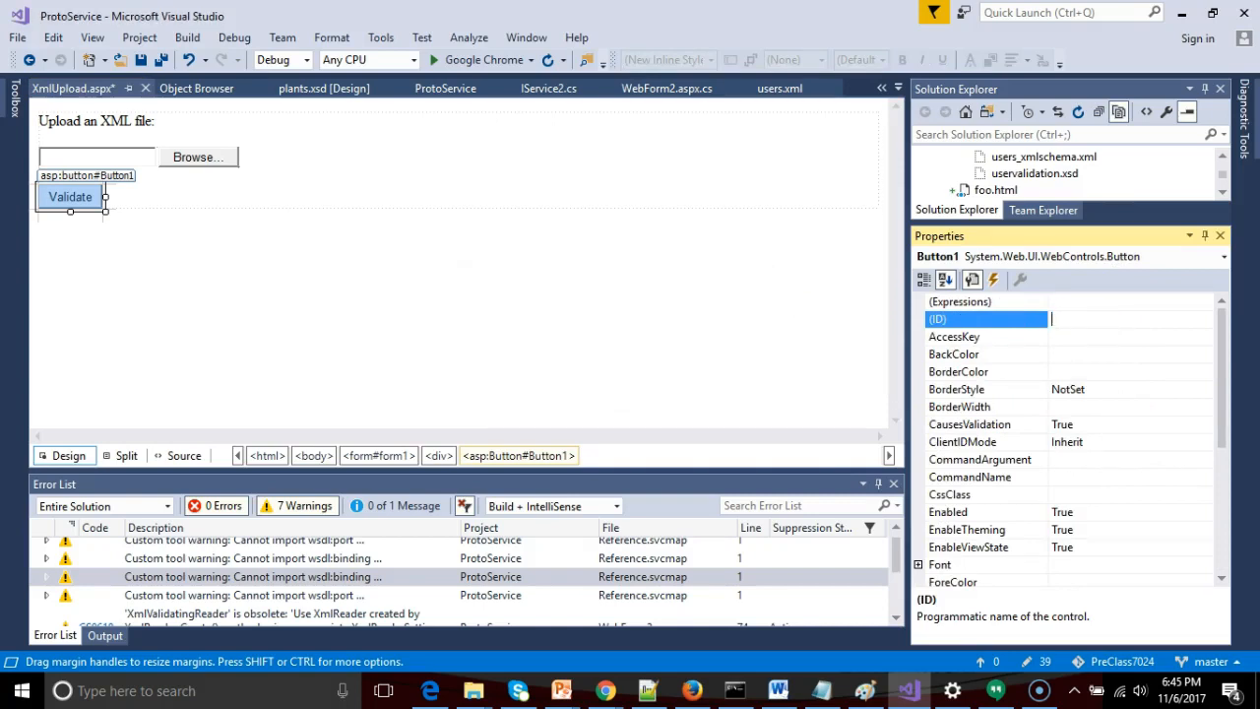
text(BtnValidate)
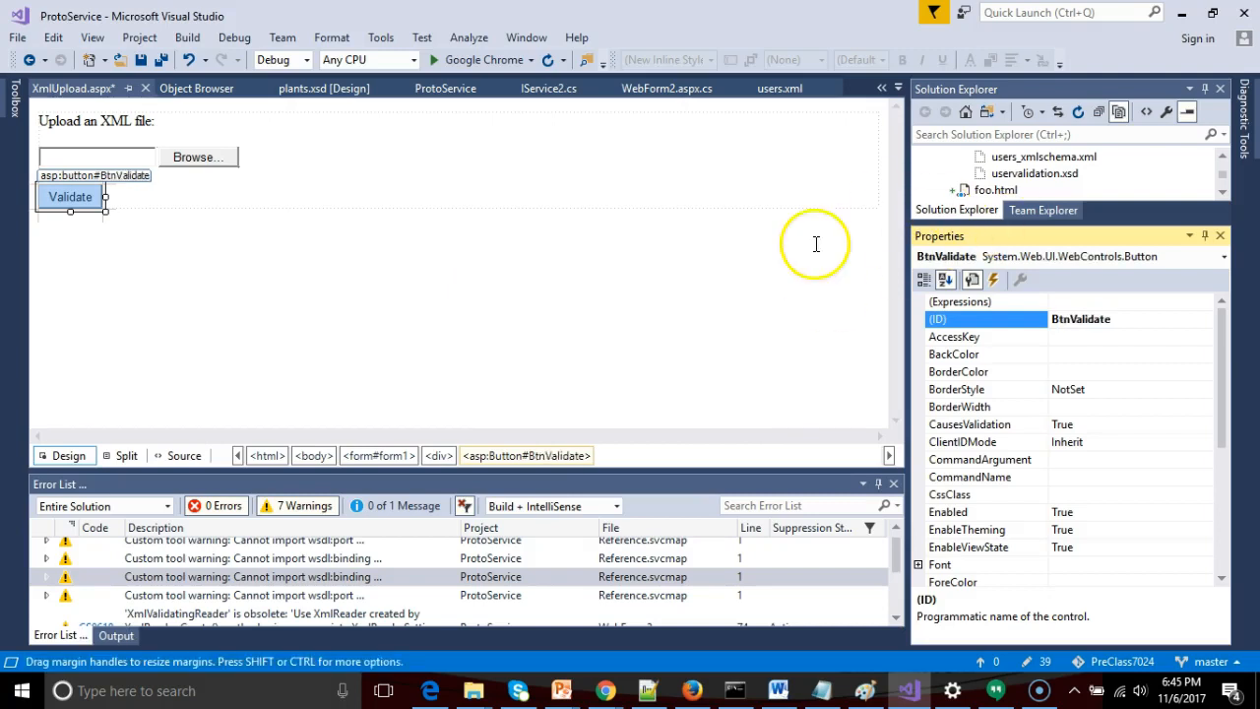
mouse_move(481, 269)
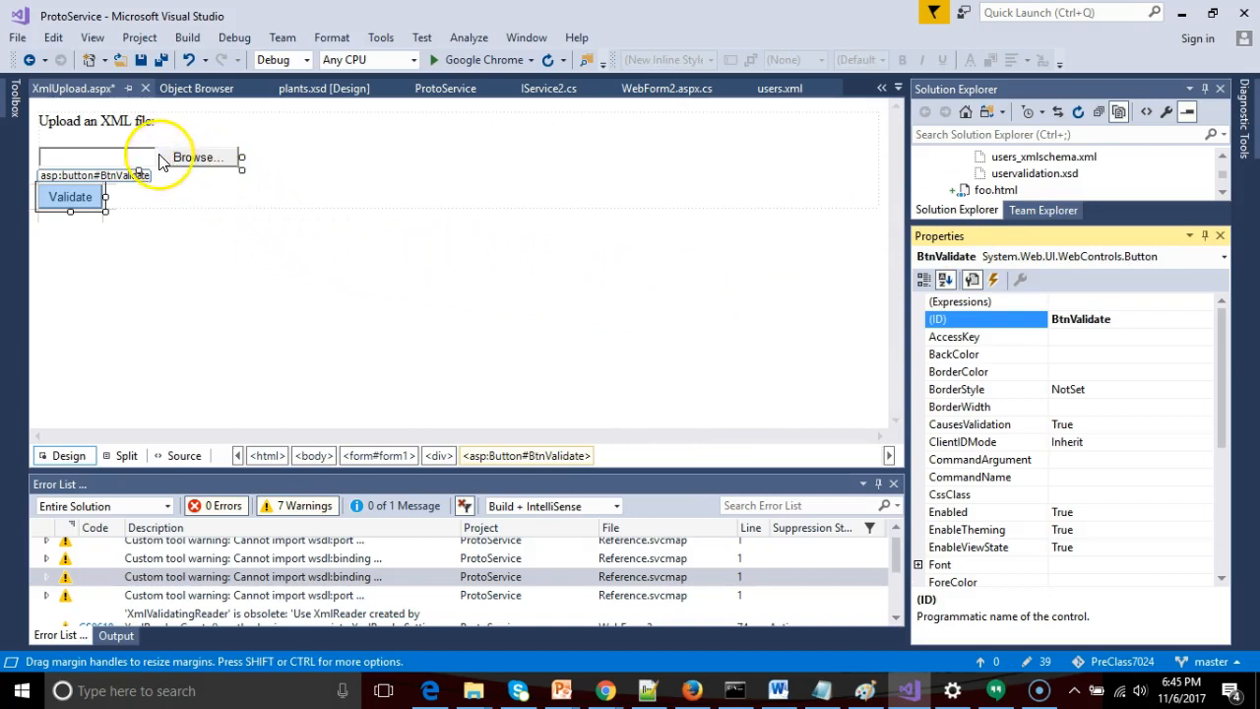
Change the FileUpload control's ID to XmlFileUpload
click(108, 158)
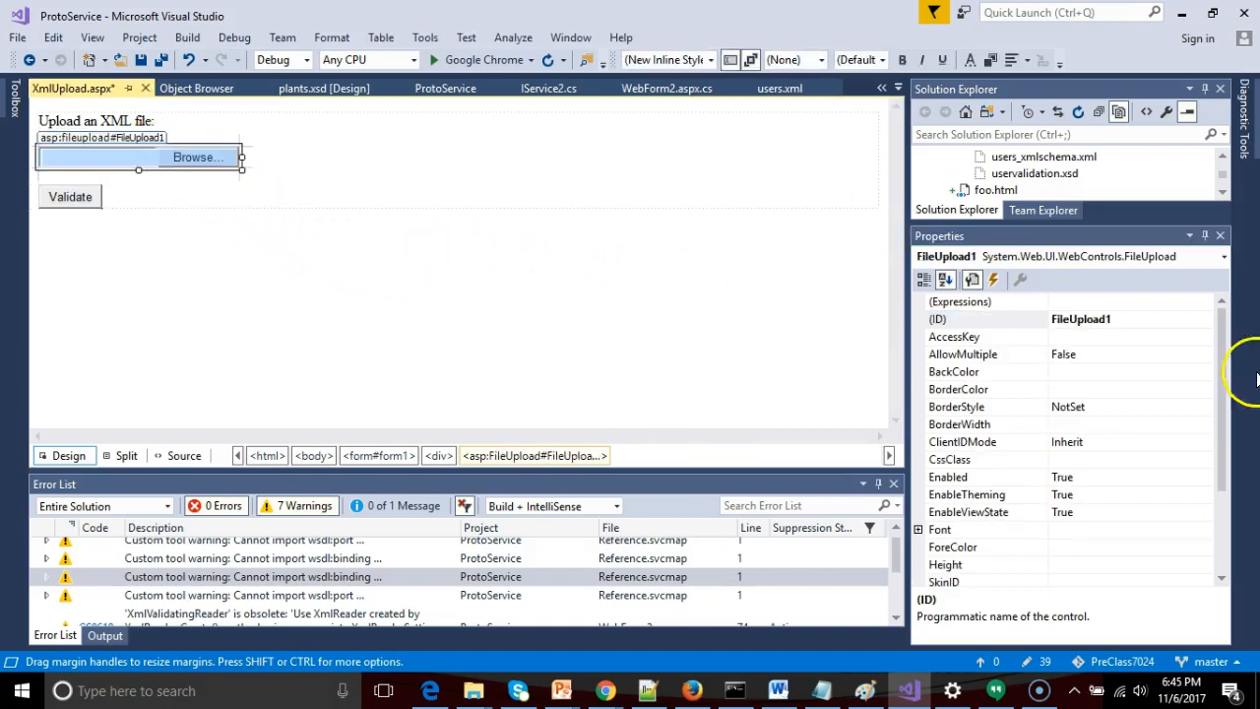
click(984, 318)
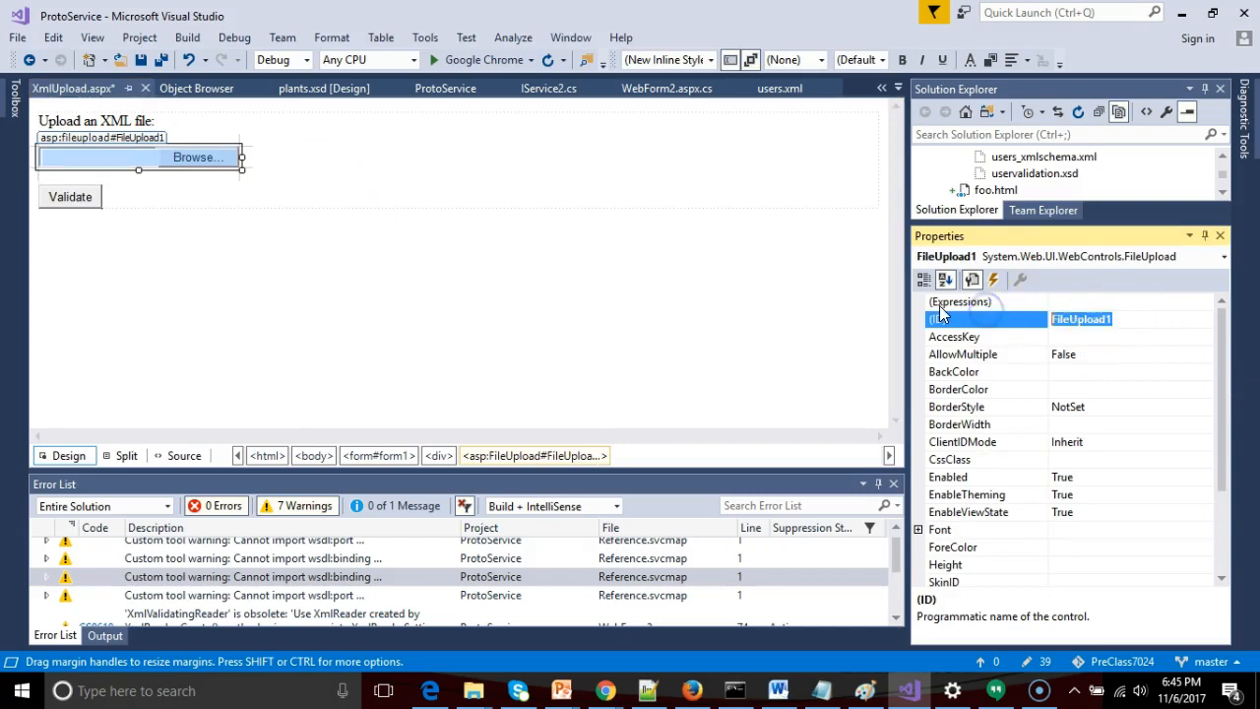
text(XmlFileP)
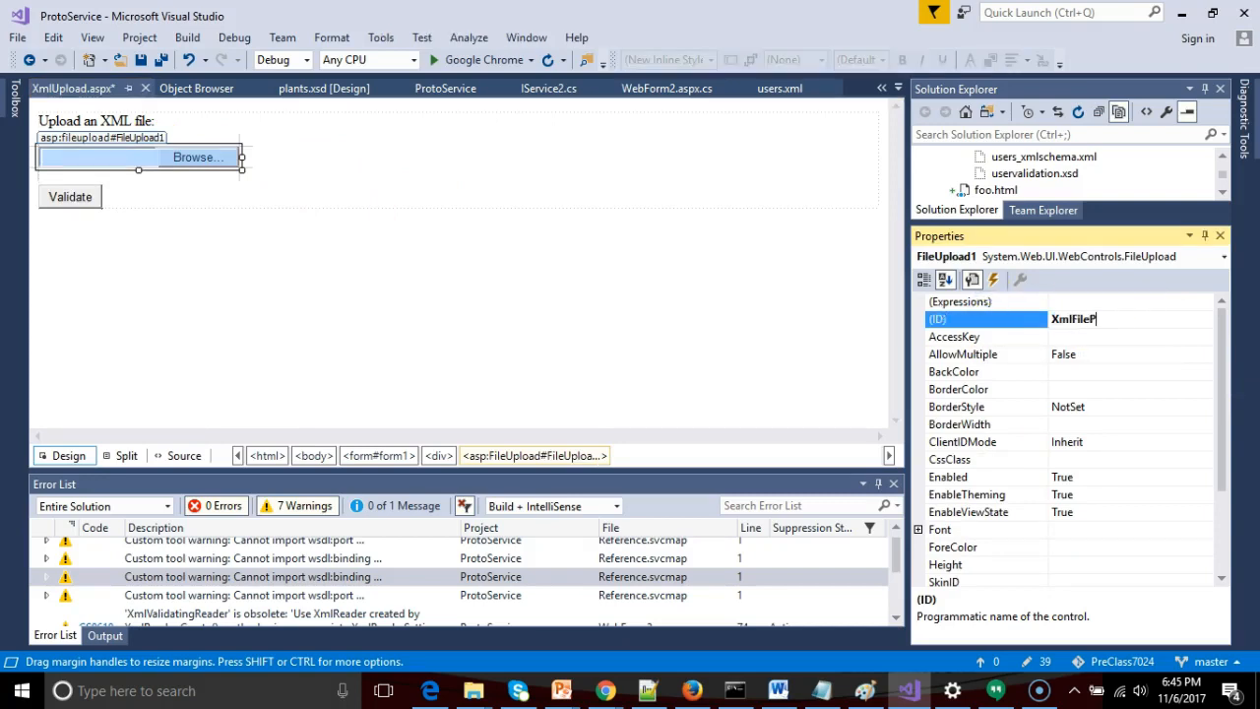
text(XmlFileUpload)
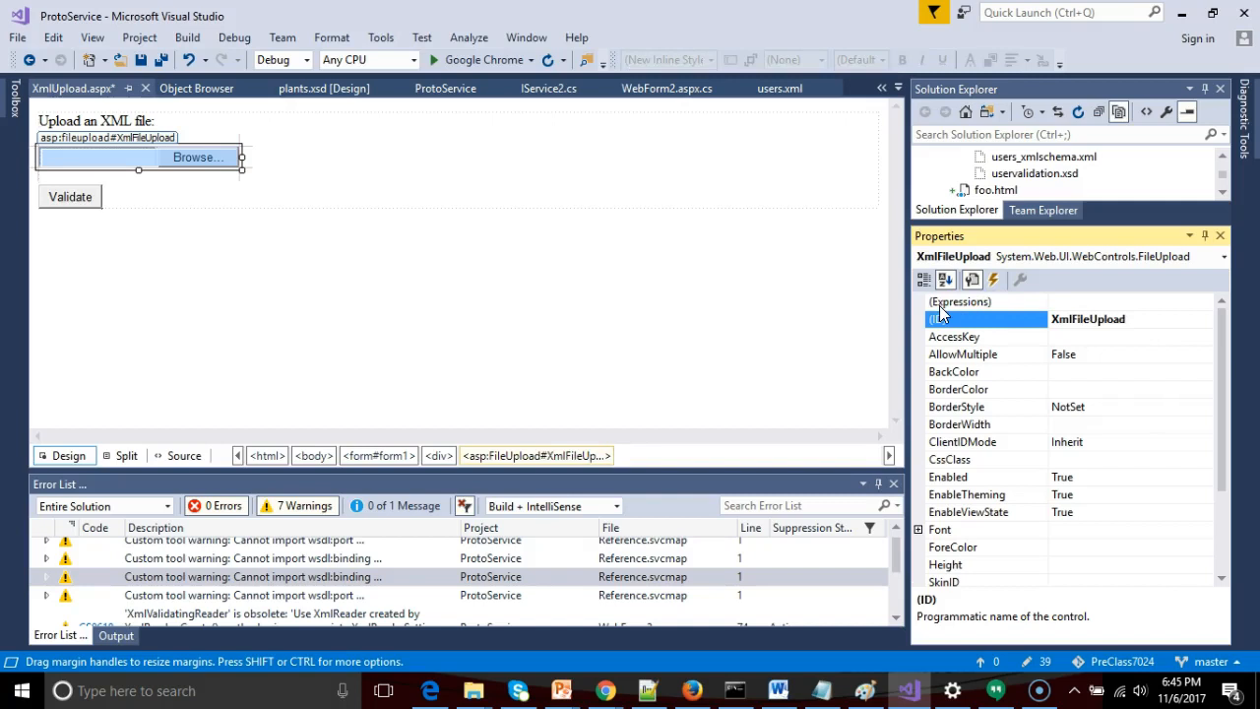
click(694, 286)
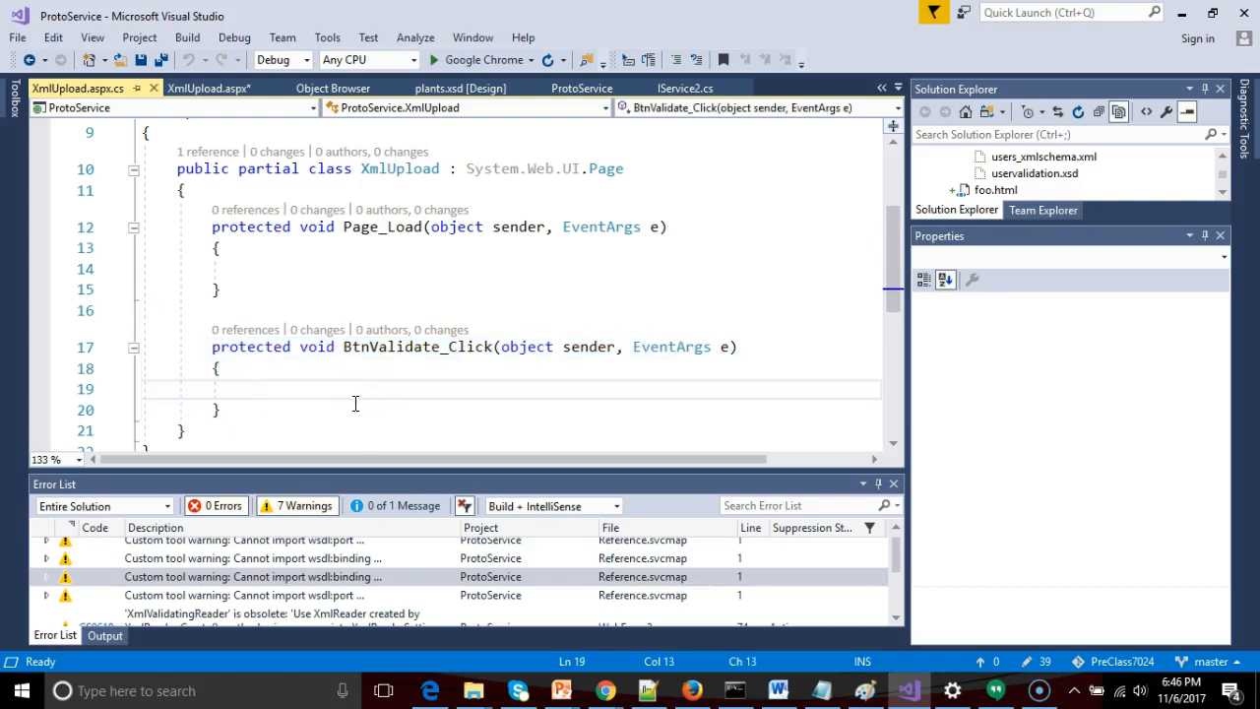
Drag a Label onto the form below the Validate button and select it
key(Ctrl+S)
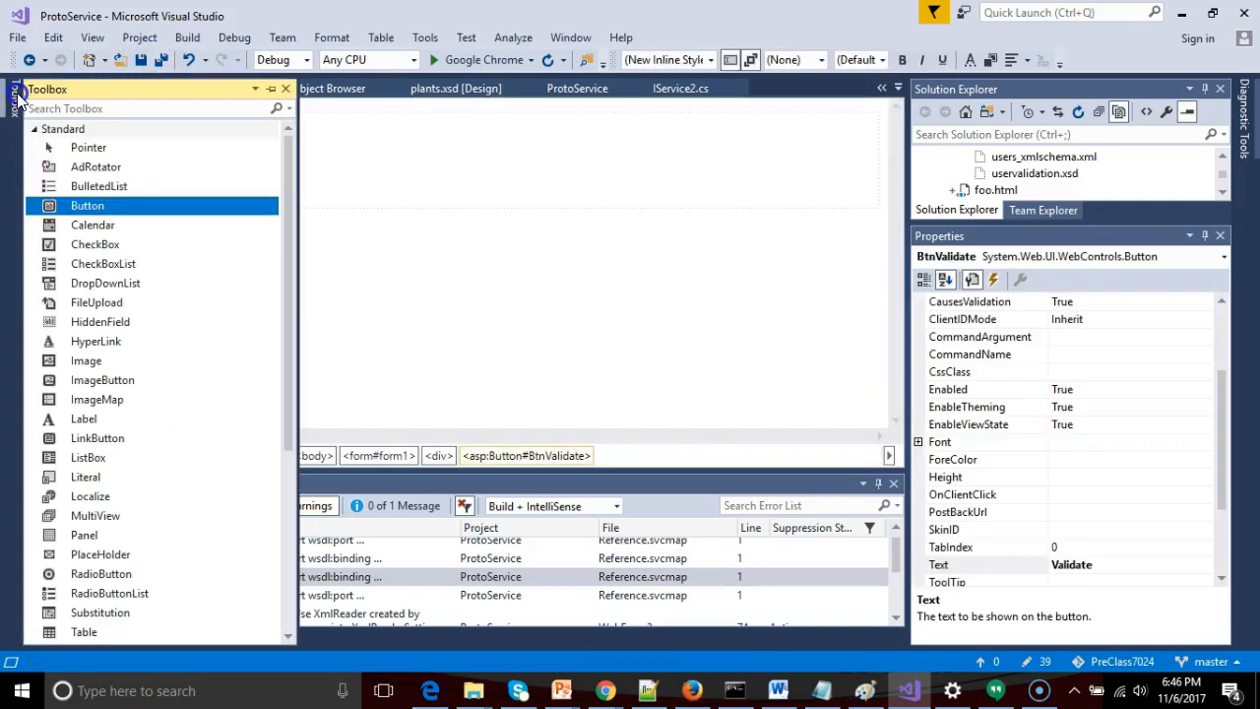
mouse_move(133, 379)
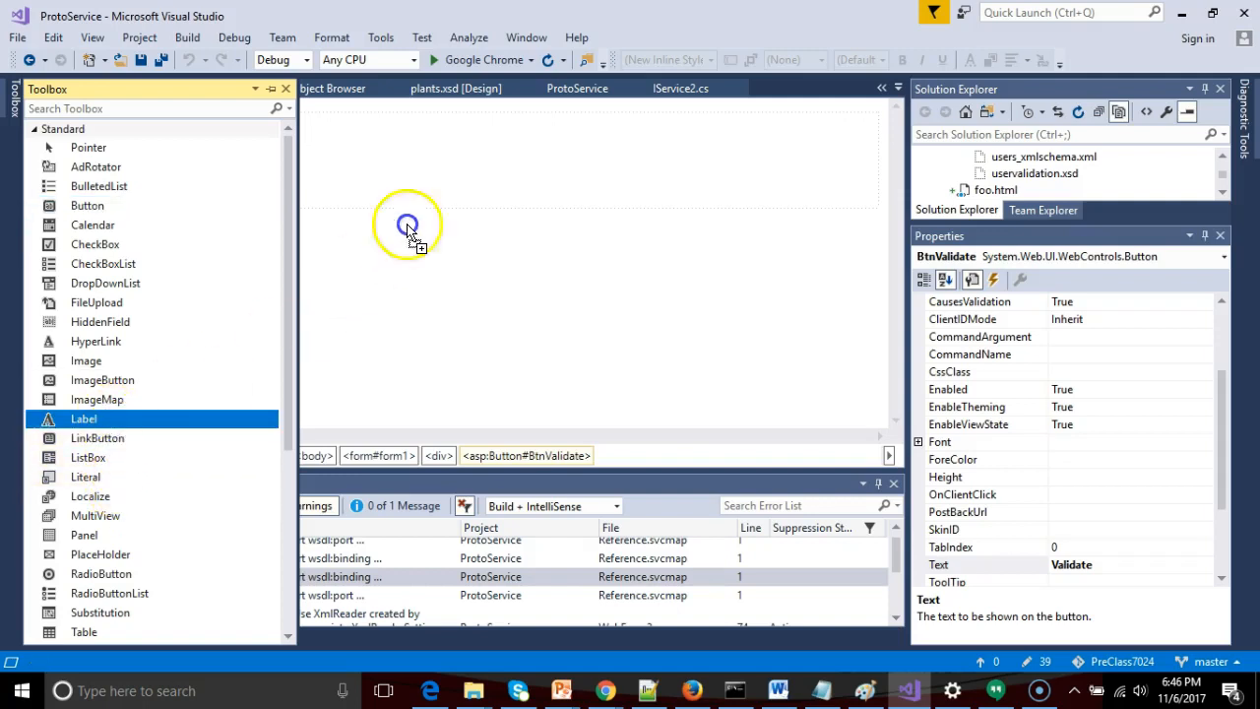
drag(84, 418, 118, 204)
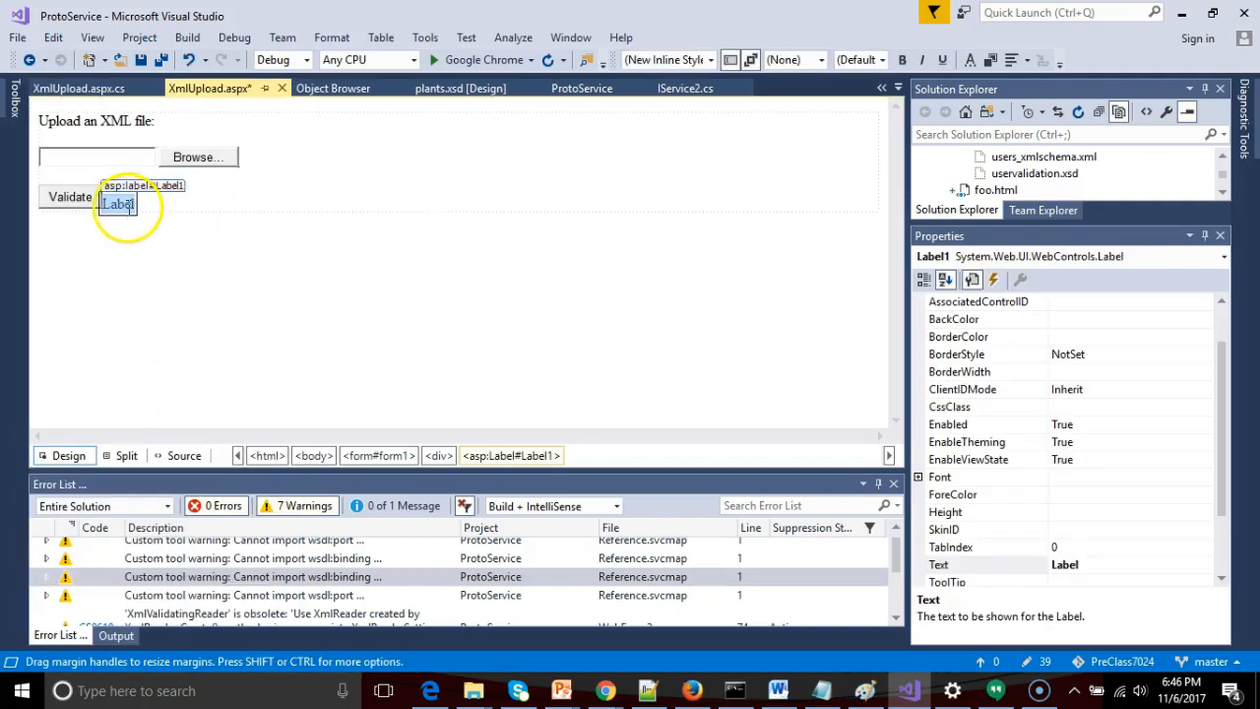
mouse_move(234, 201)
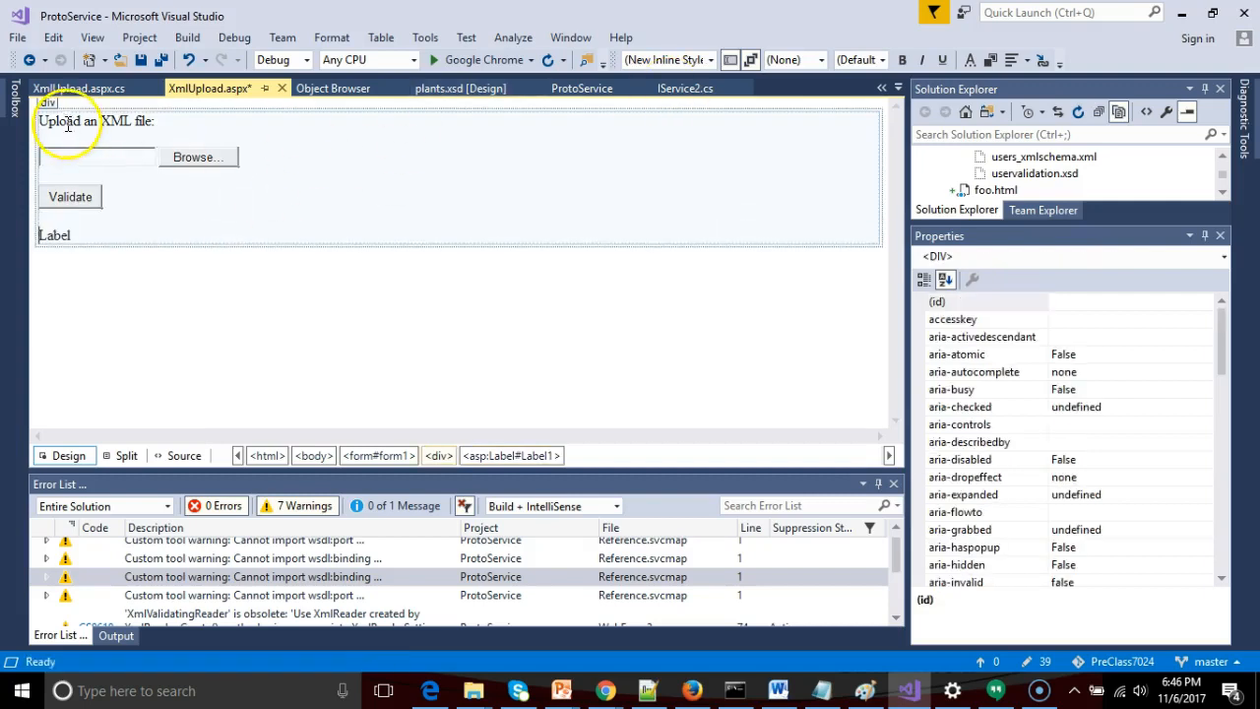
click(54, 235)
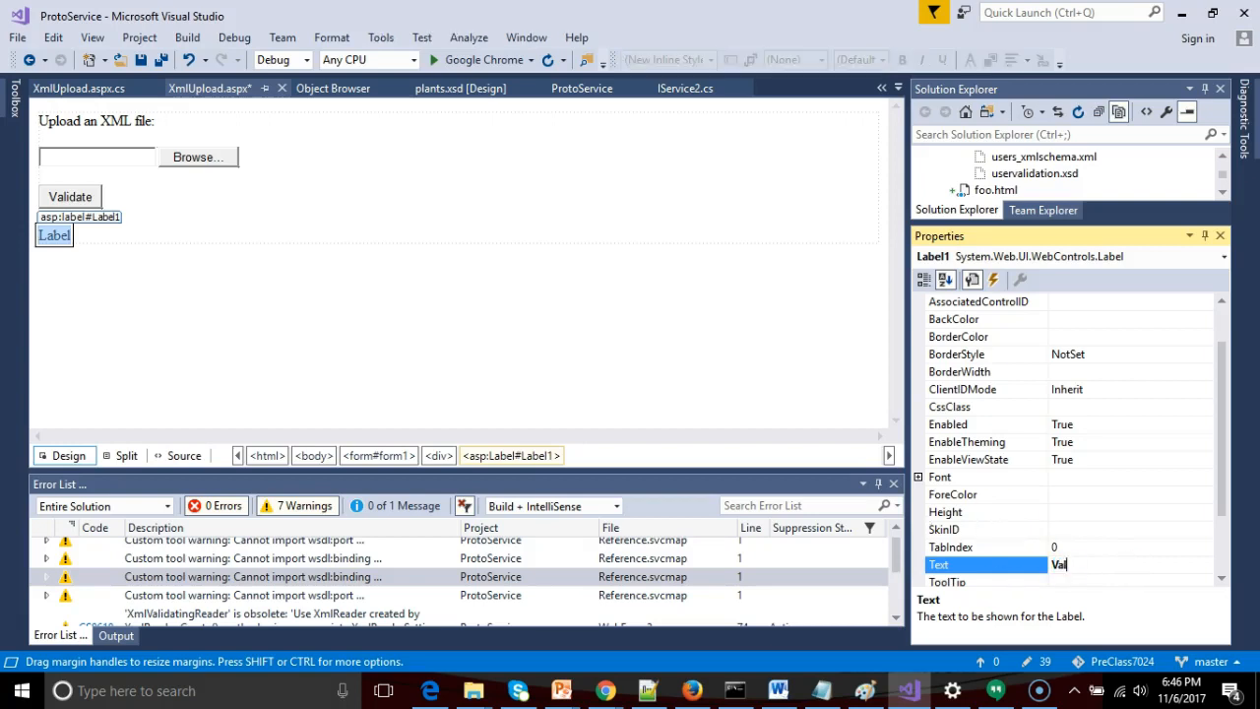
Caption Label1 'Validation Status:', then add a 'No File Uploaded' label with ID LblStatus
text(Validation Status:)
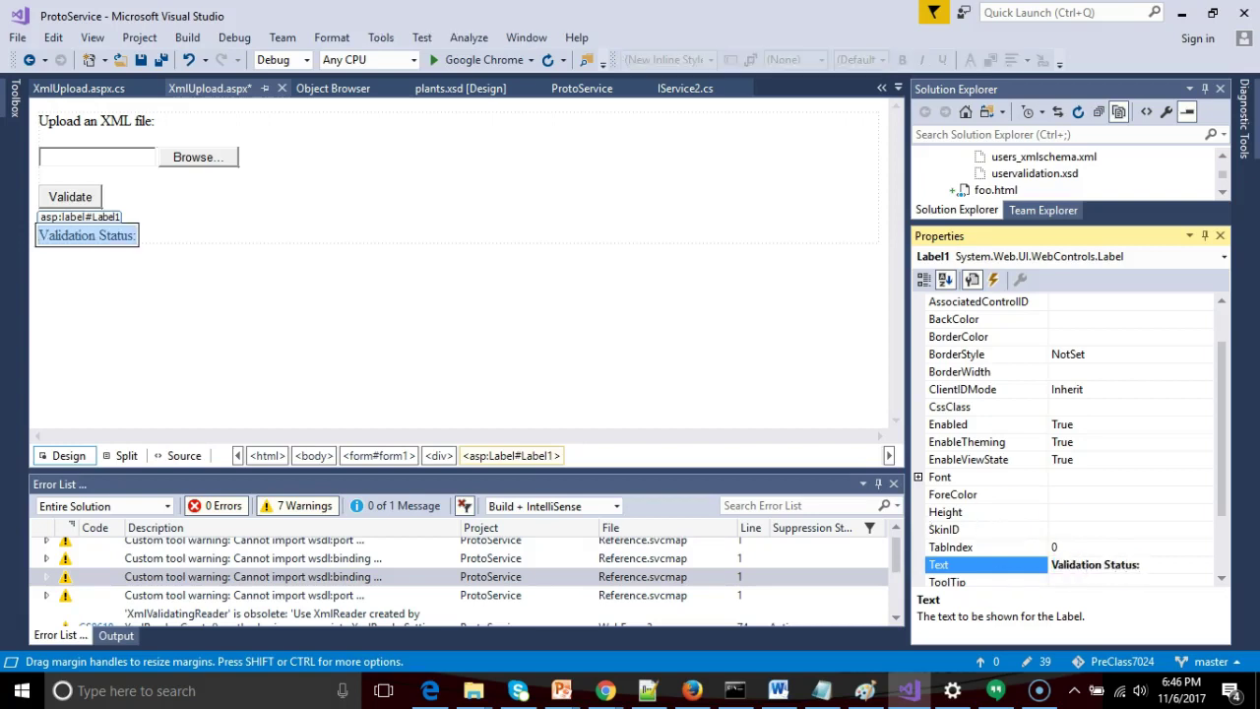
click(55, 157)
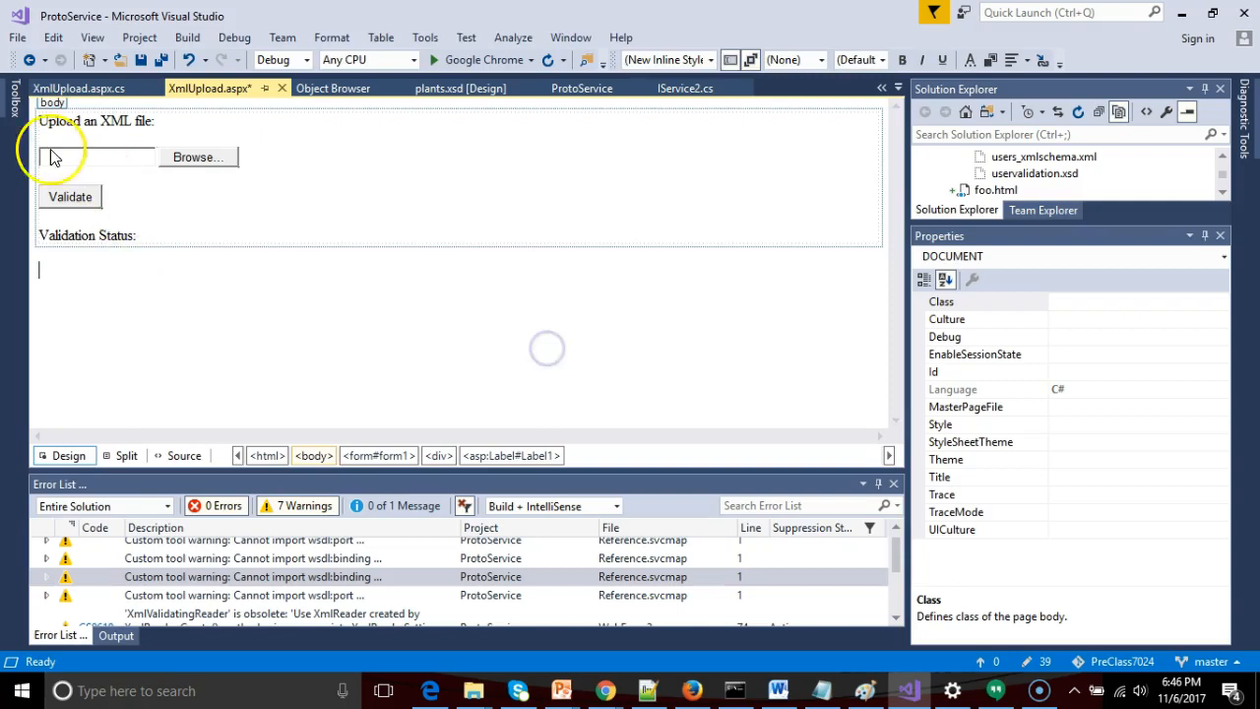
click(12, 95)
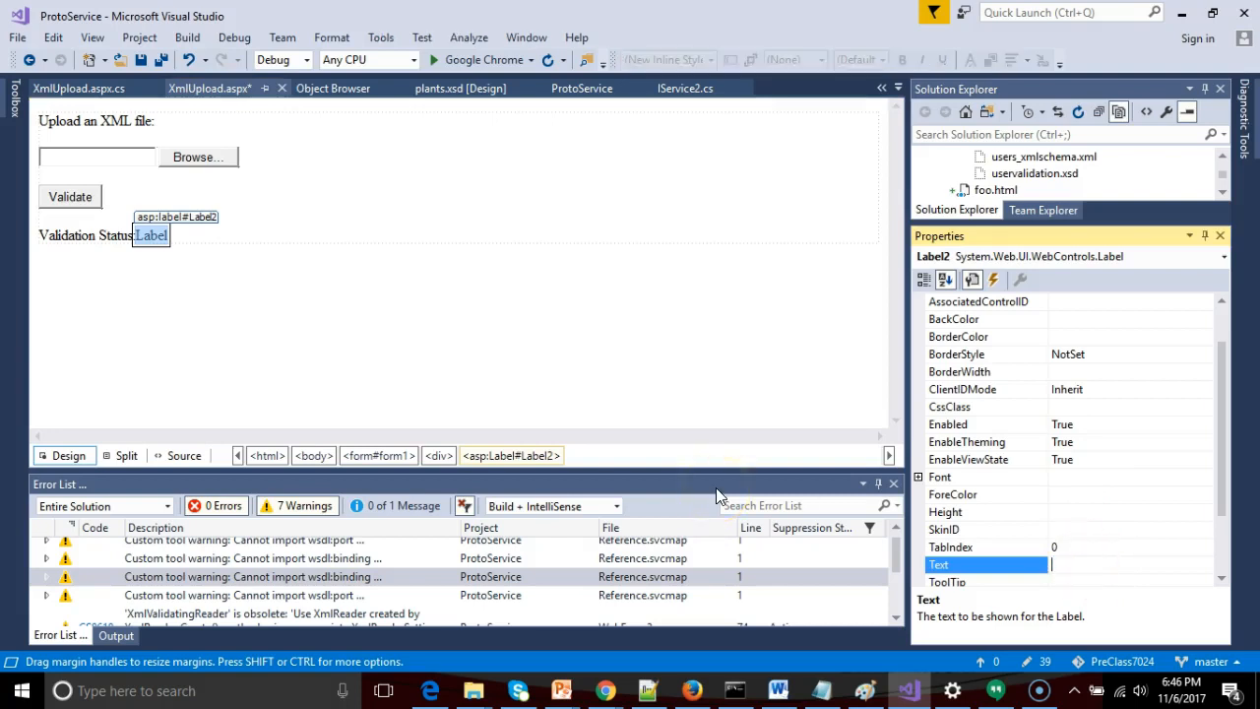
text(No File Uploaded)
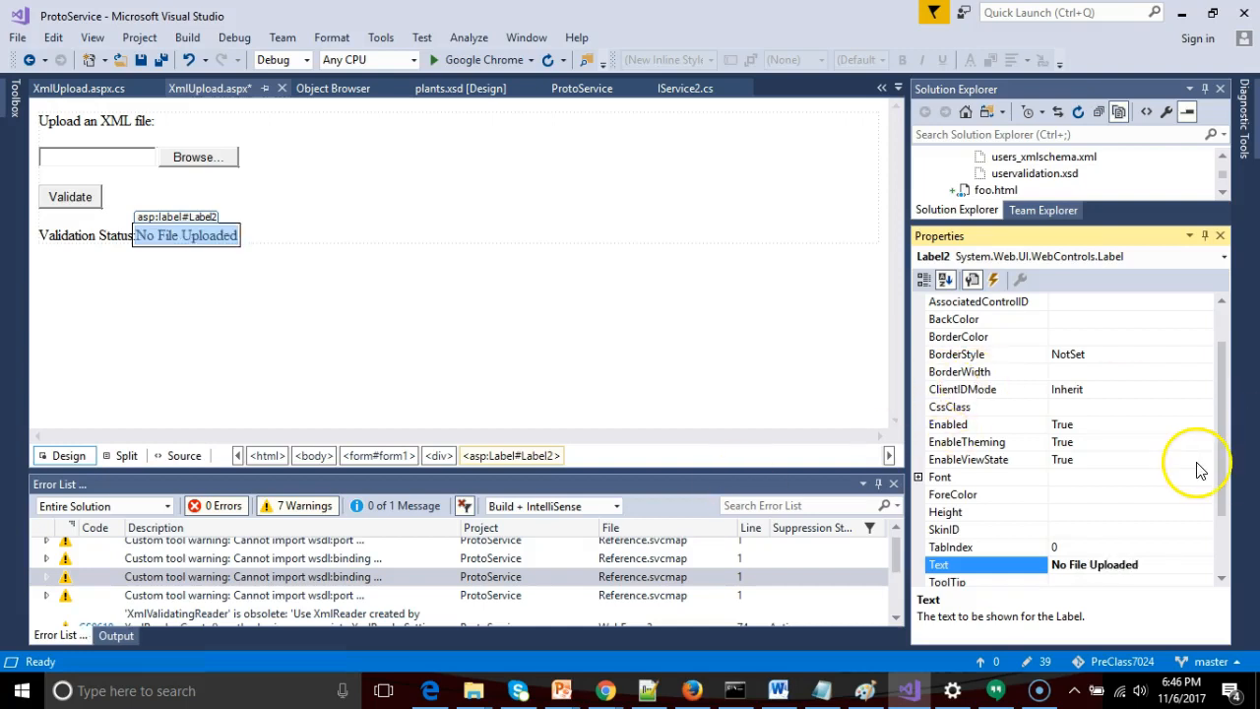
click(984, 318)
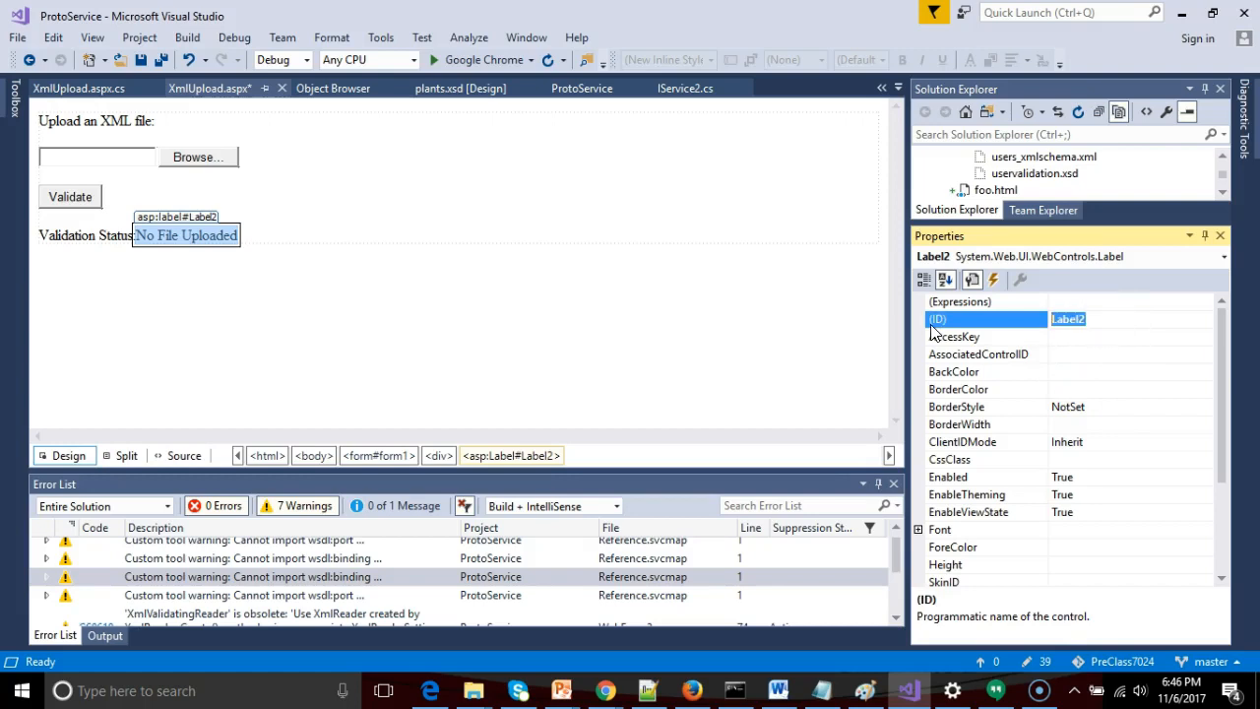
text(LblStatus)
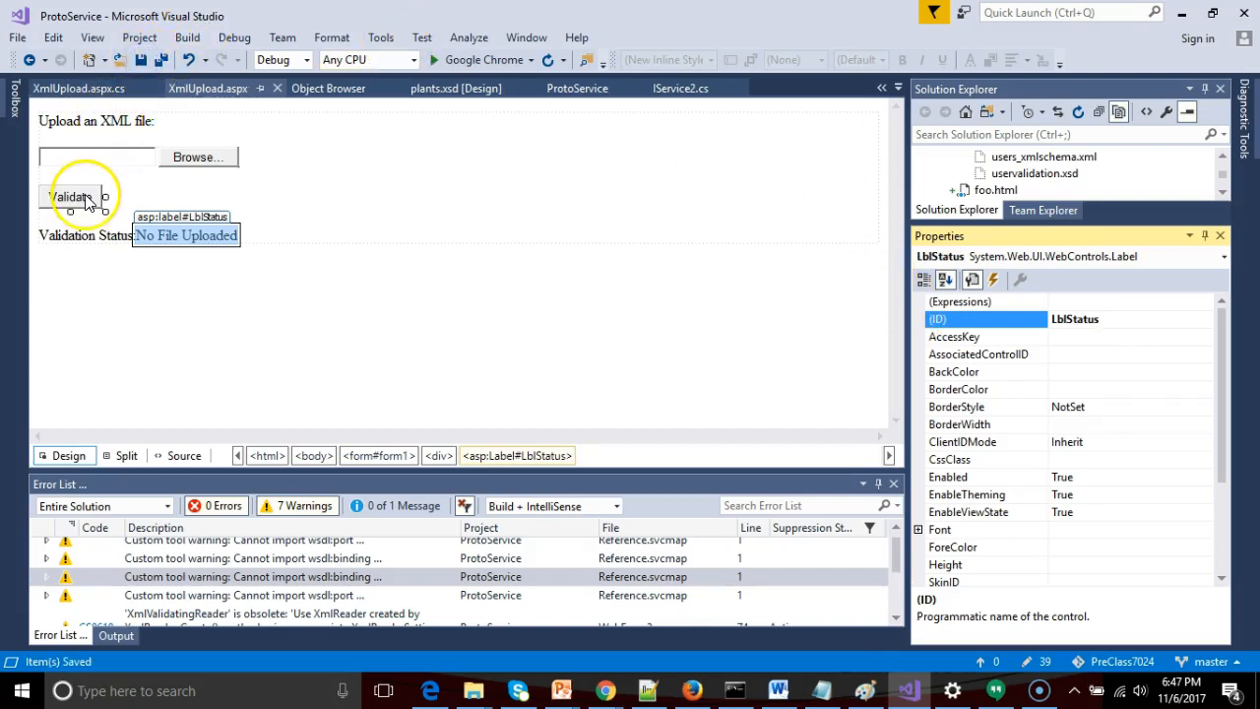
Write LblStatus.Text = "You clicked me."; in the BtnValidate_Click handler
double_click(71, 195)
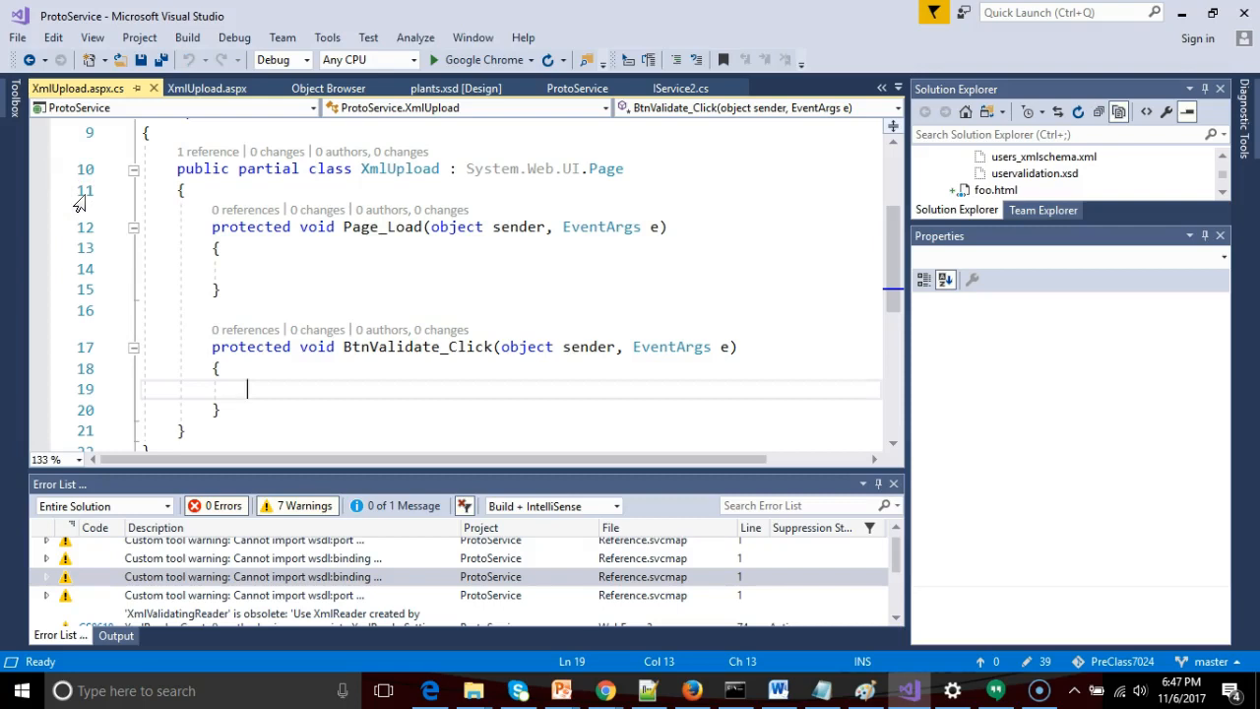
text(LblStatu)
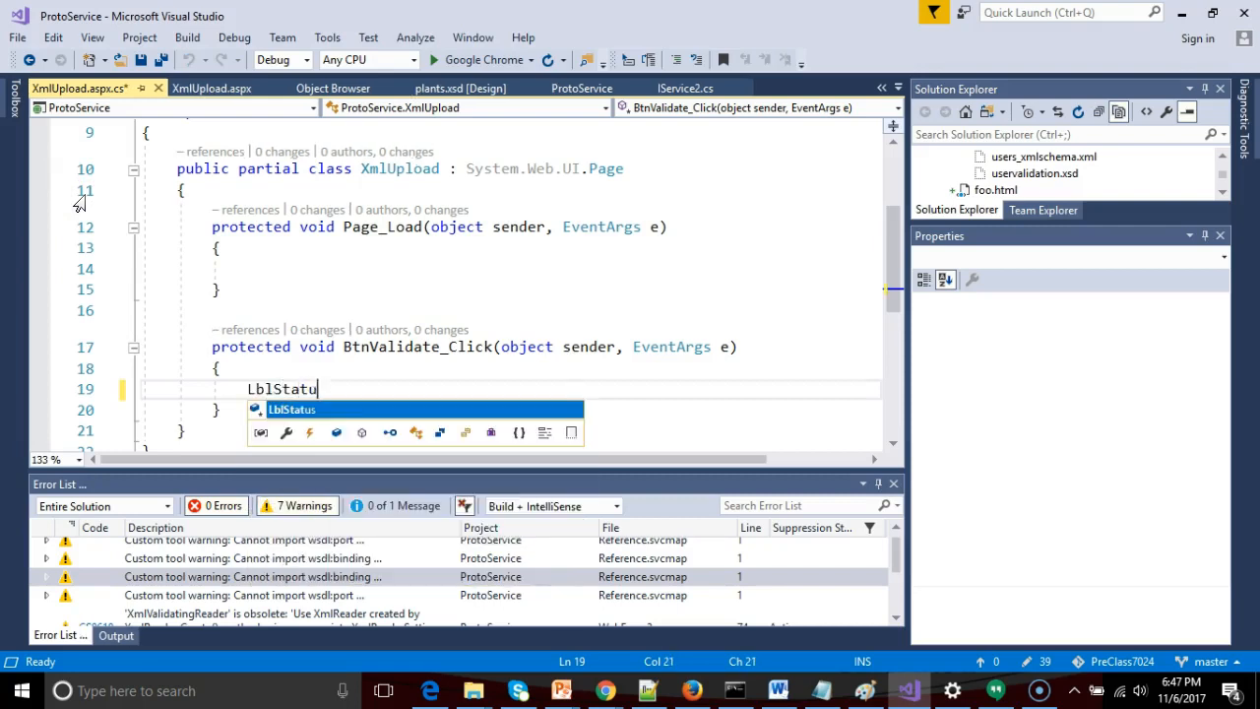
text(s.Text)
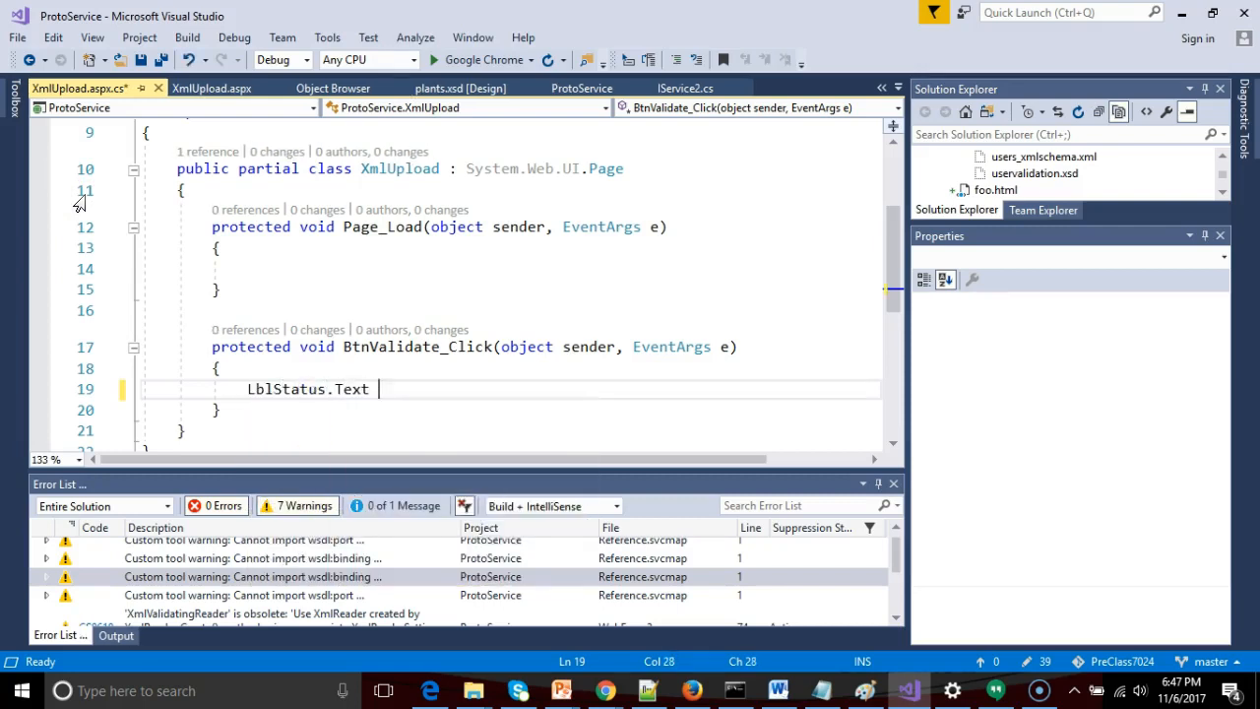
text(= "You click")
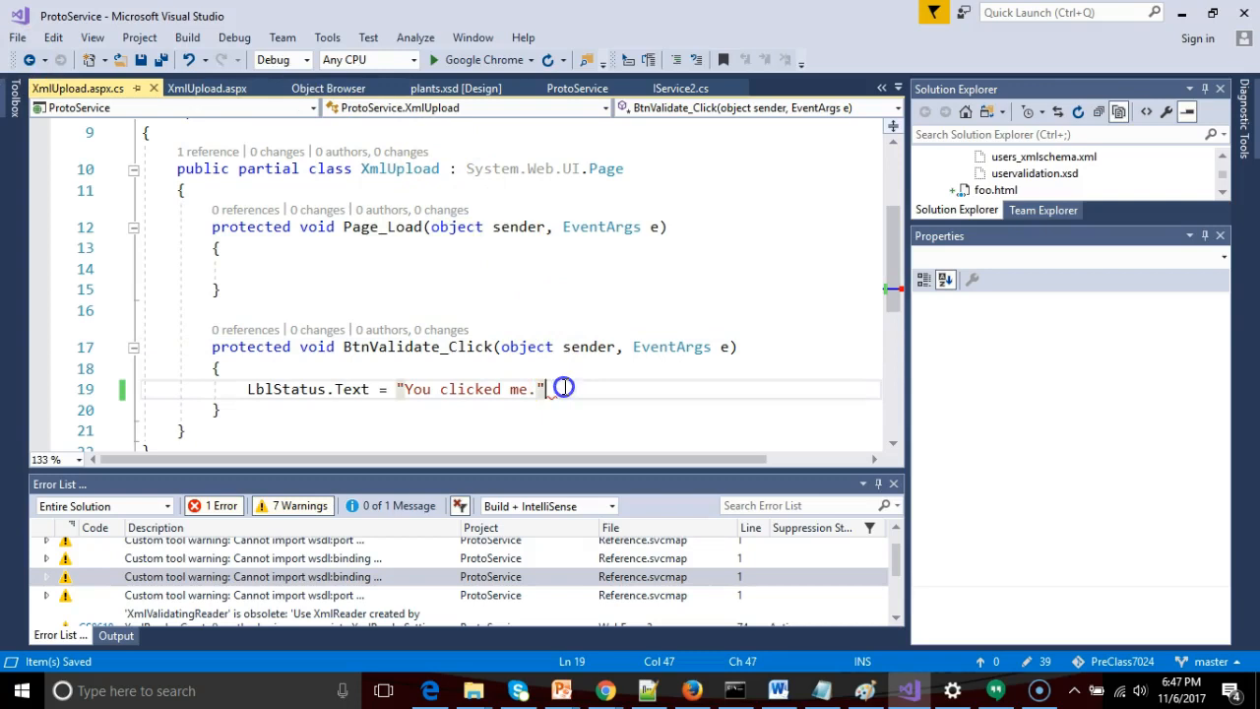
text(;)
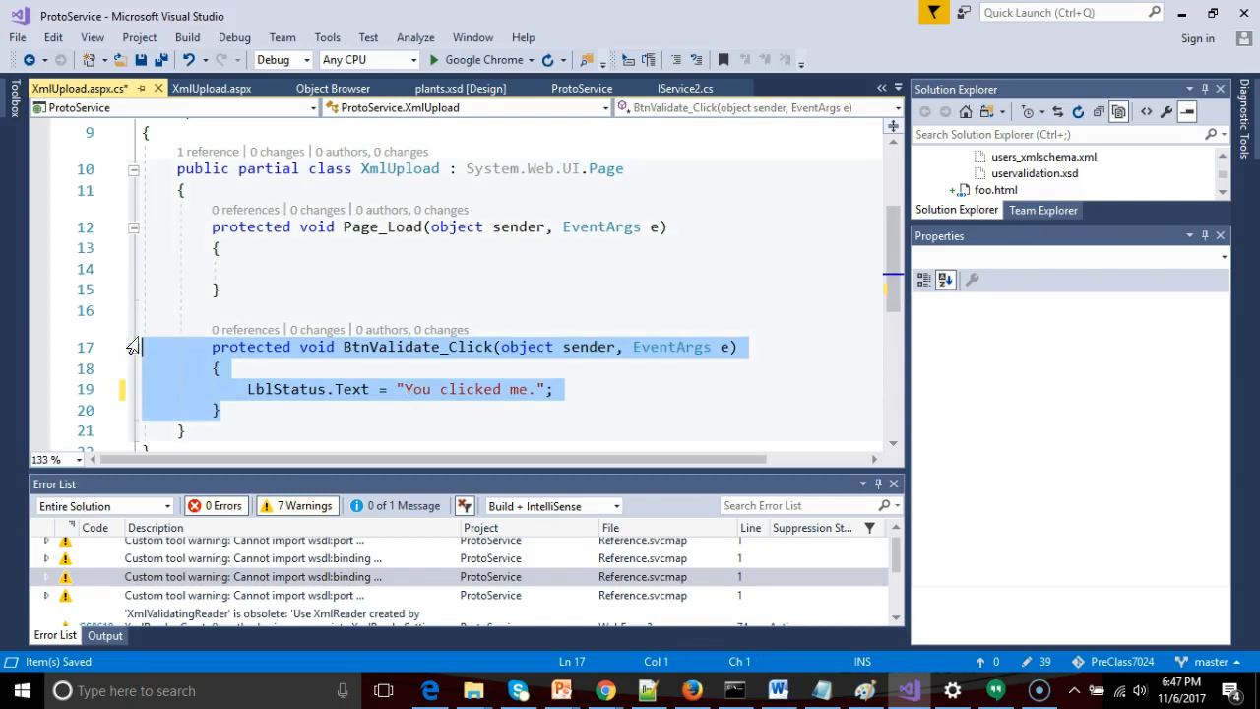
mouse_move(318, 330)
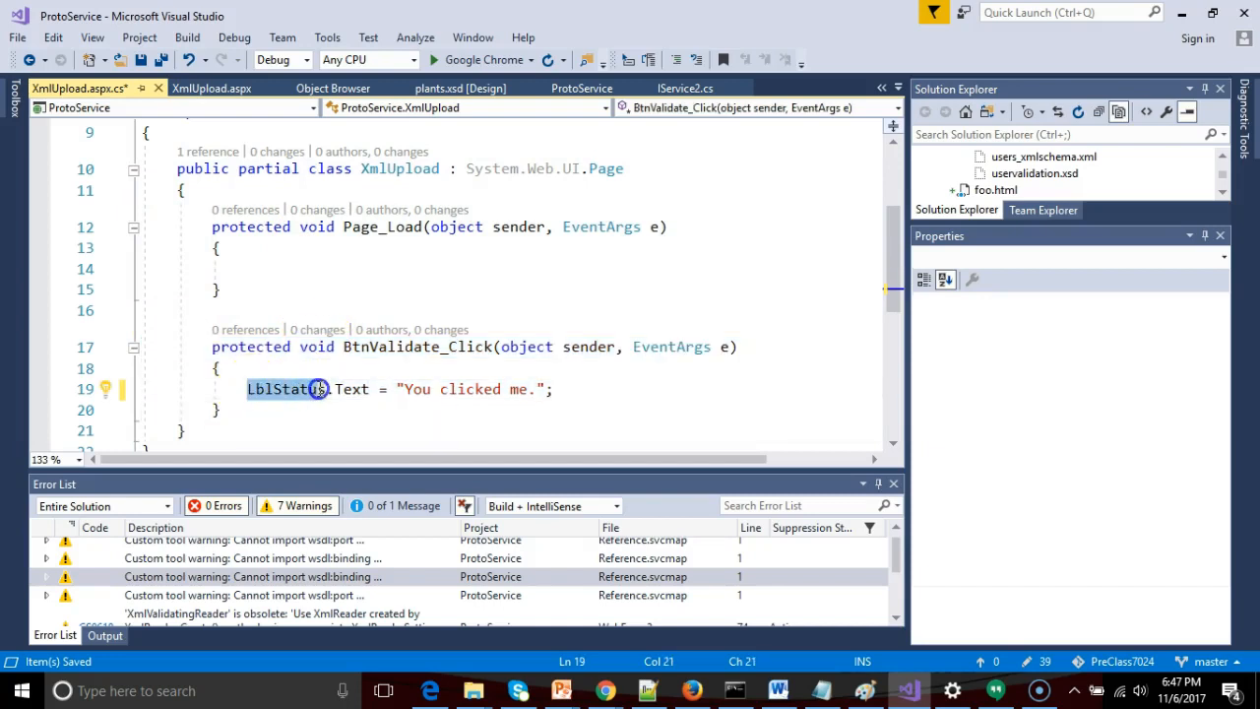
Return to the XmlUpload.aspx tab and start the site in Google Chrome
click(514, 388)
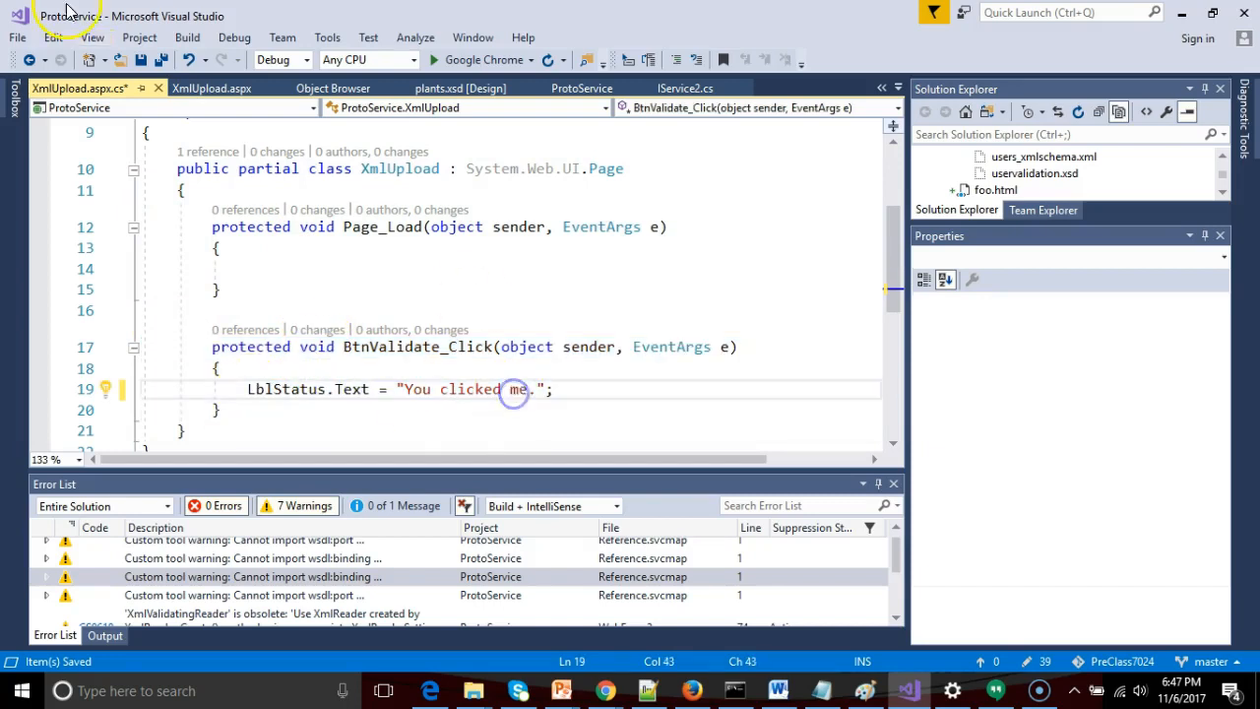
click(207, 87)
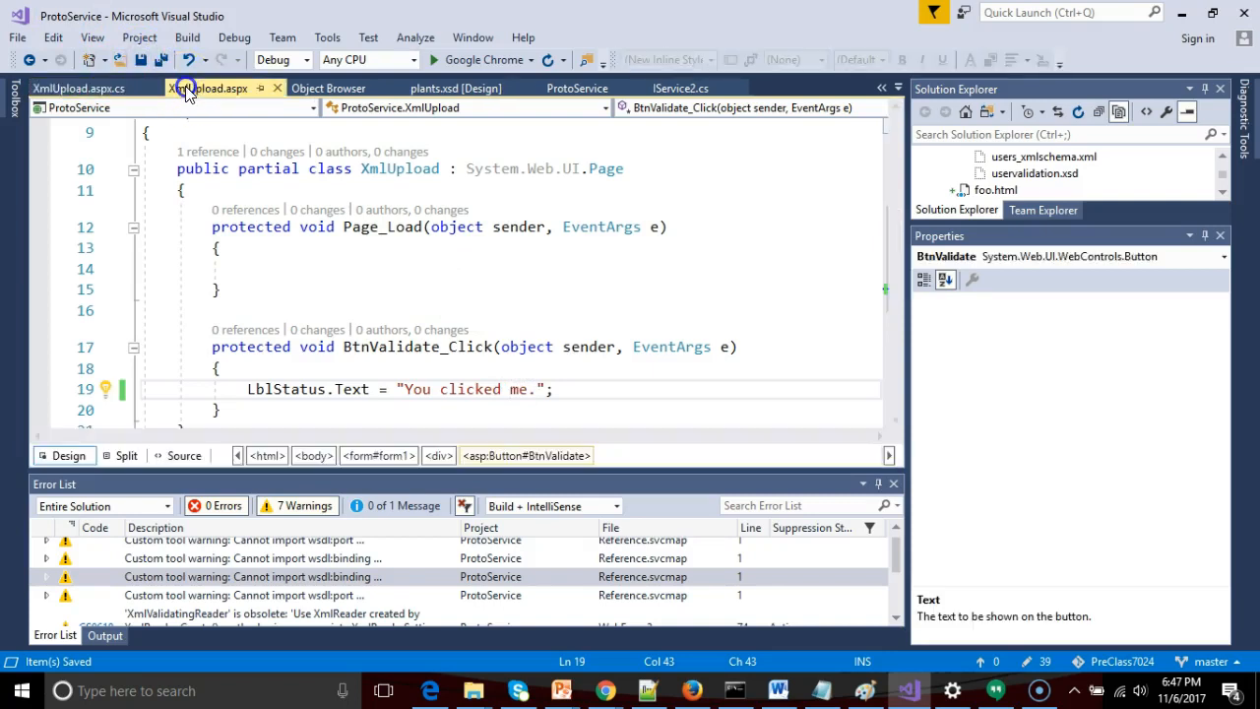
click(201, 88)
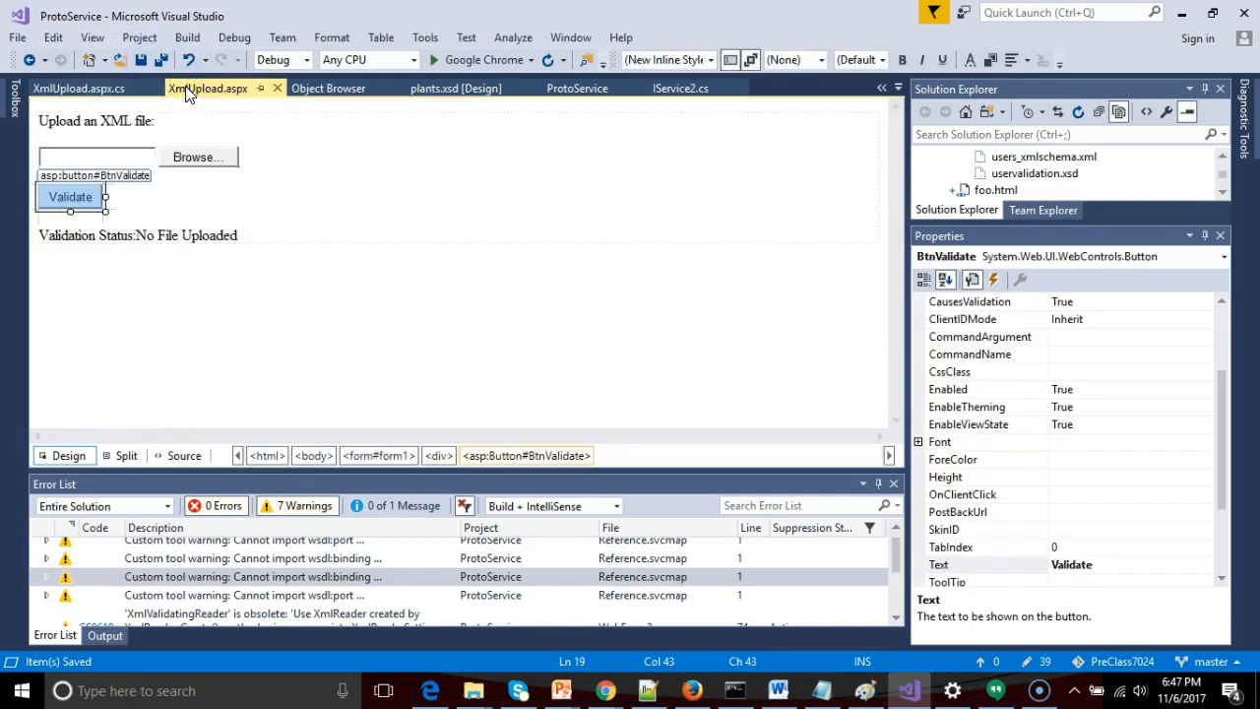
click(442, 60)
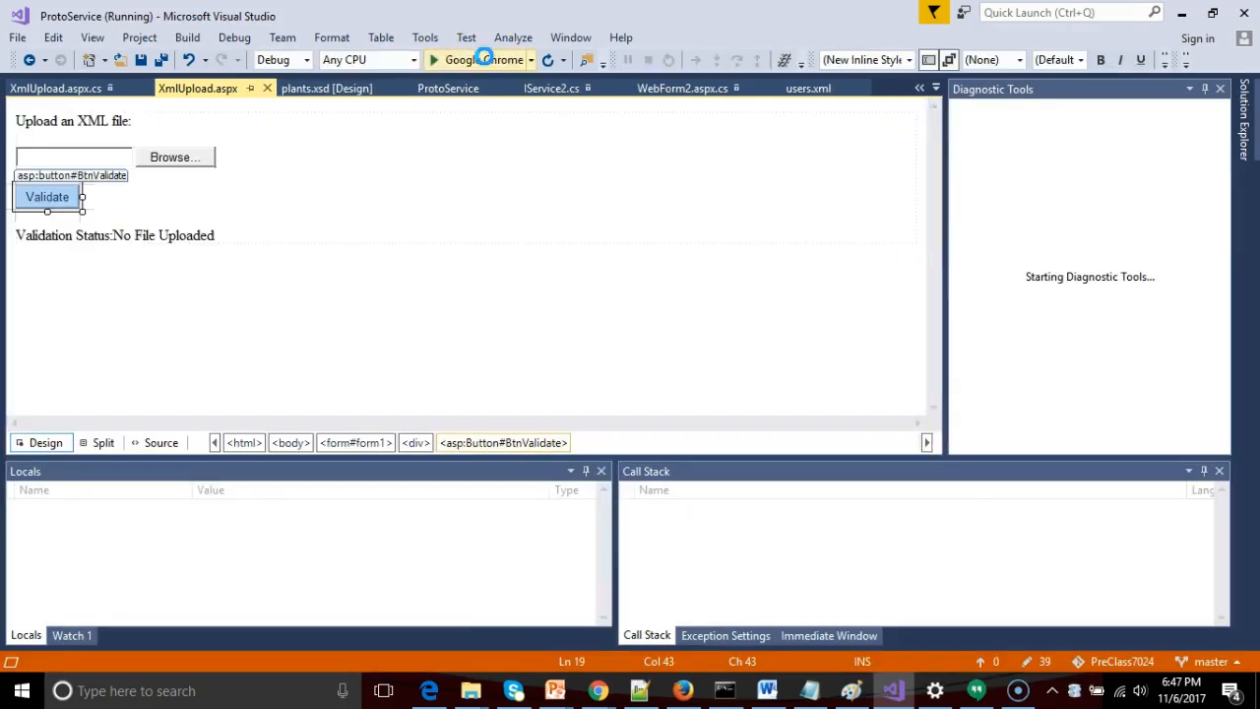
Load the page in Chrome, choose then cancel plants.xml, and click Validate to show 'You clicked me.'
click(448, 60)
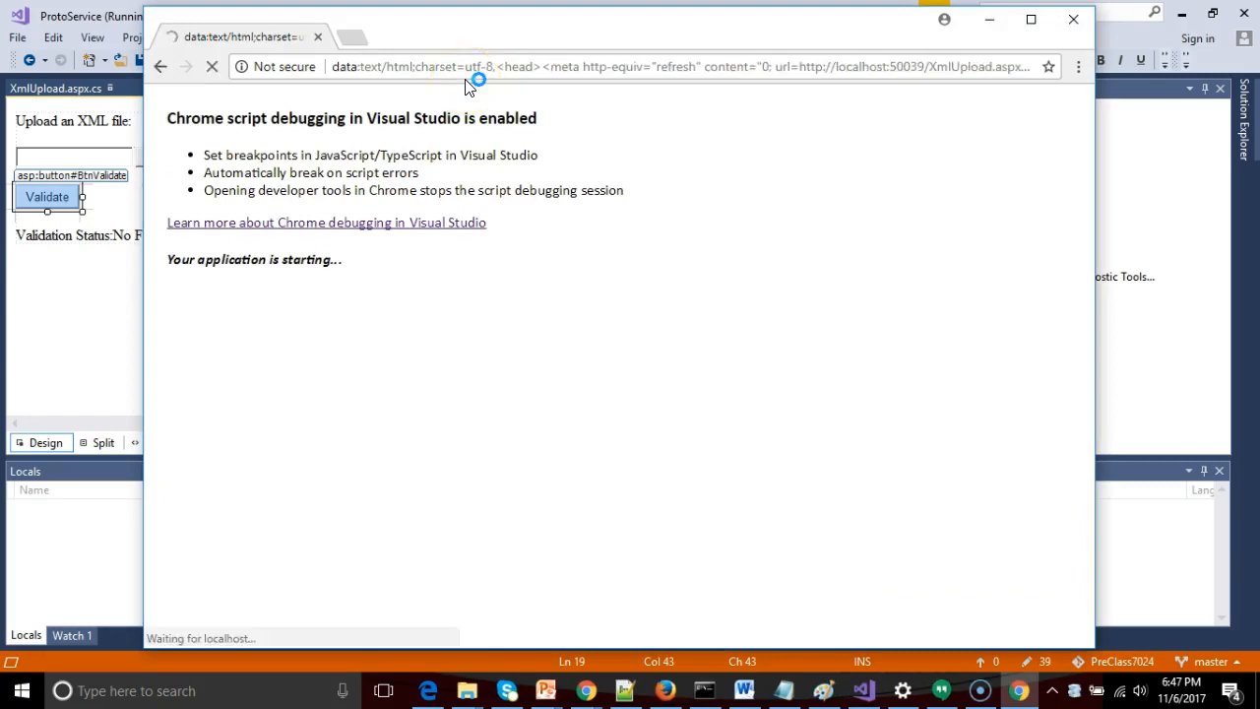
mouse_move(369, 197)
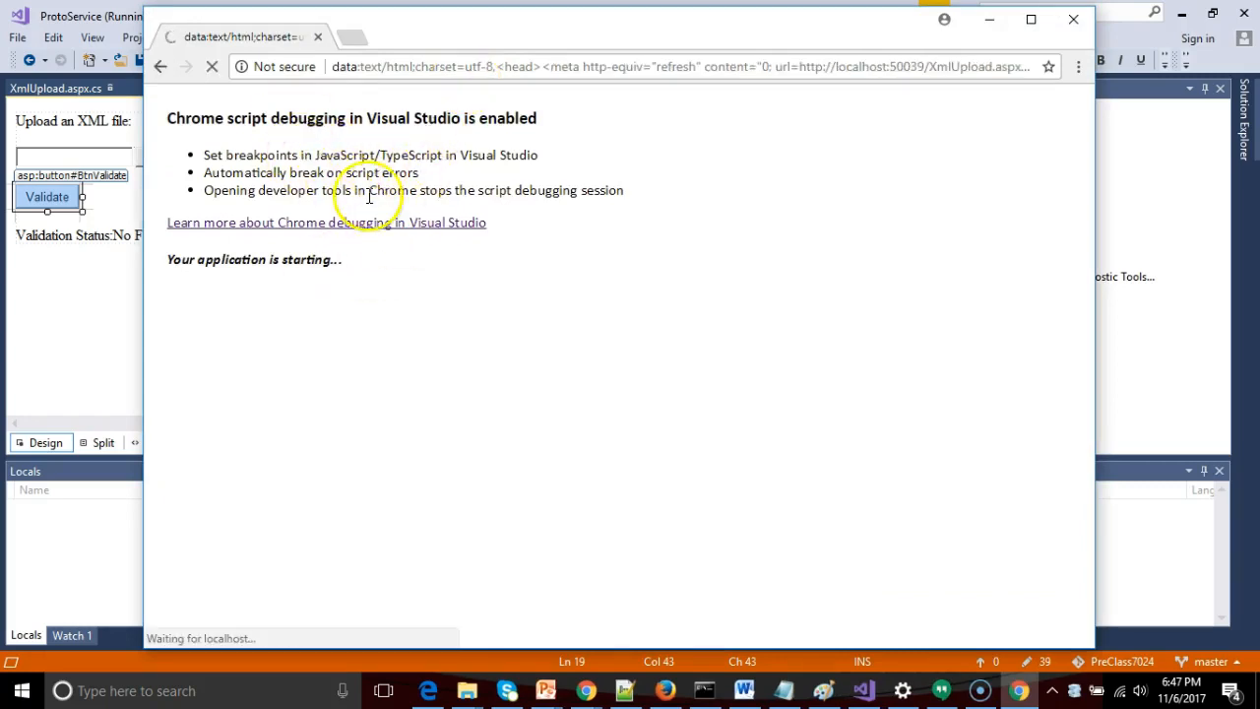
mouse_move(423, 190)
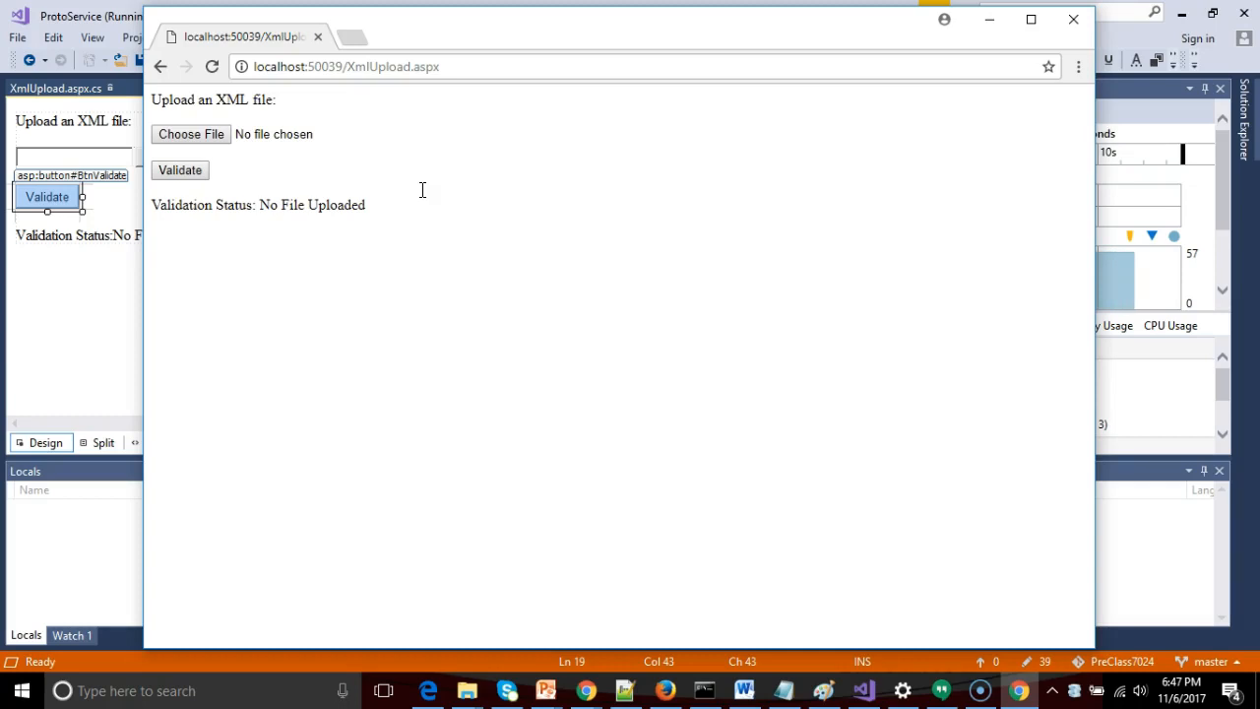
mouse_move(406, 195)
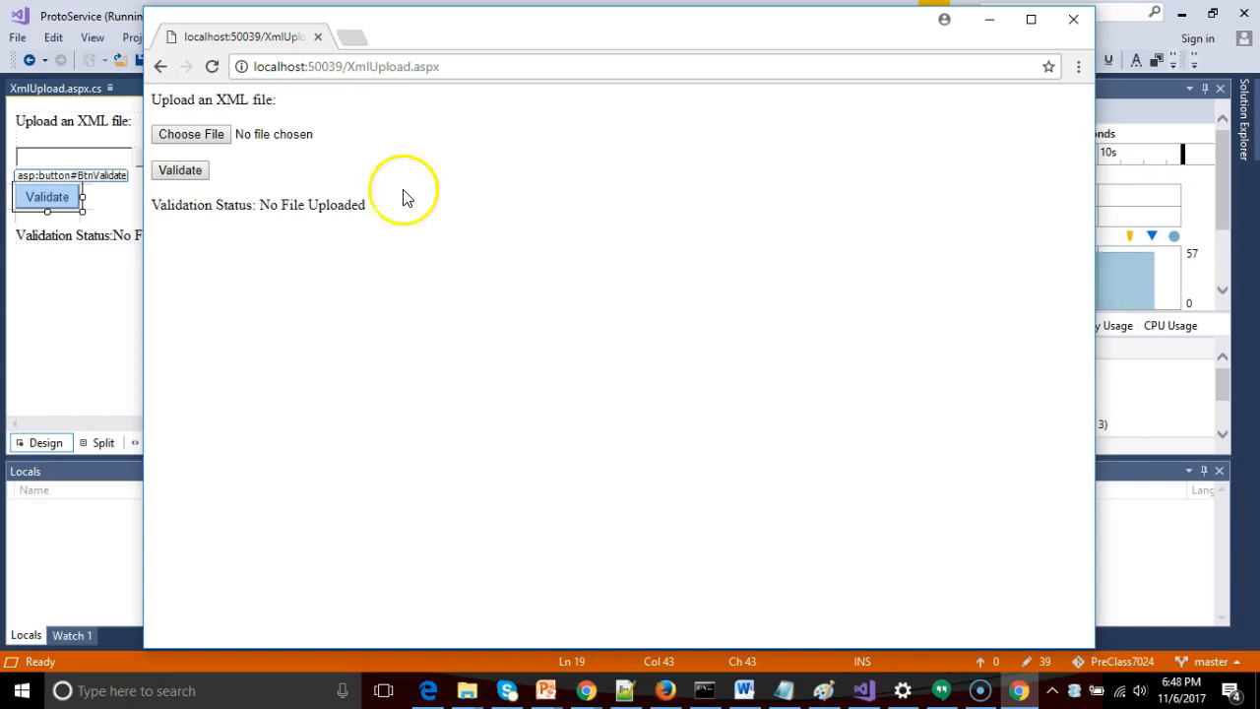
mouse_move(191, 134)
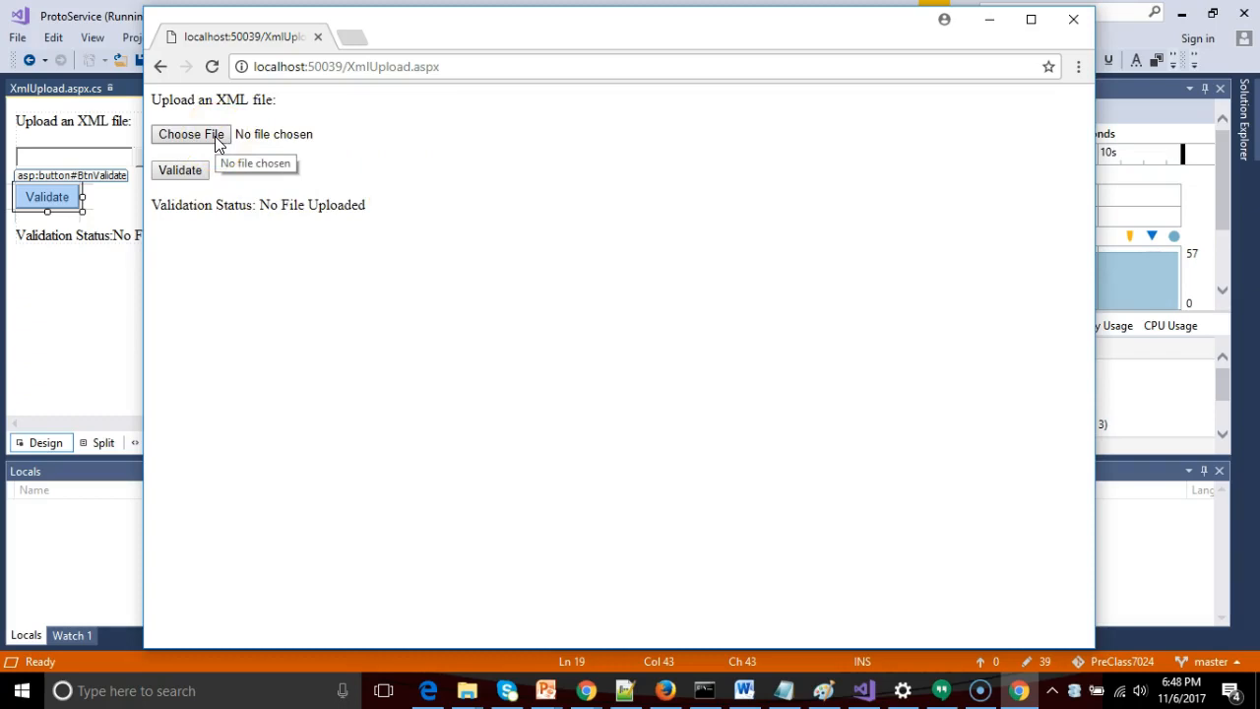
click(190, 134)
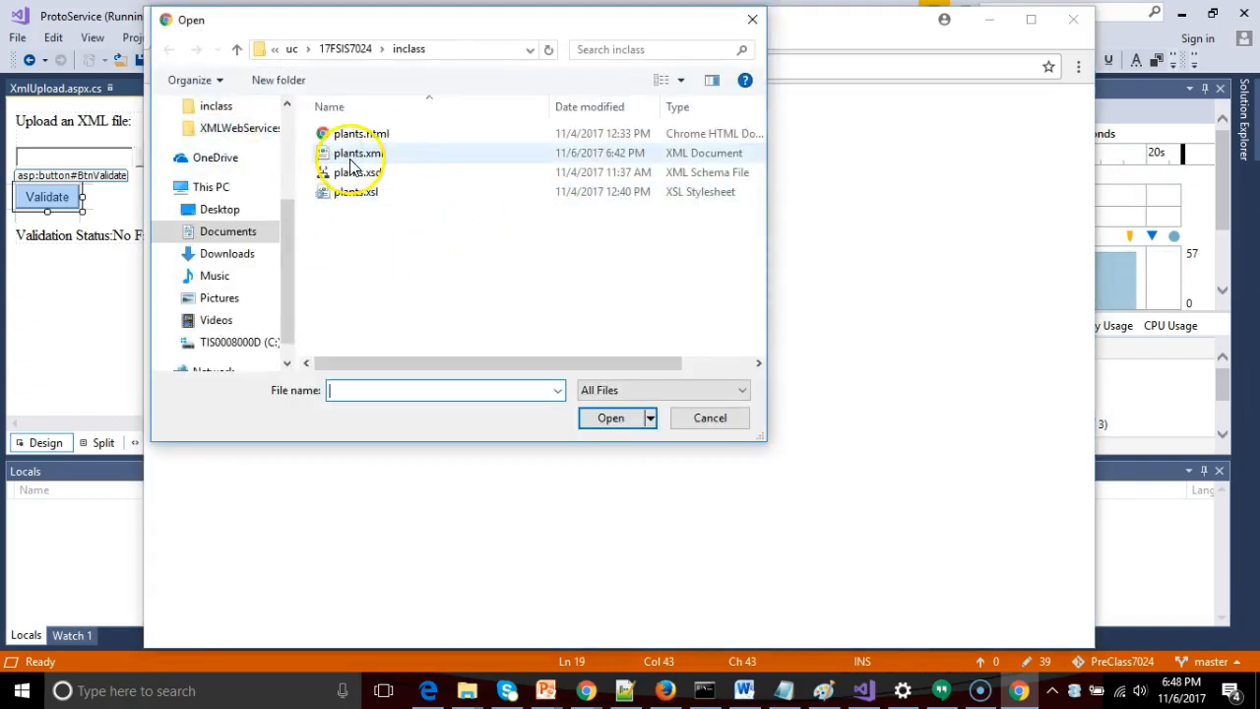
click(610, 417)
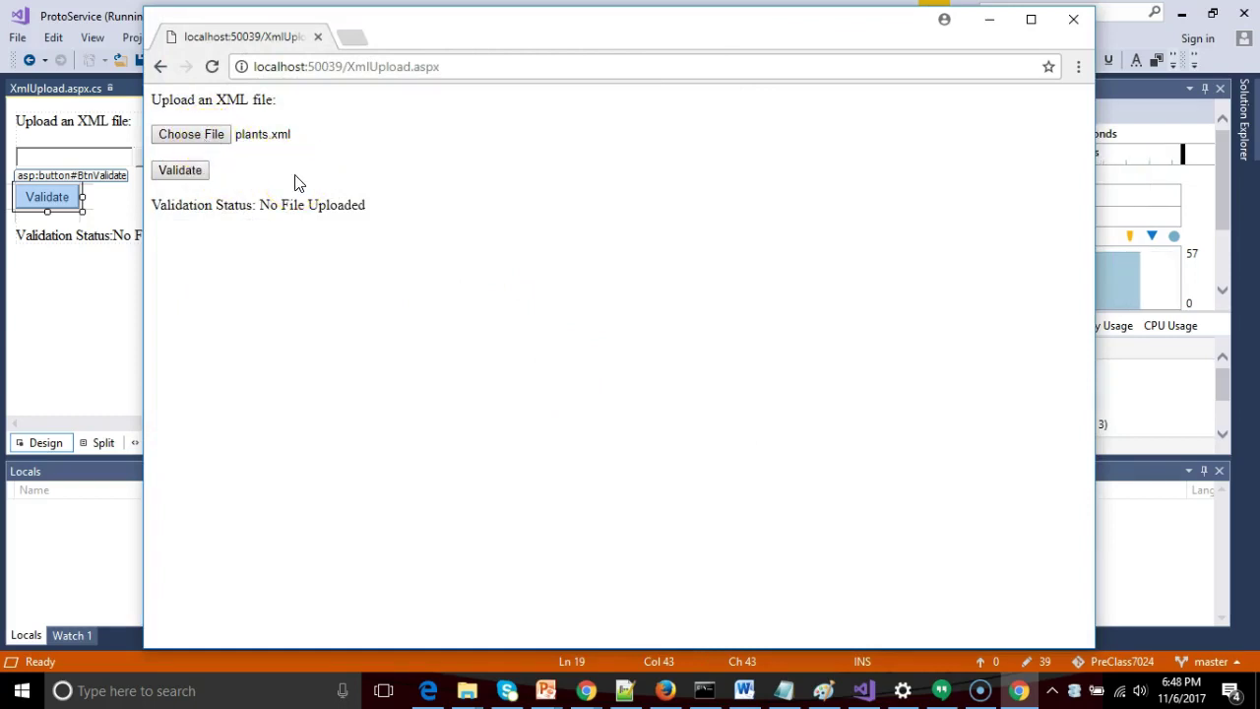
click(190, 134)
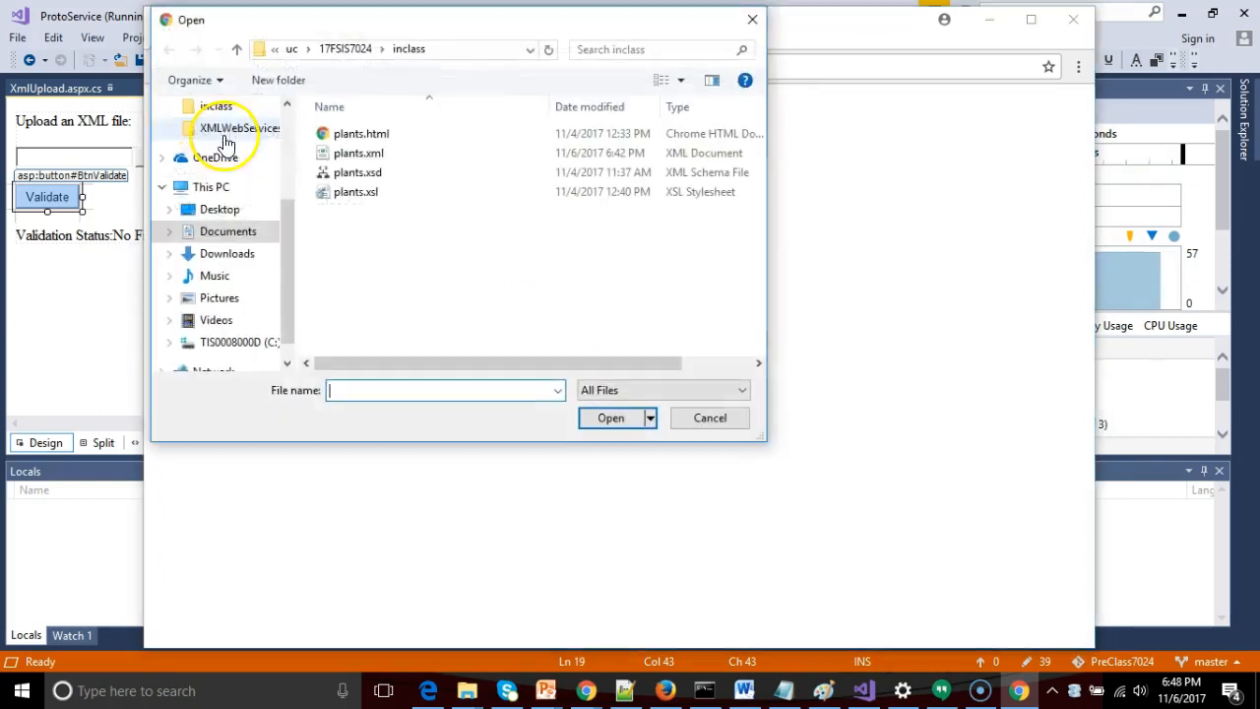
click(709, 417)
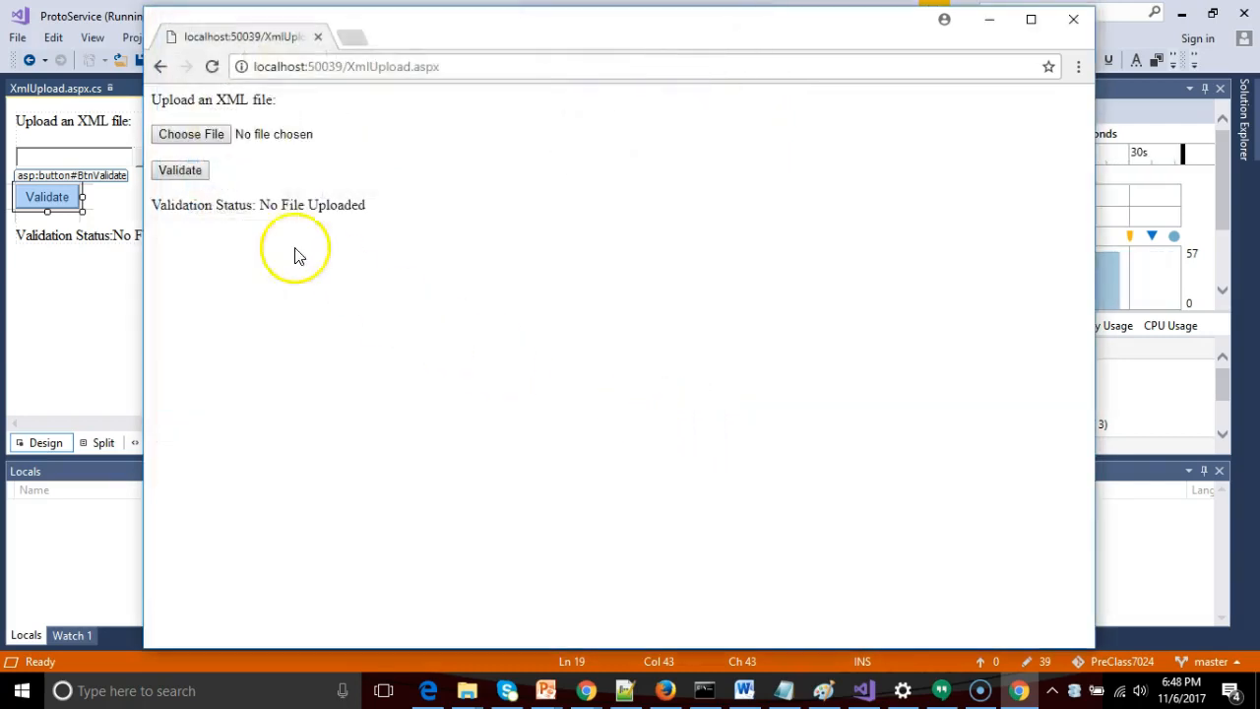
mouse_move(180, 170)
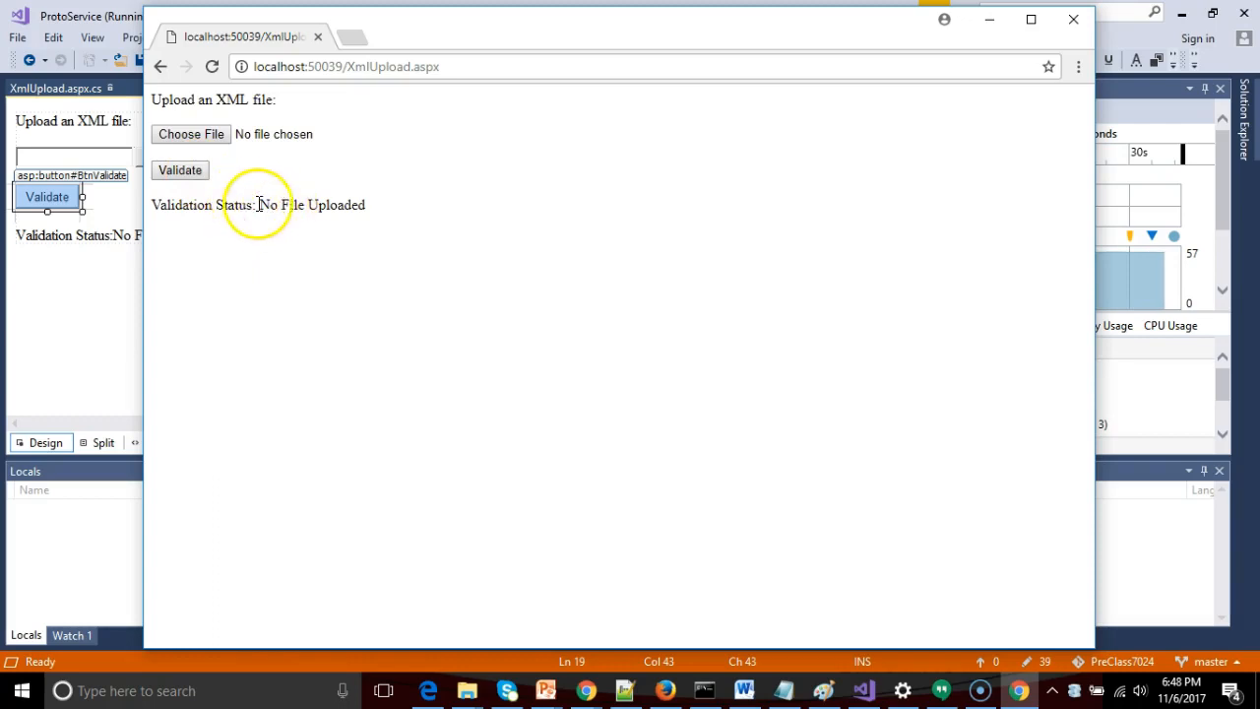
double_click(313, 204)
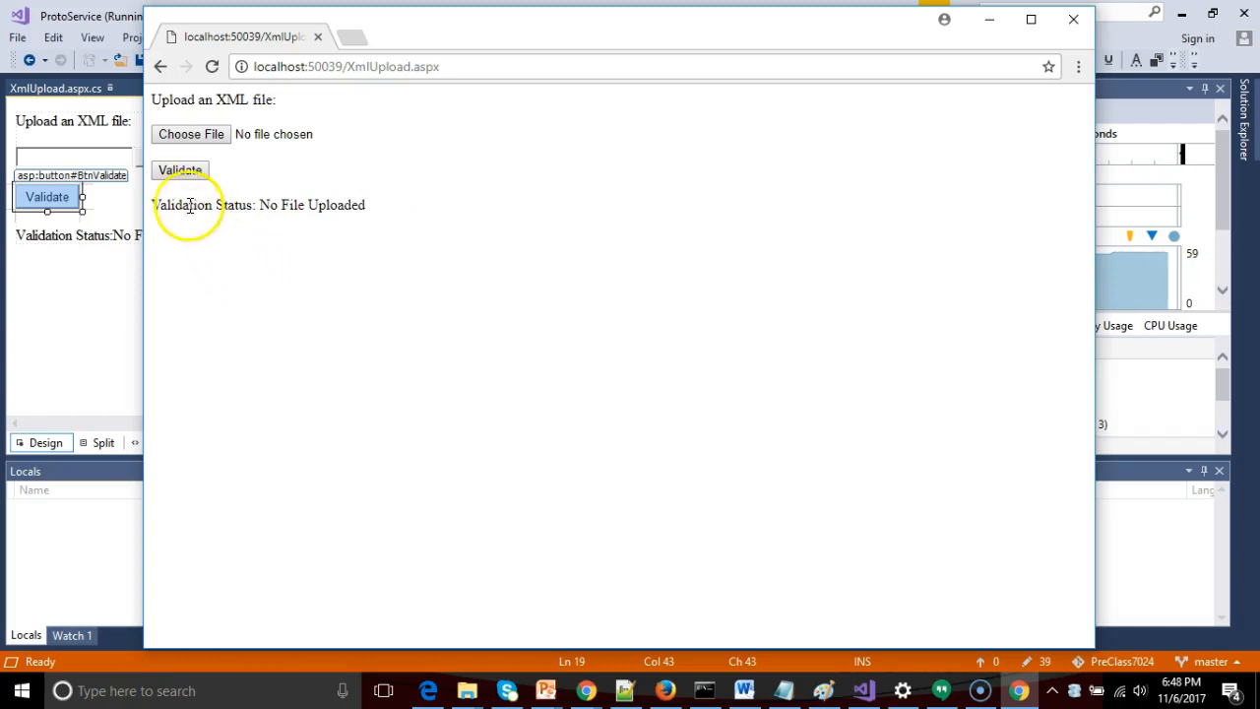
click(179, 168)
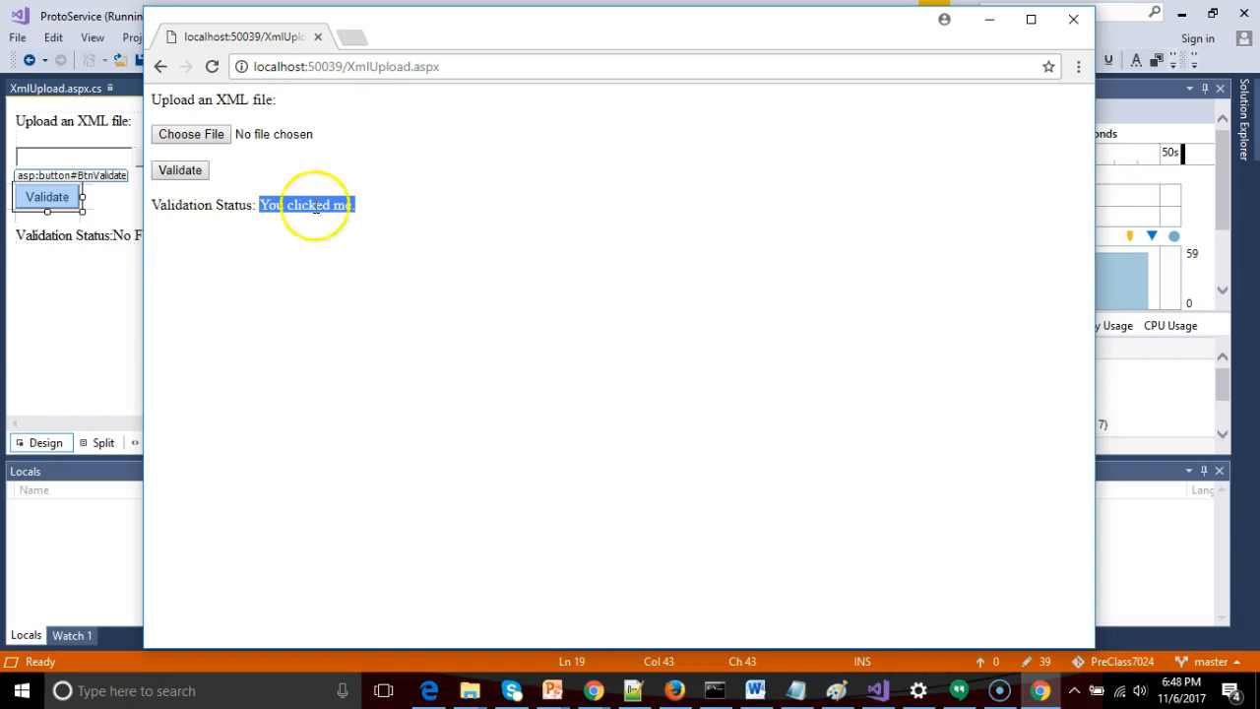
mouse_move(206, 145)
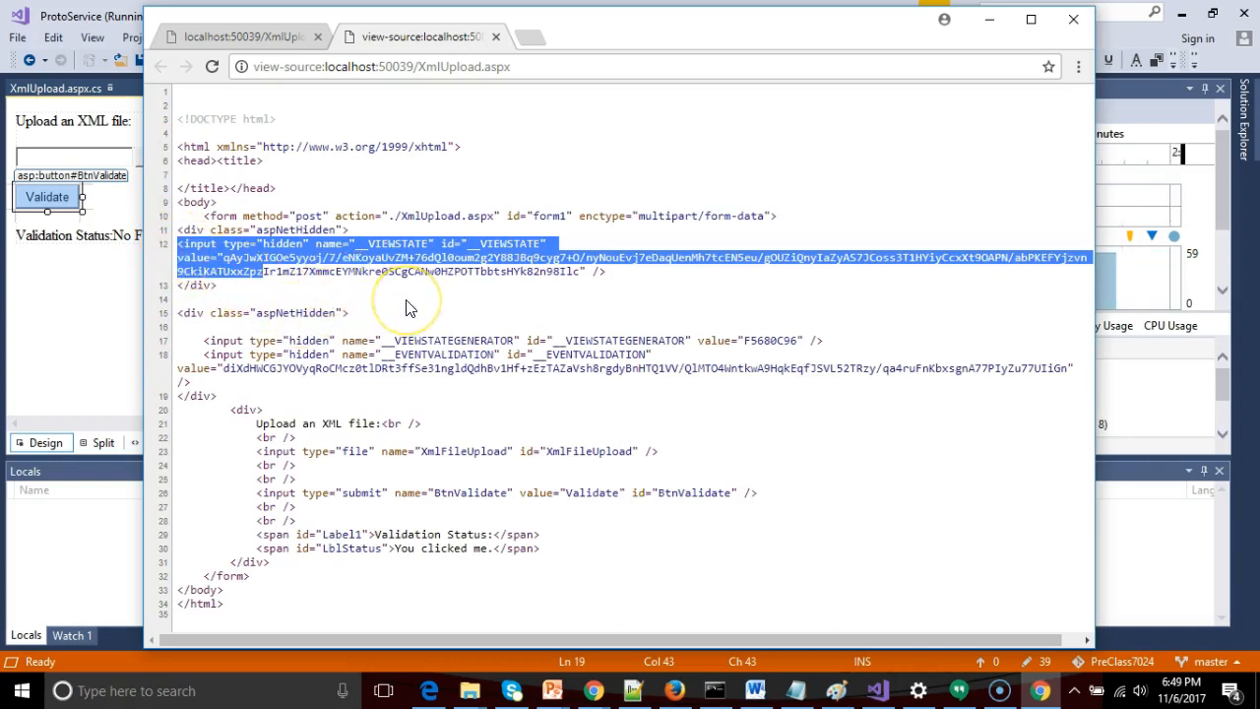
mouse_move(54, 286)
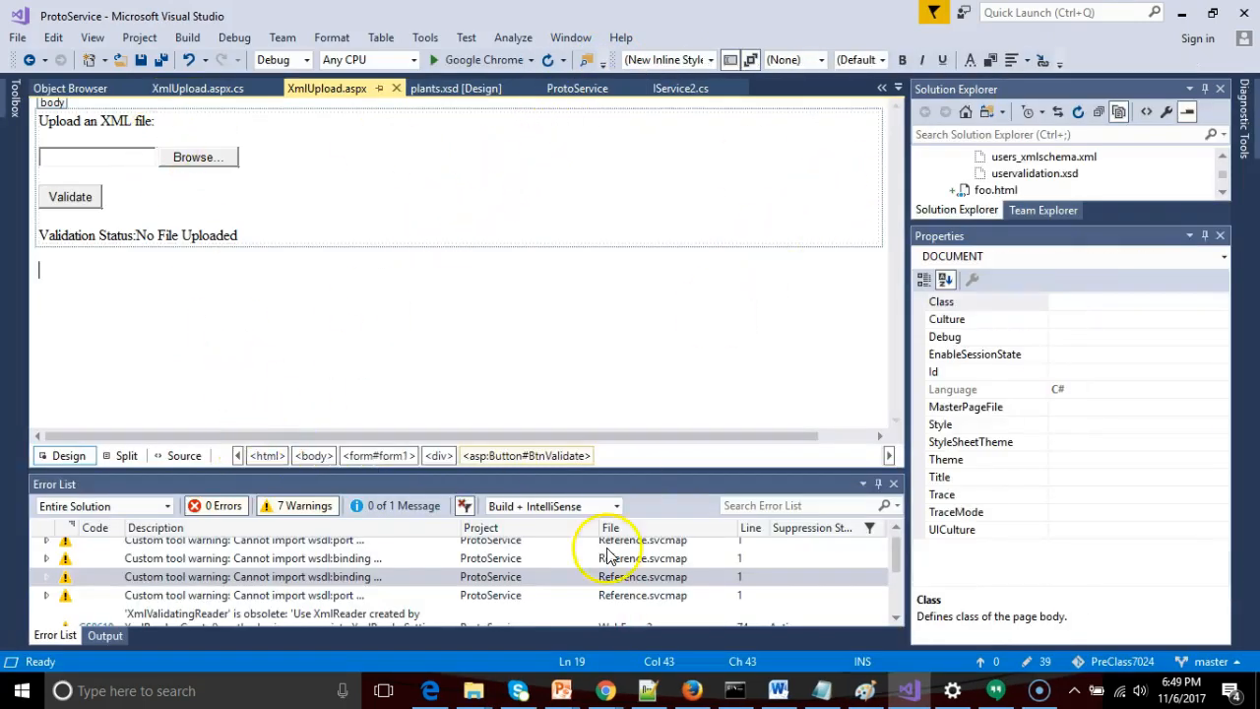
mouse_move(325, 92)
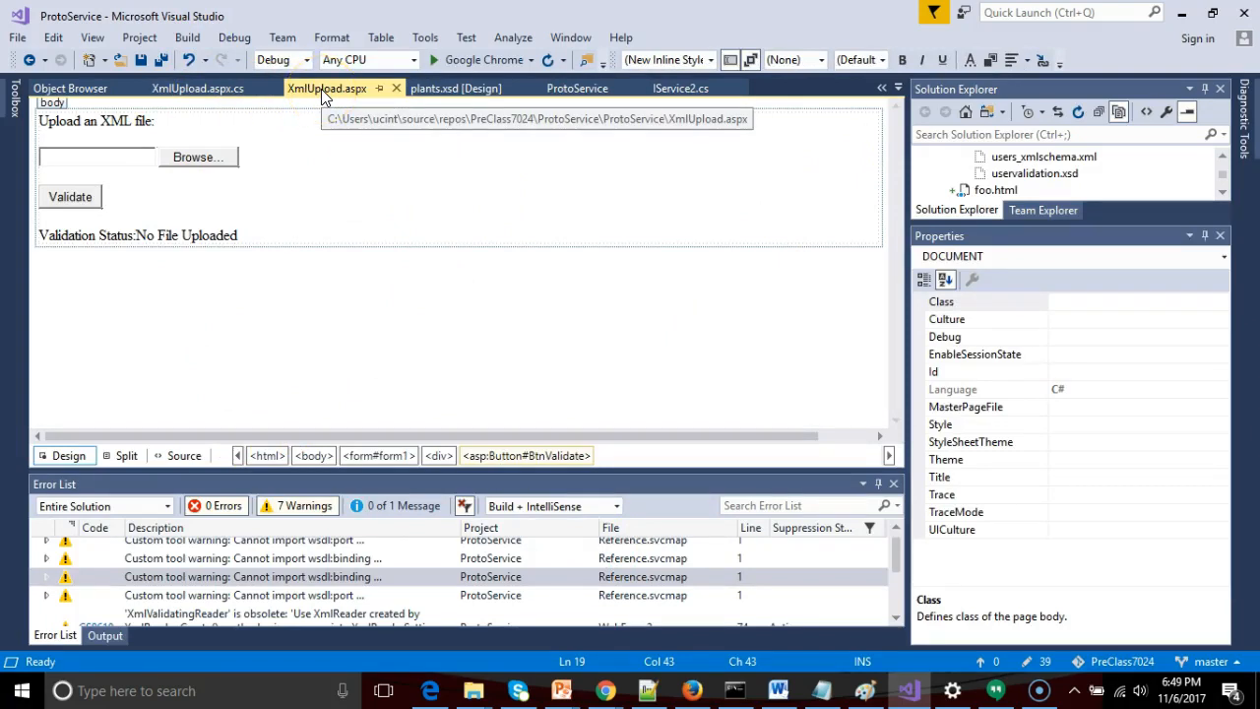
mouse_move(339, 96)
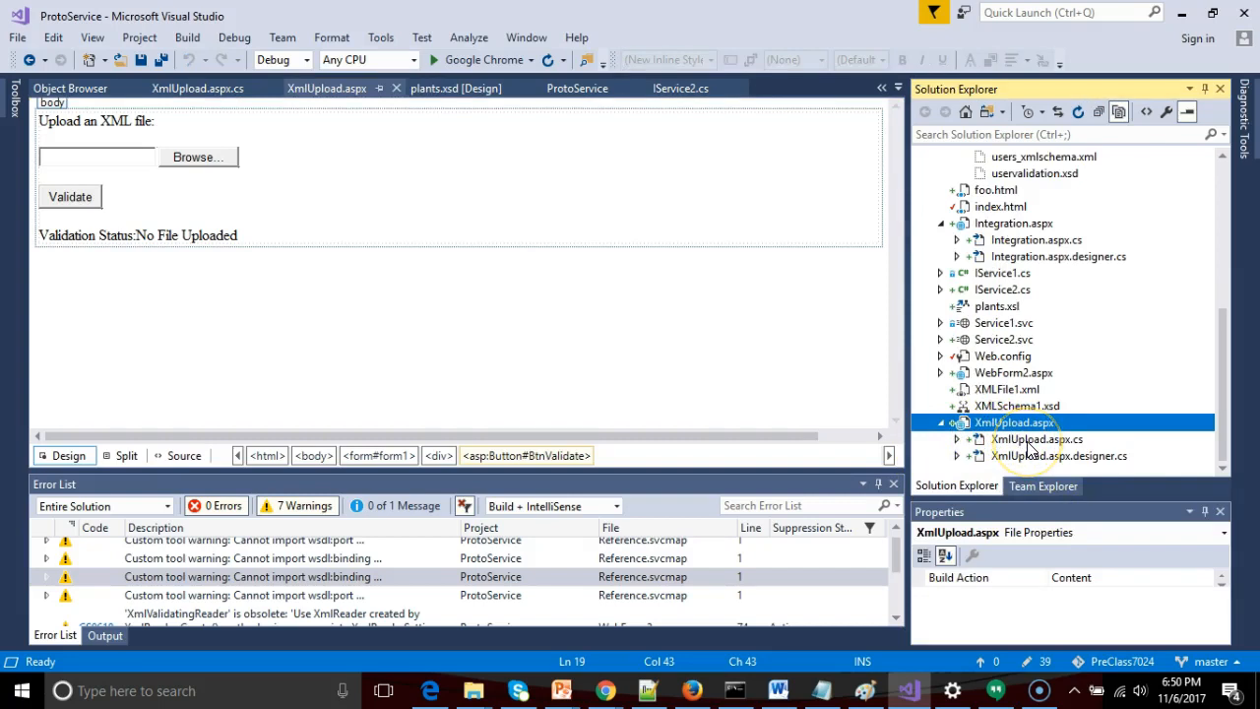
Open XmlUpload.aspx.cs from Solution Explorer to view Page_Load and BtnValidate_Click
click(1036, 439)
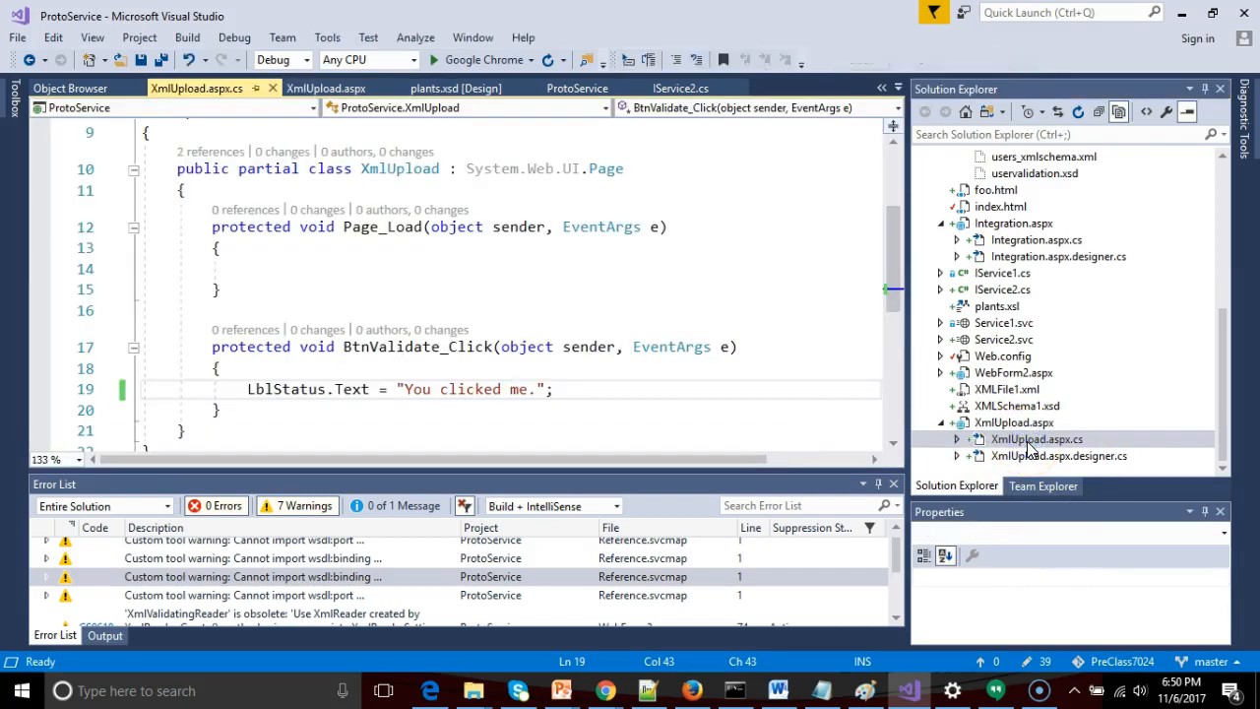
click(243, 267)
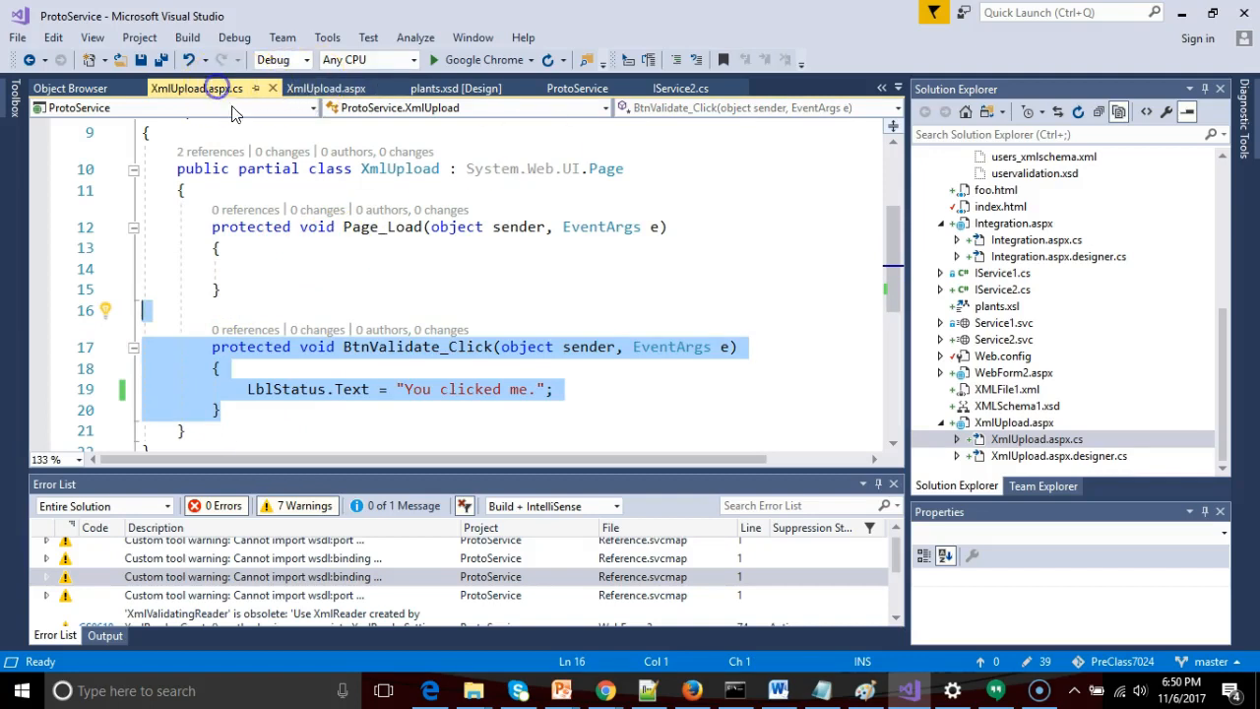
mouse_move(546, 357)
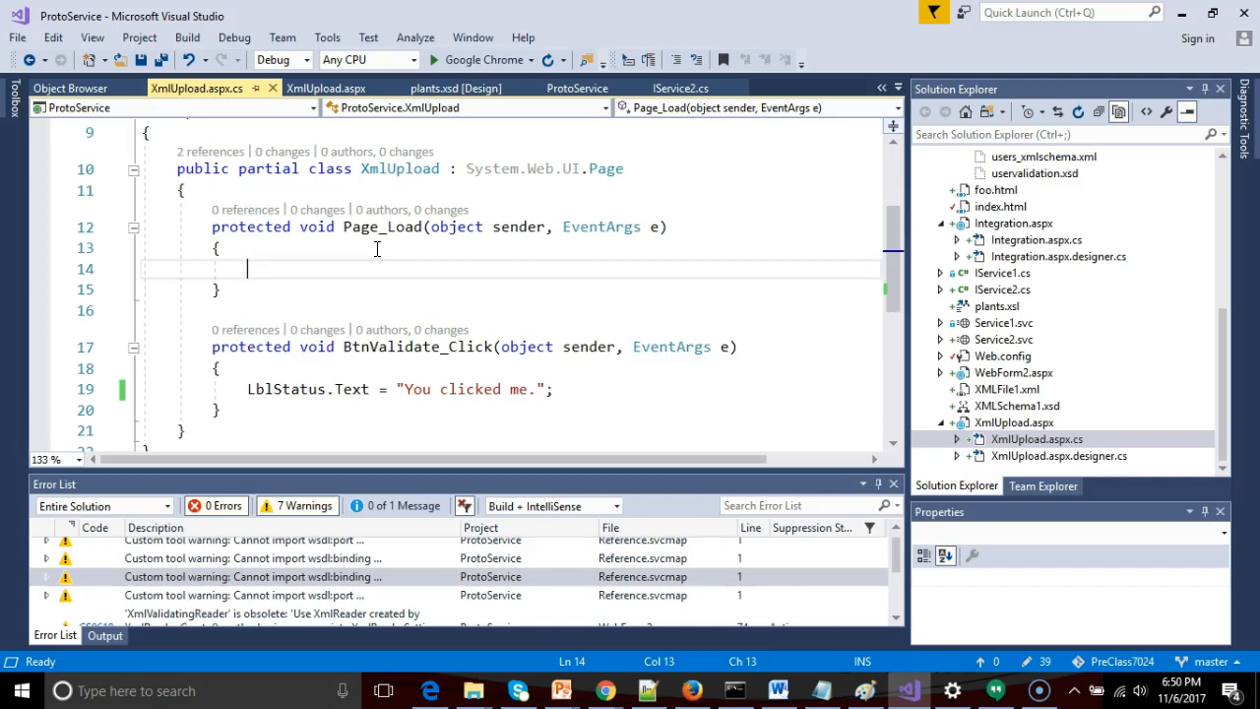
Add an if (IsPostBack) check with a comment about hearing back from the page
text(if ()
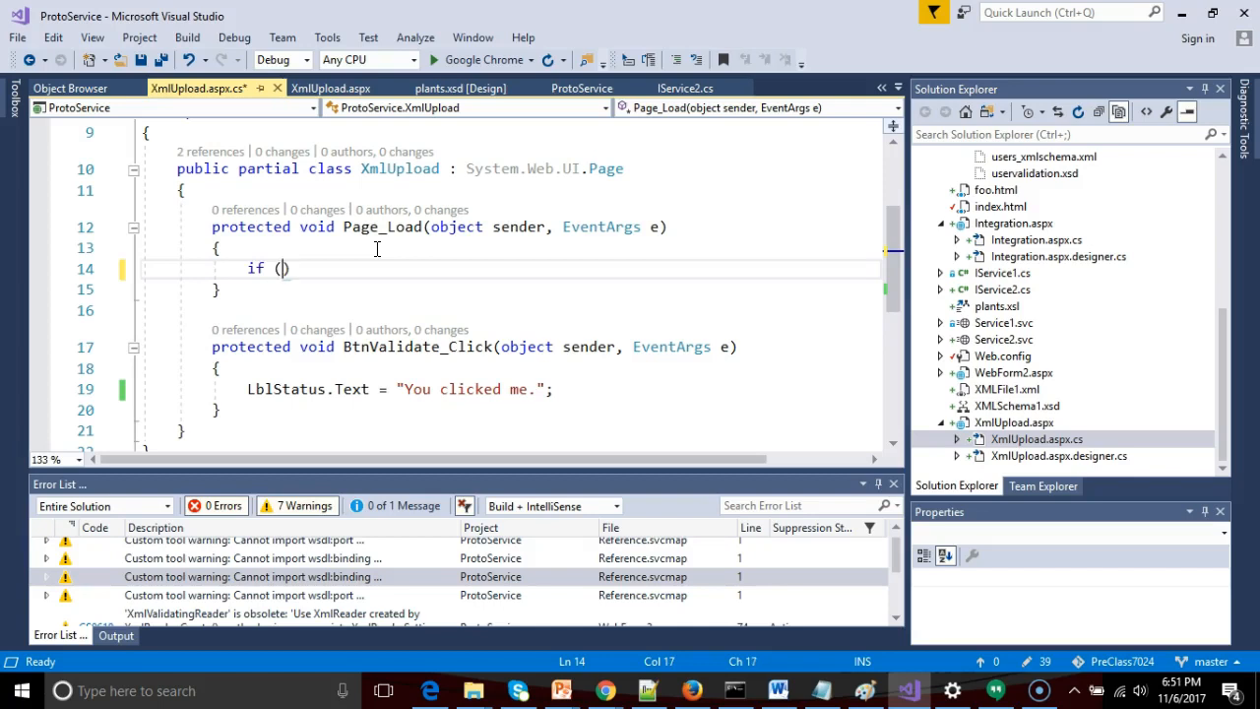
text(IsPo)
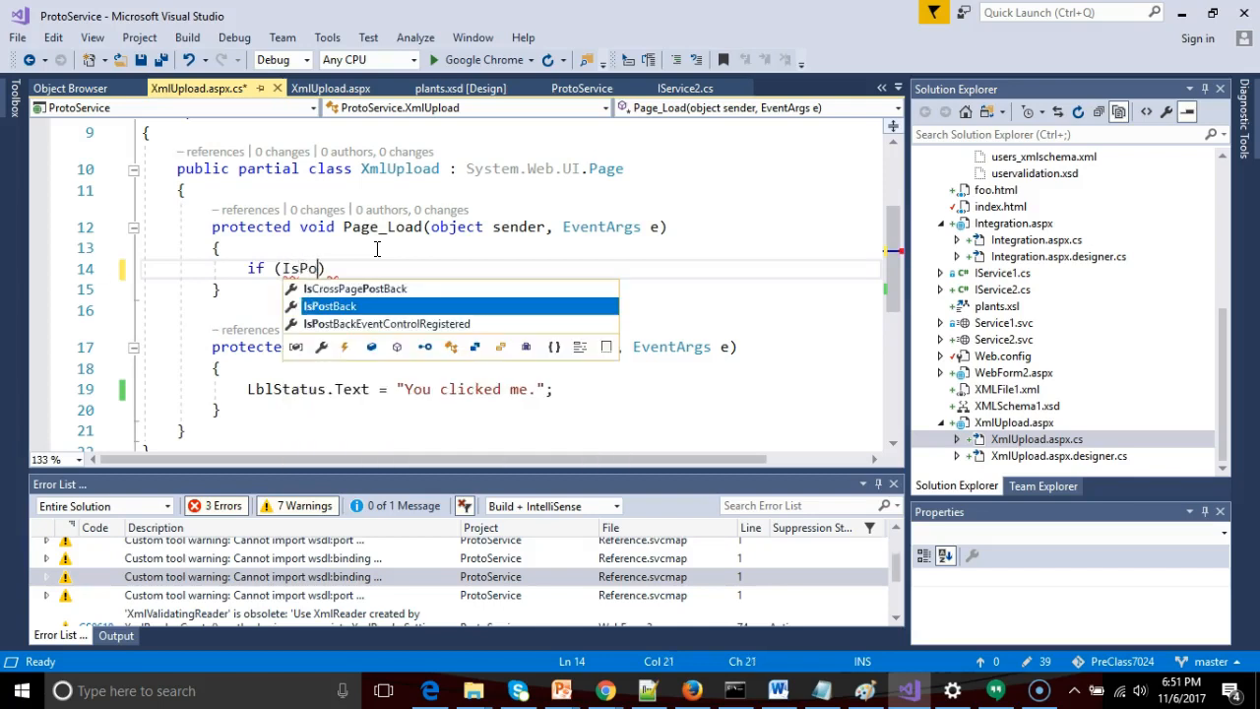
key(Tab)
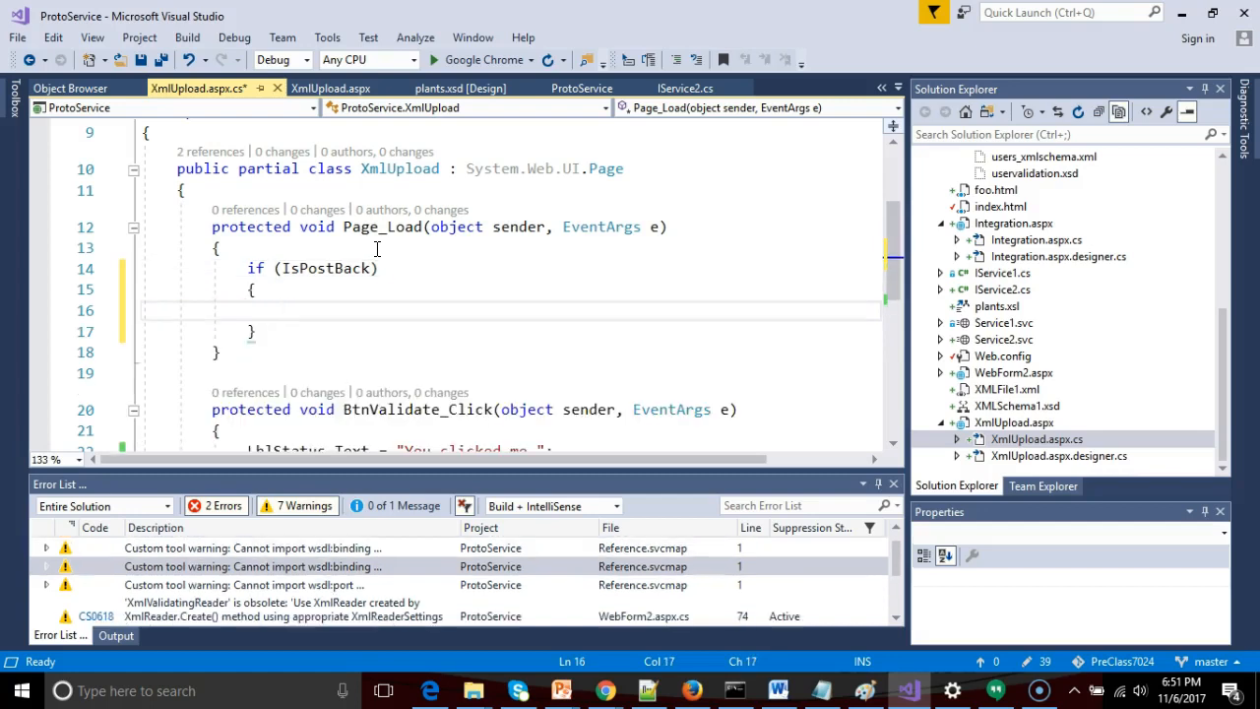
click(221, 248)
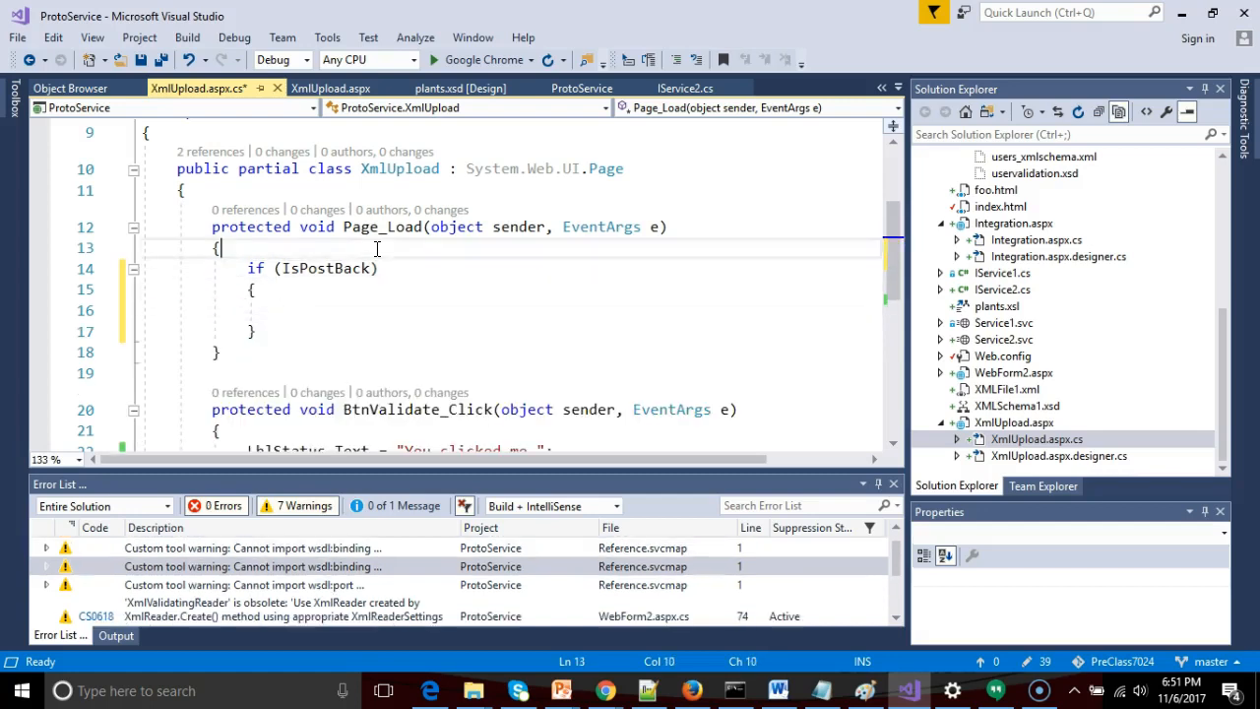
text(// are we)
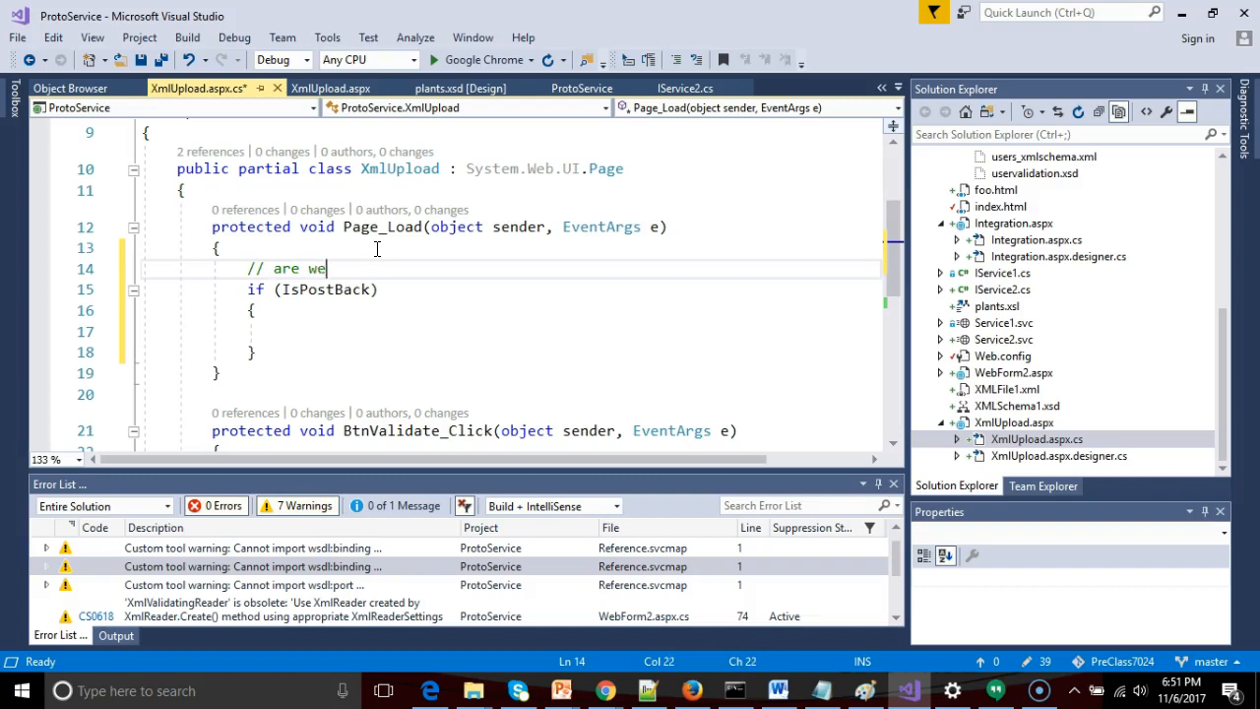
text(hearing back from th)
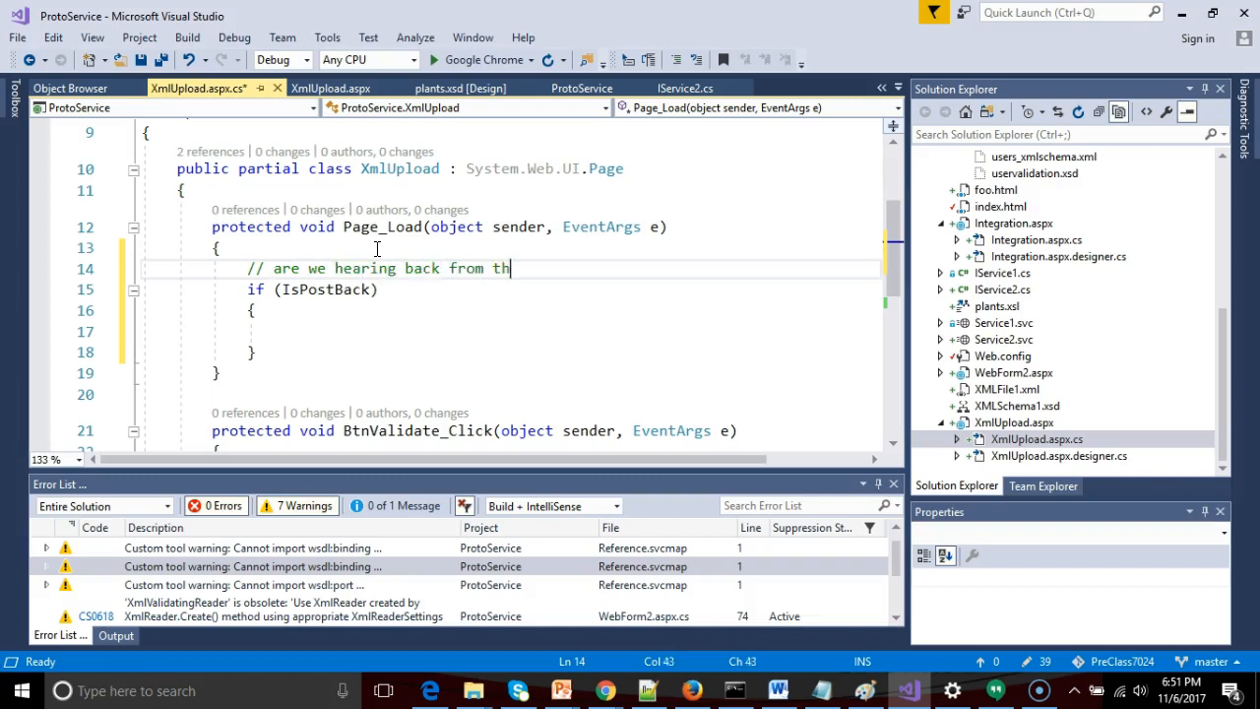
text(e page AGF)
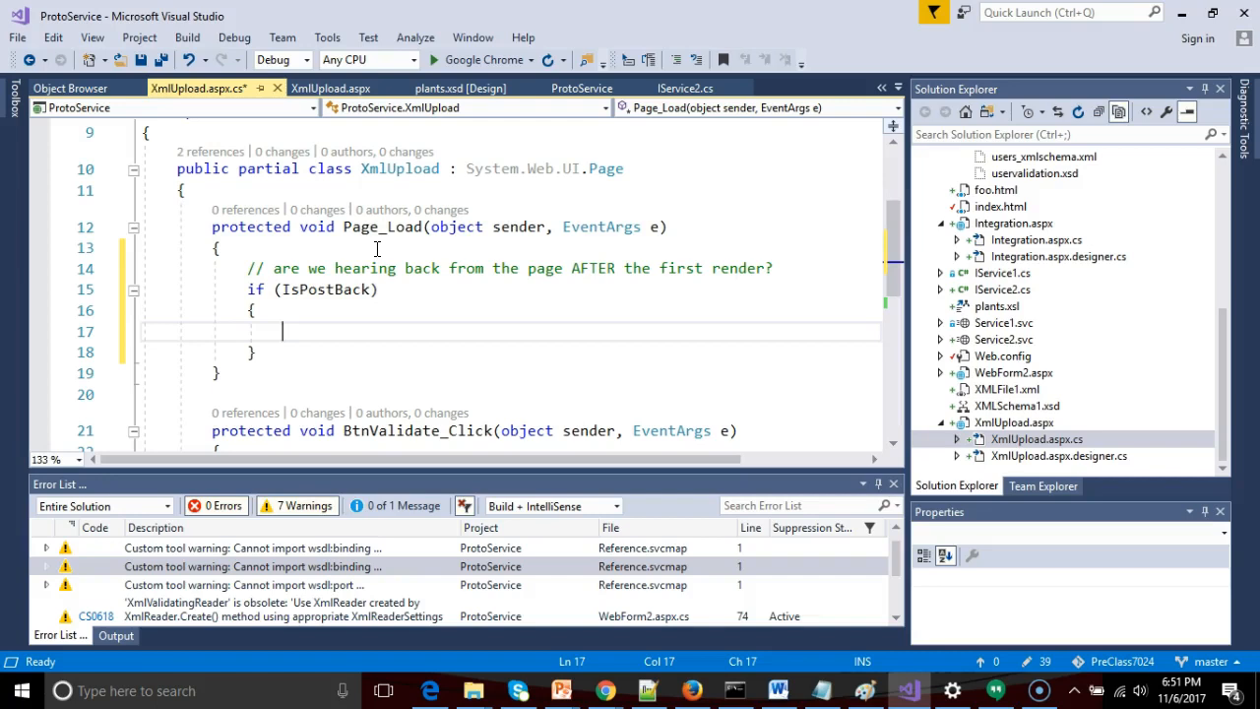
Declare validFile = false and set the upload path to Server.MapPath("~/XML/")
text(//)
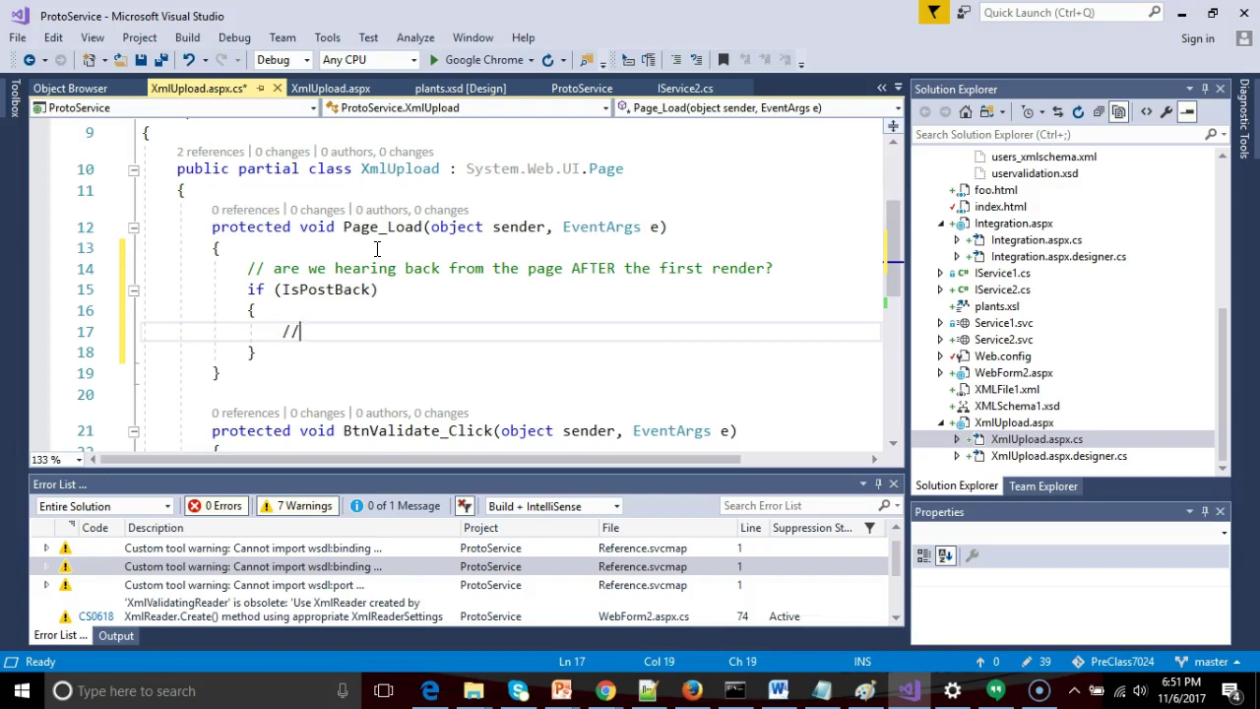
text(check for a valid file.)
text(Boolean)
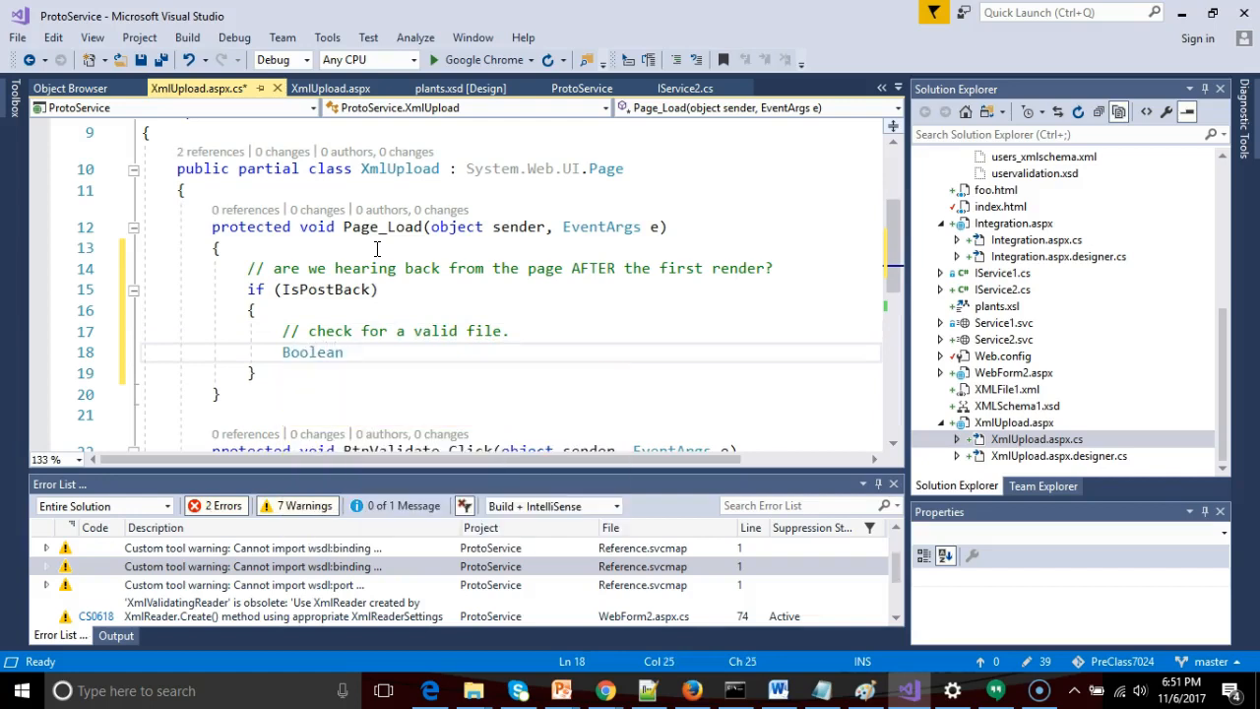
text(validFile = false;)
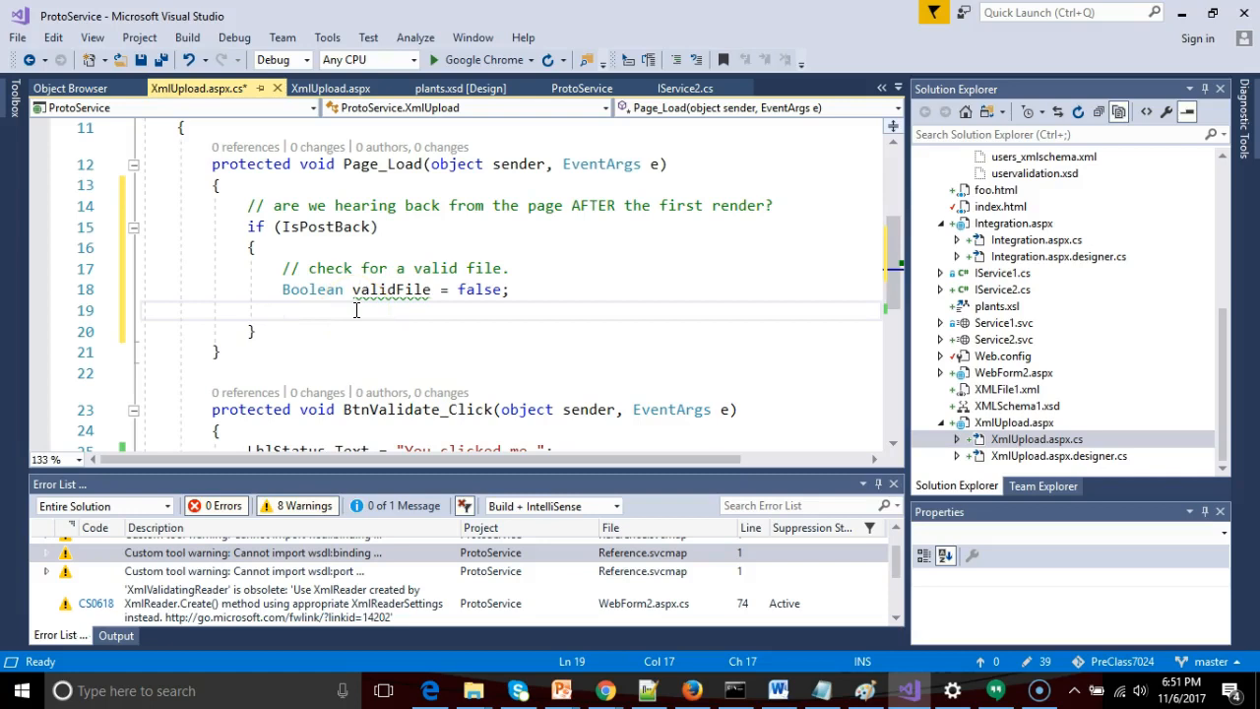
text(/)
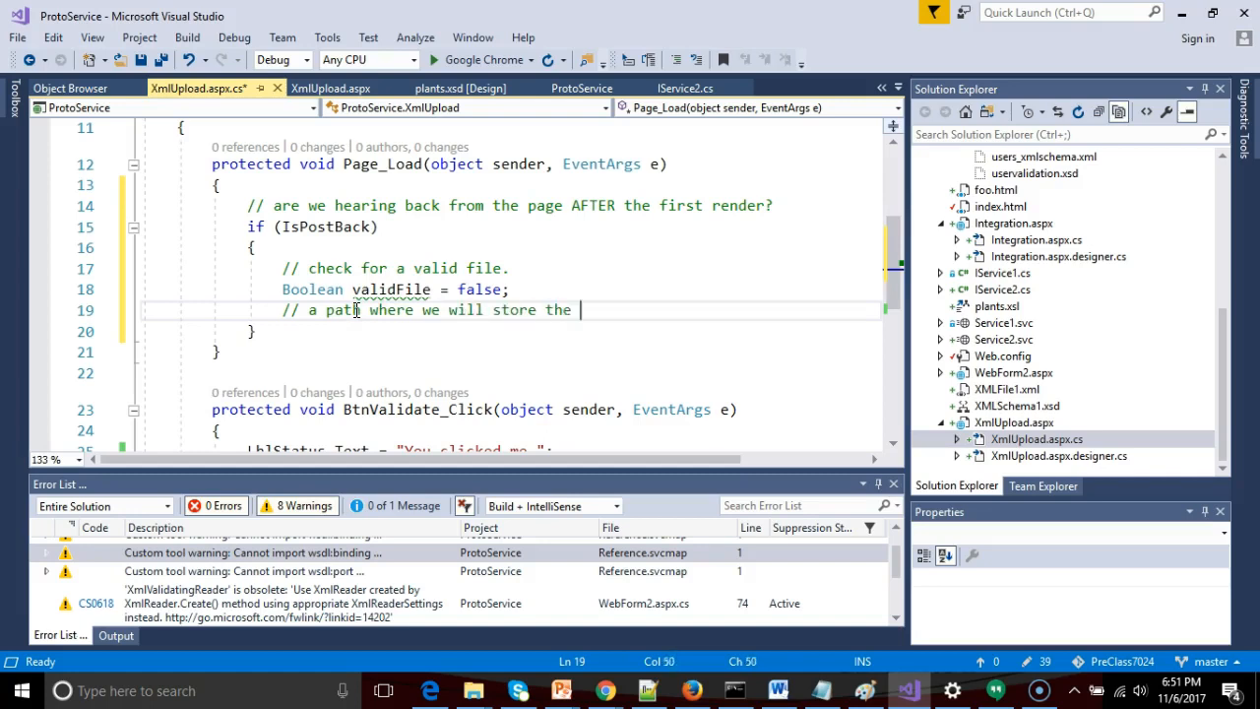
text(uploaded file.)
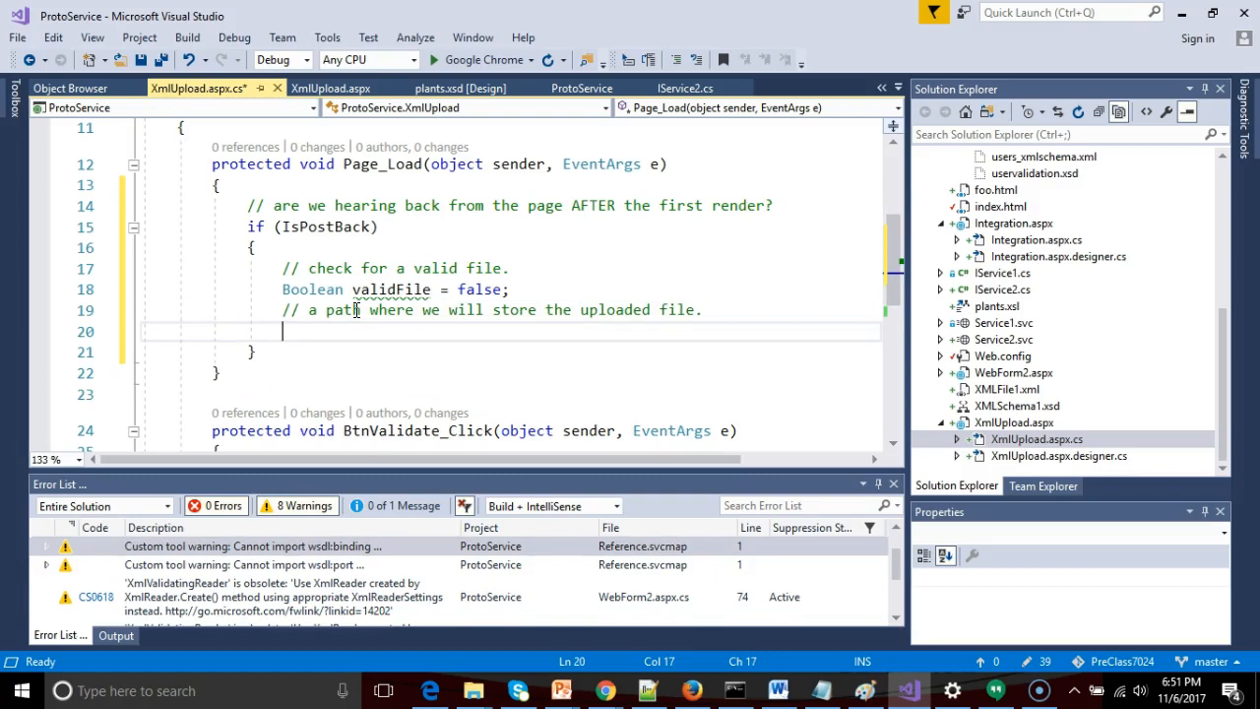
text(Server.MapPath()
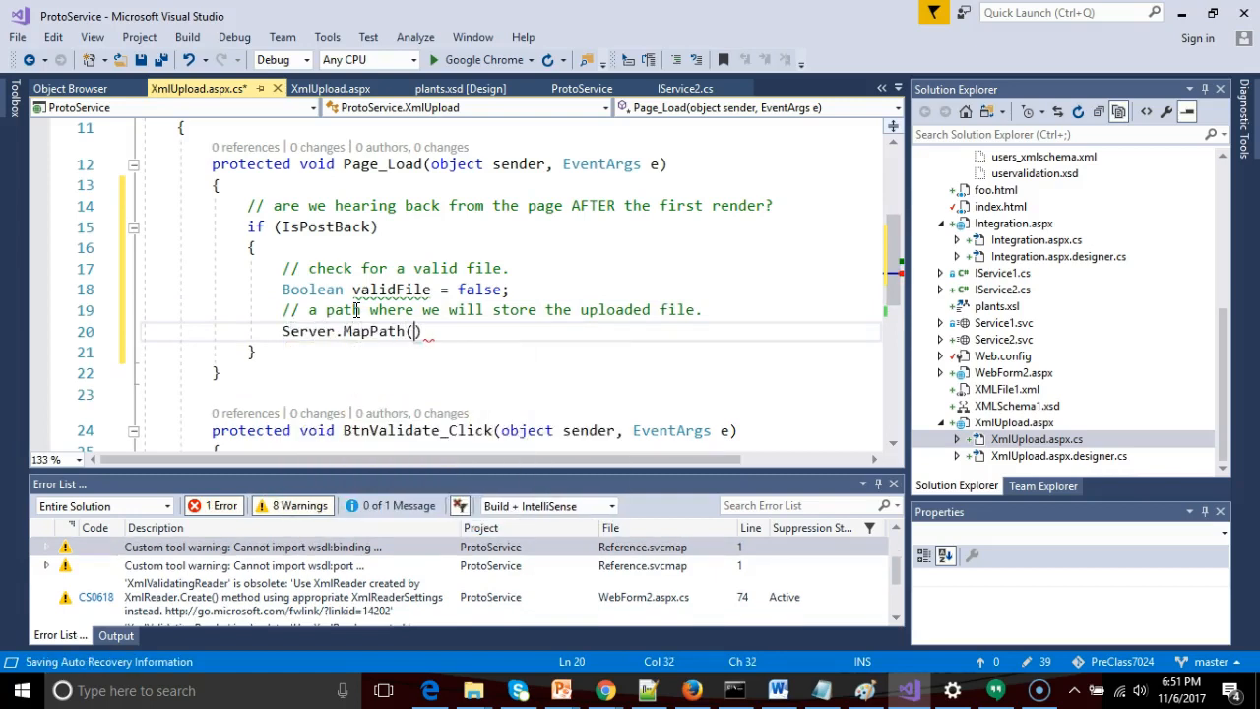
text("")
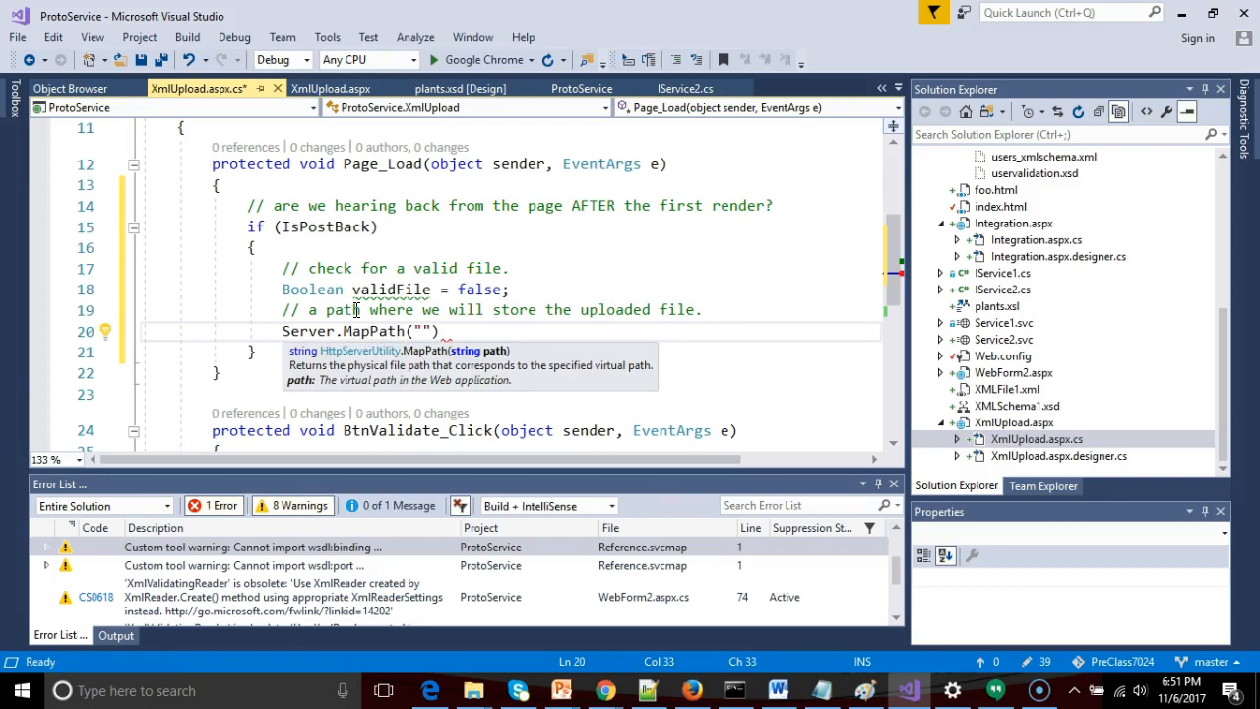
text(~/XML/)
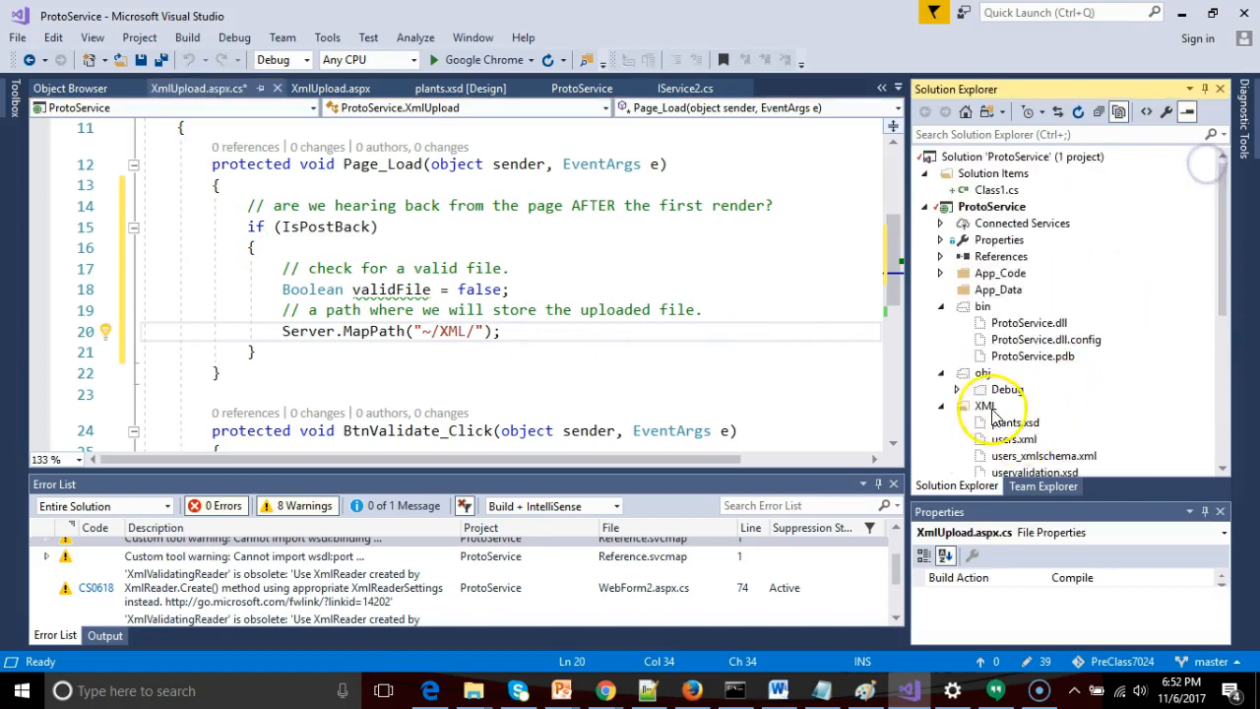
click(985, 406)
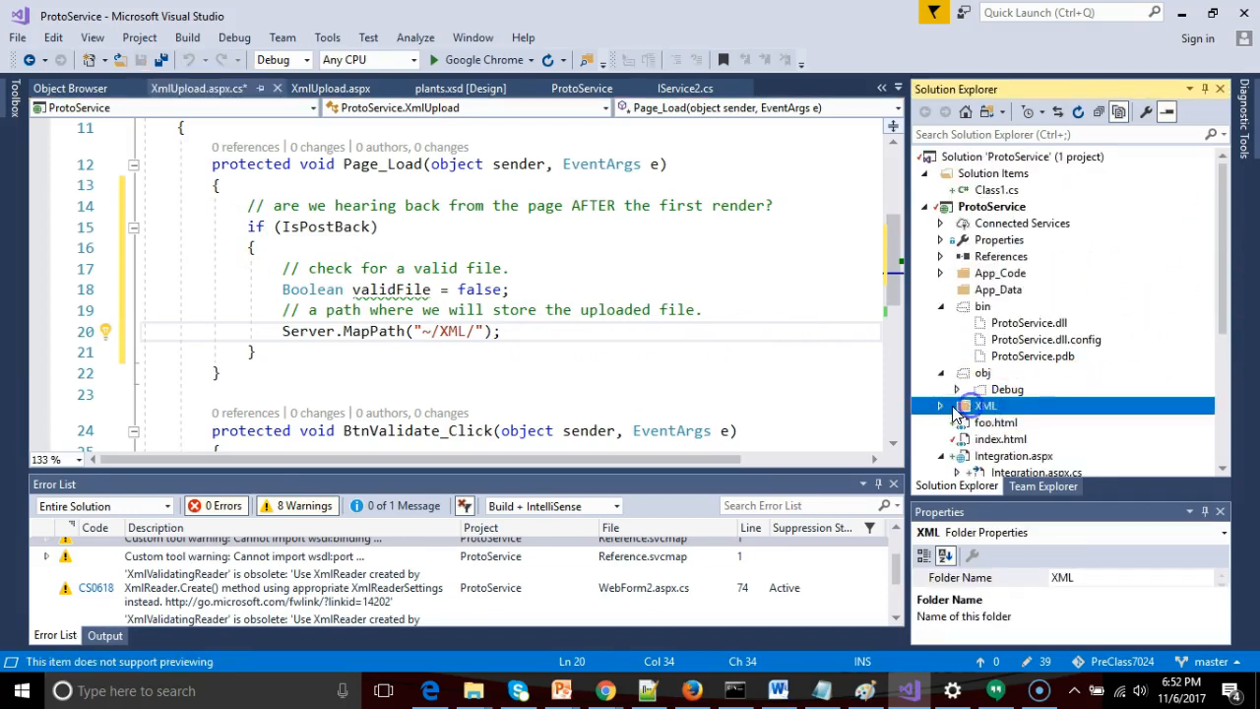
click(553, 330)
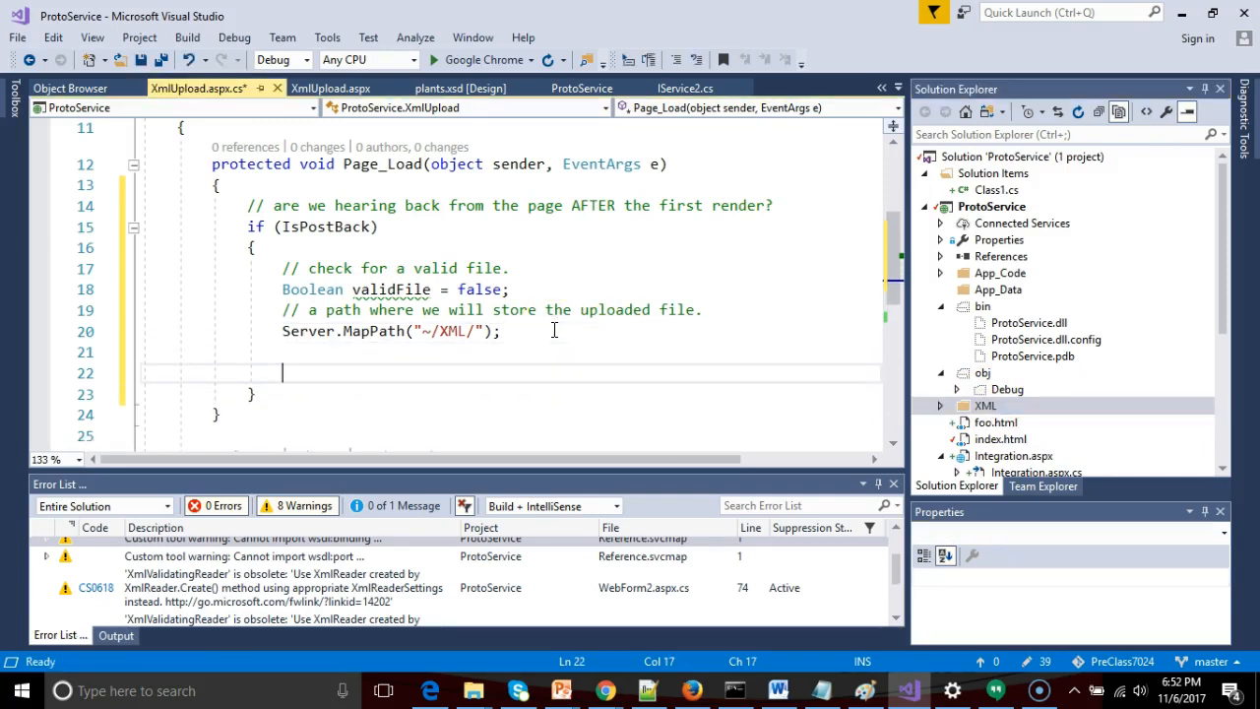
Comment which extensions are allowed and declare String[] allowedExtension = { ".xml" }
text(// what)
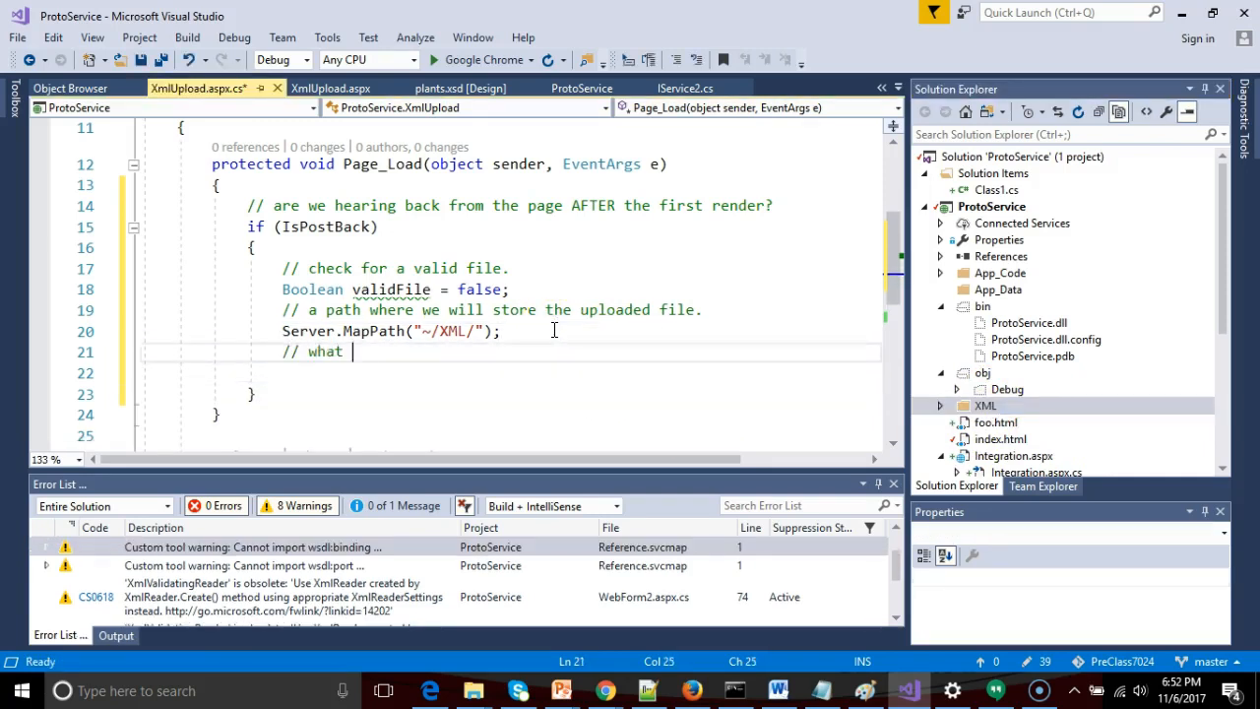
text(extensions will we)
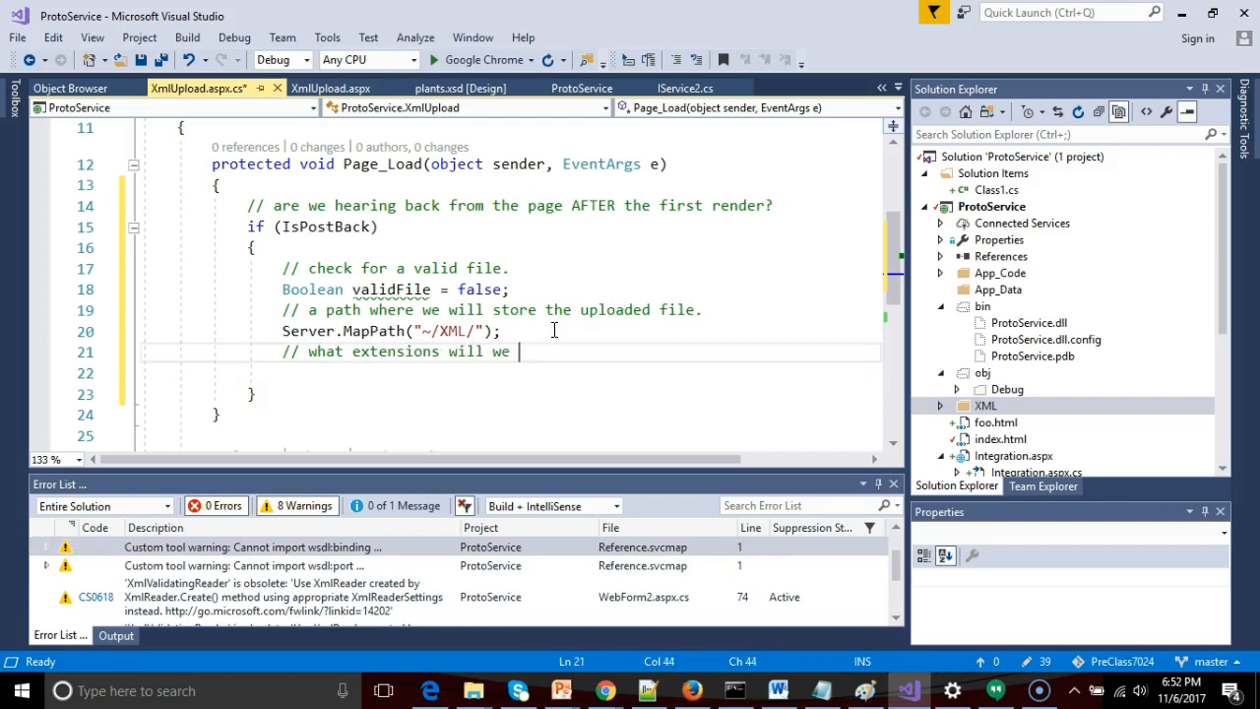
text(allow the user to upload?)
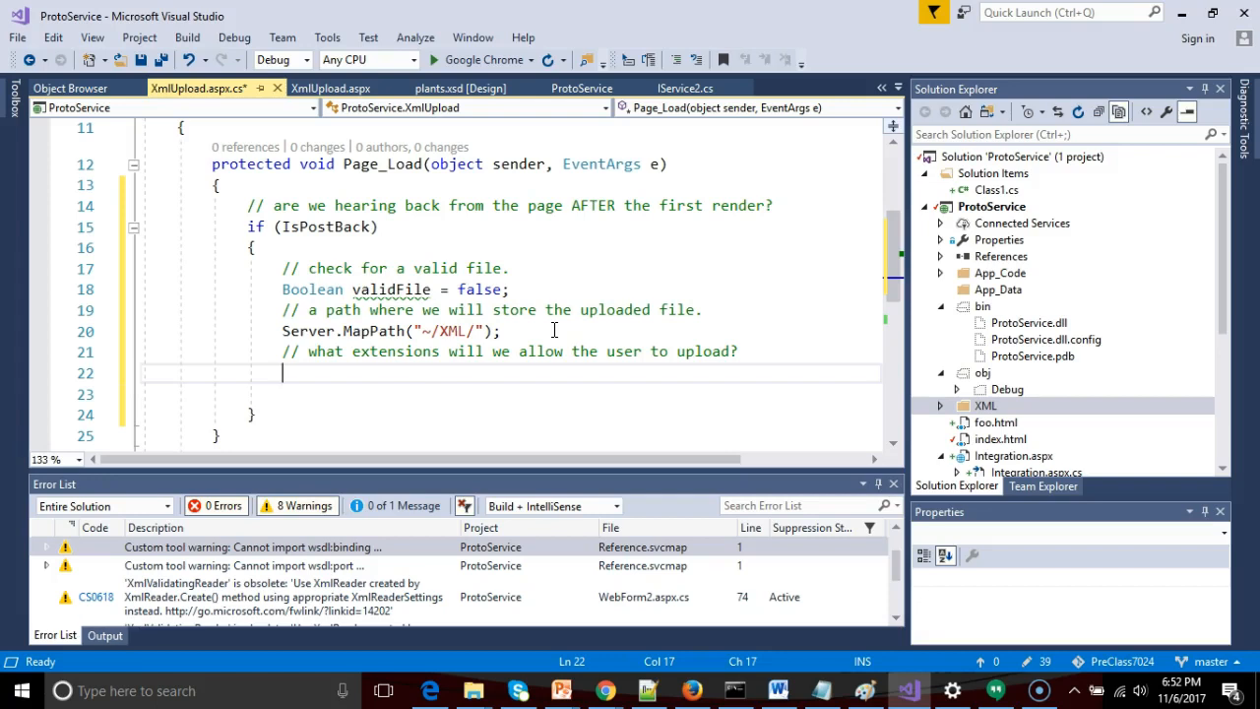
text(String)
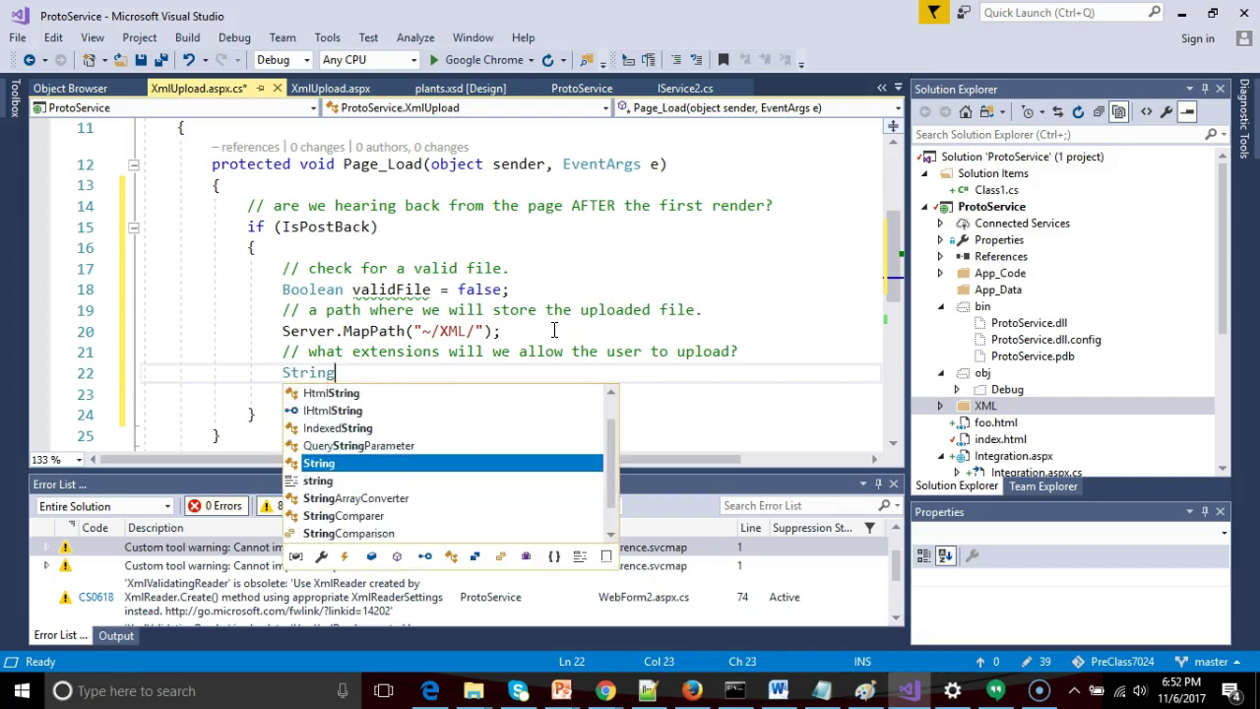
text([])
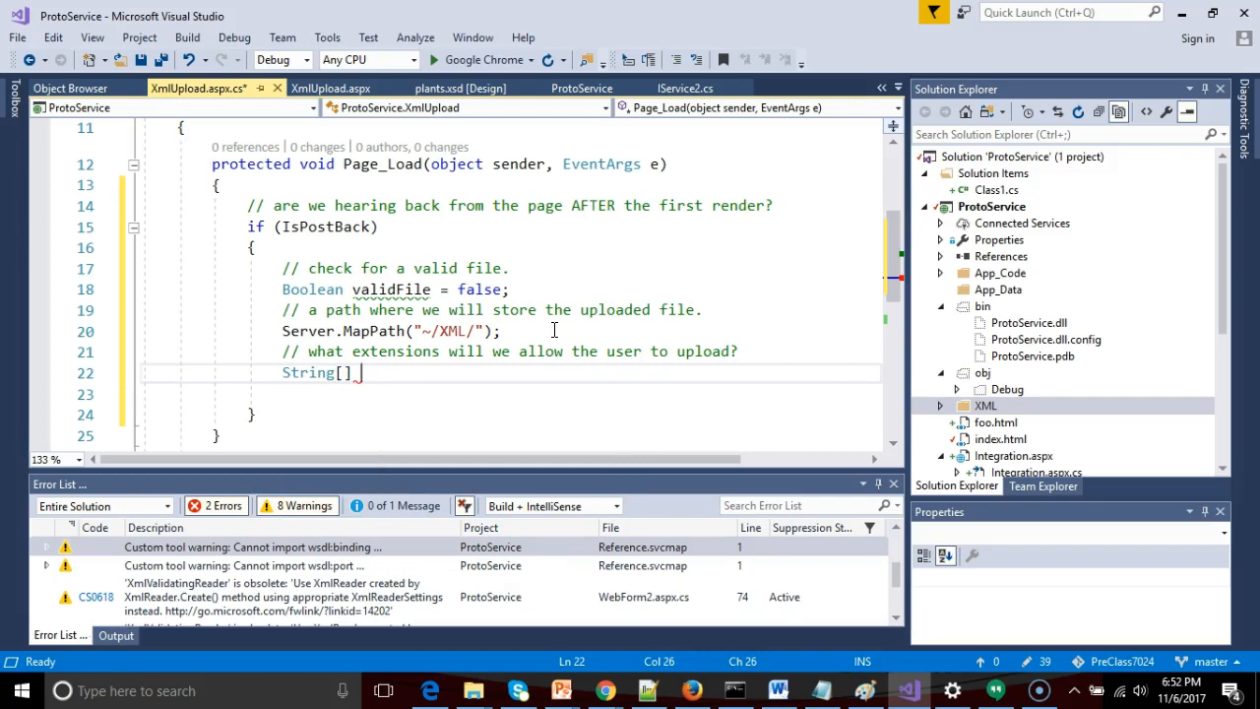
text(al)
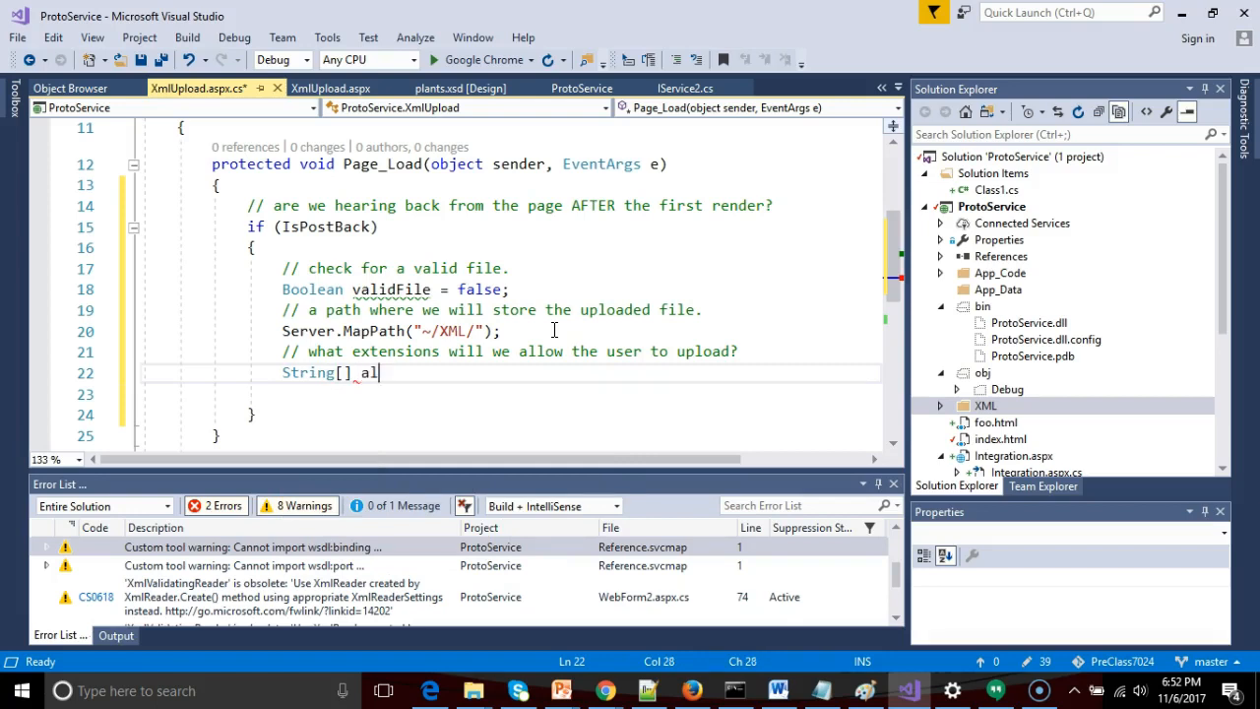
text(lowedExtension)
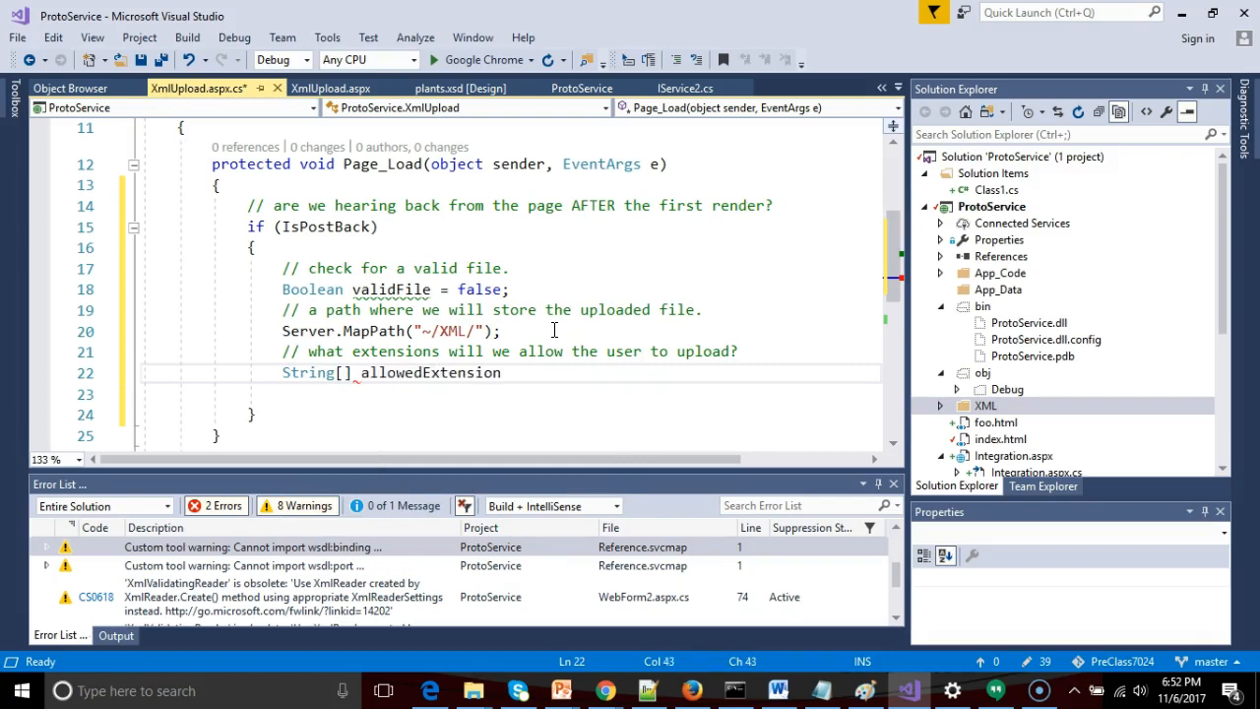
text(=)
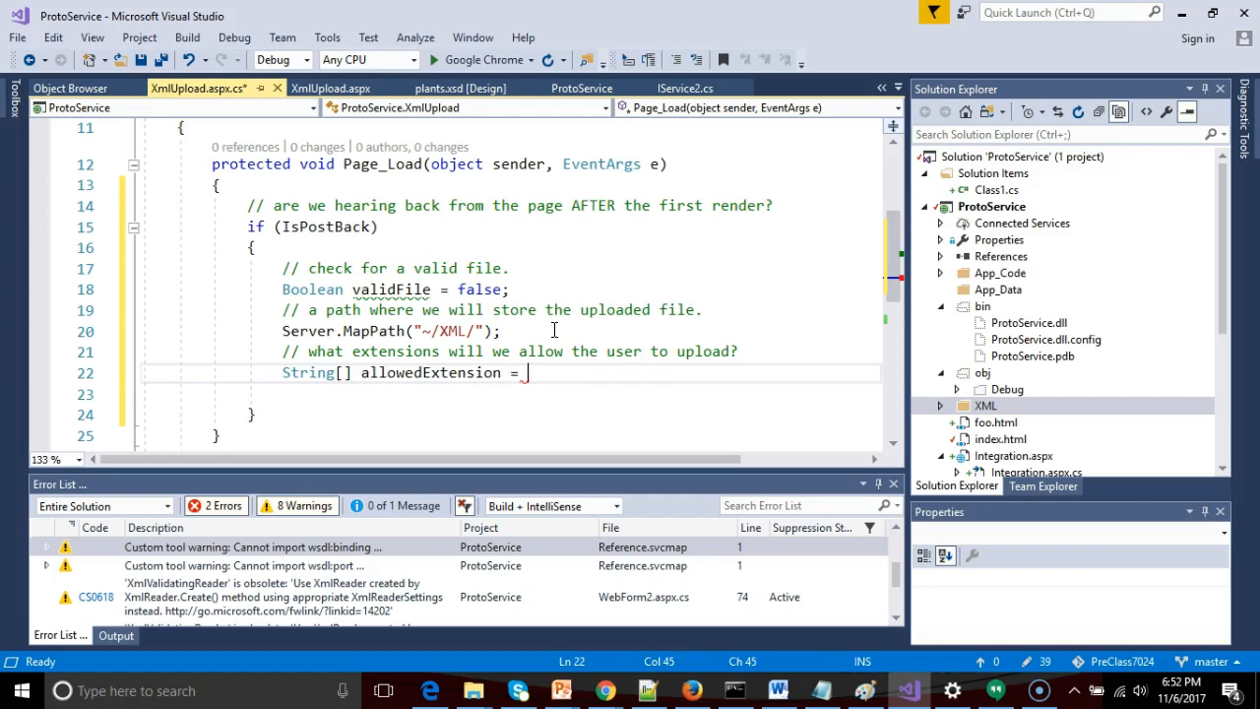
text({".x"})
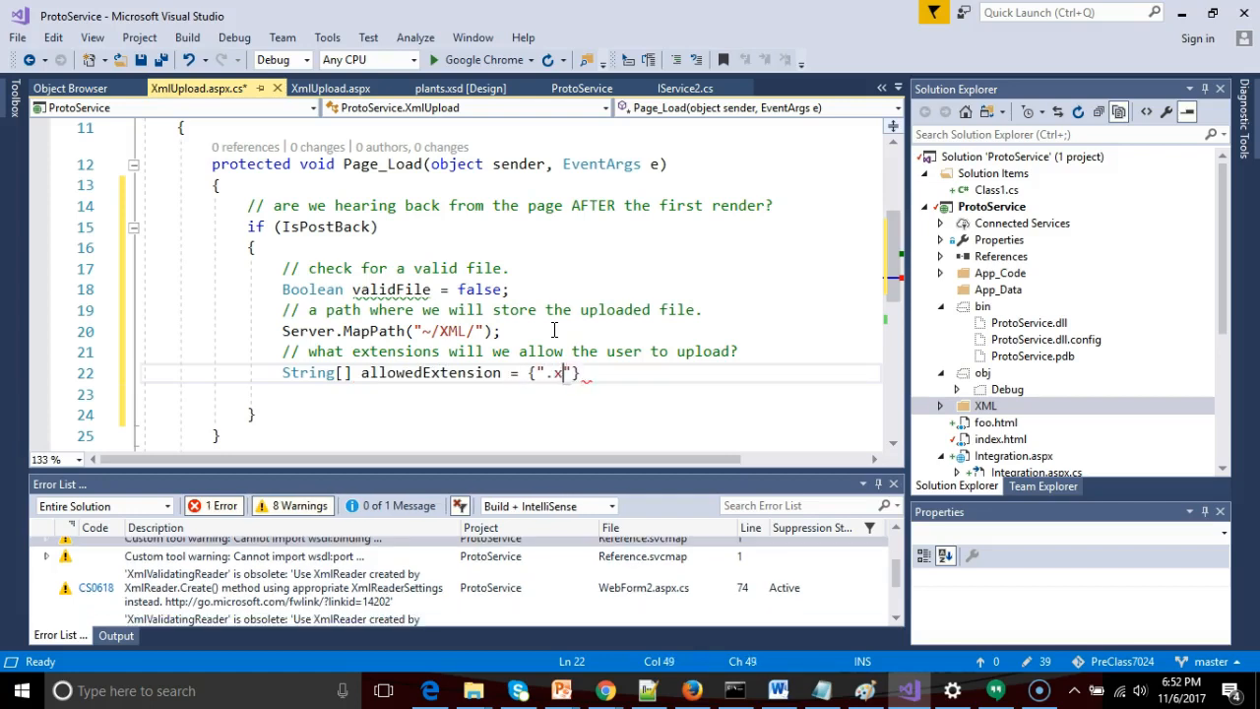
text(ml)
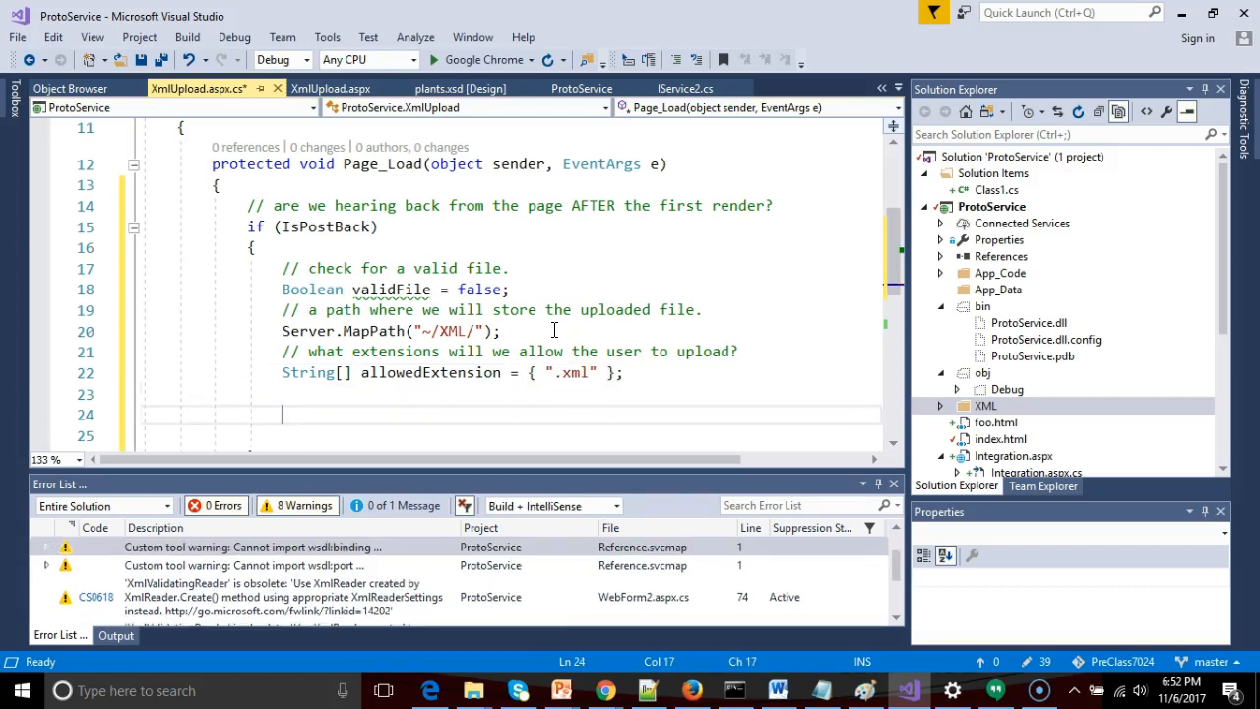
Add a comment about finding the extension of the file being uploaded
text(//)
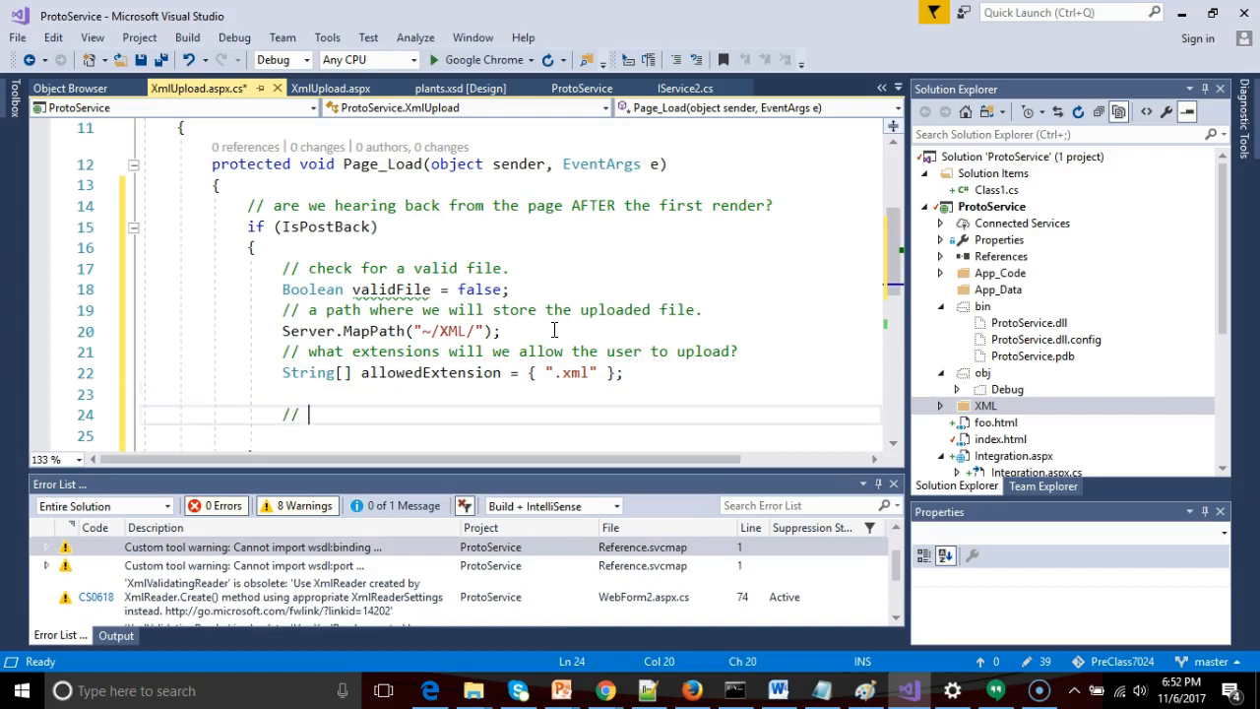
text(Find the te)
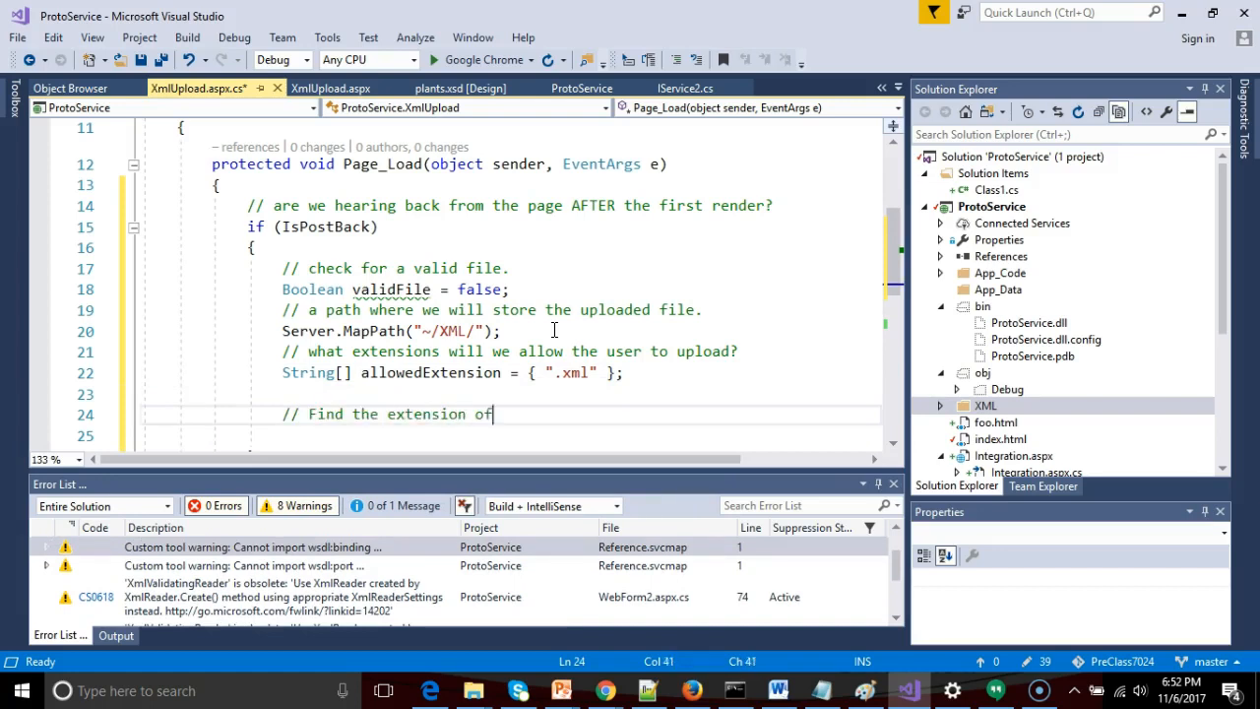
text(the file that the user)
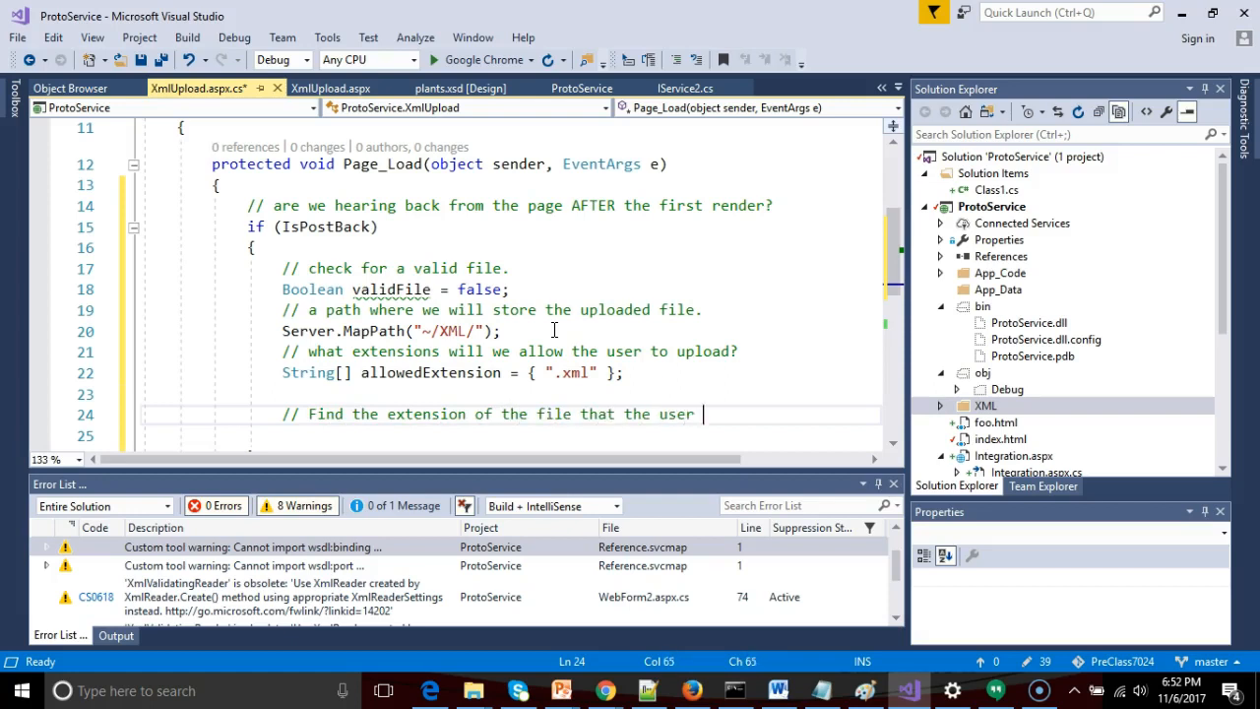
text(is attempting to pu)
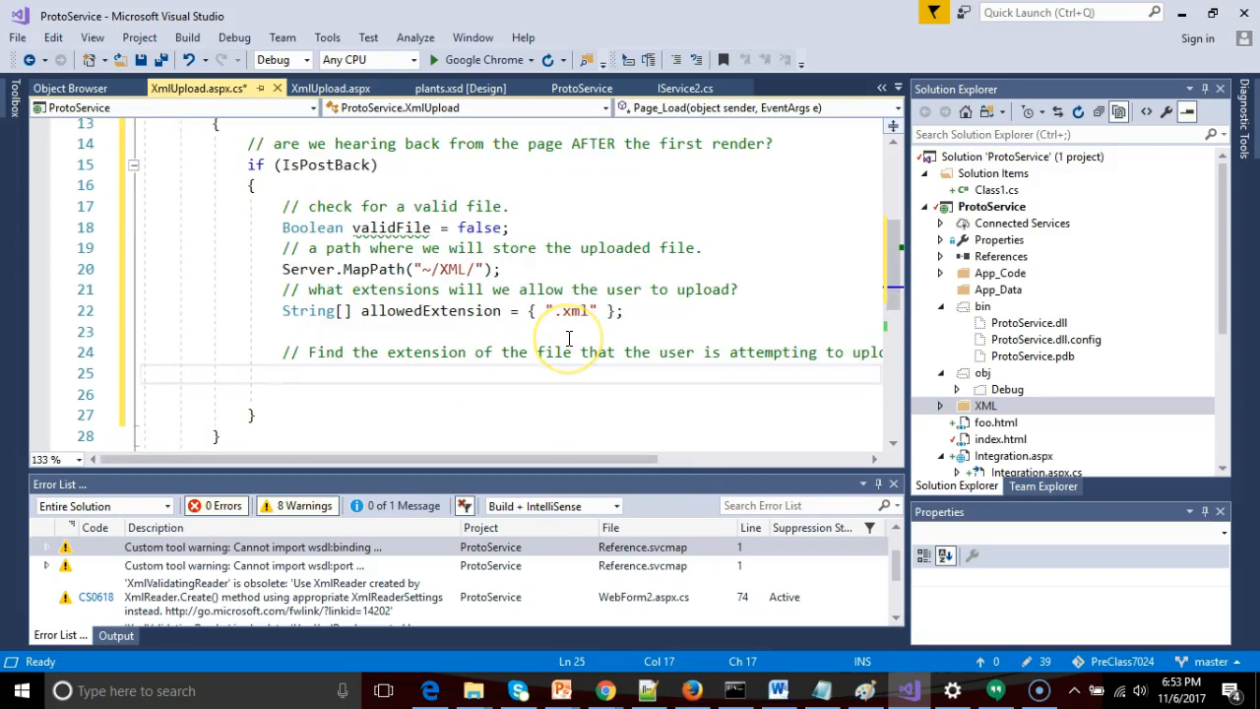
Assign fileExtension = System.IO.Path.GetExtension(XmlFileUpload.FileName).ToLower()
text(System.)
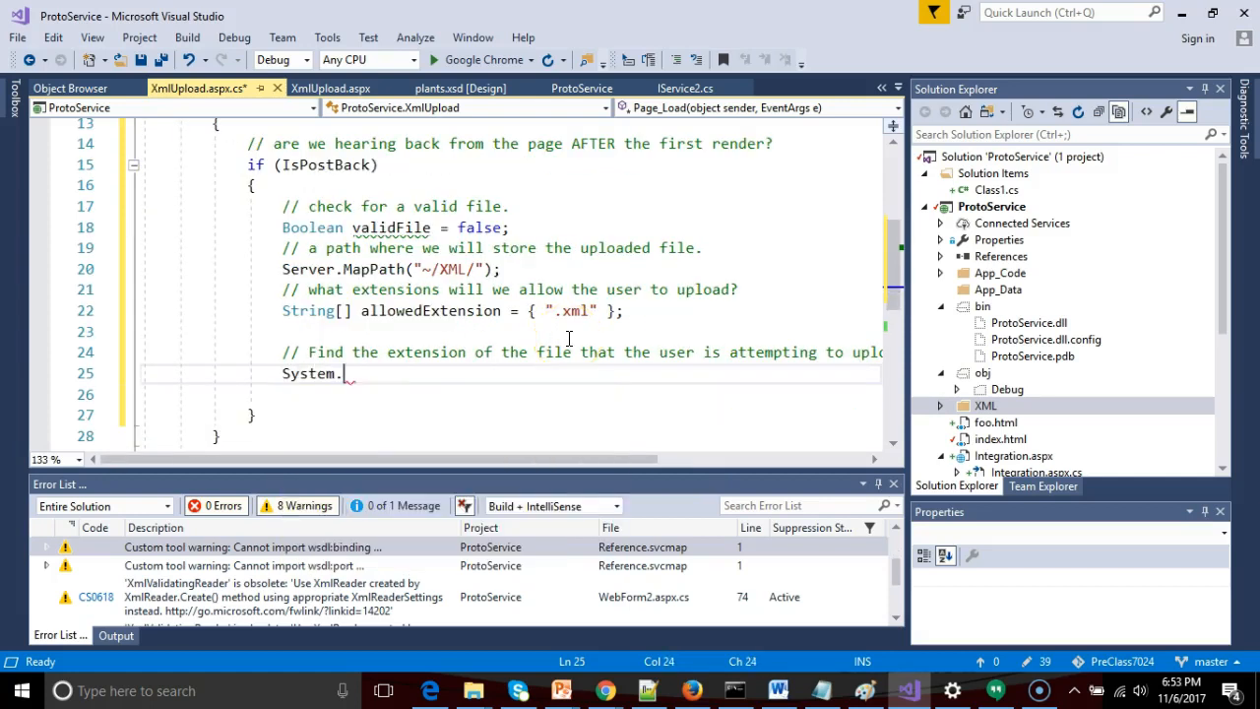
text(IO.P)
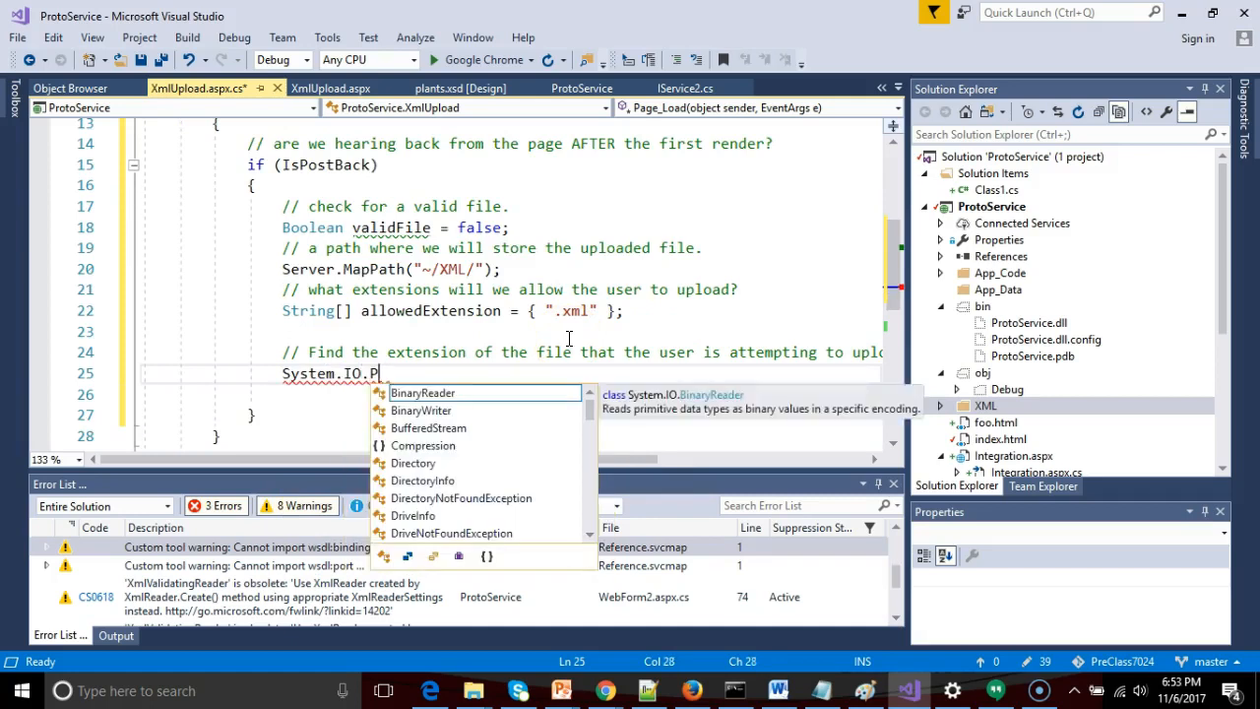
text(ath.GetExtension)
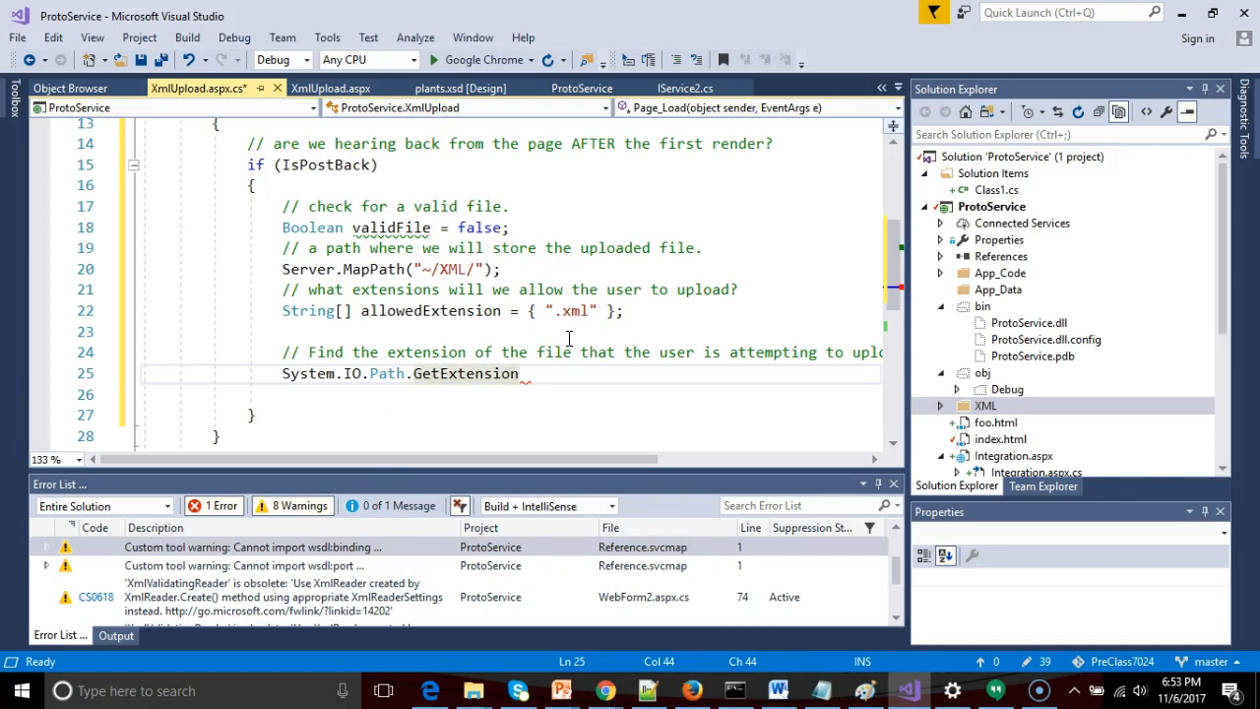
text(()
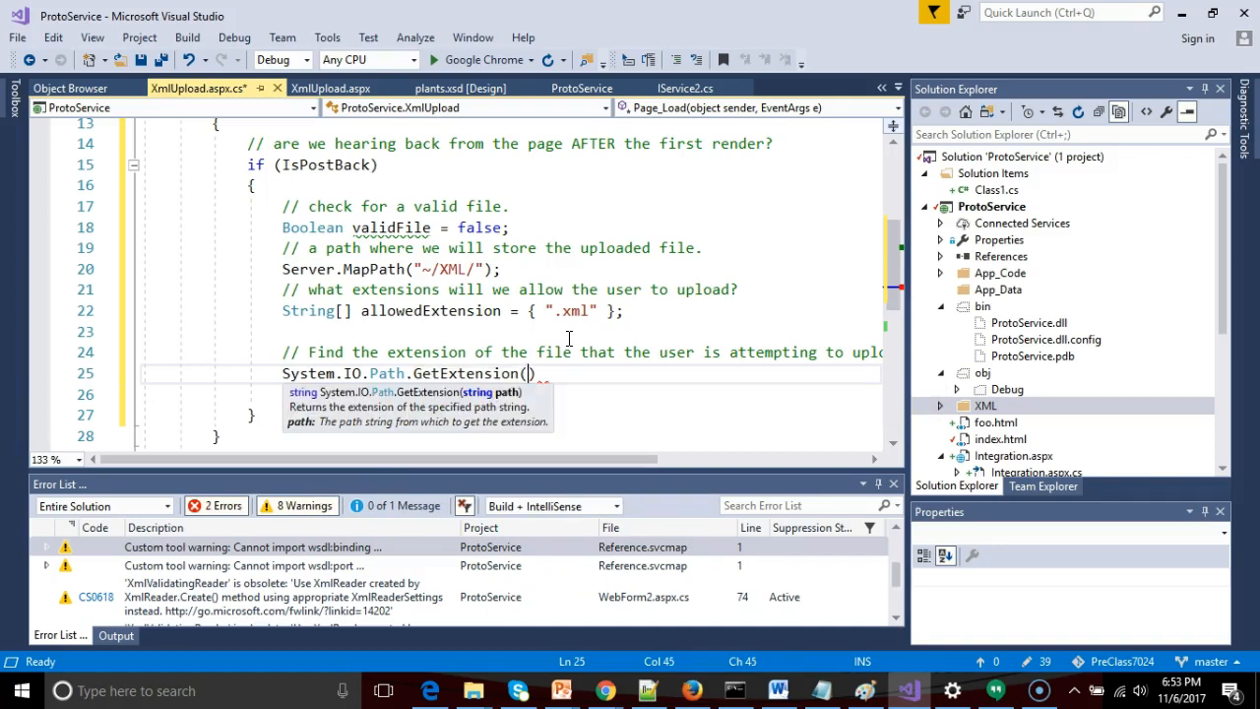
text(Xml)
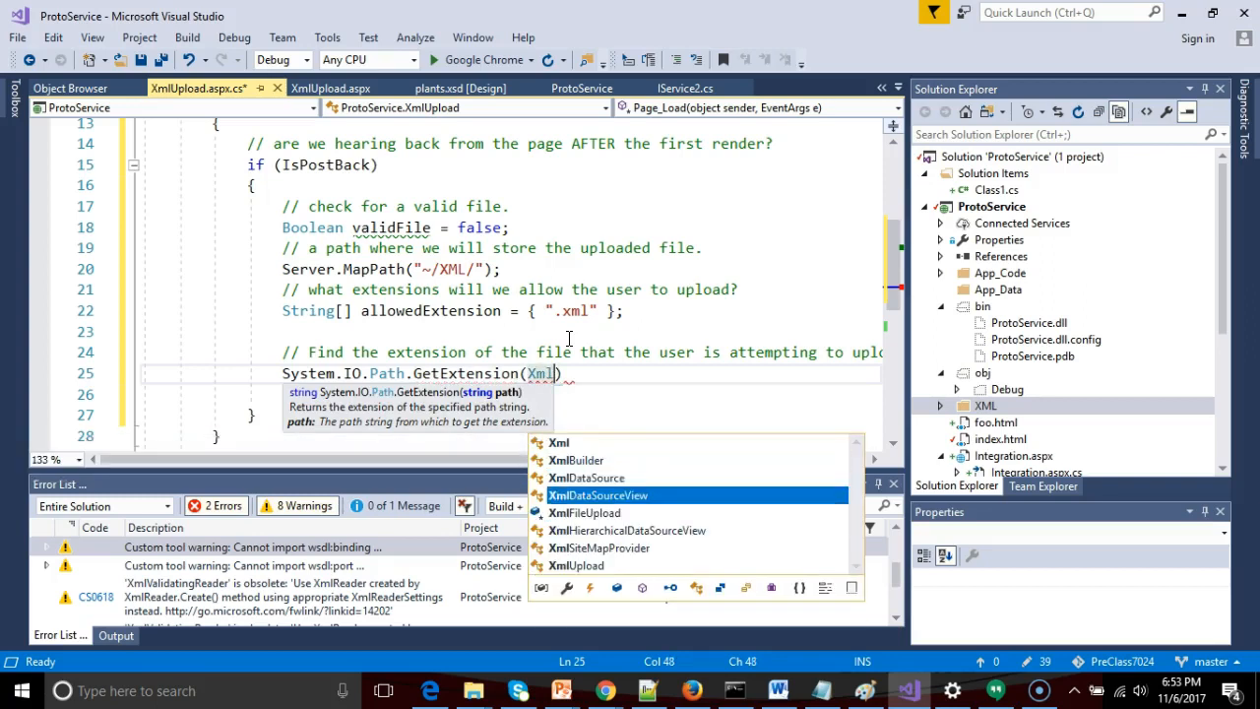
text(FileUpload.FileName)
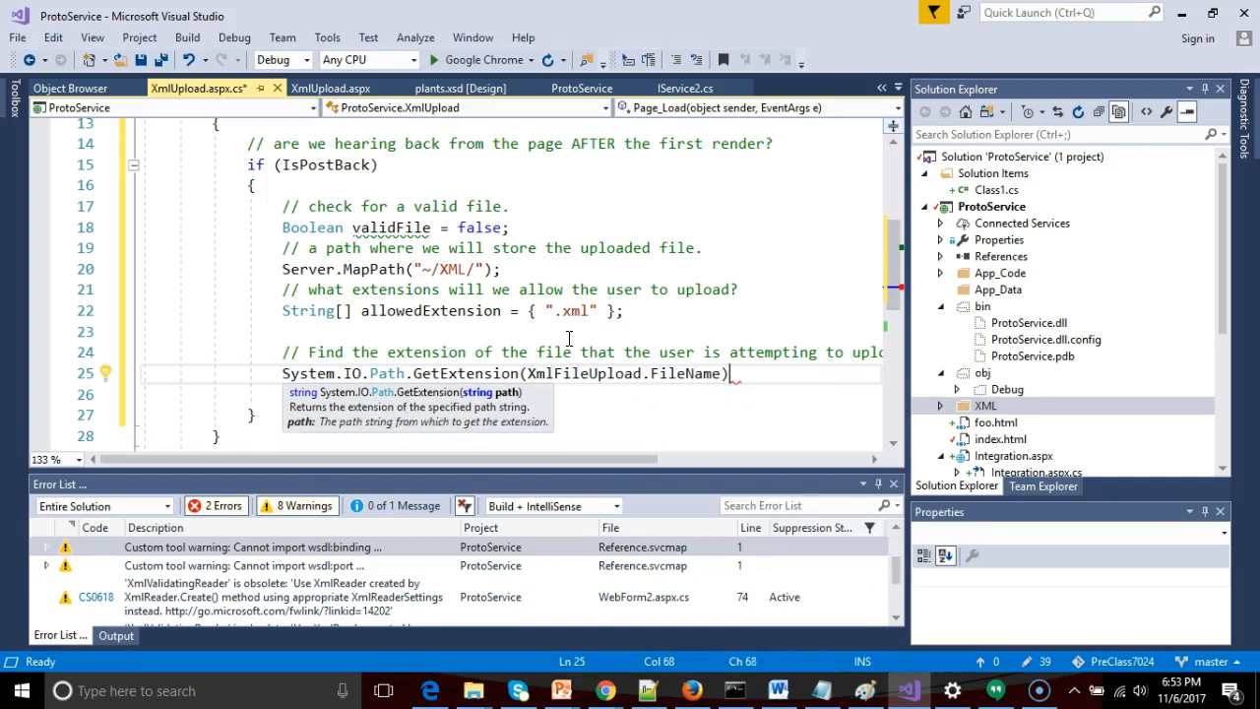
text(.toLower)
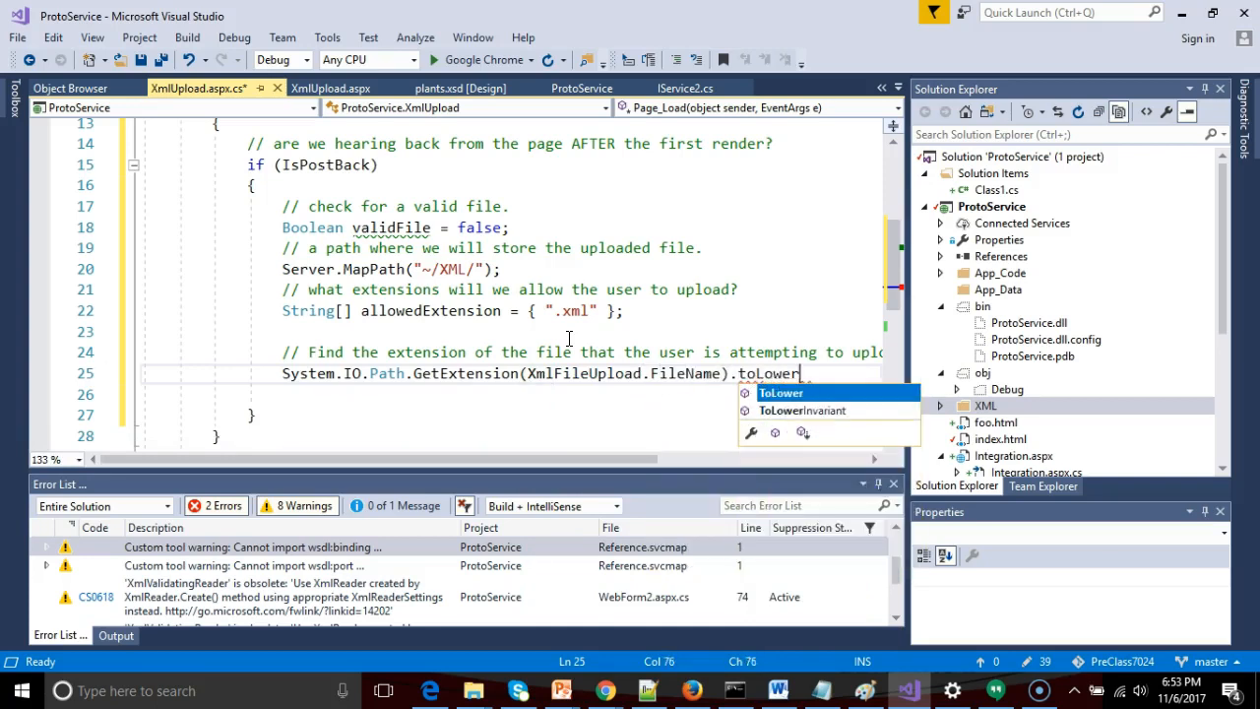
text(();)
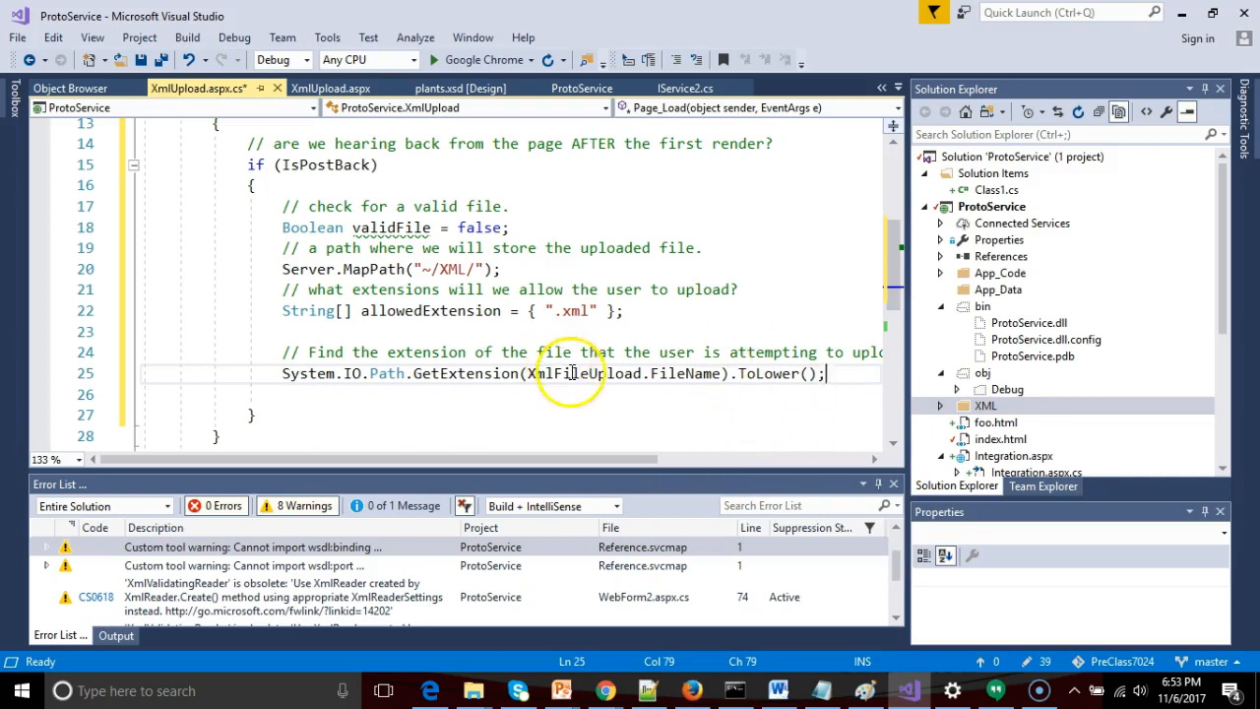
double_click(689, 373)
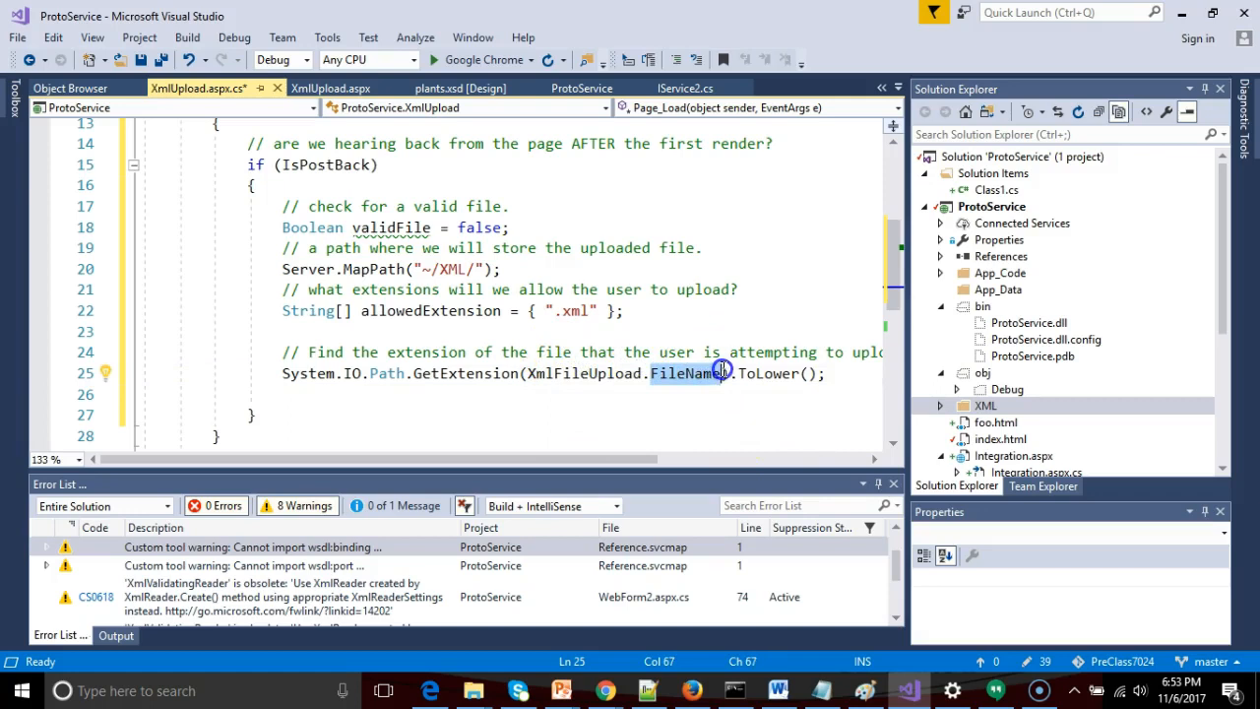
mouse_move(684, 374)
text(String fileExtension = )
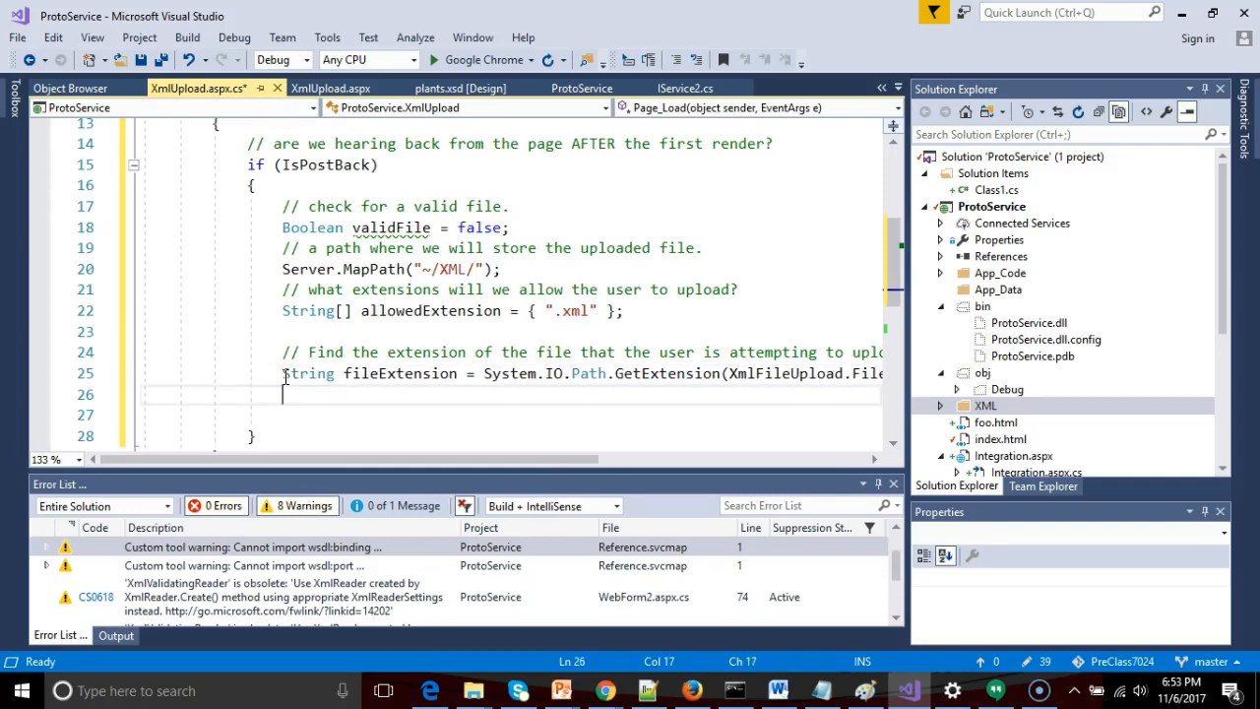
Add a comparison comment and an if comparing fileExtension to allowedExtension[0]
text(// compa)
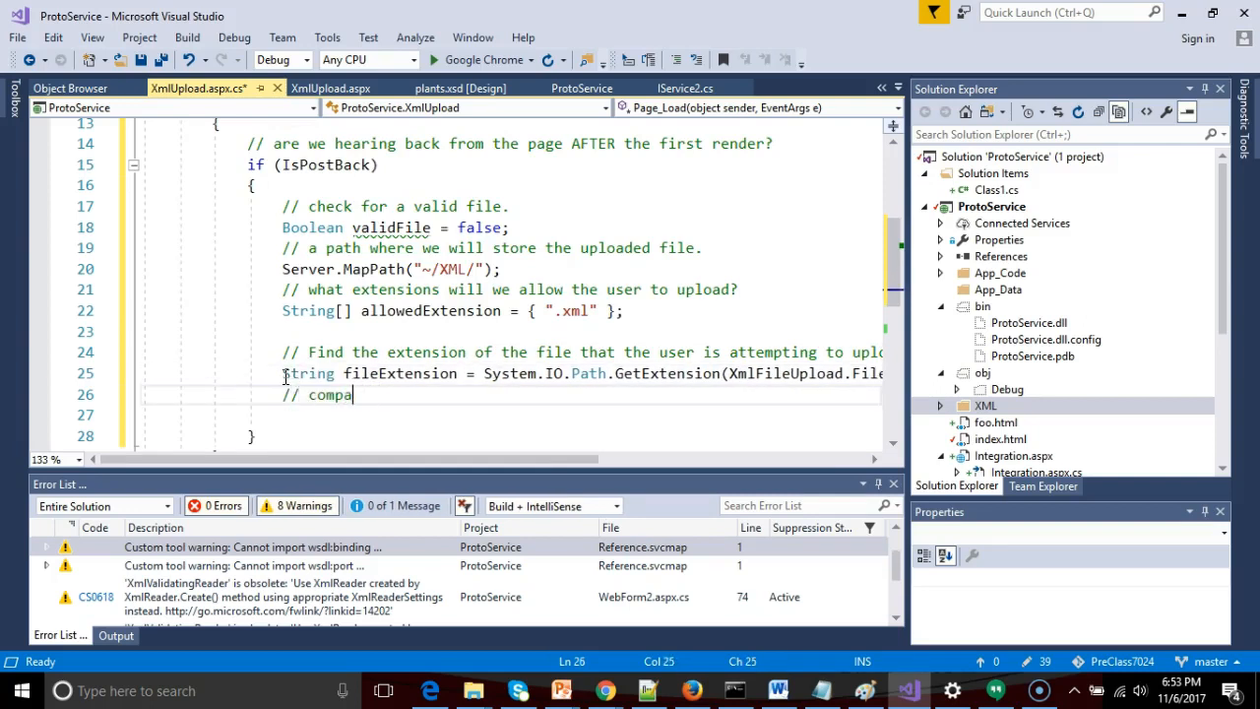
text(re what wa)
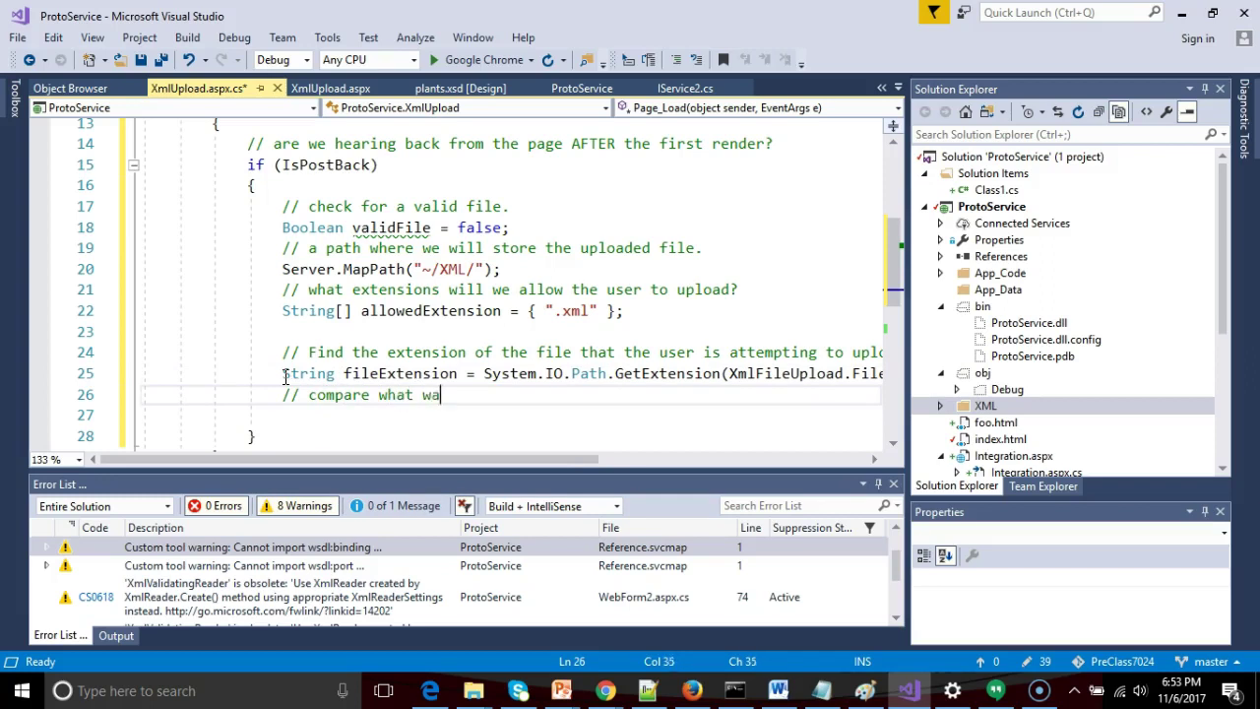
text(s uploaded to what is permitted.)
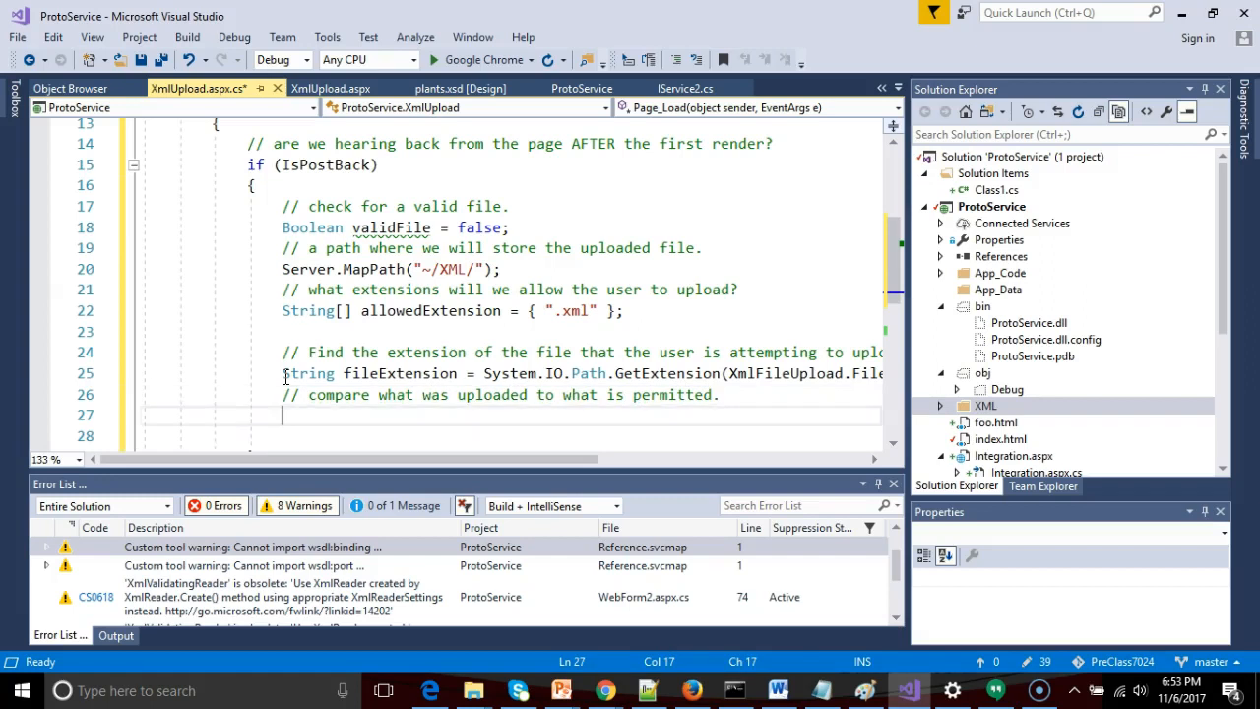
mouse_move(196, 184)
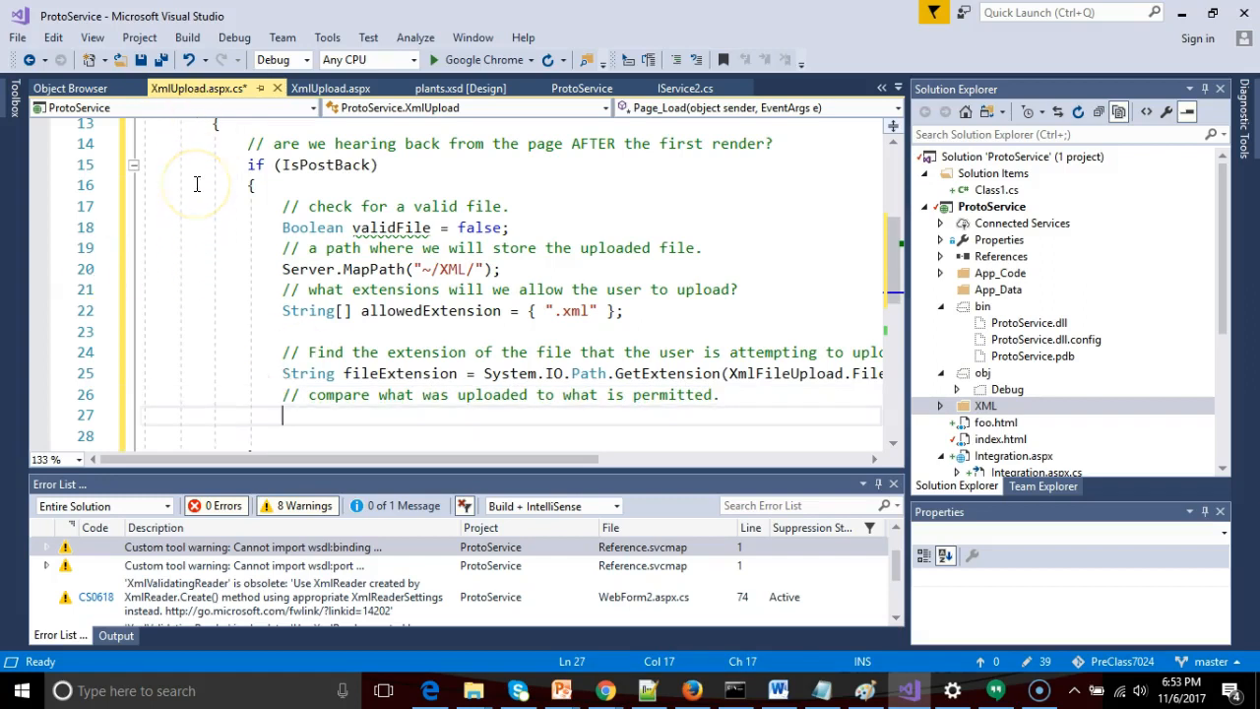
text(if (fileExtension ==)
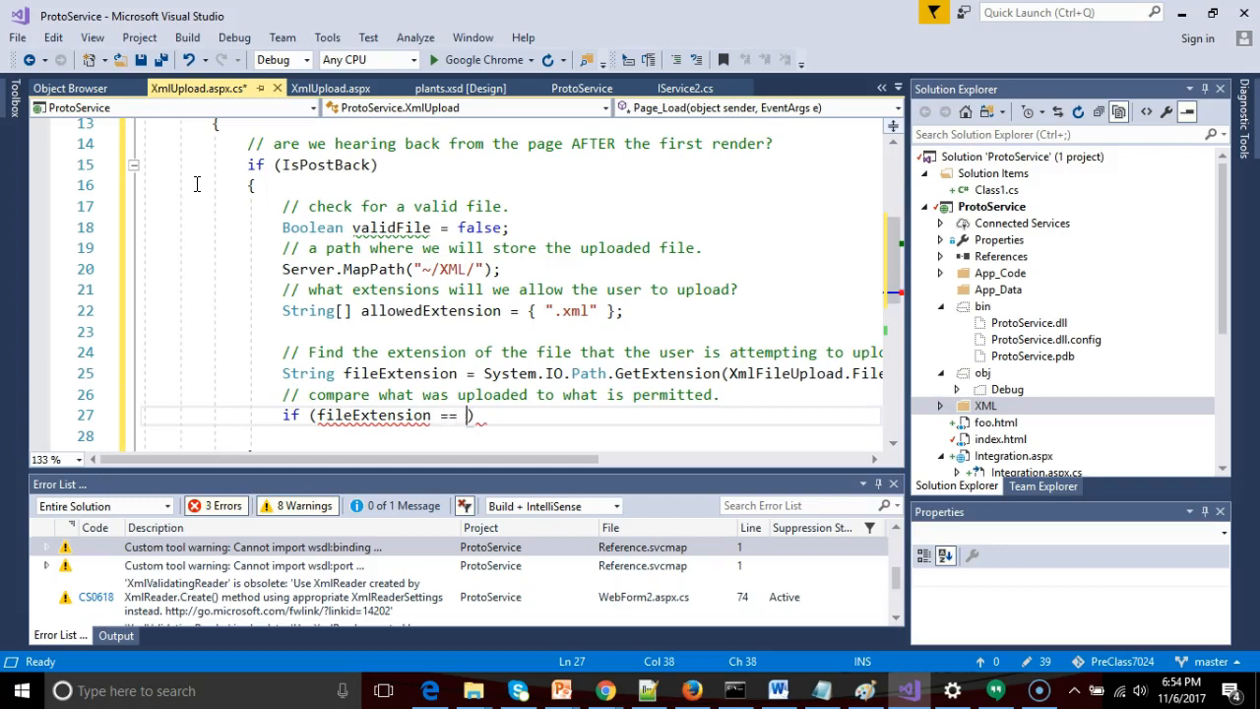
text(allowedExtension)
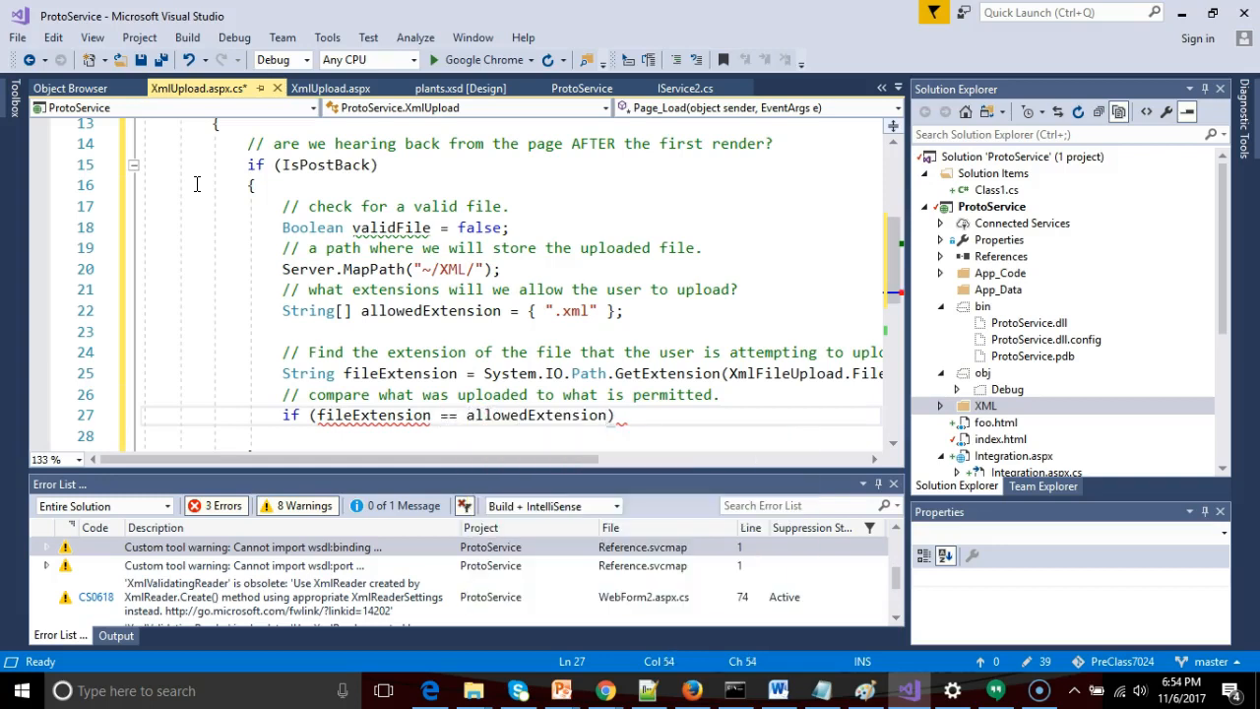
text([])
text({)
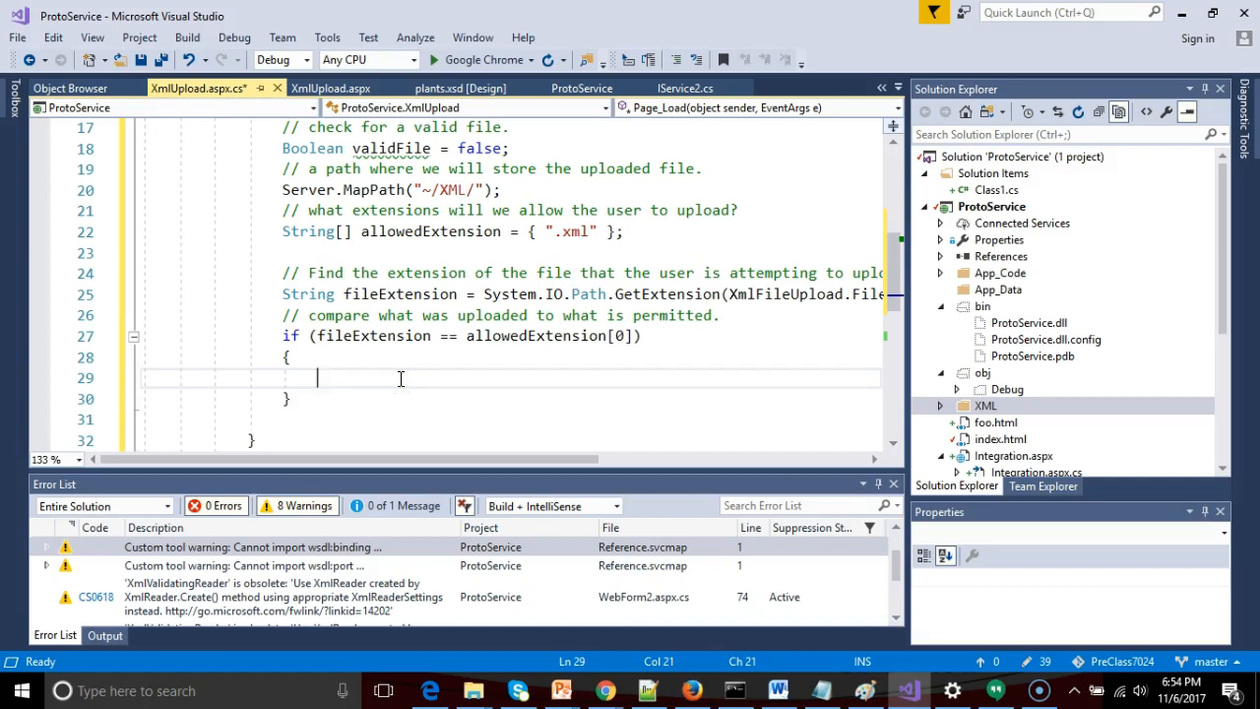
Inside the if, comment 'we have a valid file', set validFile = true, and add an else
text(//we)
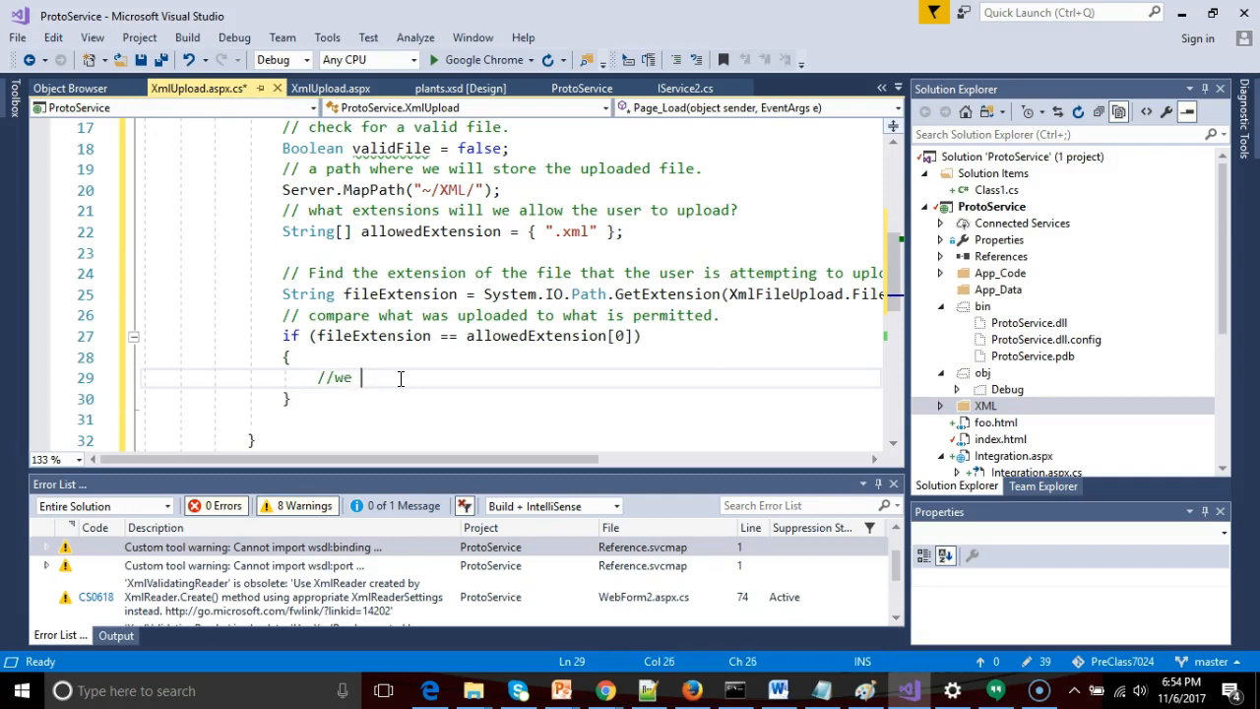
text(have a valid file.)
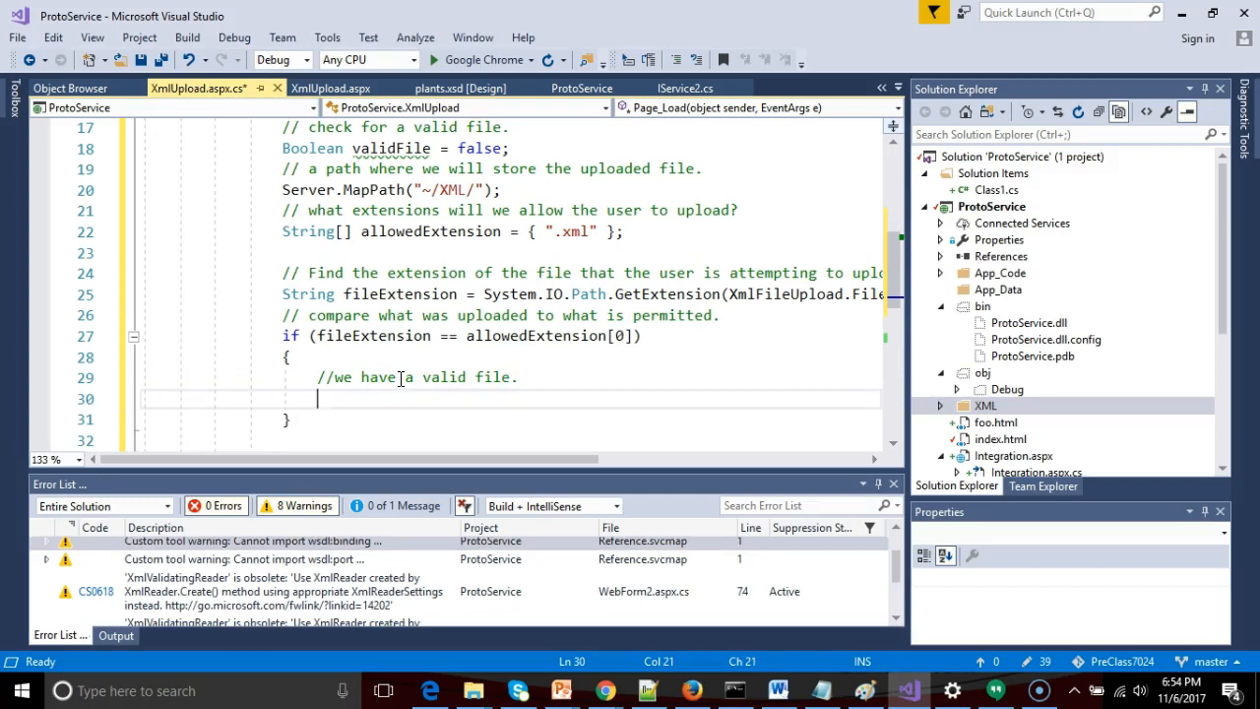
text(validFile =)
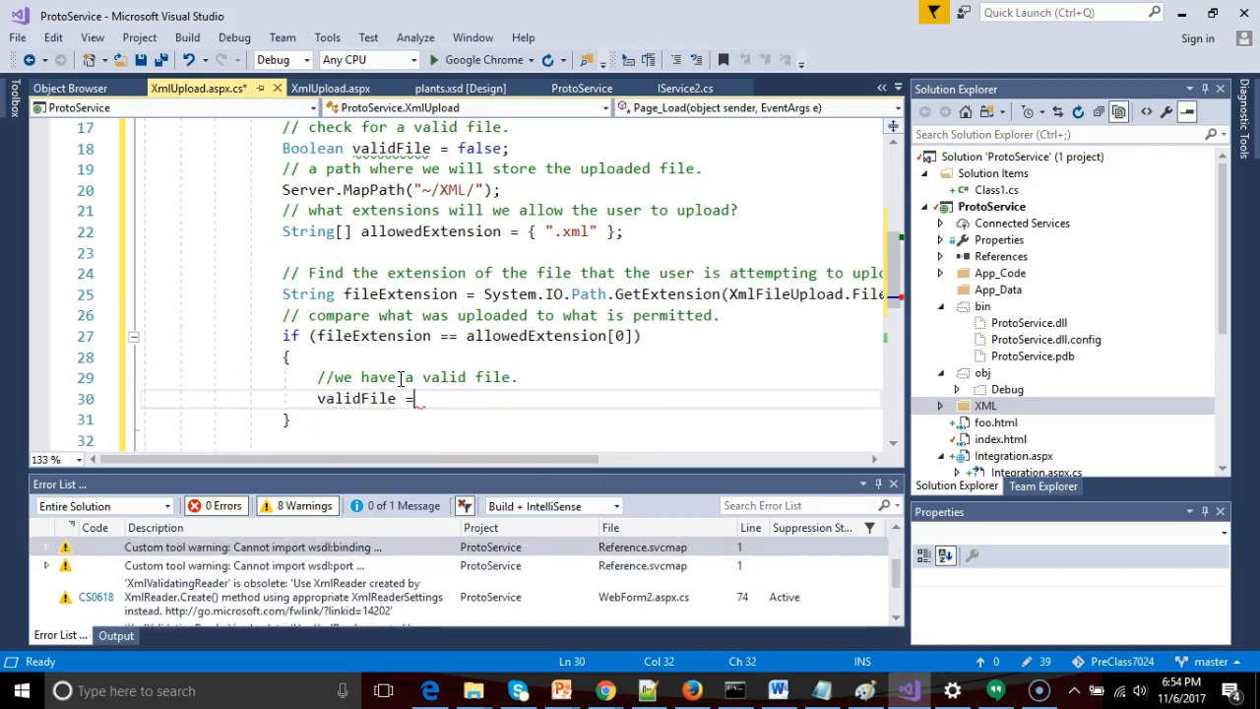
text(true;)
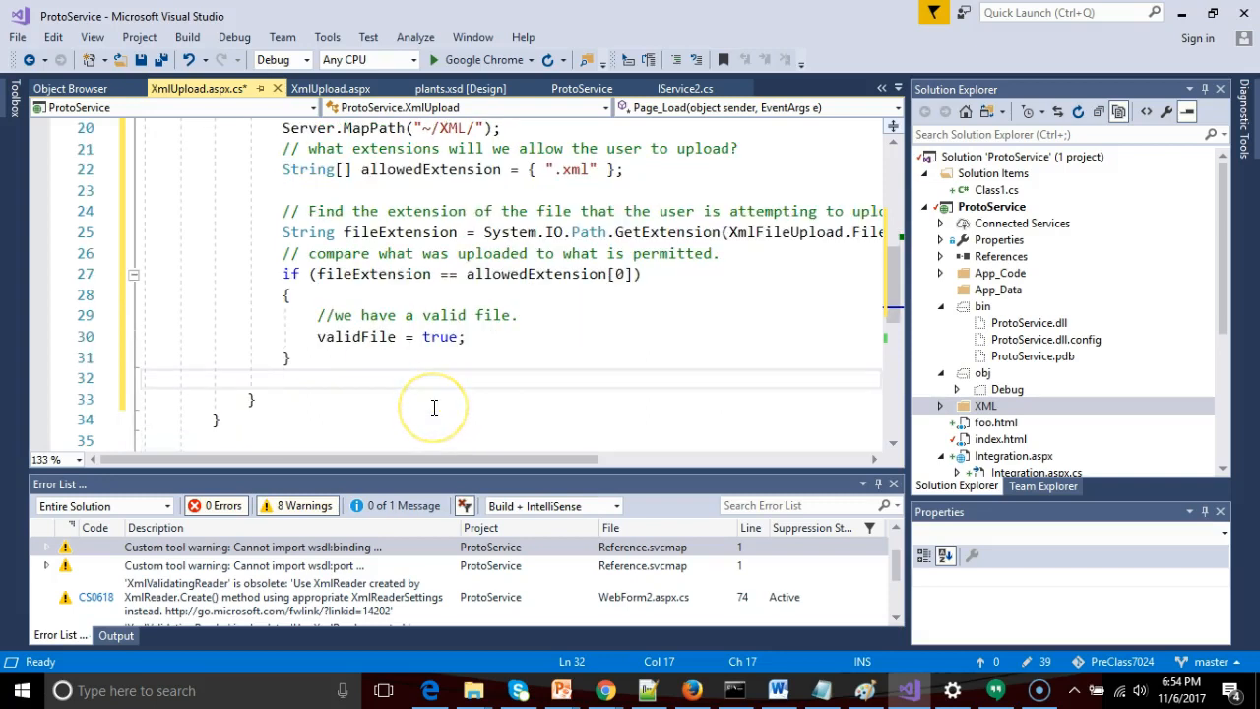
text(if (valid)
click(512, 357)
text( else)
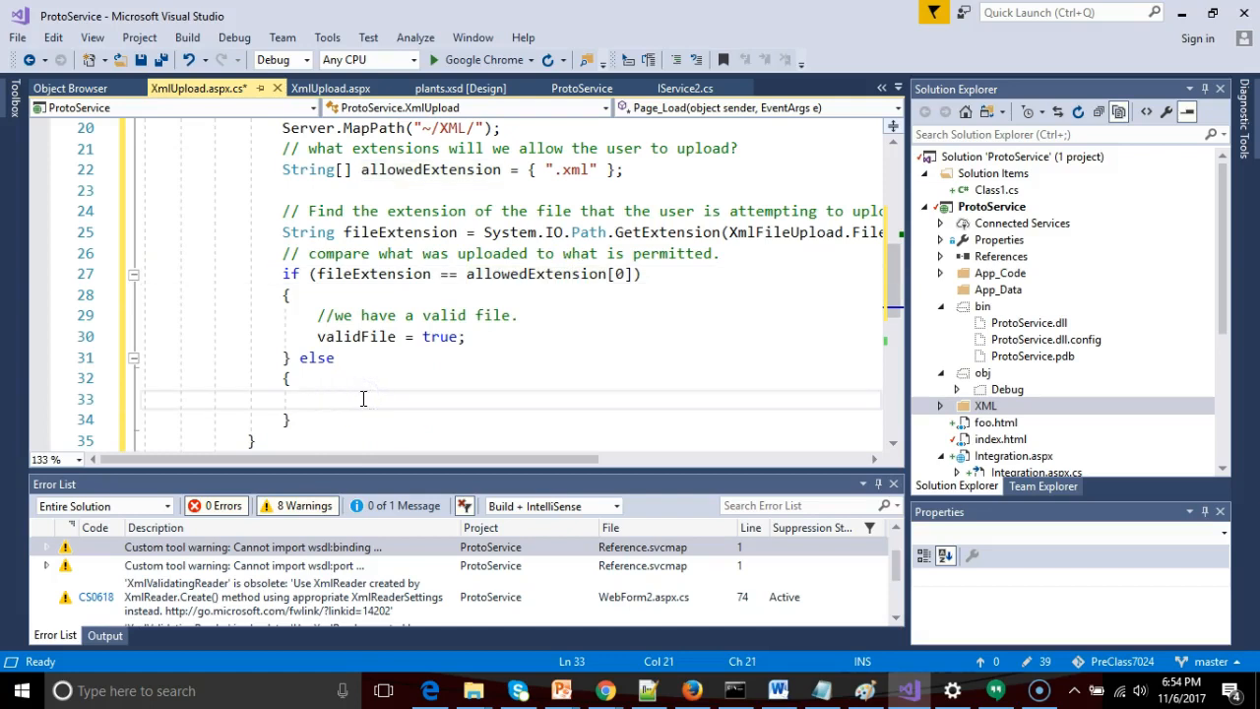
In the else, set LblStatus.Text to "File extension " + fileExtension + " is not allowed."
text(LblStatus.)
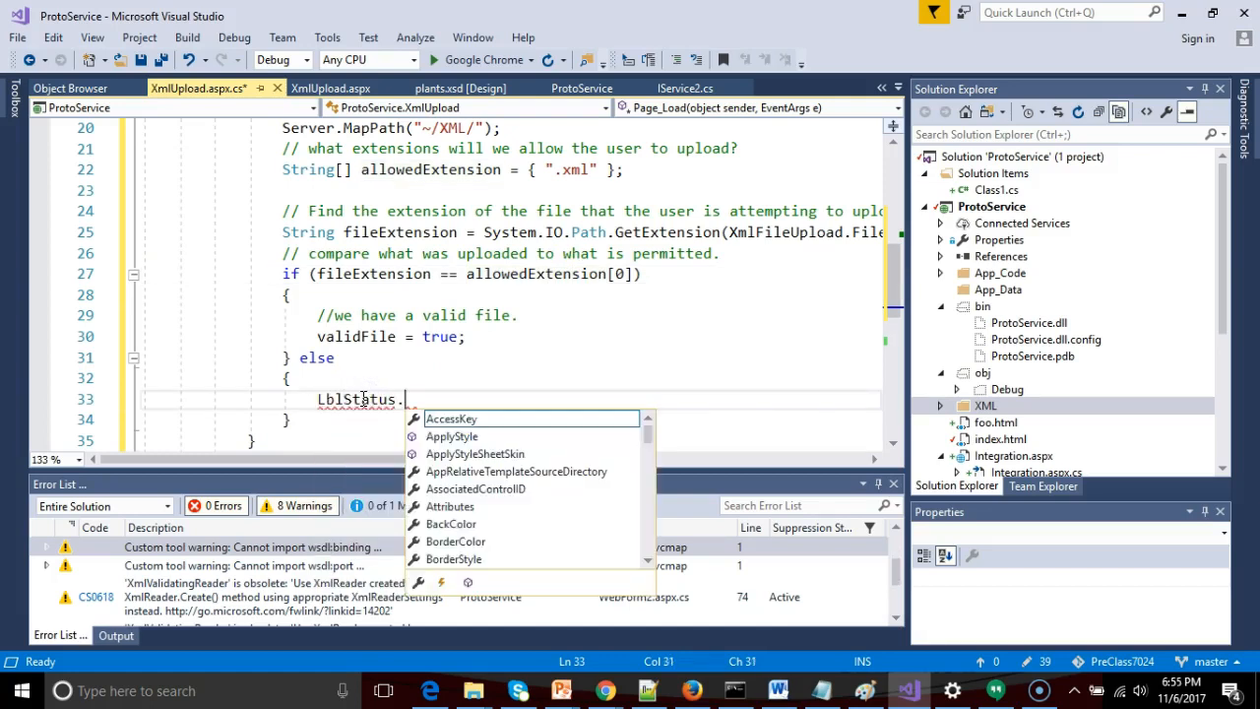
text(Text)
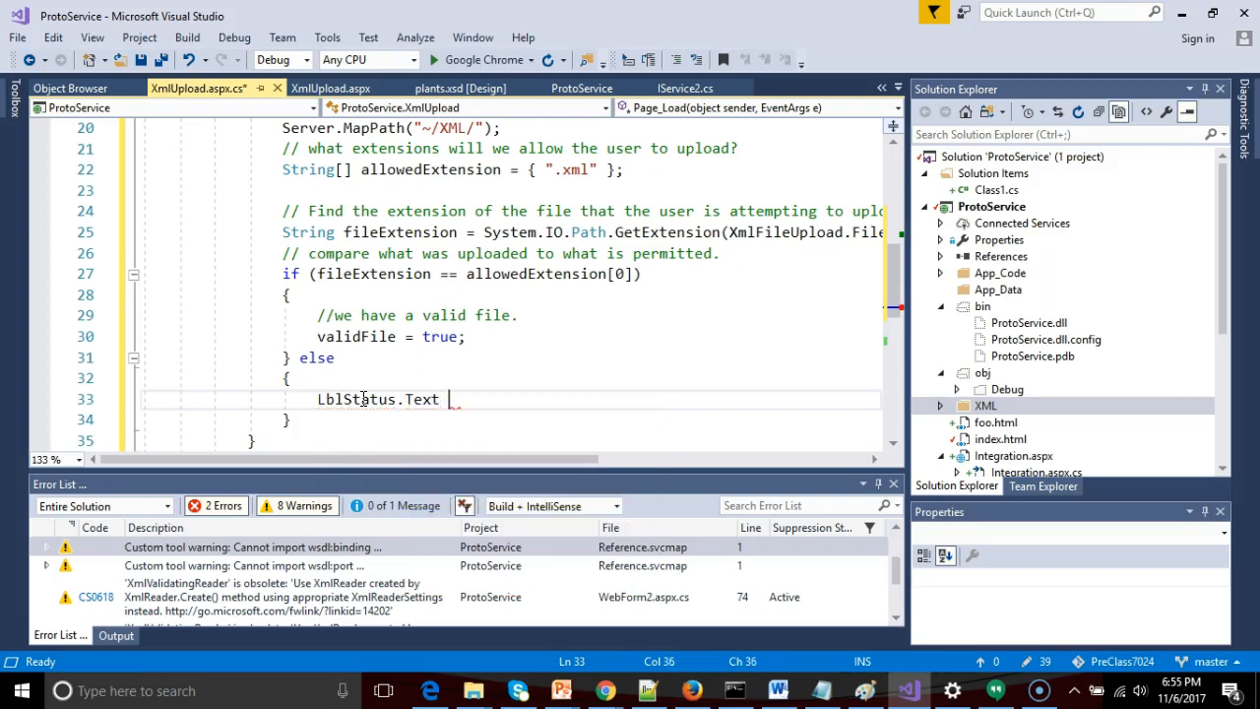
text(= "")
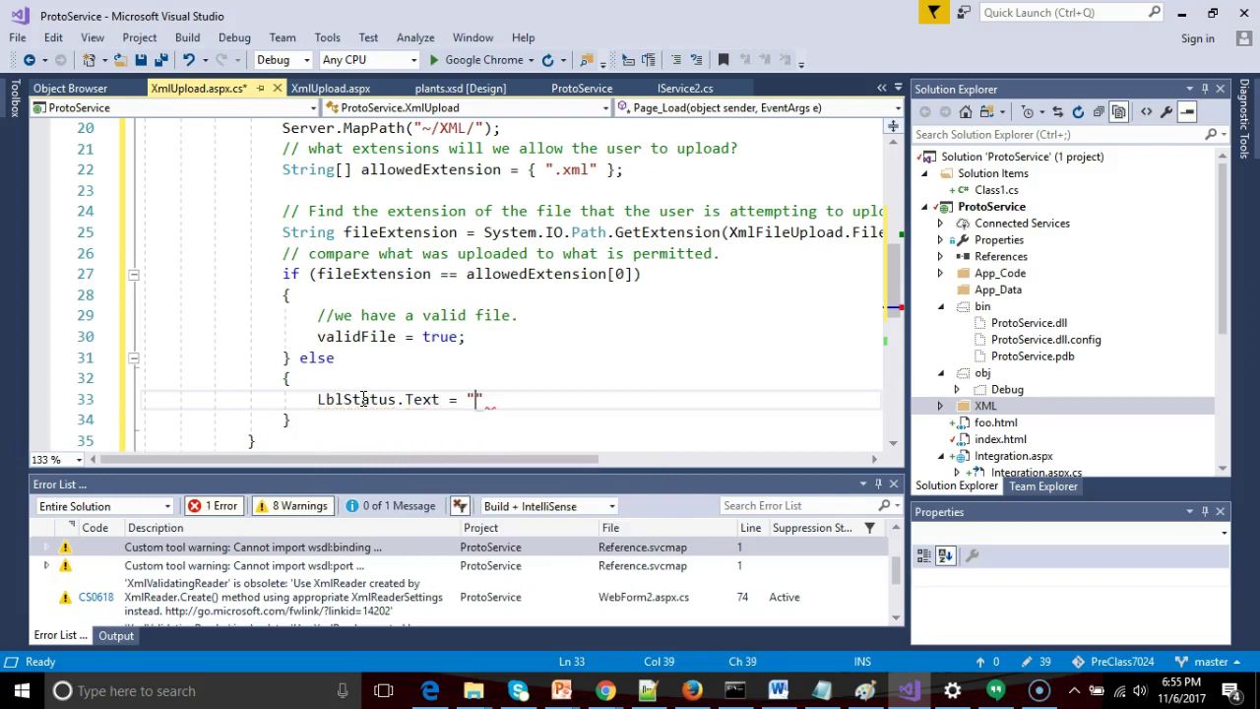
text(File e)
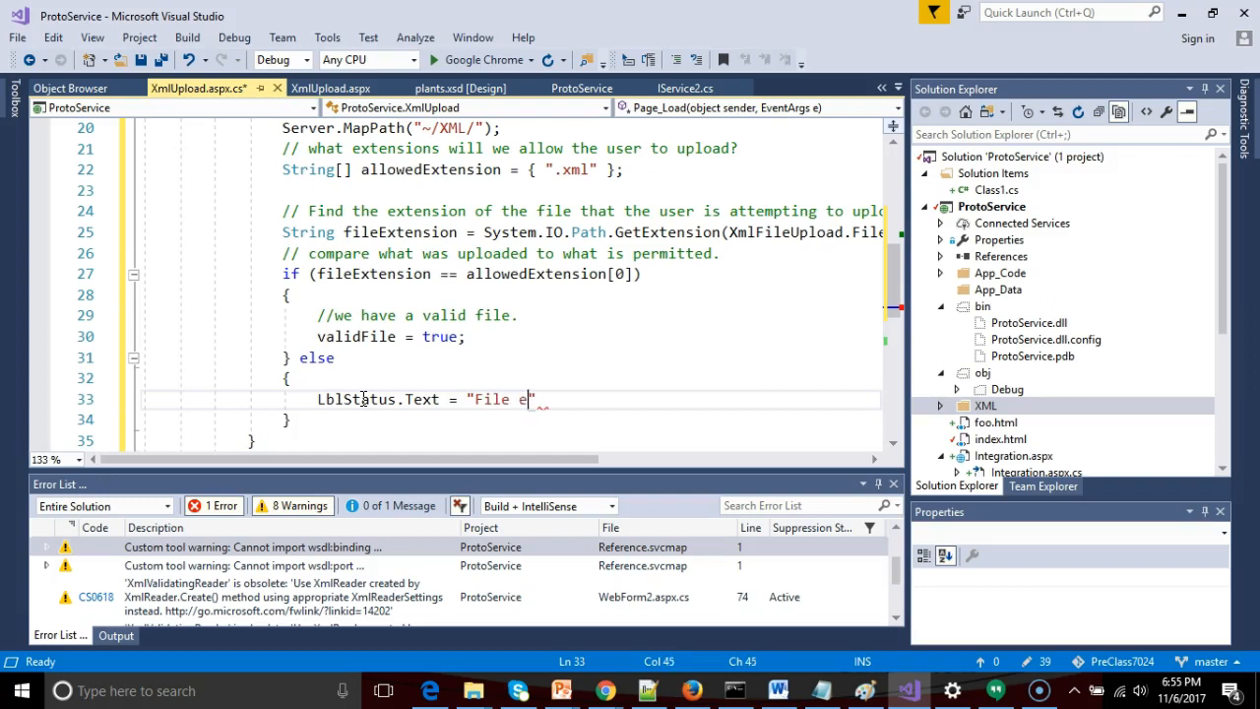
text(xtn)
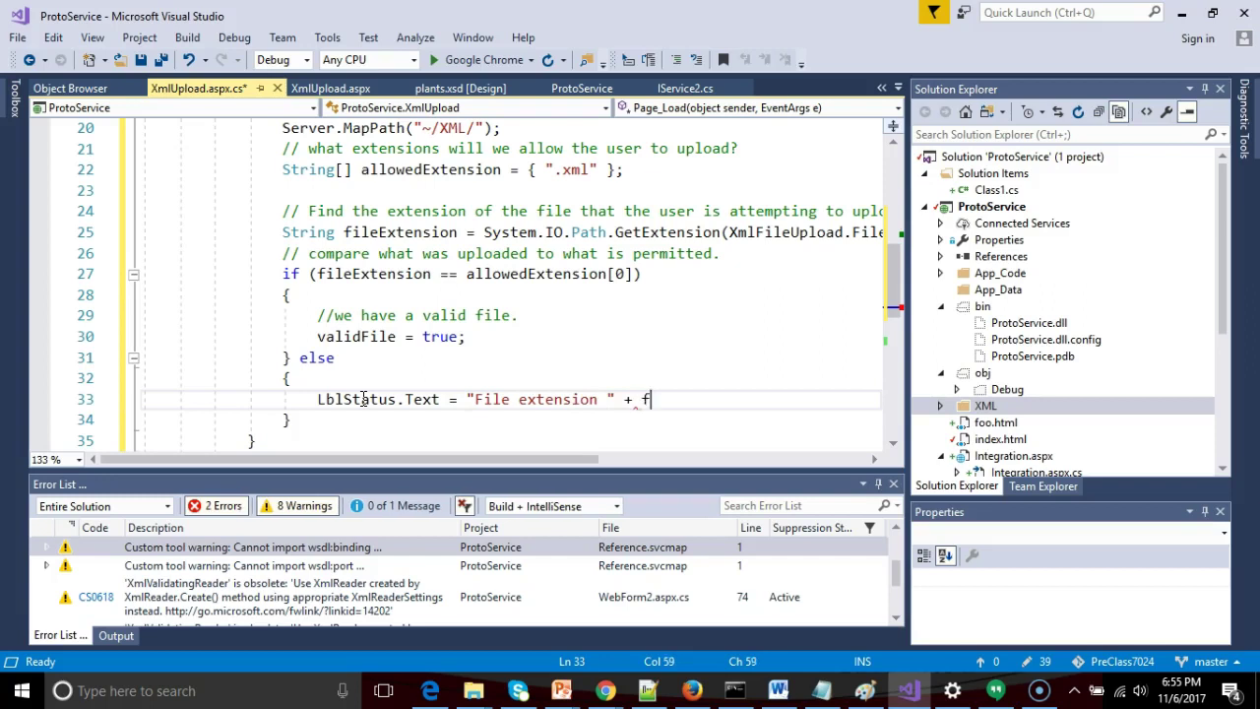
text(ileExtension + " is not allo)
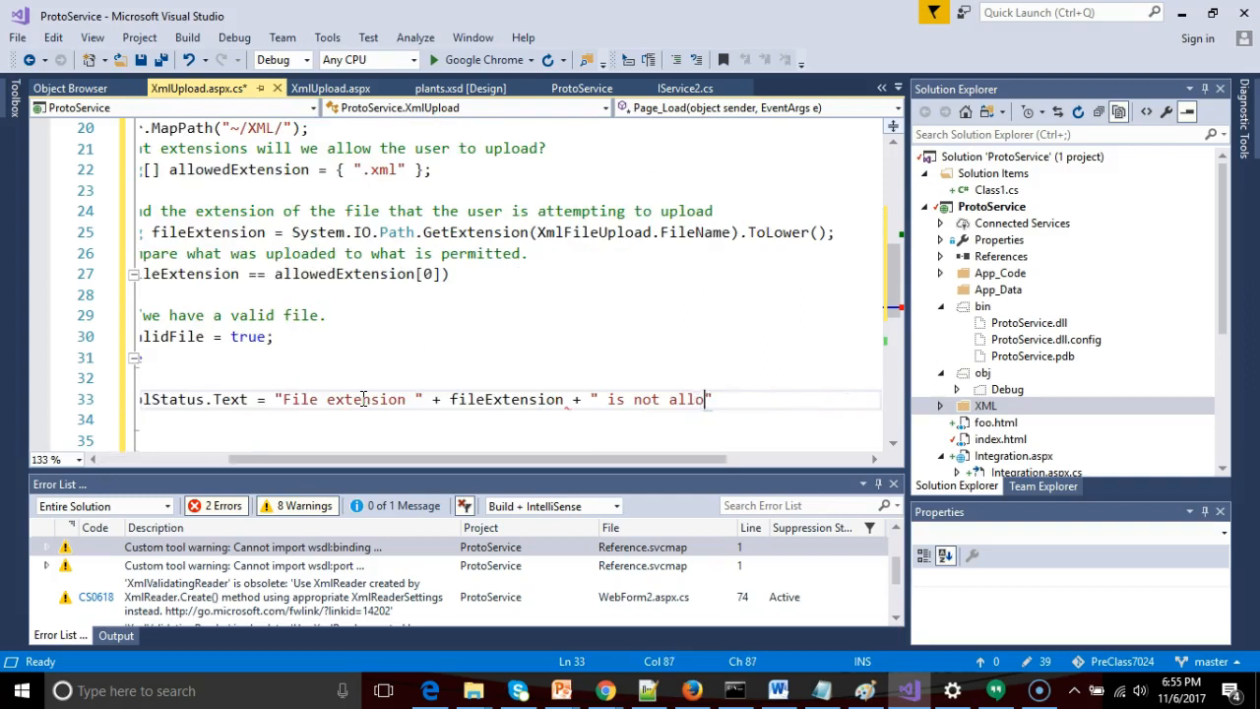
text(wed.";)
text(} else)
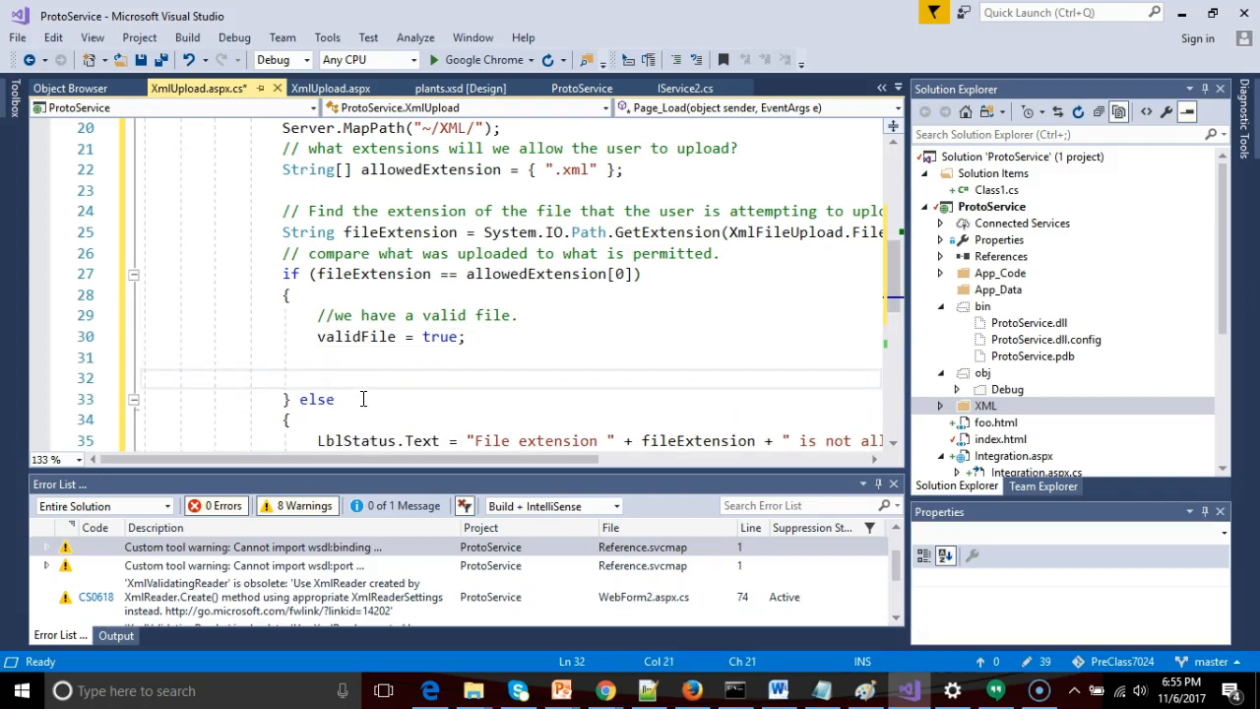
Add a 'save the uploaded file' comment and a XmlFileUpload.PostedFile.SaveAs() call
text(// save the uploaded file.)
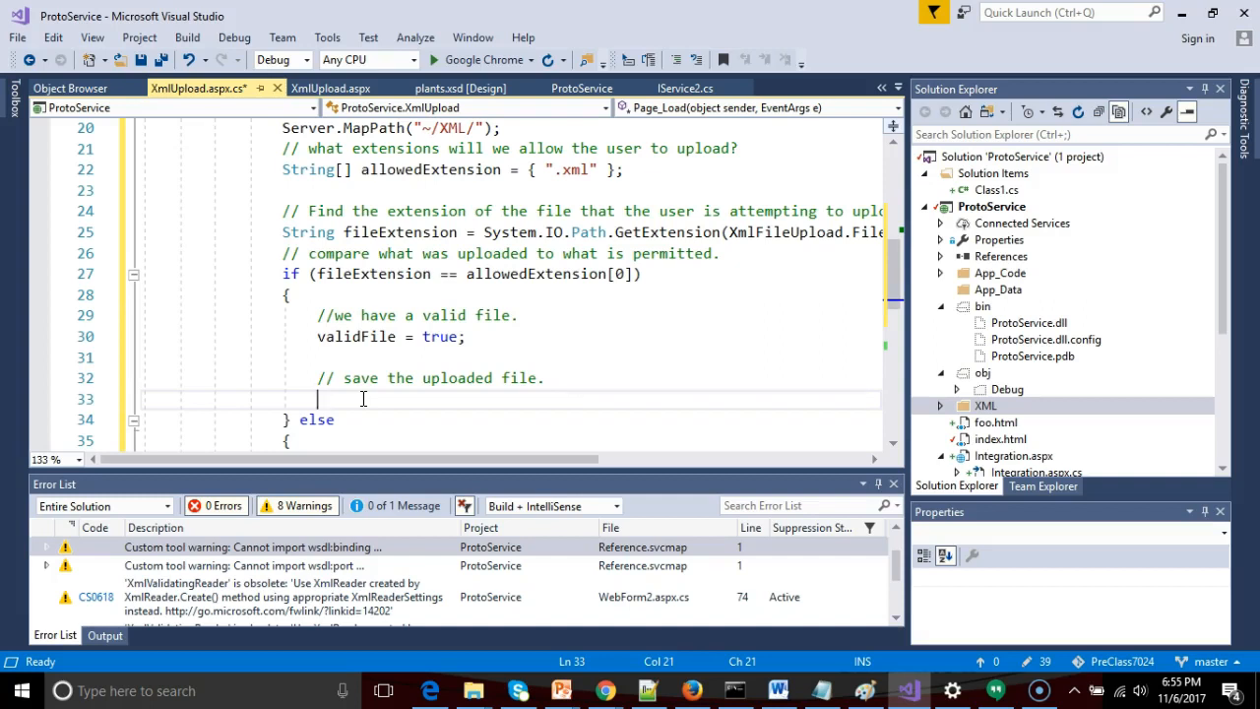
text(Xml)
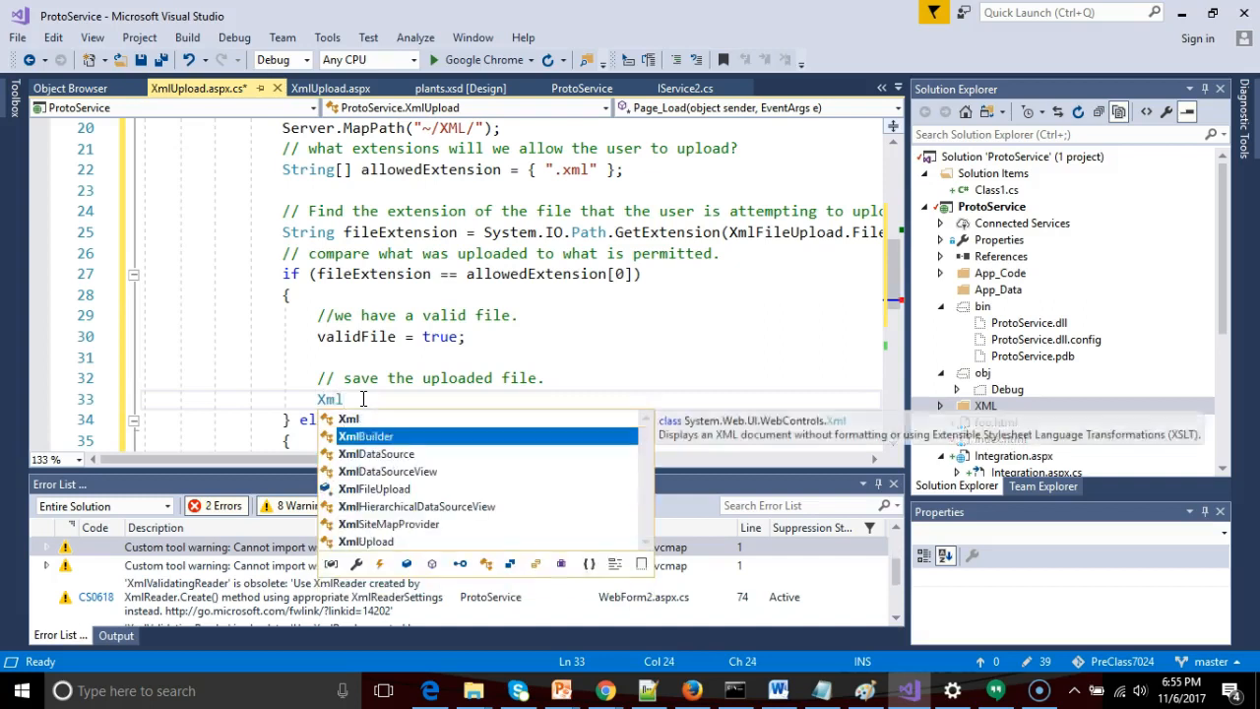
text(FileUpload.)
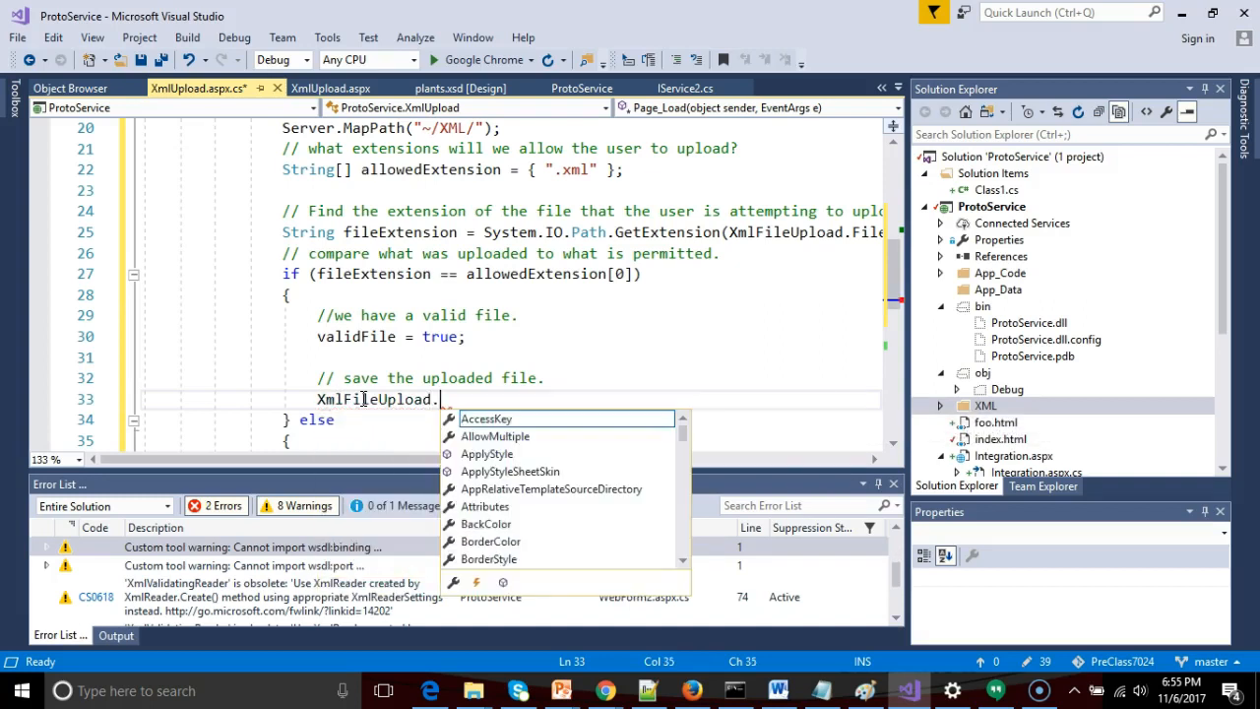
text(PostedFile)
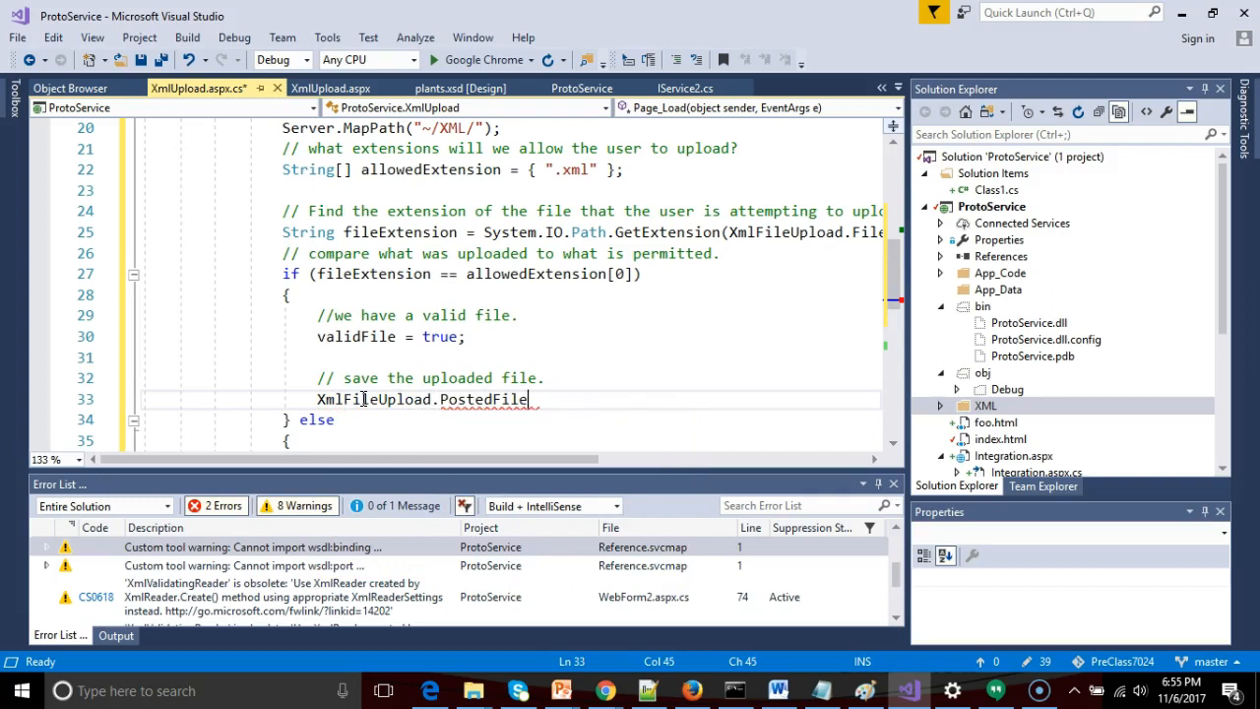
text(.)
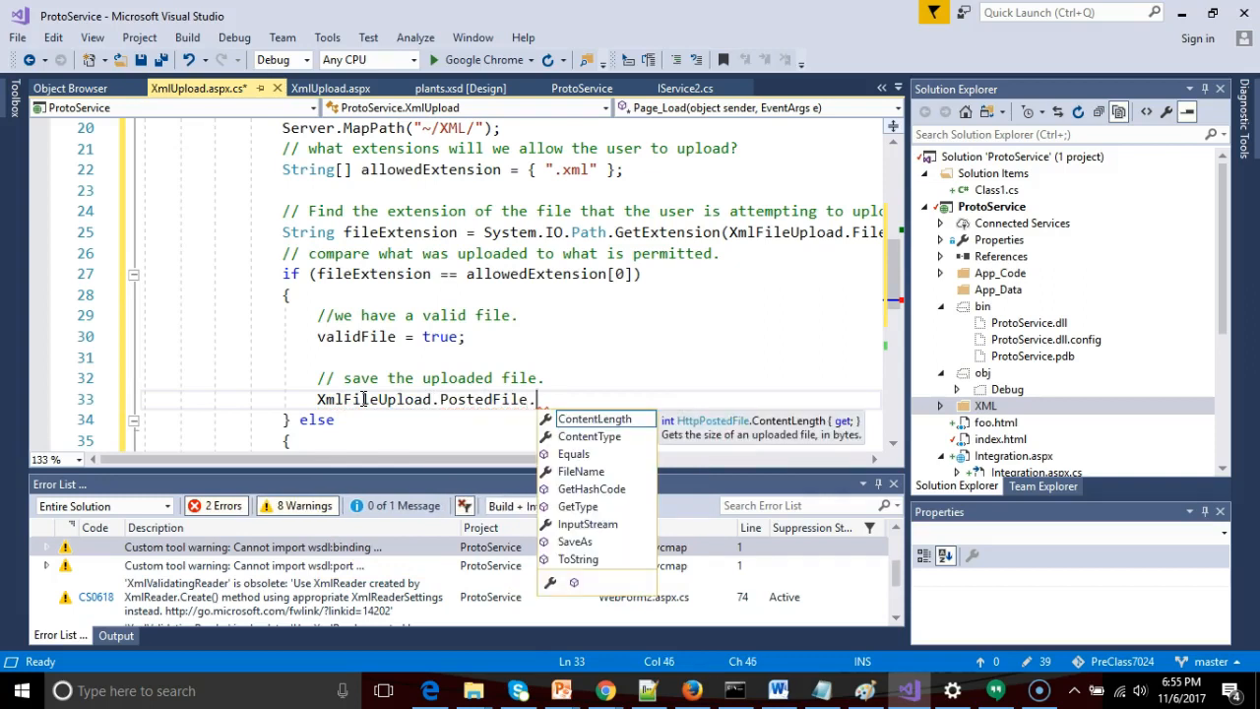
text(Saw)
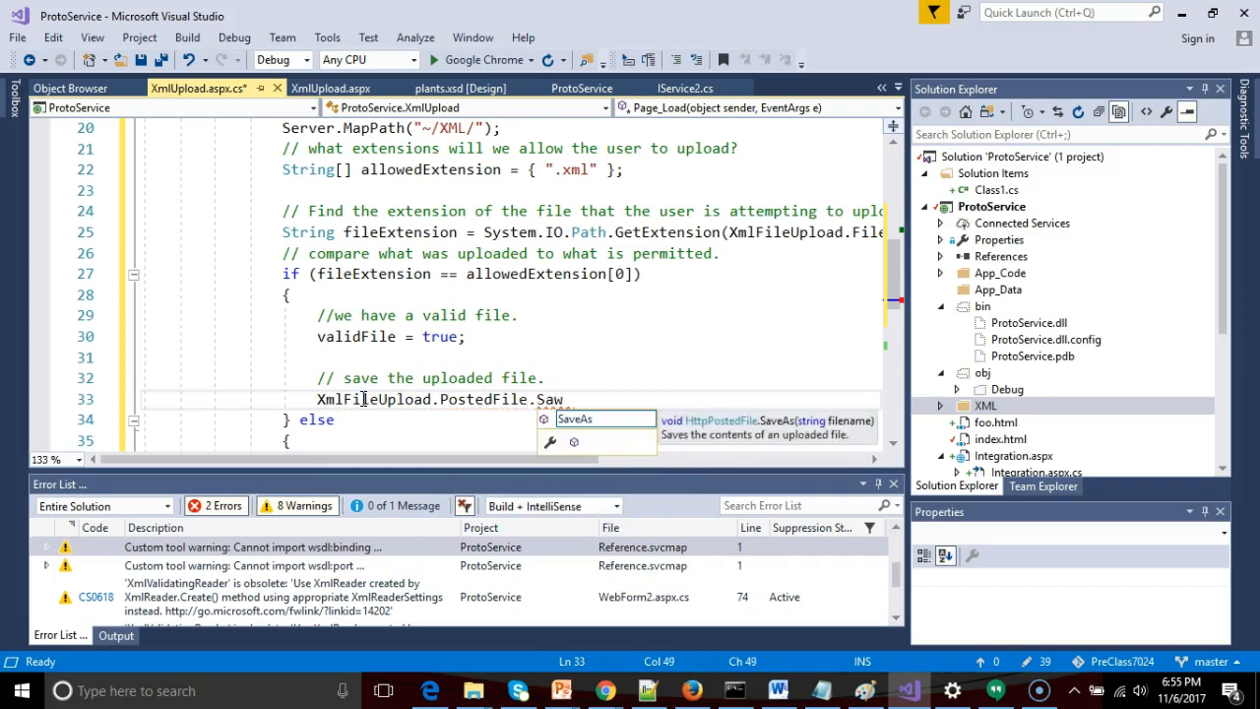
key(Backspace)
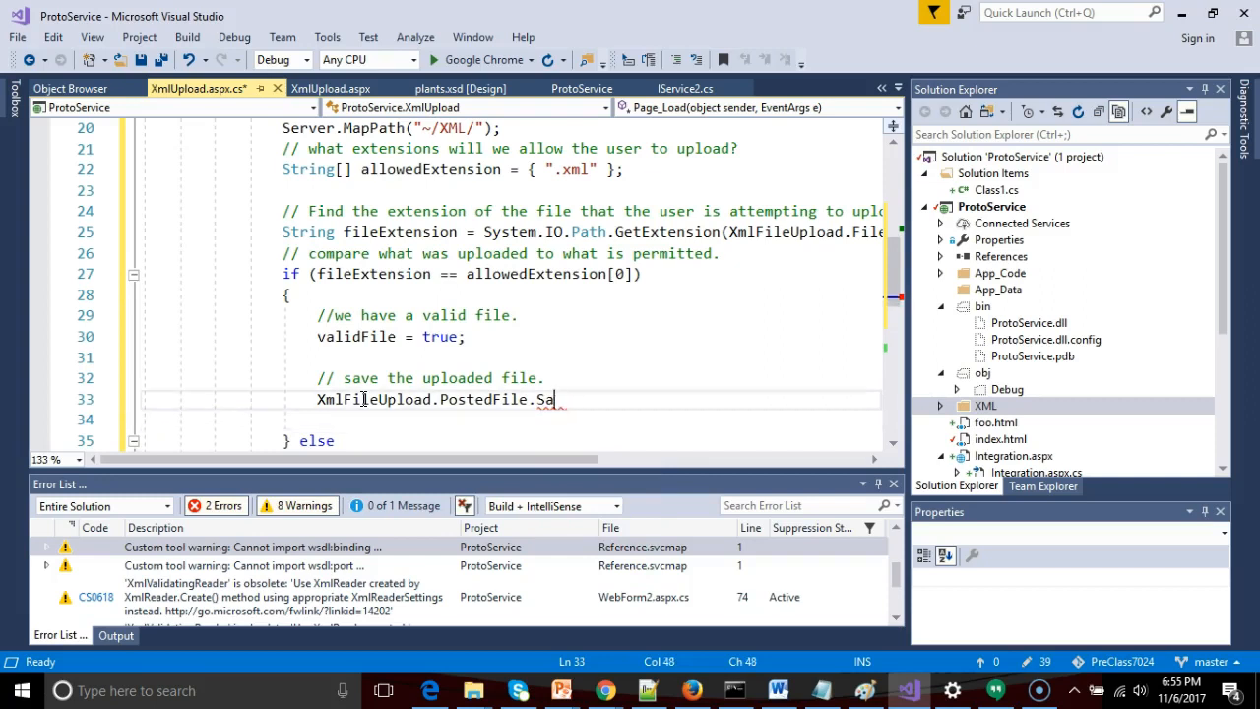
text(veA)
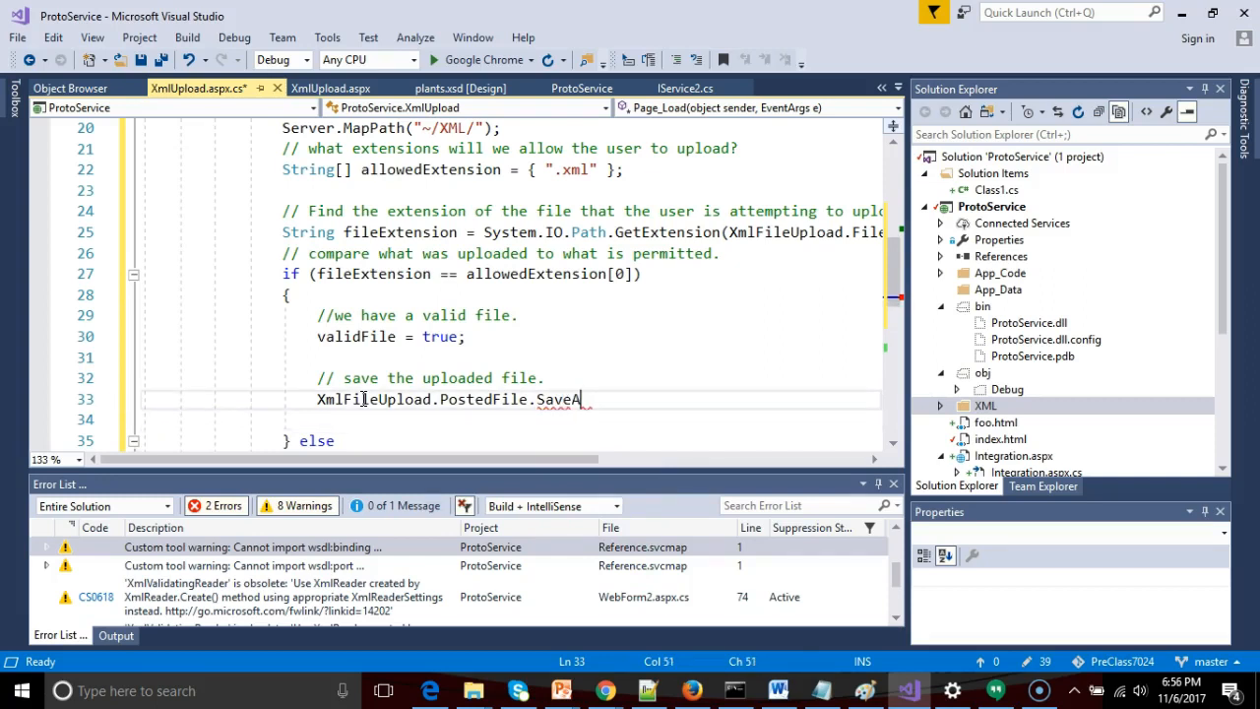
text(s())
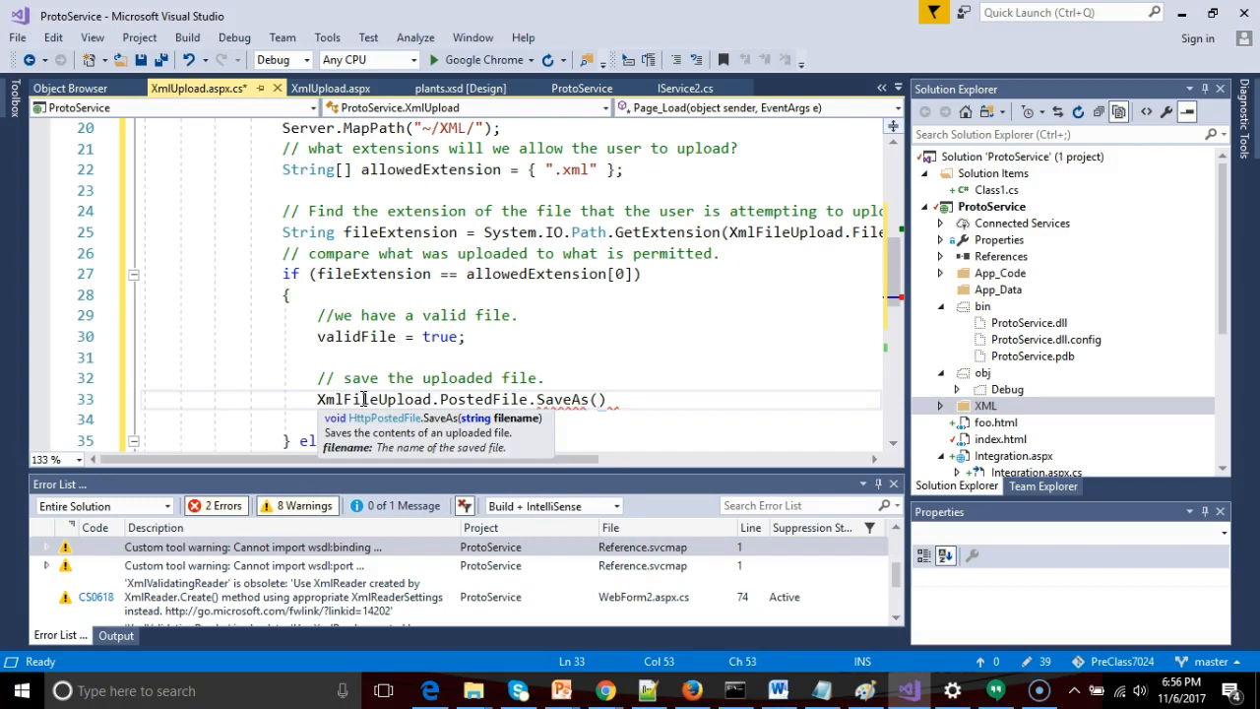
Pass path + XmlFileUpload.FileName as the SaveAs argument
text(pat)
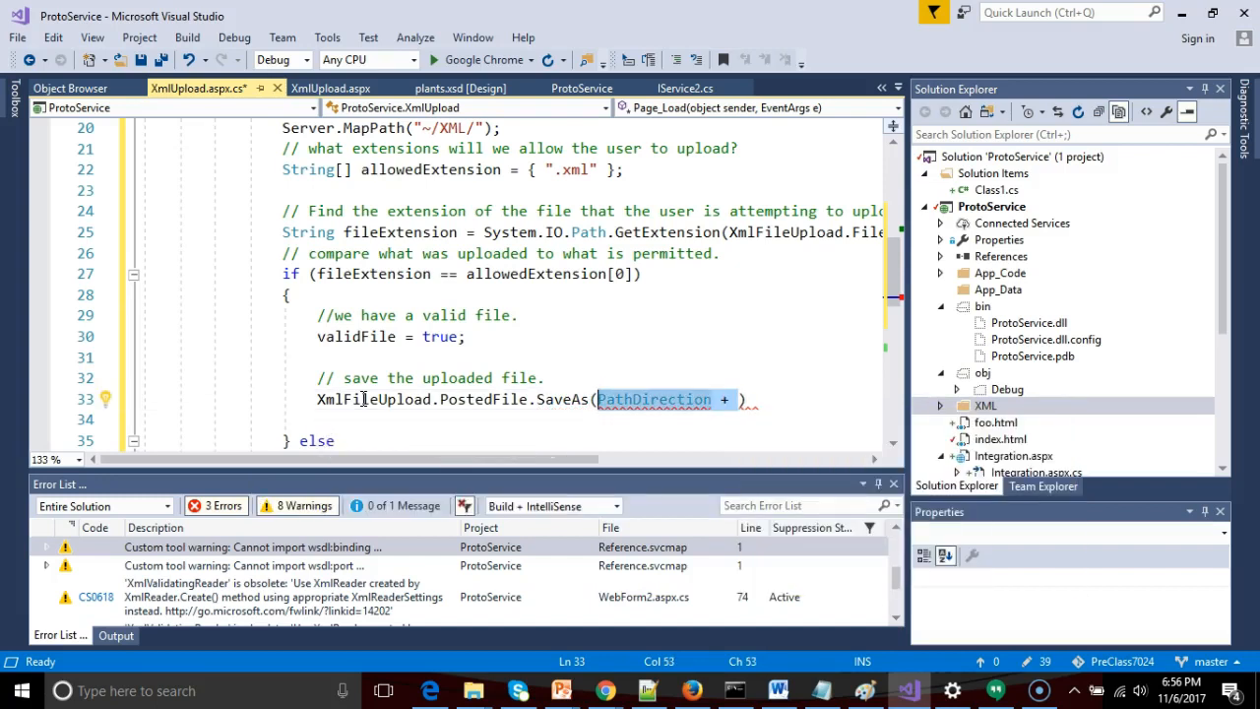
key(Delete)
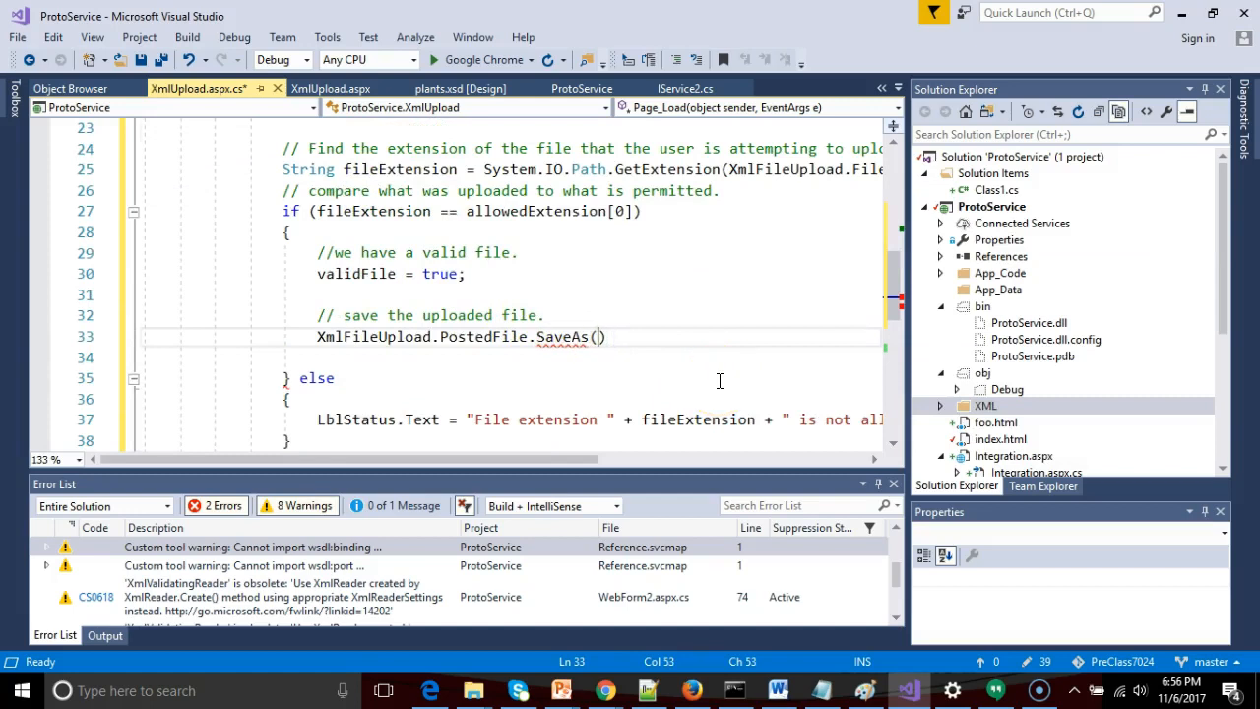
text(path +)
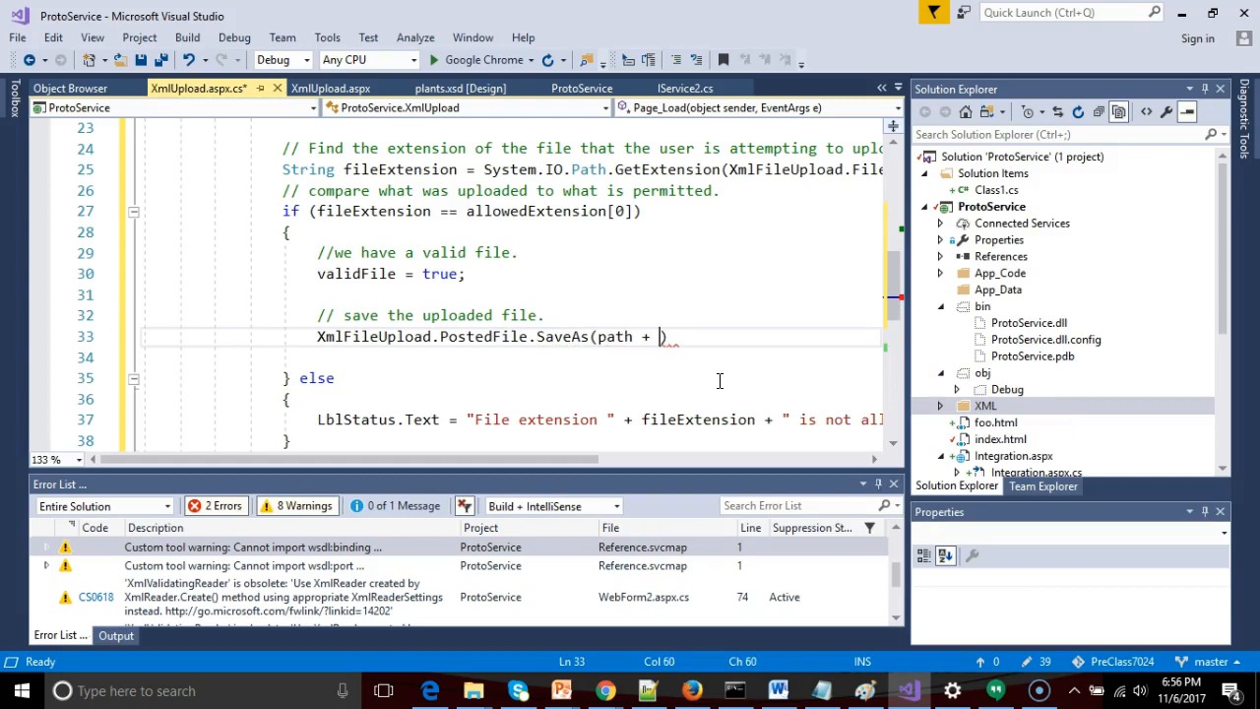
text(Xml)
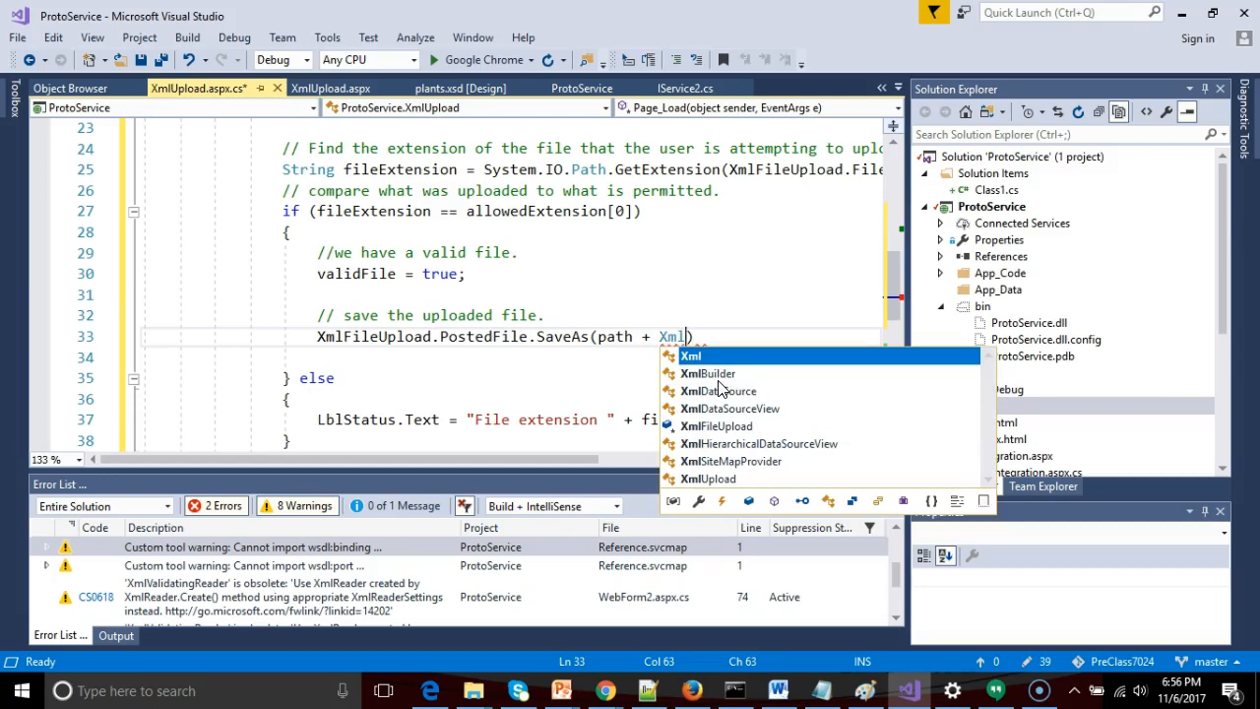
click(717, 426)
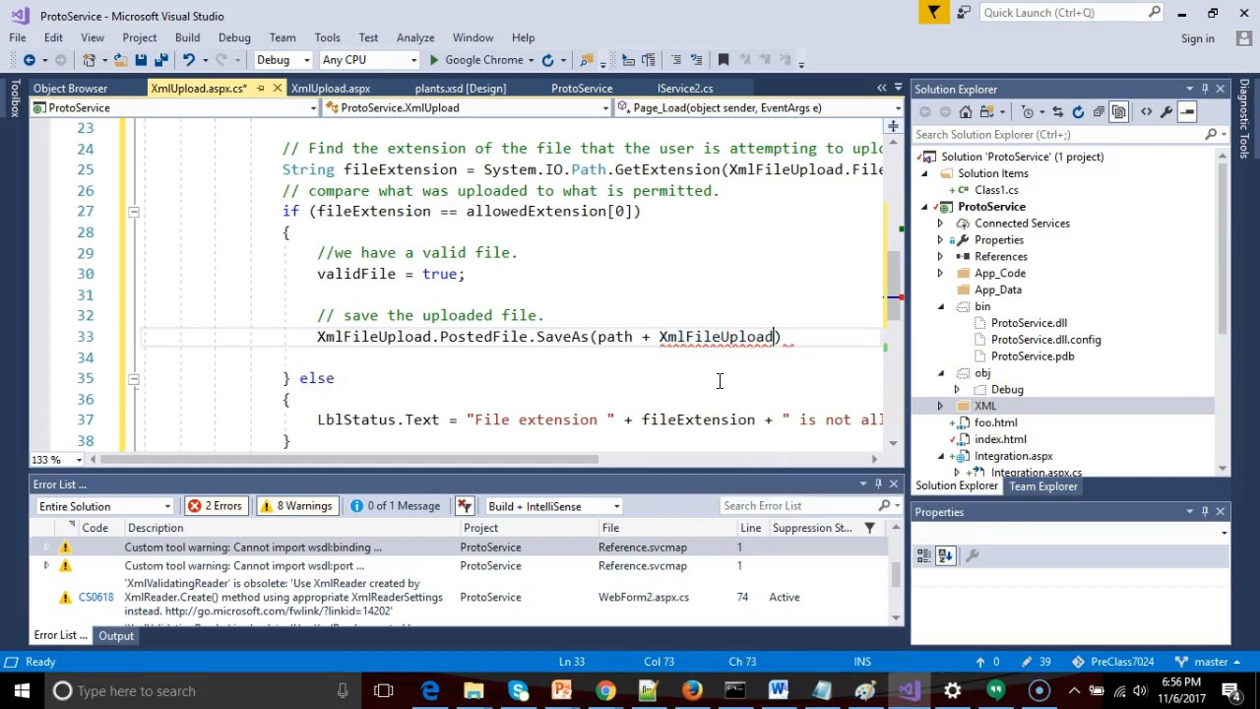
text(.FileName)
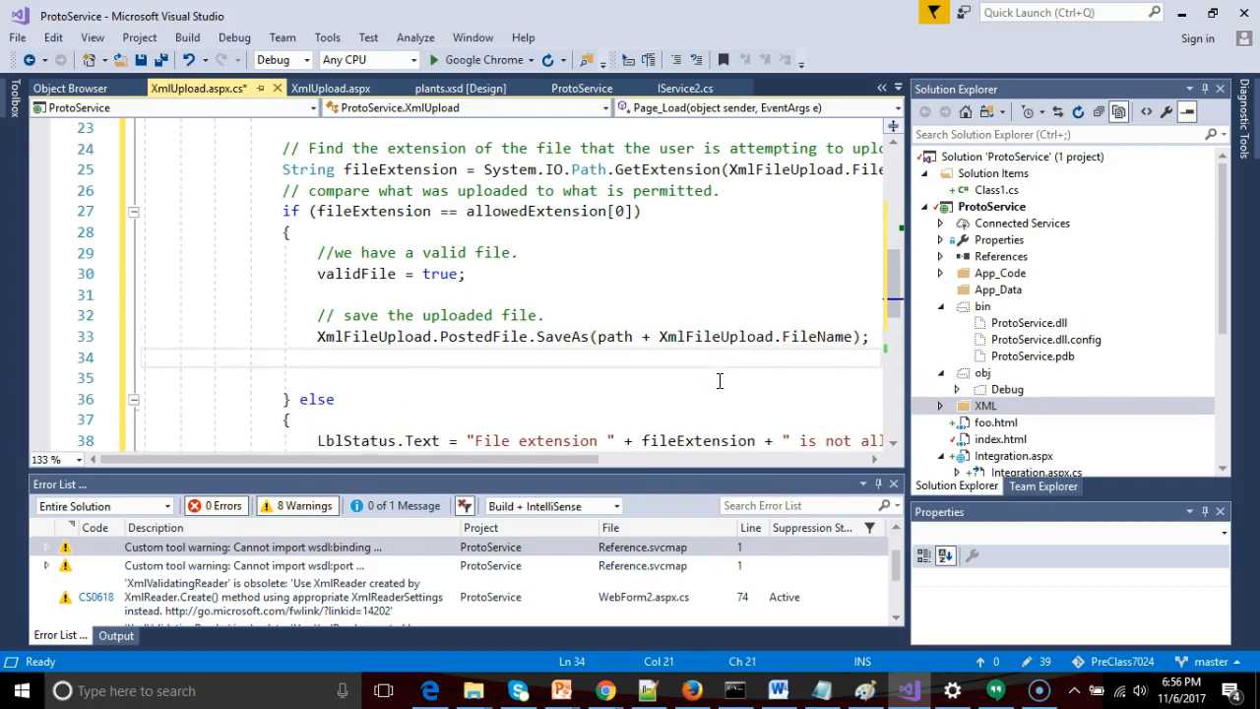
Set LblStatus.Text to "Upload successful." after the save call
text(LblStatus)
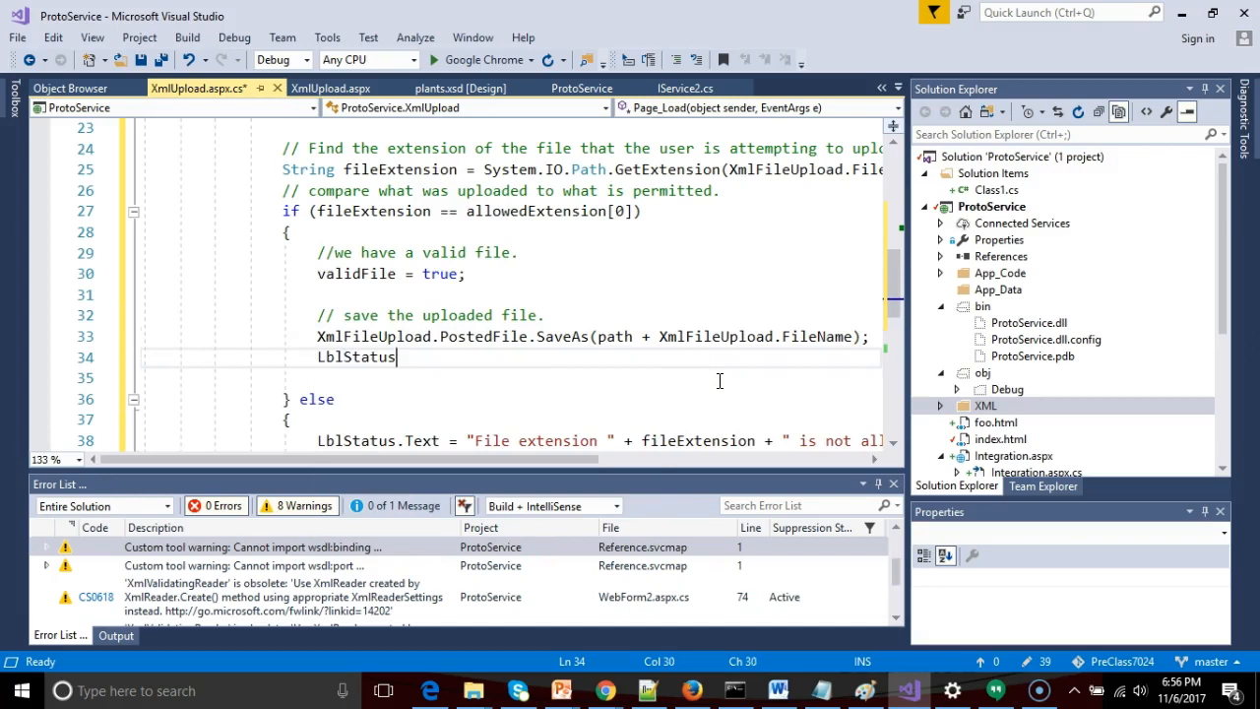
text(.Text +)
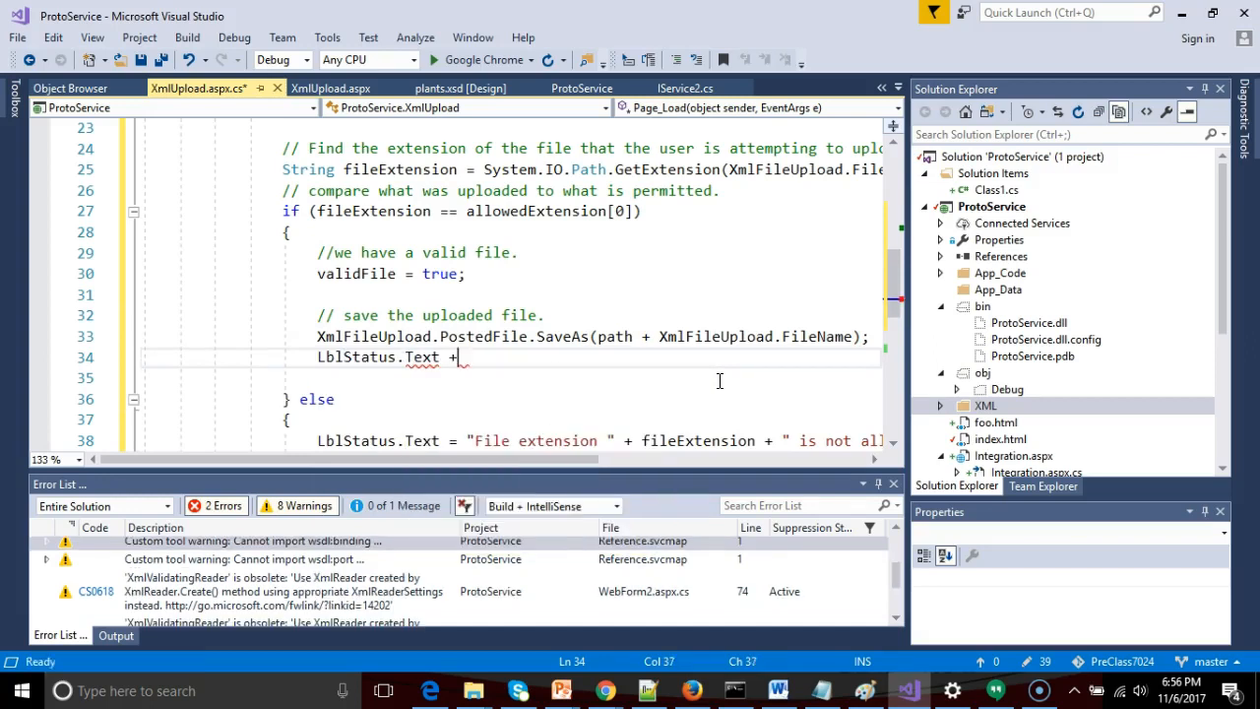
text("Upload suc")
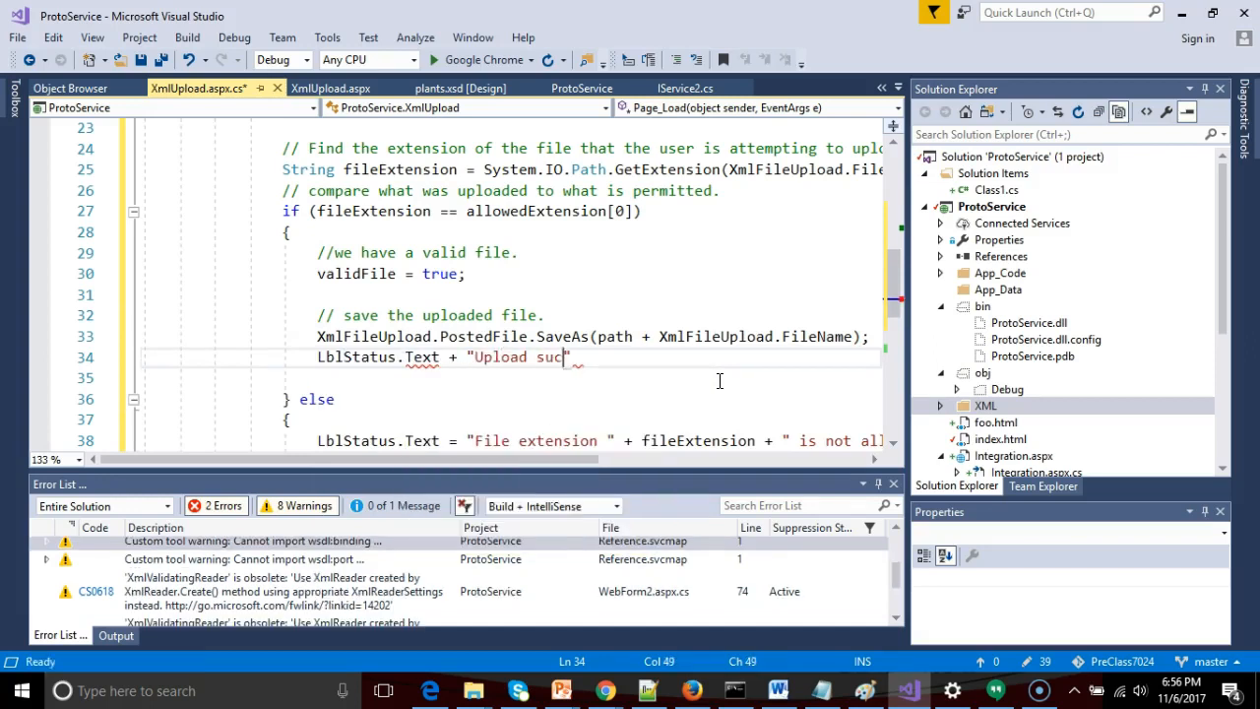
text(cessful.)
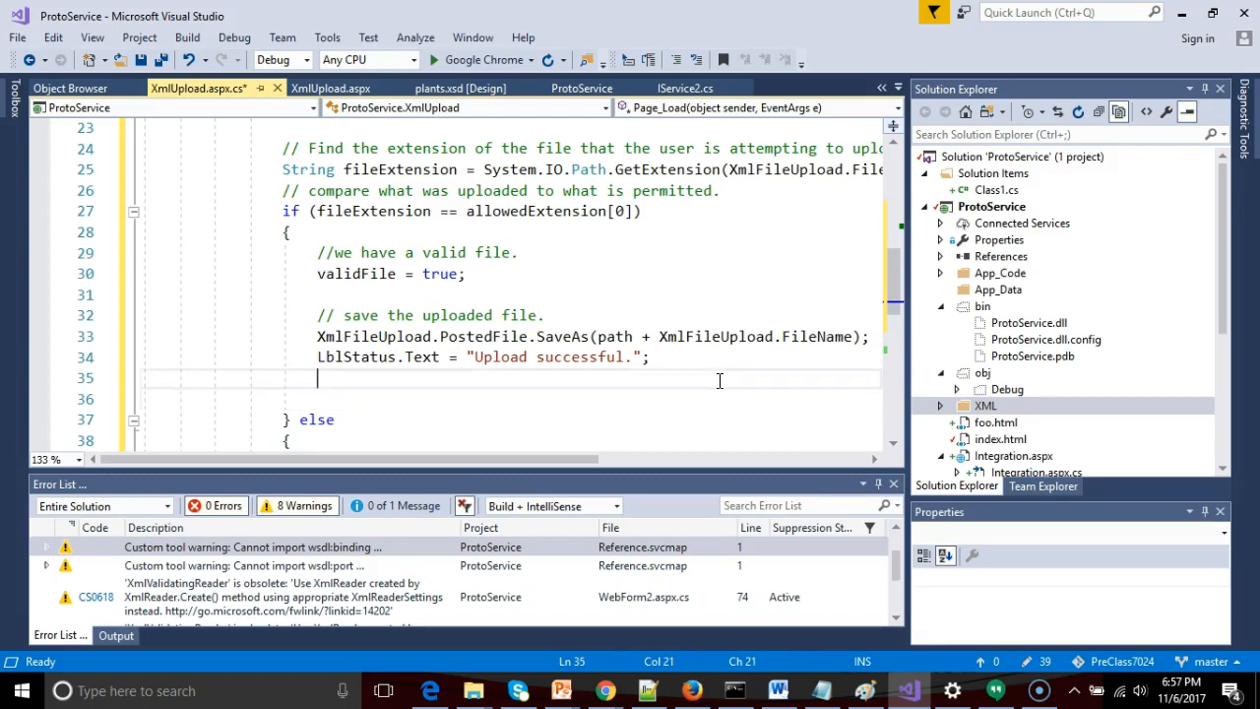
Assign filename = path + XmlFileUpload.FileName
text(fil)
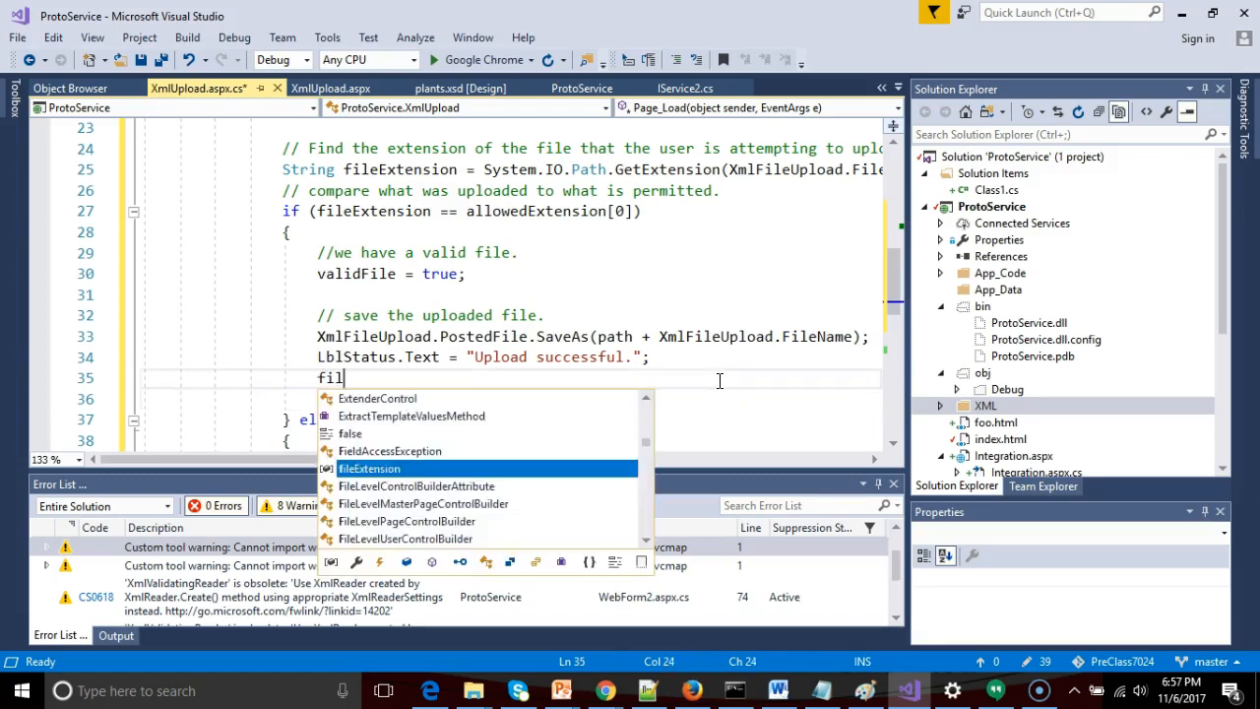
text(ename = path)
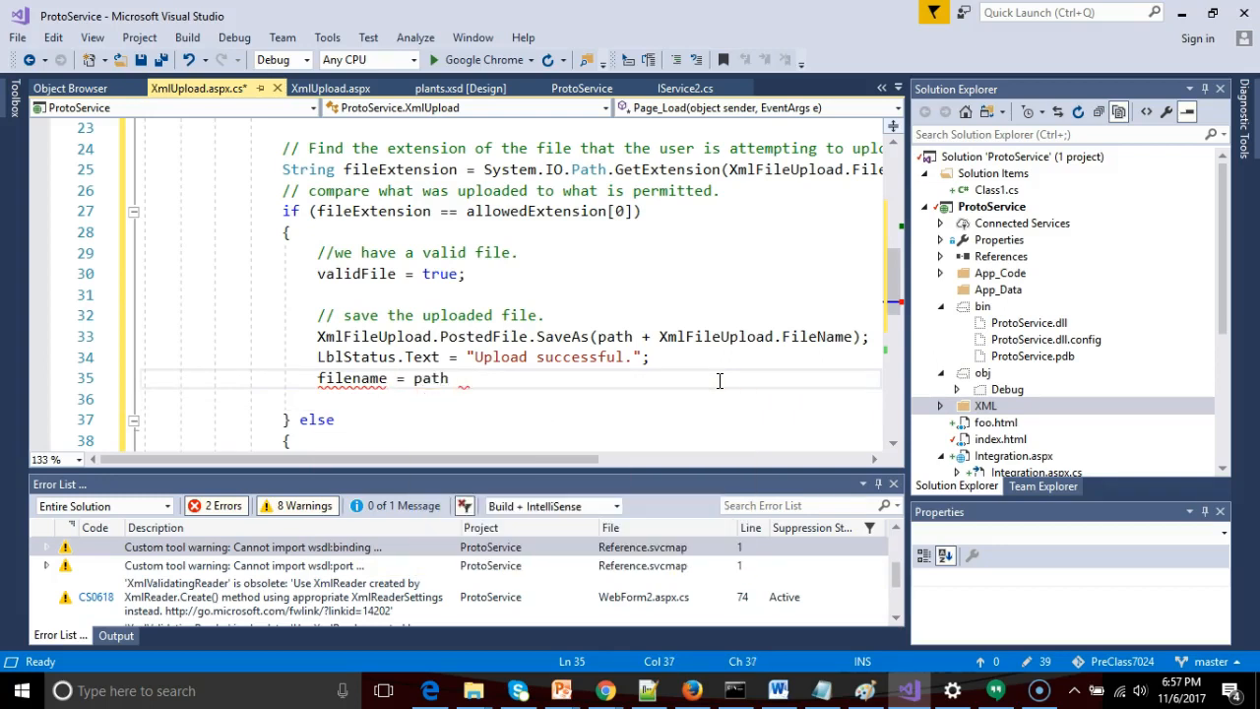
text(+)
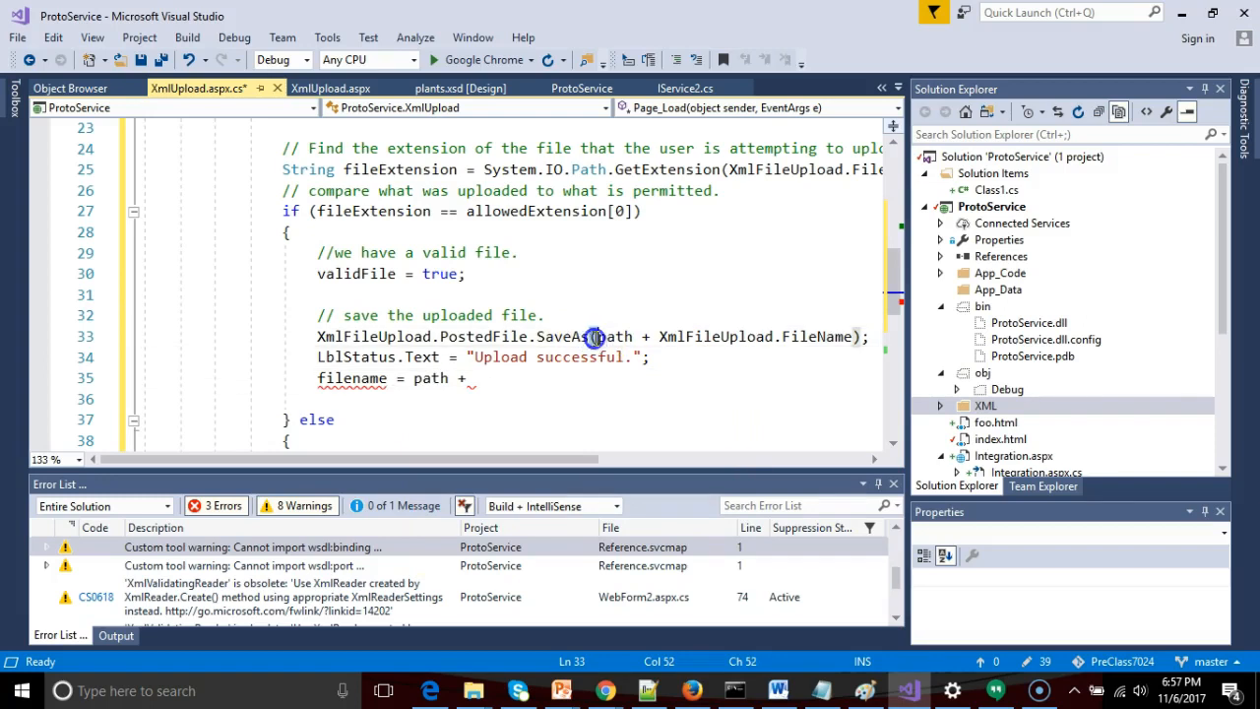
double_click(615, 337)
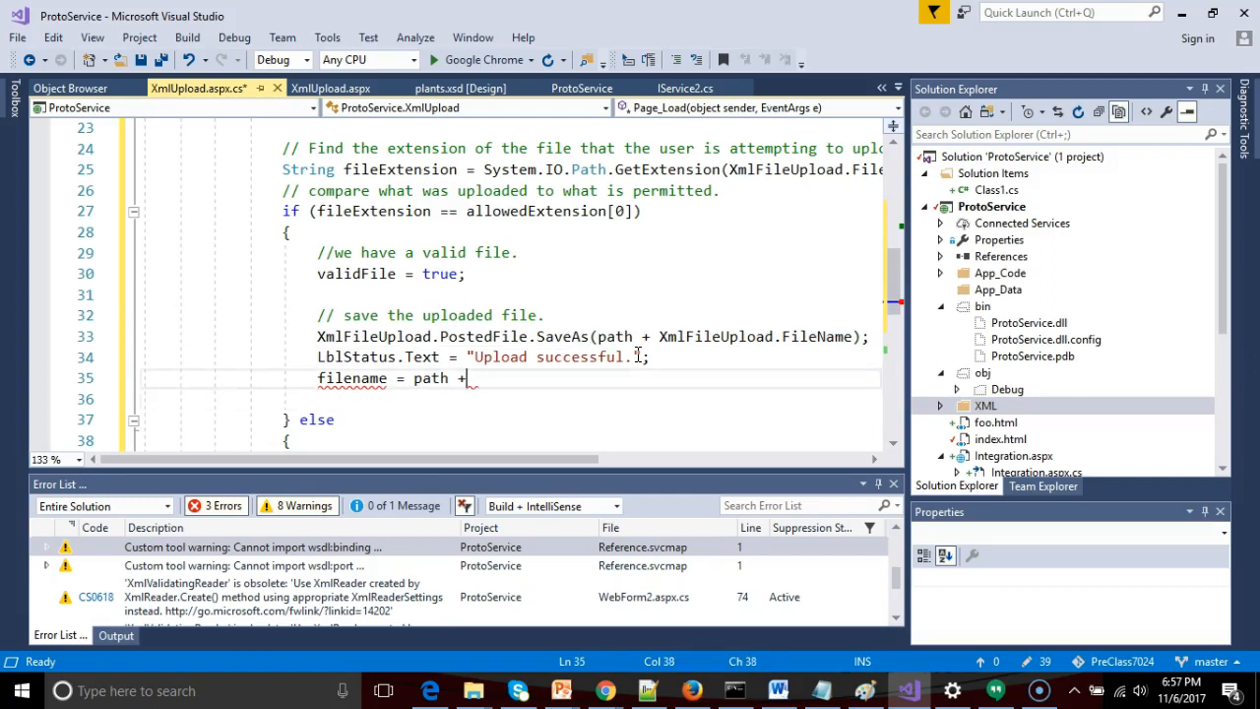
text(XmlFileUpload.FileName)
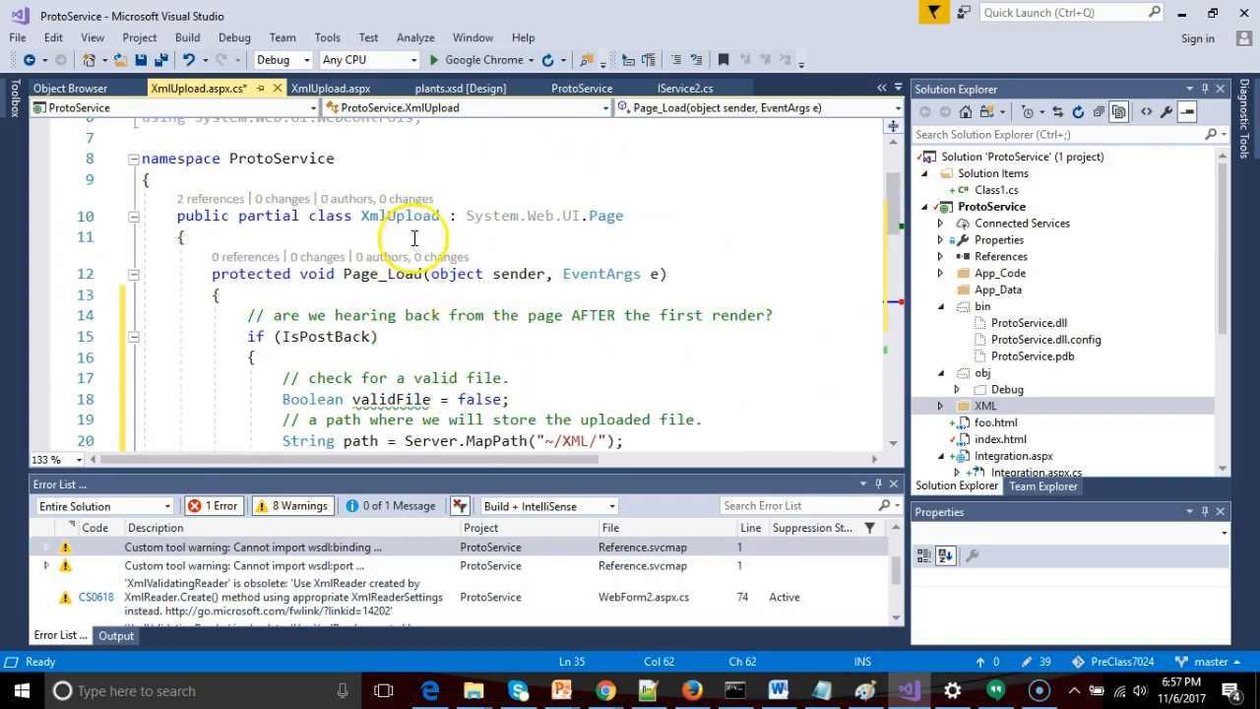
Begin a String fileName declaration and edit the file name assignment line
text(Stri)
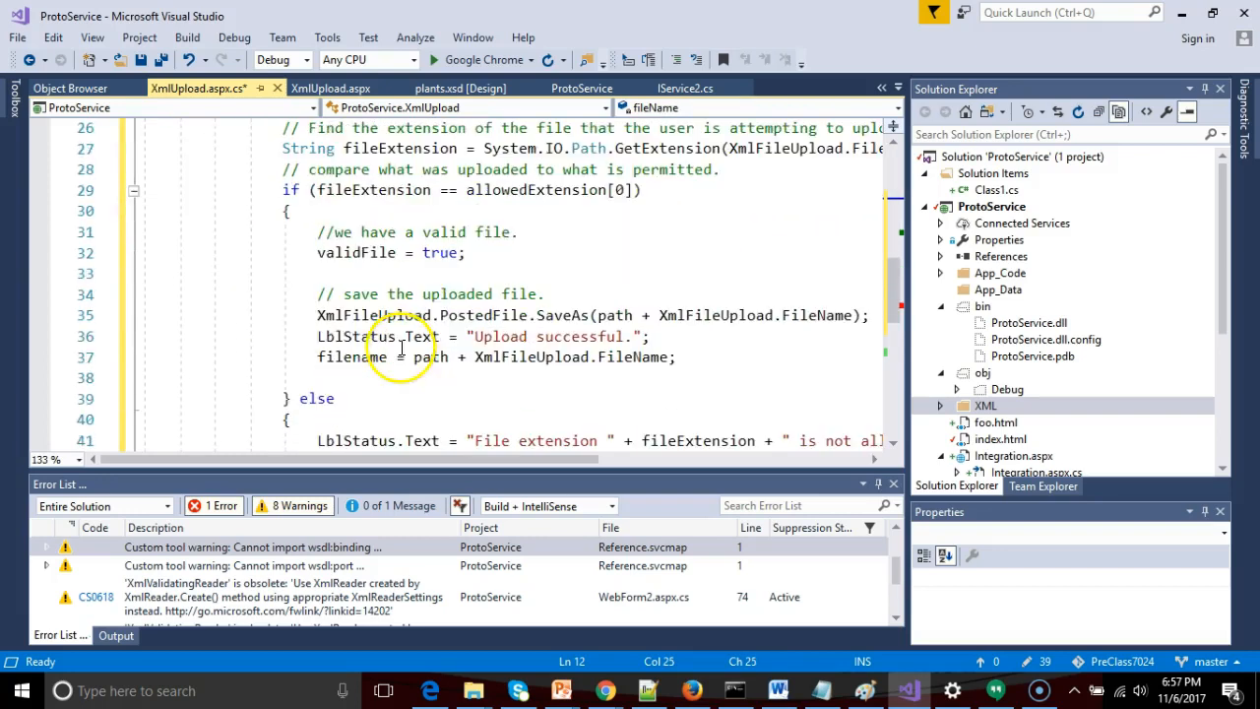
click(361, 357)
text(})
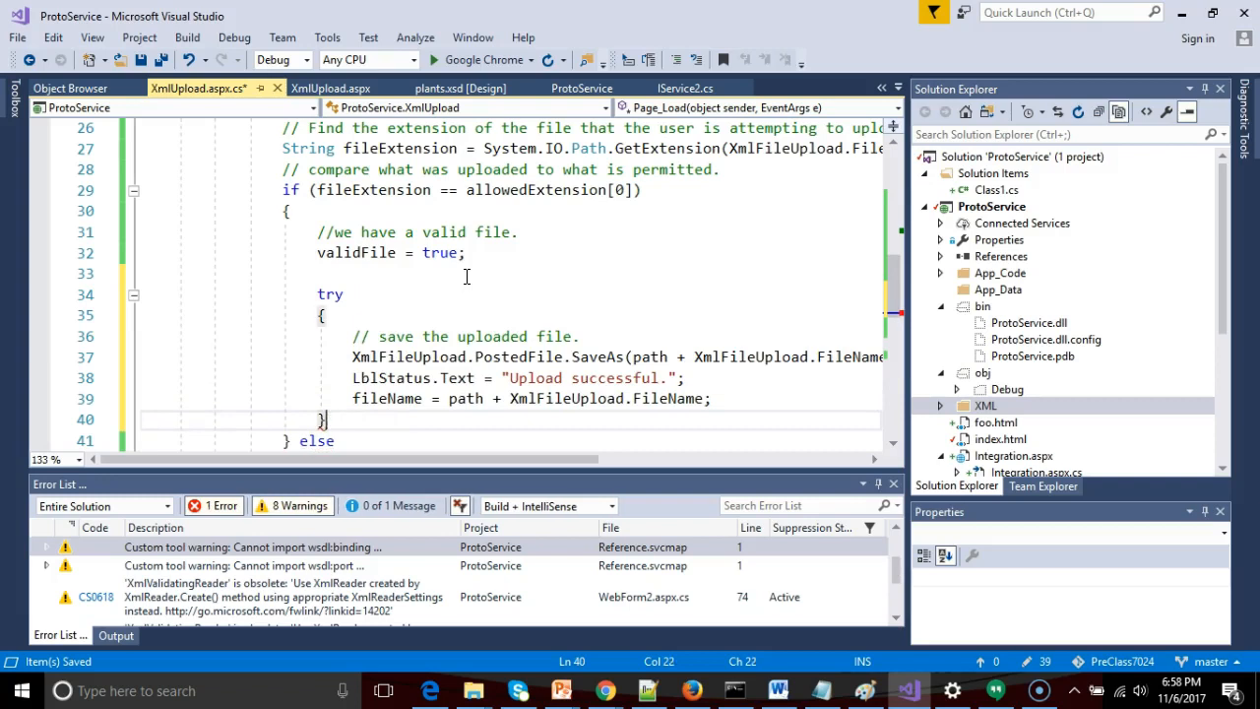
Add catch (Exception ex) setting LblStatus.Text to "File cannot be uploaded. Message: " + ex.Message
text(catch ())
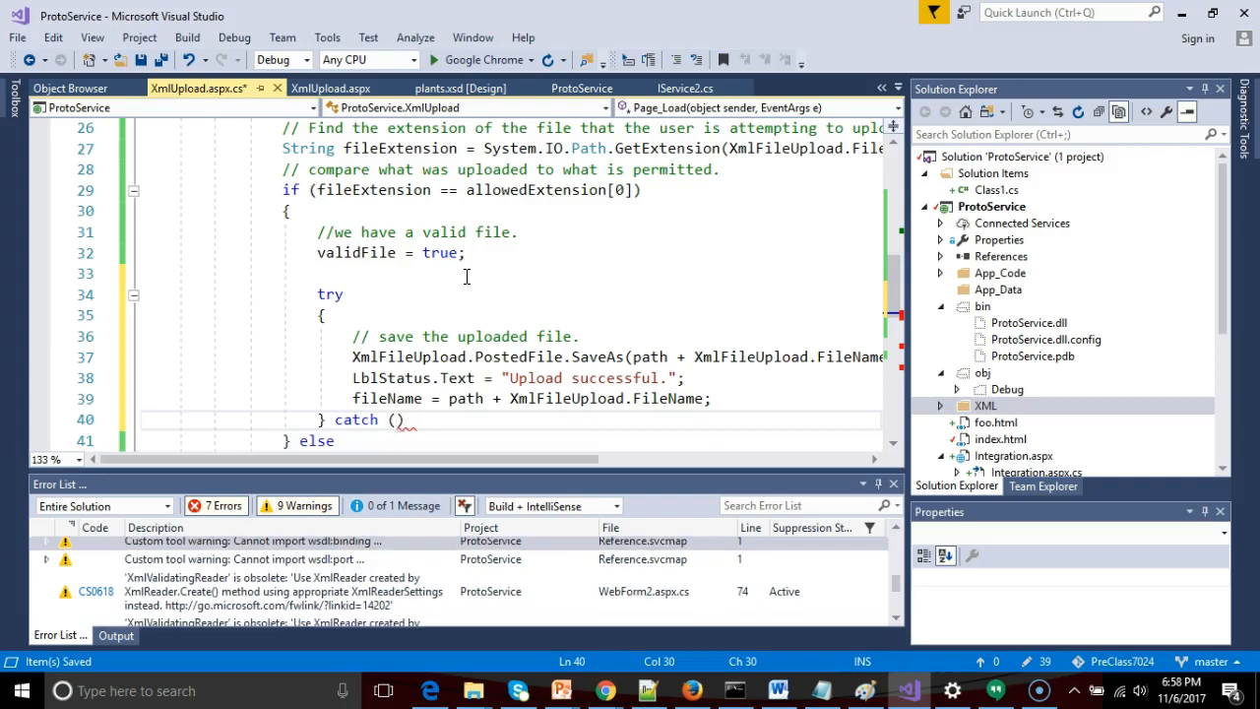
text(Exception ex)
text({)
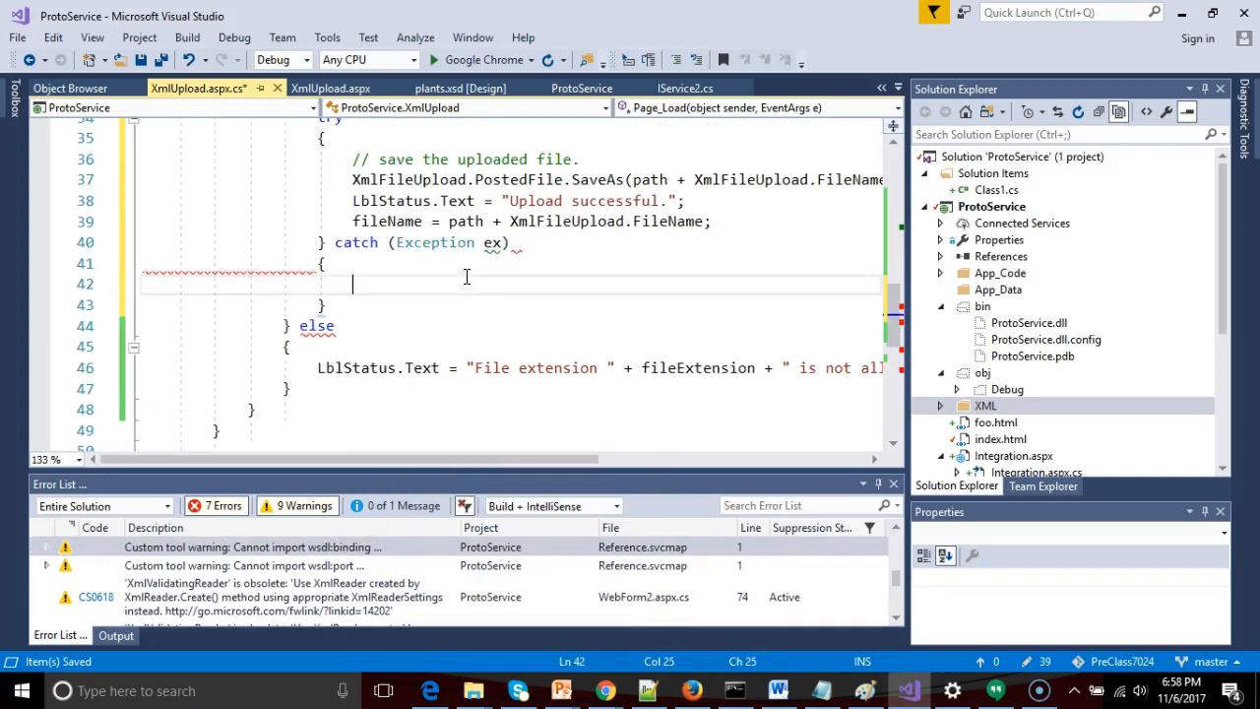
text(LblStatus.Text =)
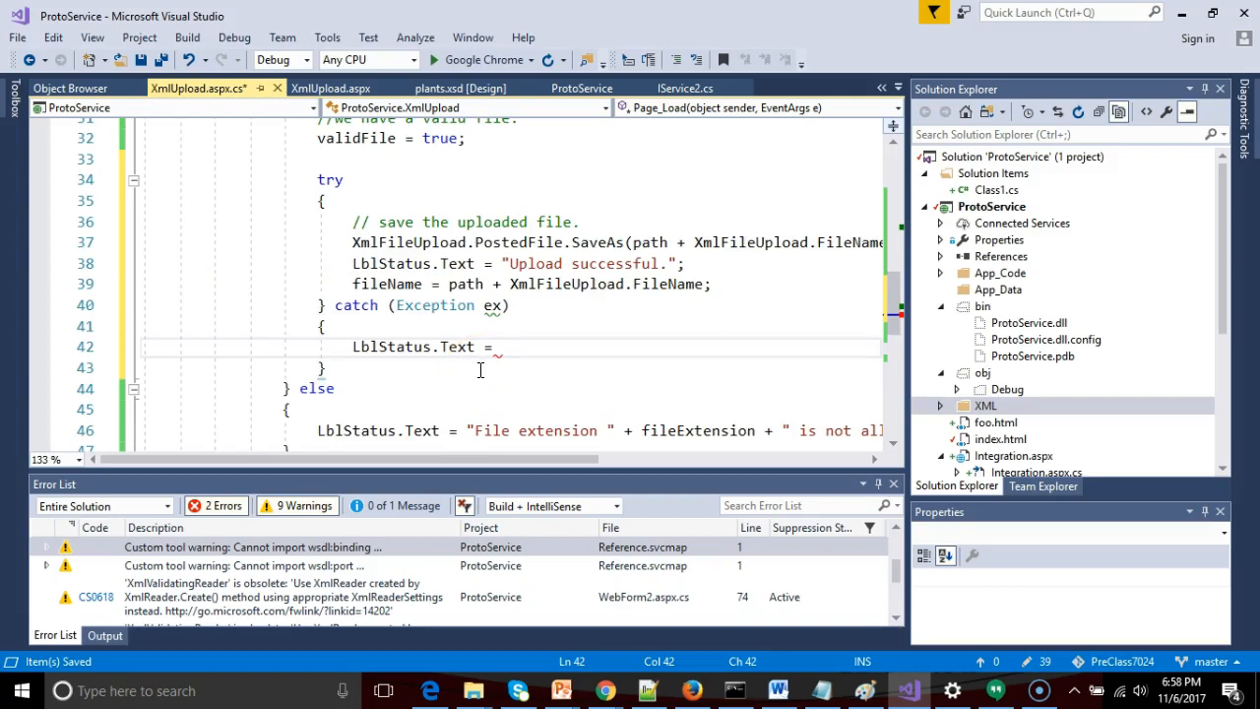
text("File ")
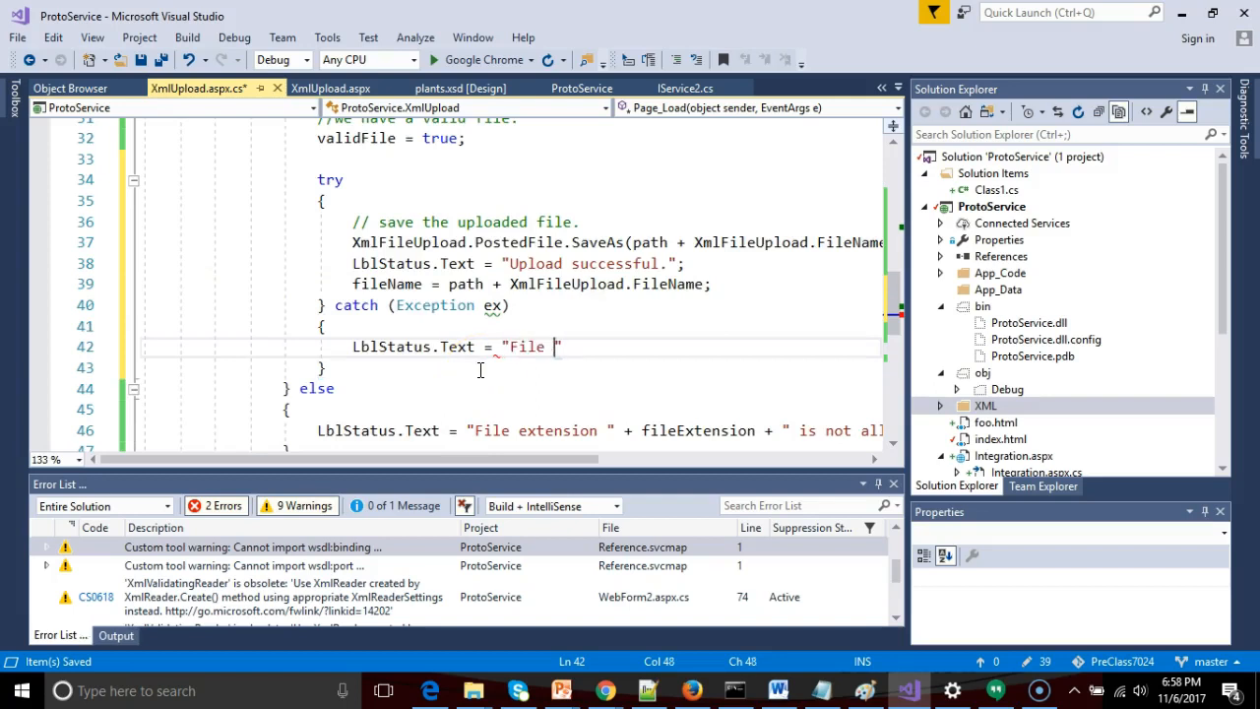
text(cannot be)
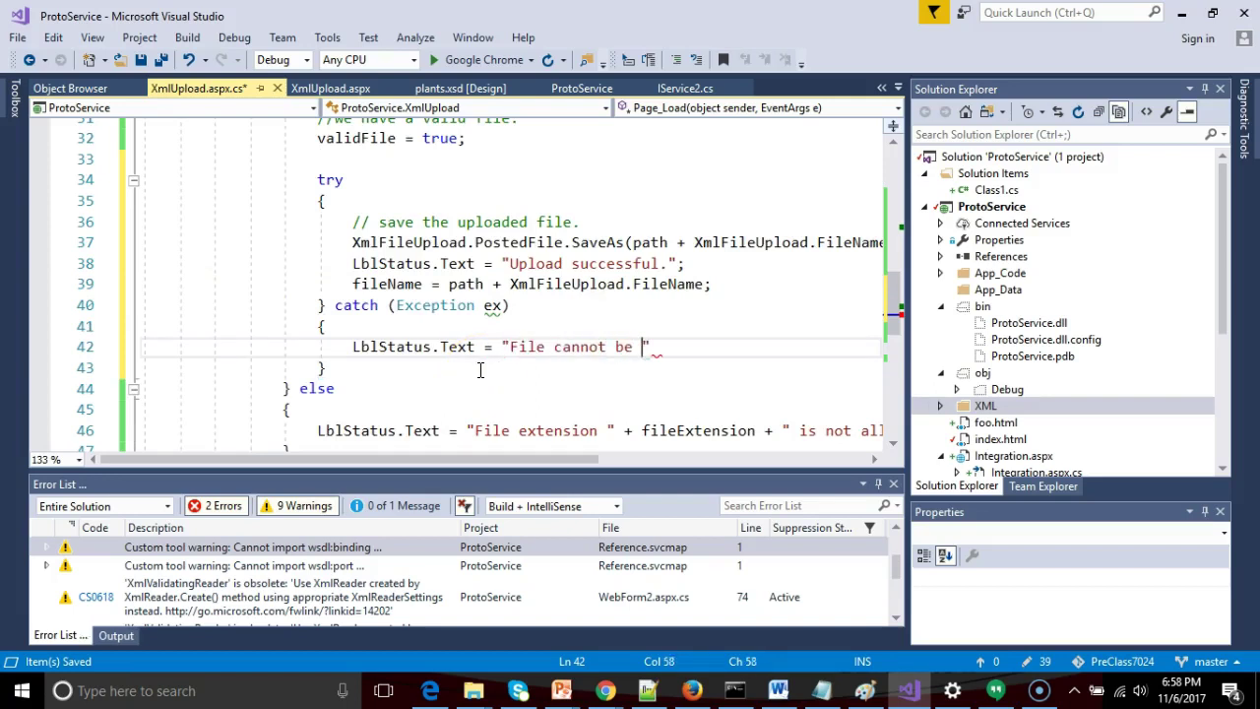
text(uploaded.)
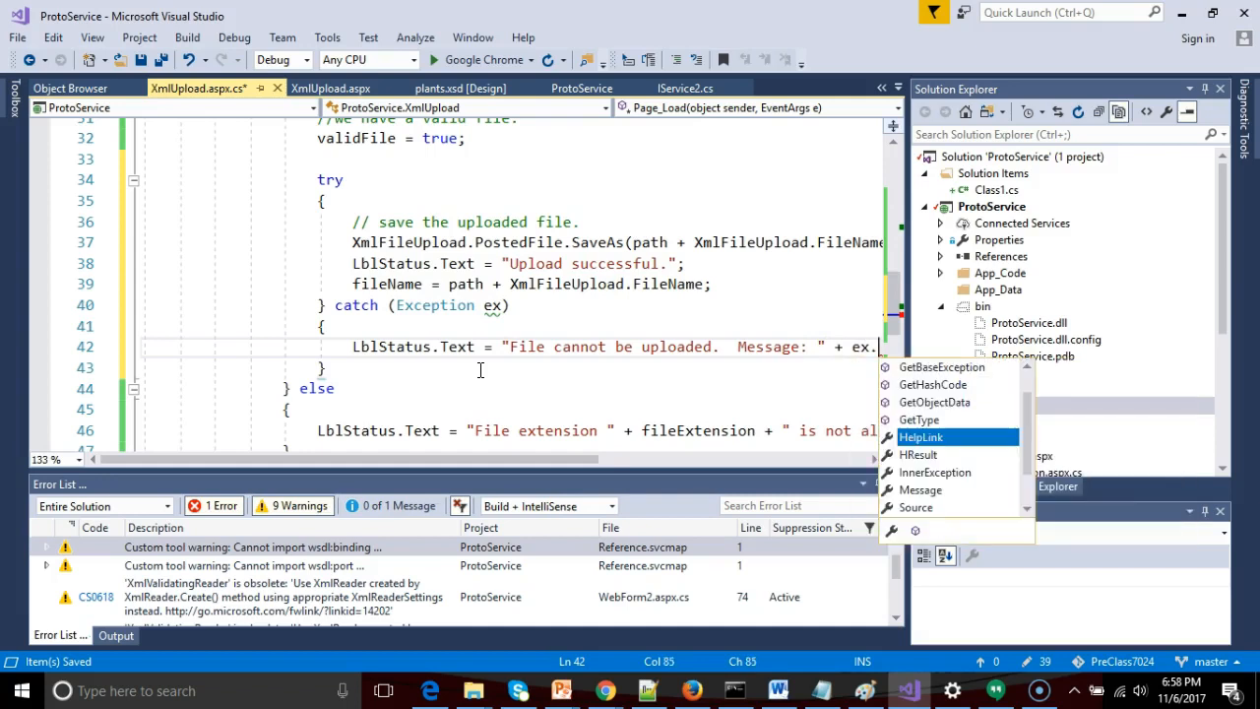
text(Message;)
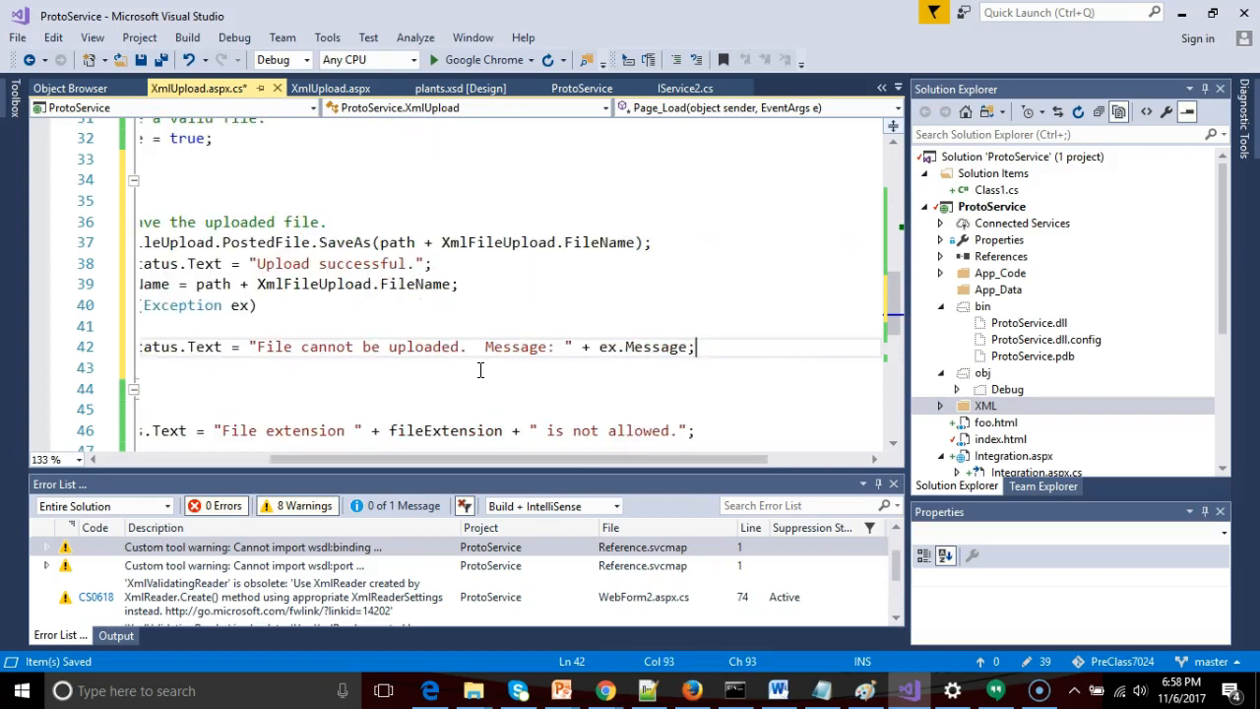
scroll(left, 3)
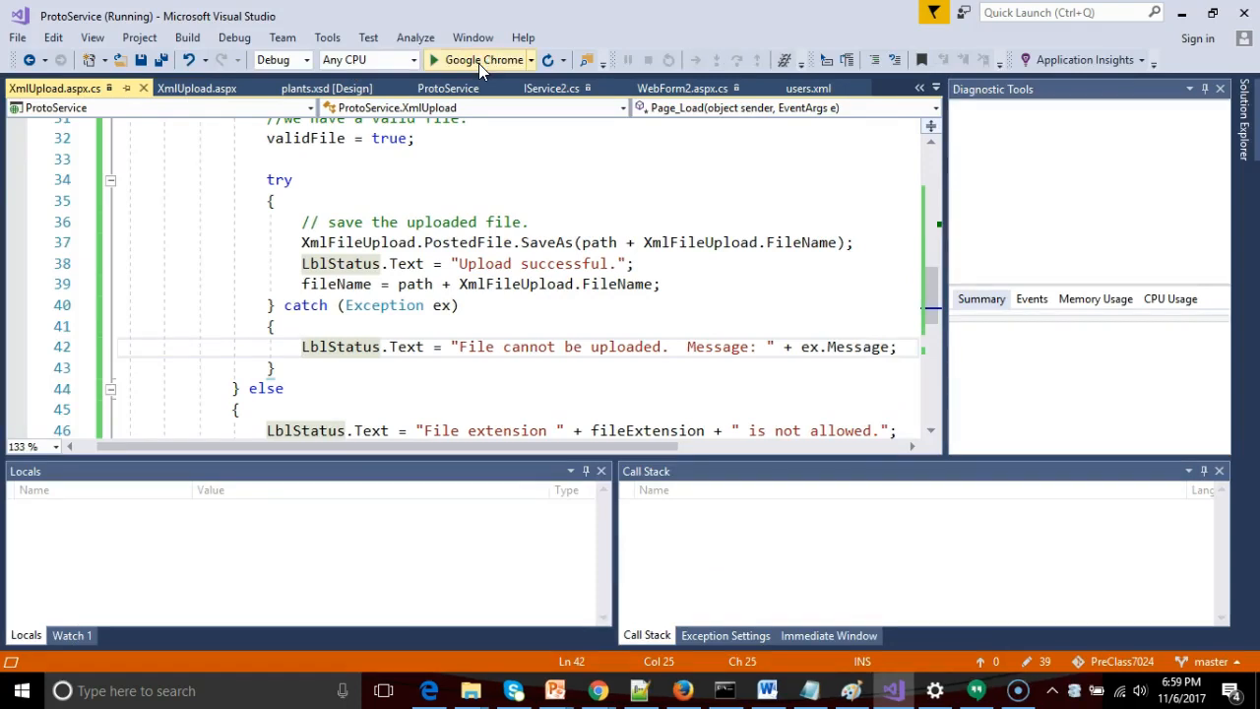
Launch the ProtoService site in Google Chrome to load the XmlUpload page
click(486, 60)
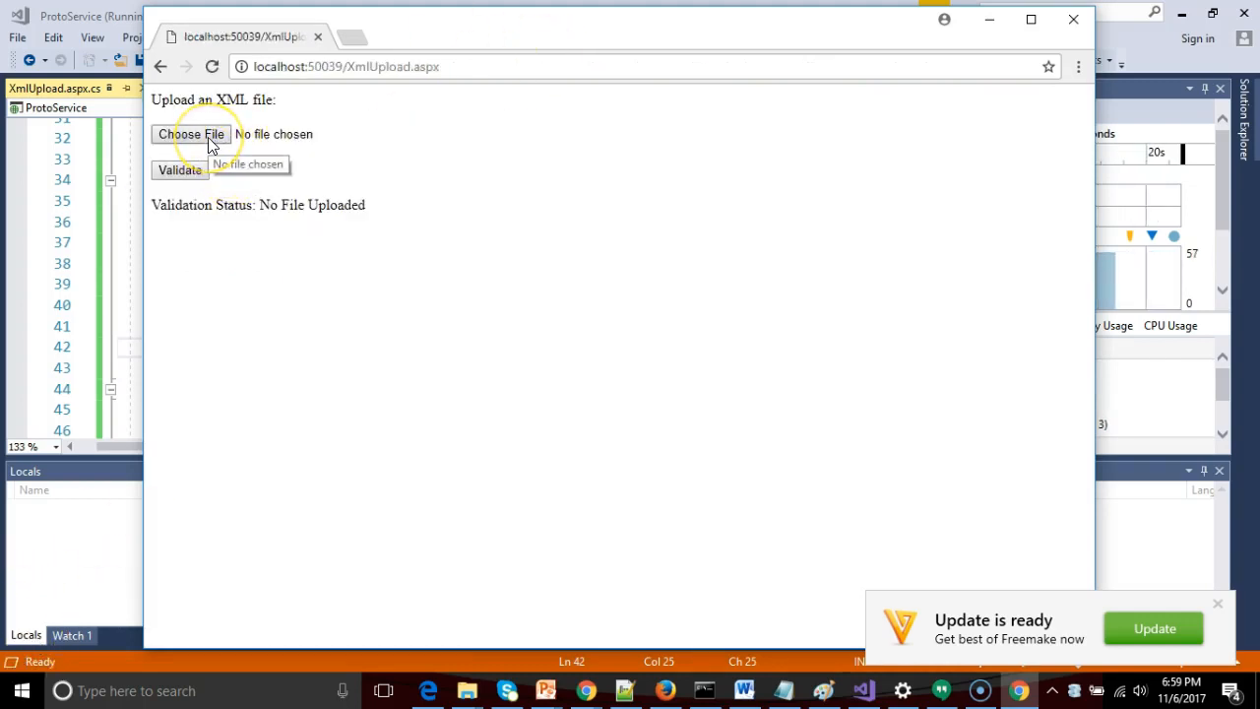
Choose plants.xml on the XmlUpload page and submit it with Validate
click(198, 134)
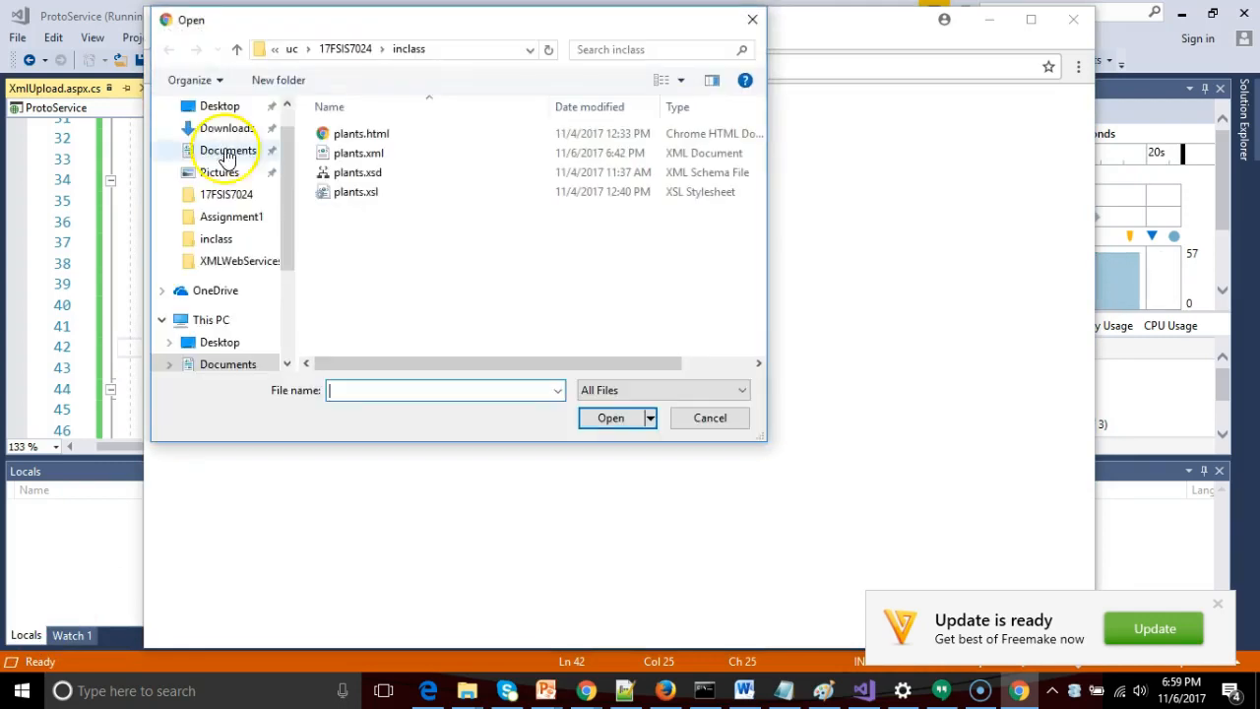
click(359, 152)
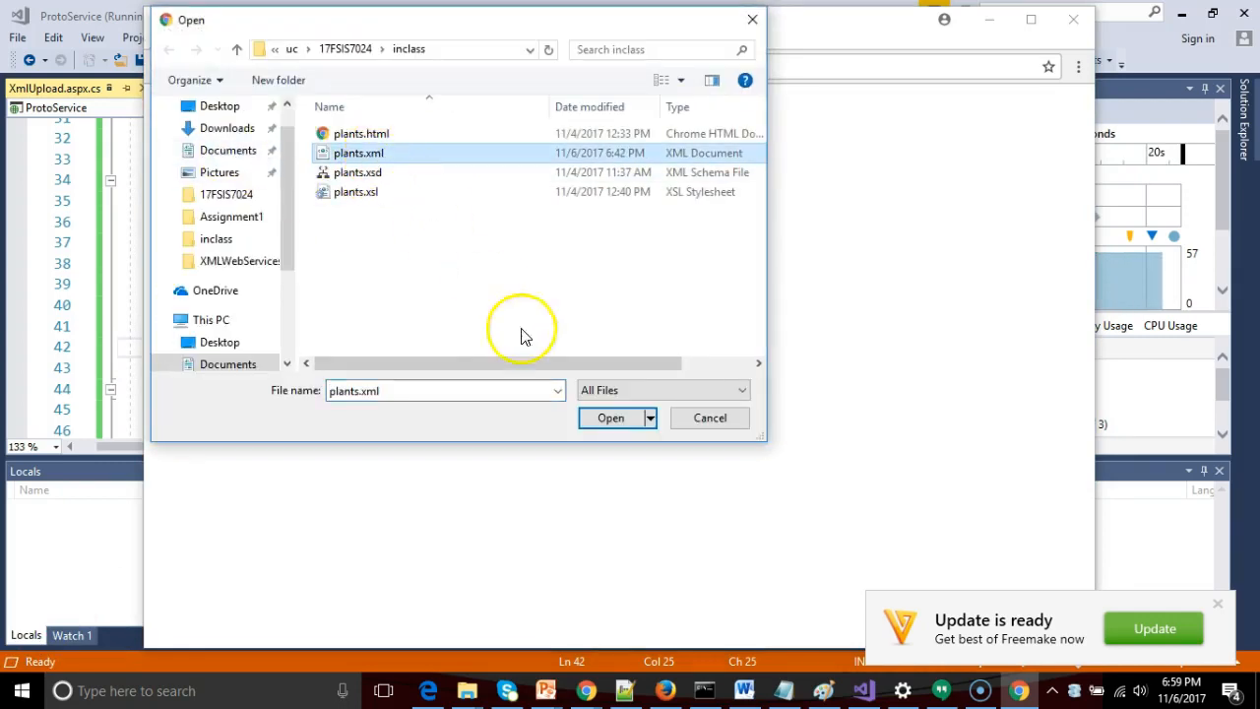
click(610, 417)
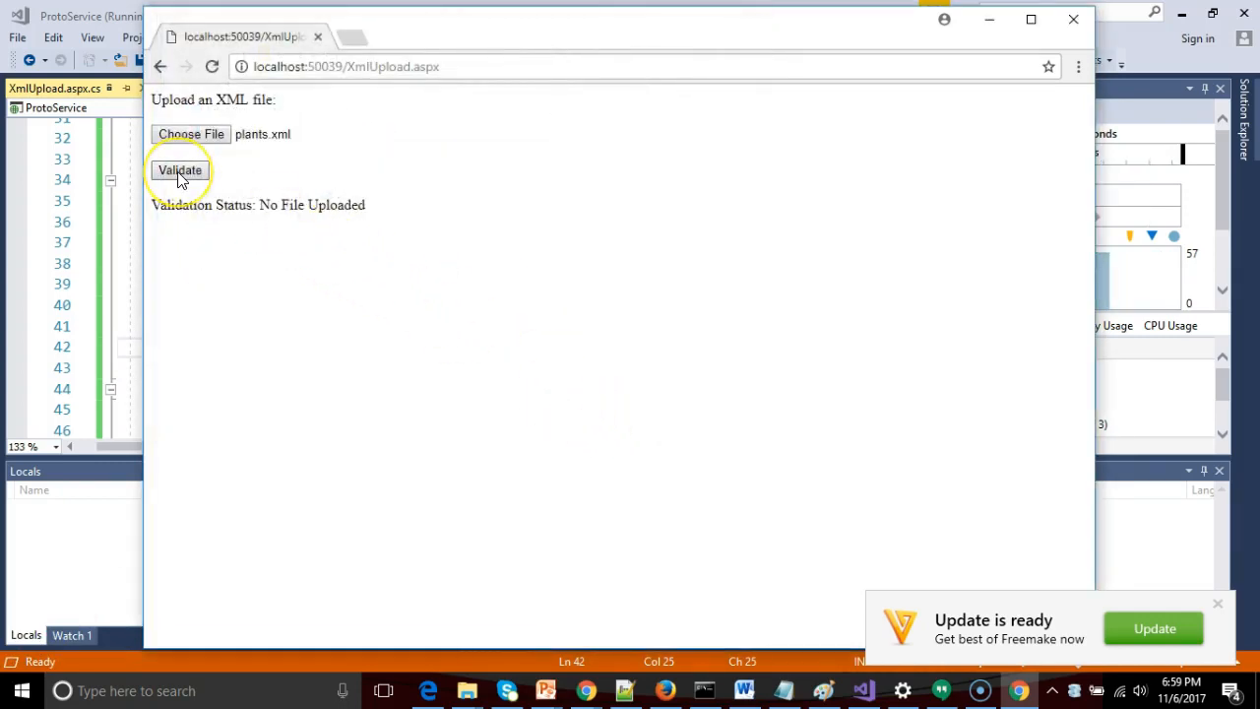
click(179, 170)
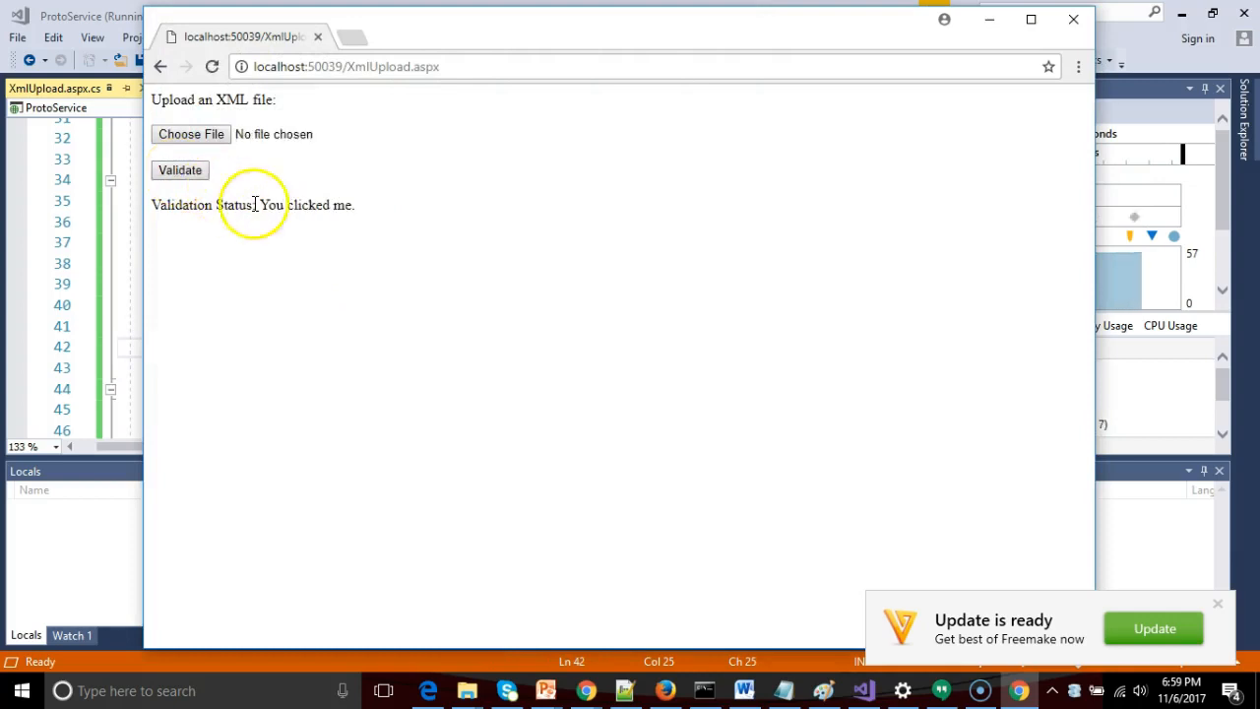
mouse_move(333, 225)
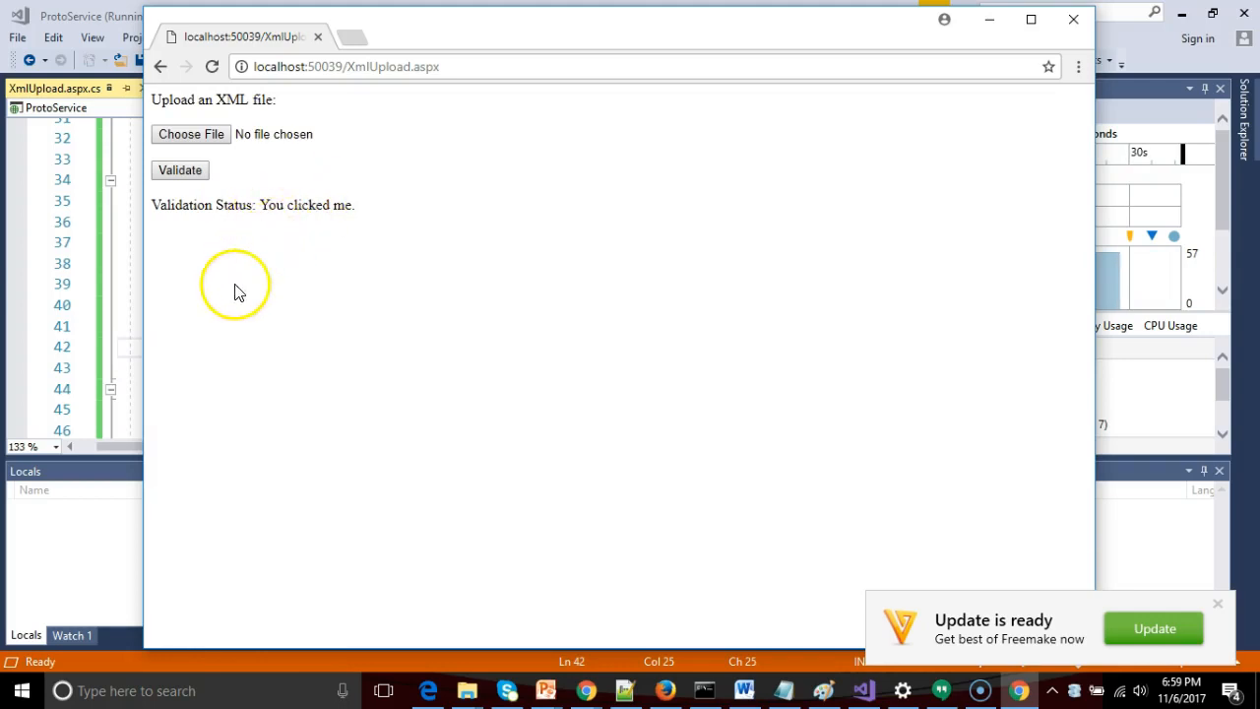
mouse_move(235, 179)
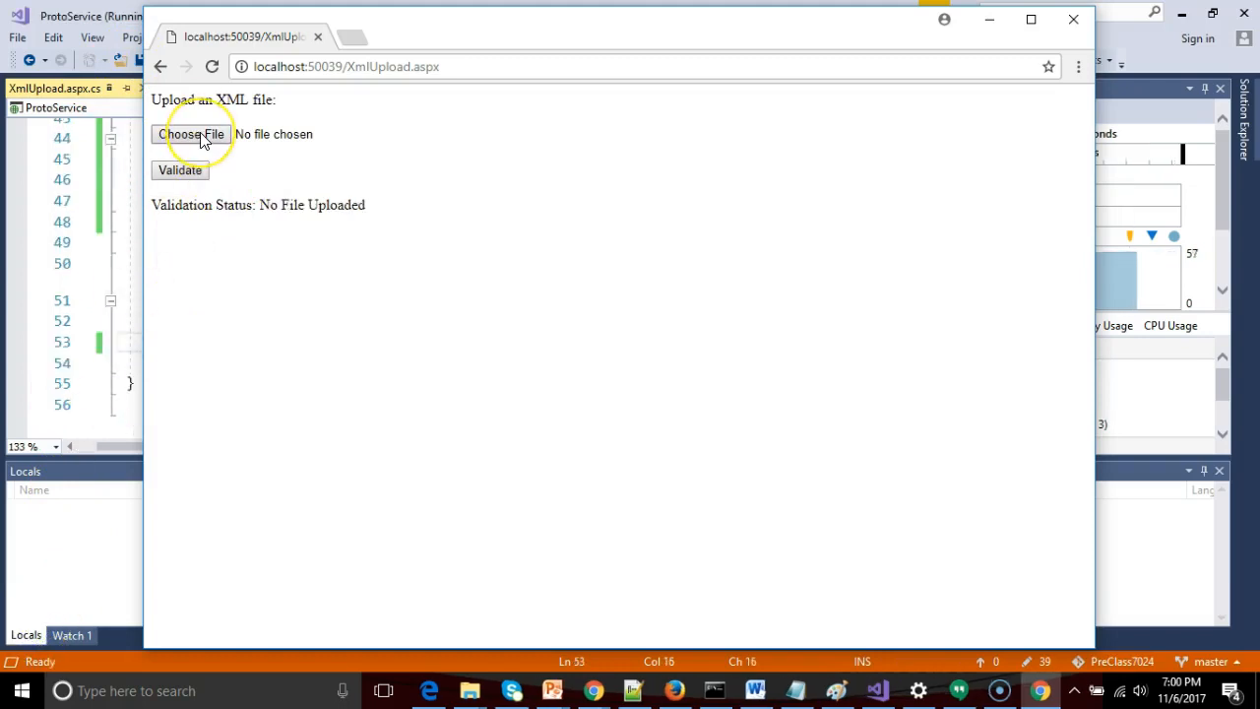
Validate plants.xml for 'Upload successful.', then plants.html for the .html-not-allowed message
click(192, 134)
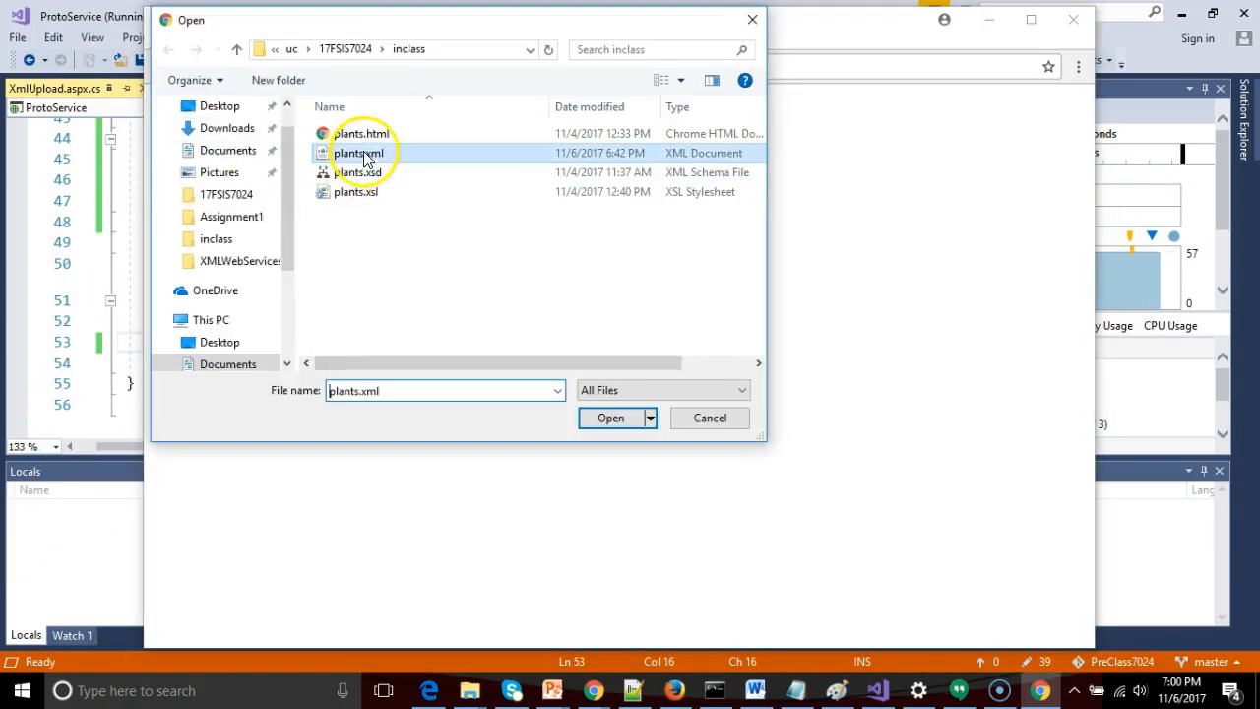
click(610, 417)
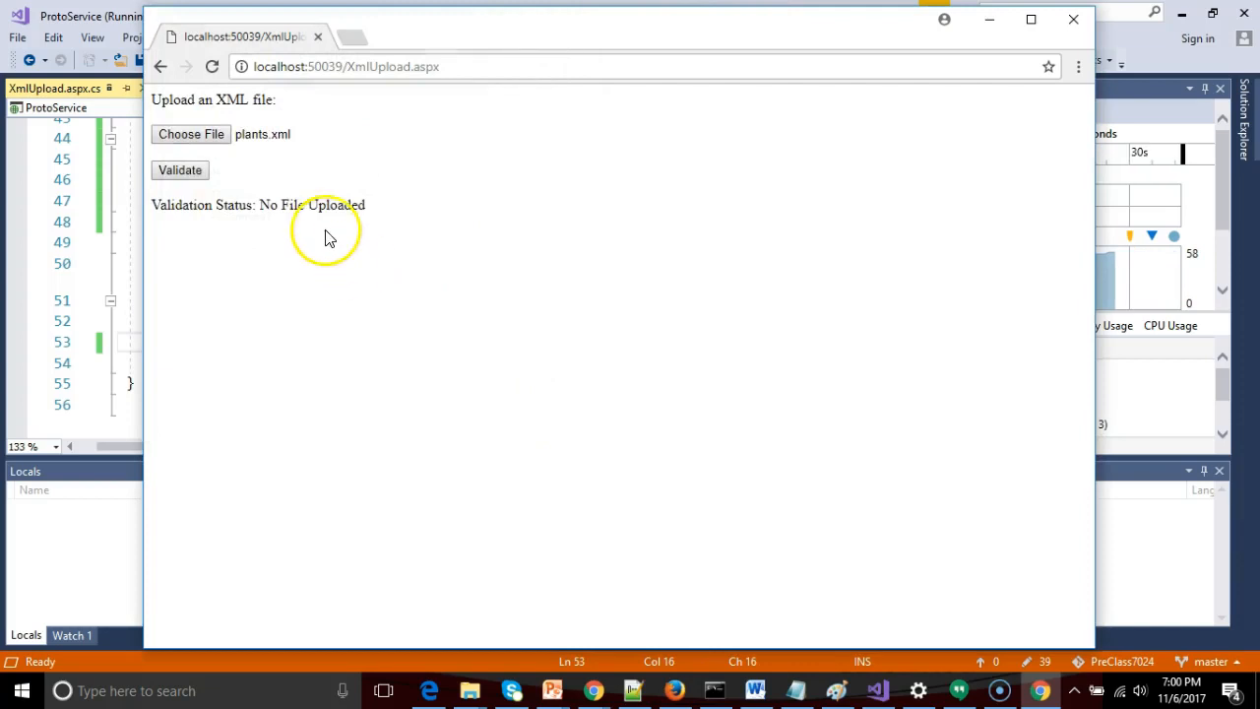
click(179, 169)
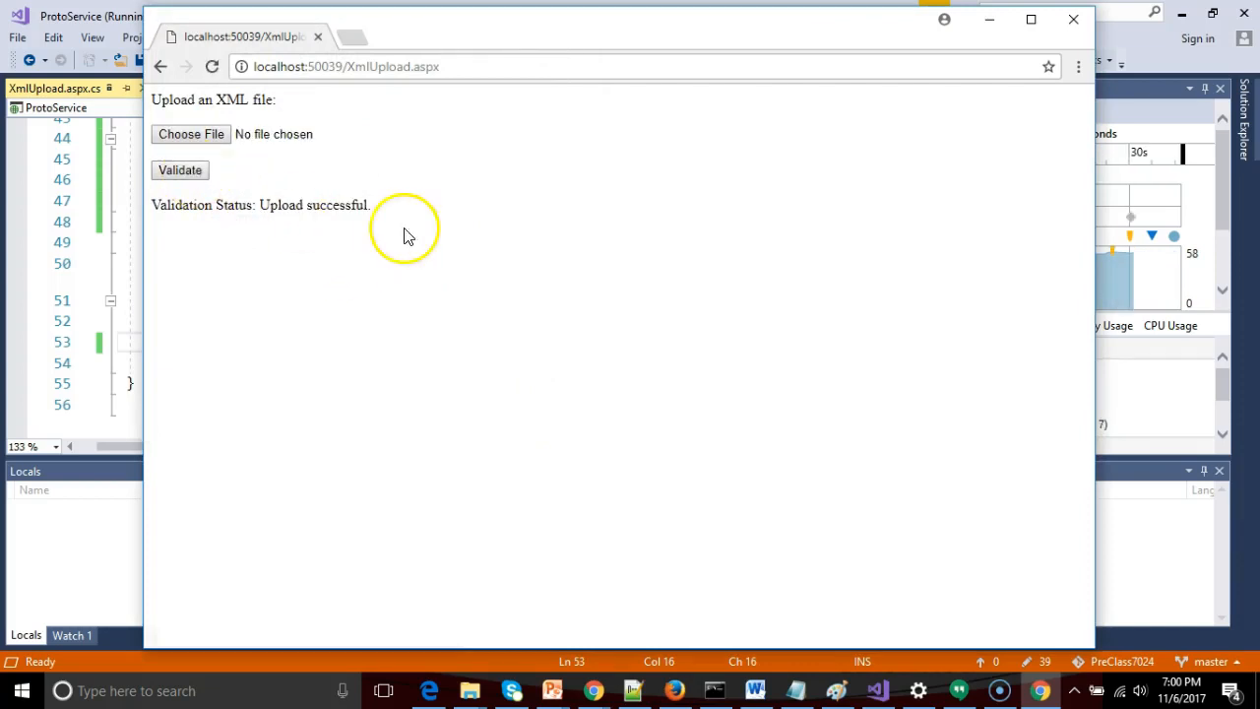
click(191, 134)
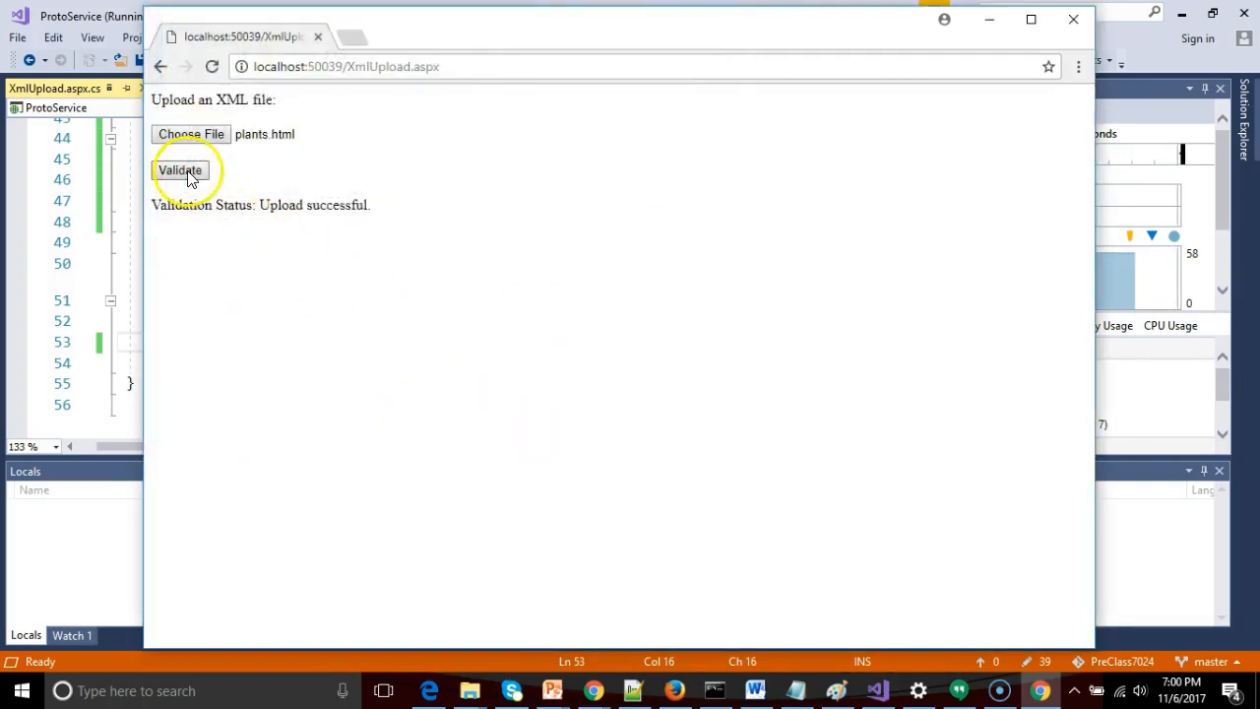
click(180, 169)
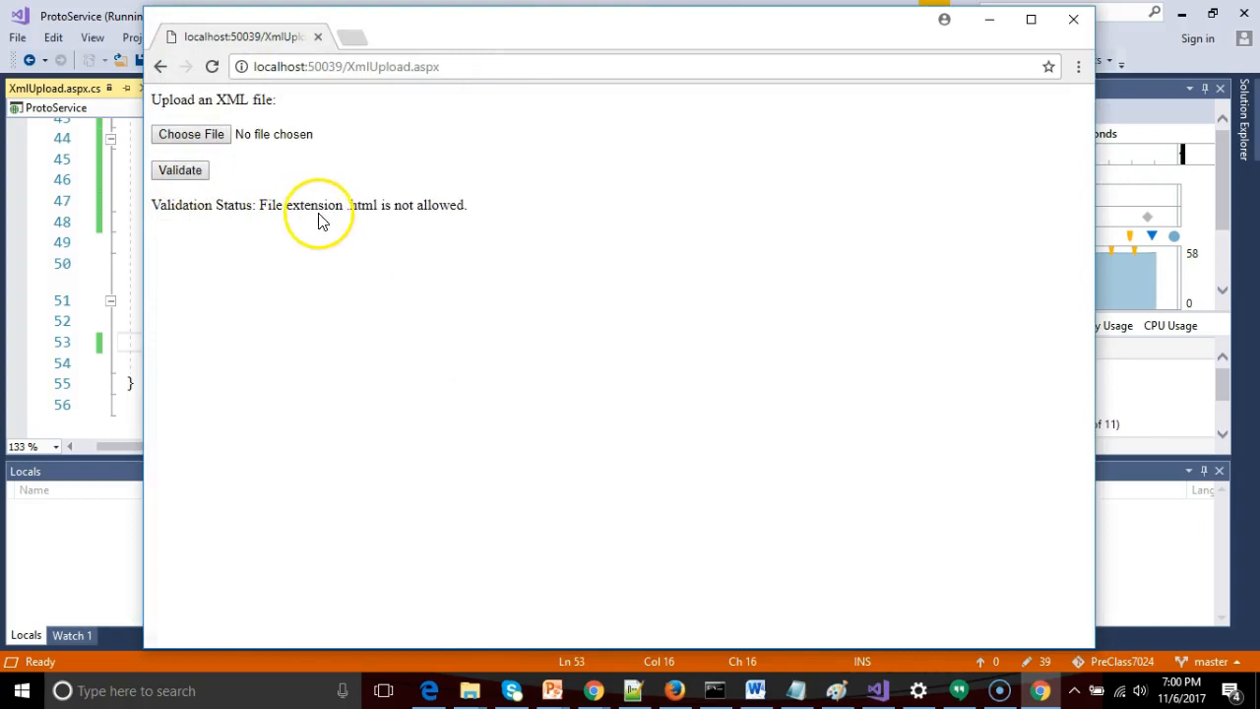
mouse_move(583, 243)
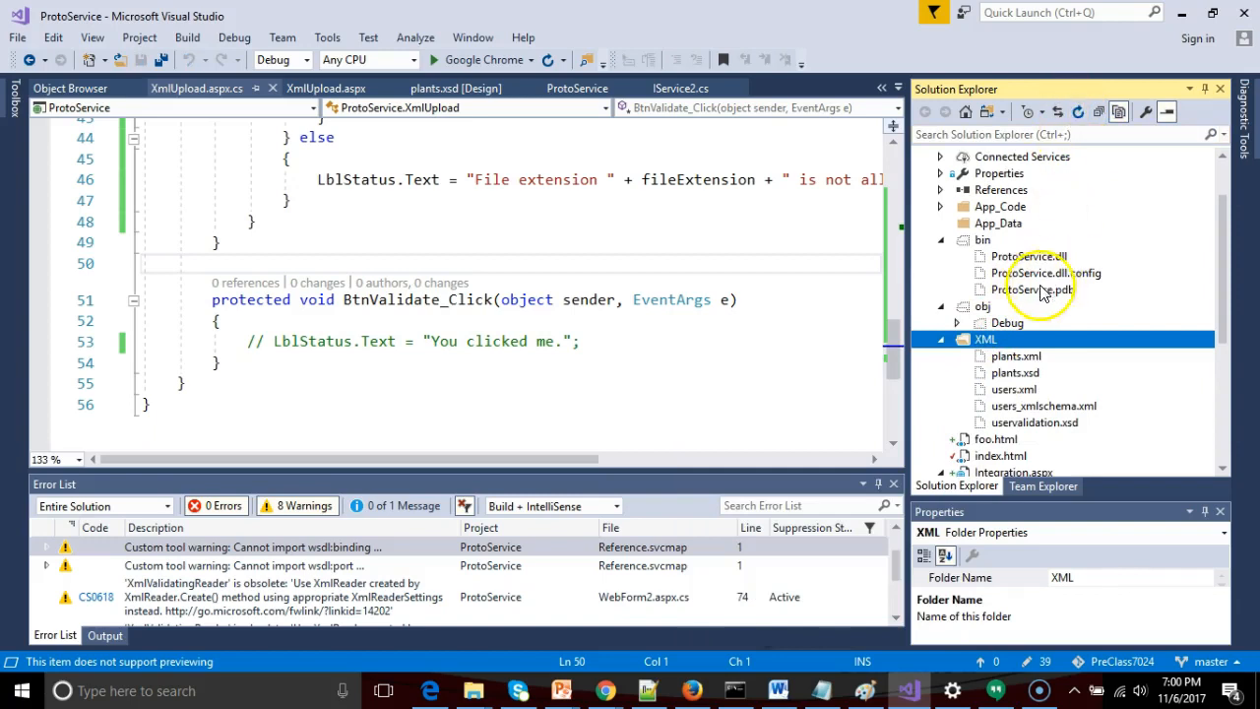
Open the uploaded plants.xml from the project's XML folder in the editor
double_click(1016, 355)
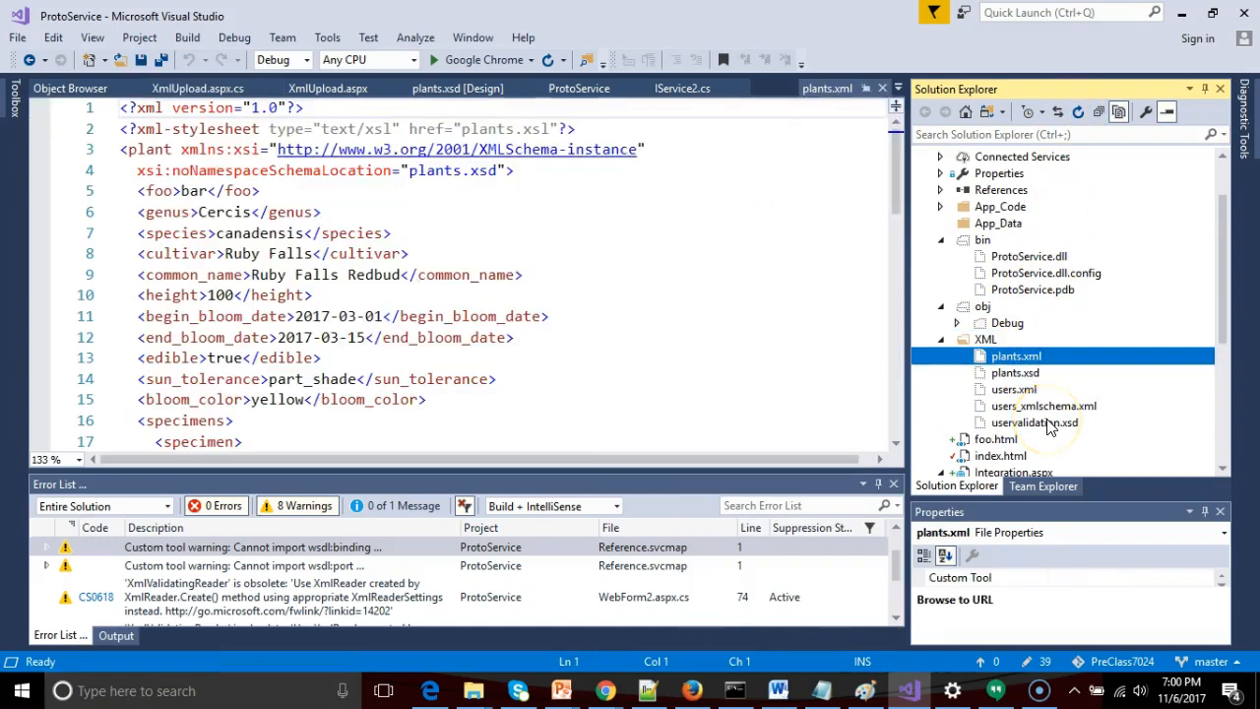
mouse_move(984, 330)
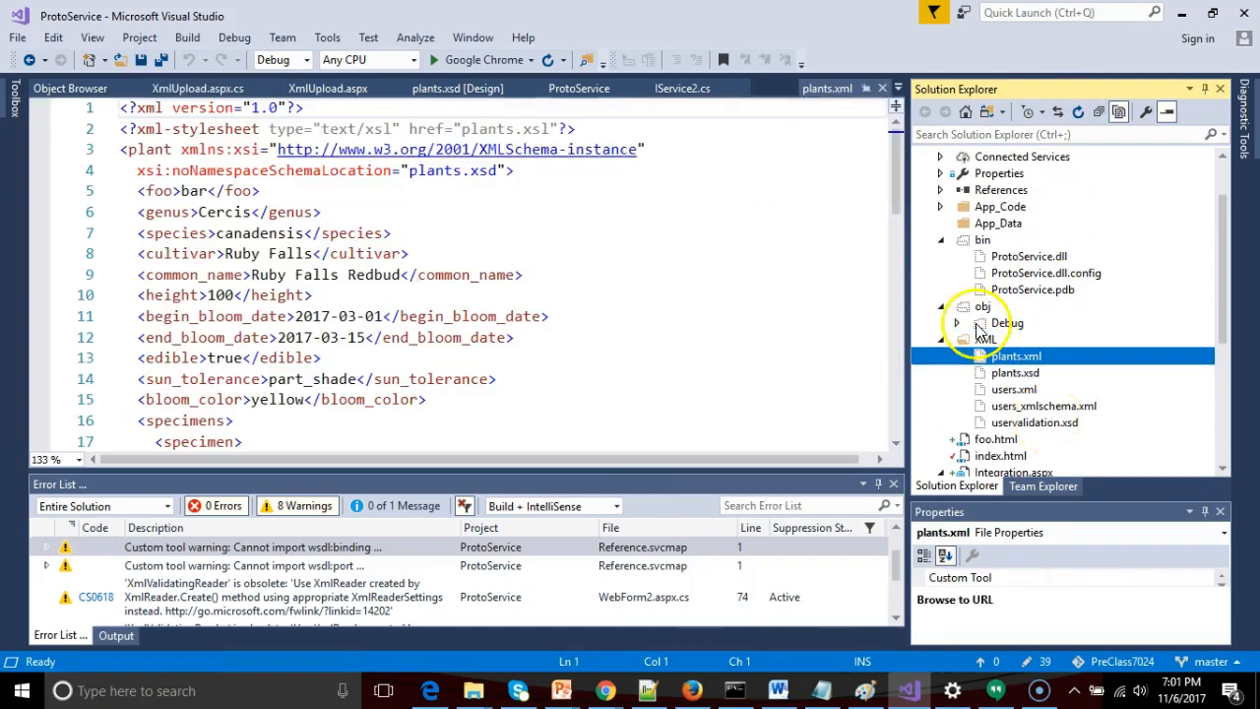